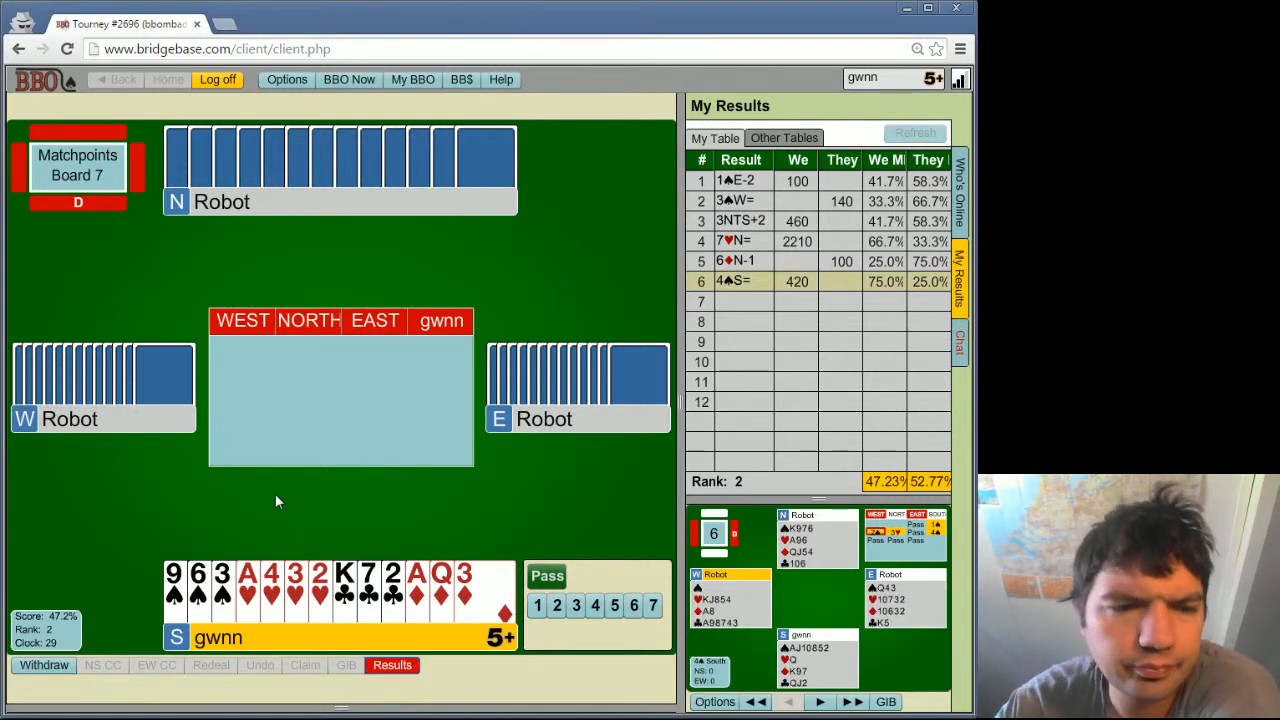
mouse_move(310, 485)
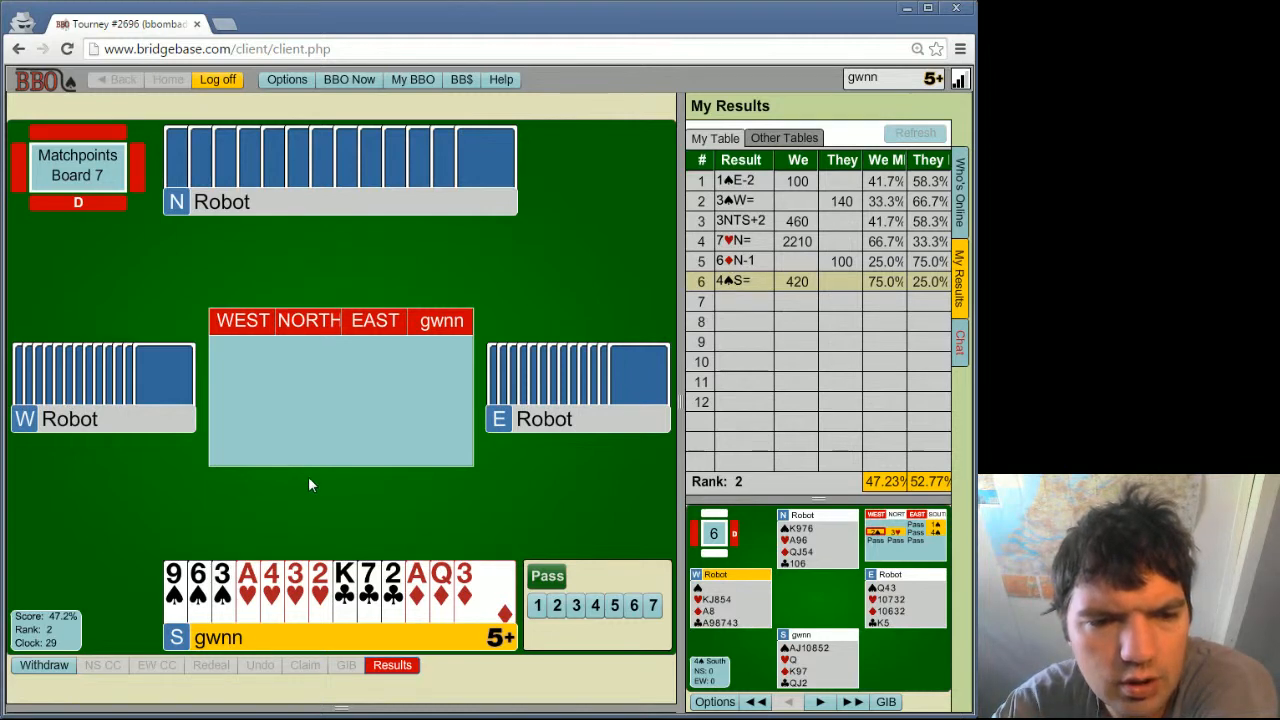
mouse_move(305, 488)
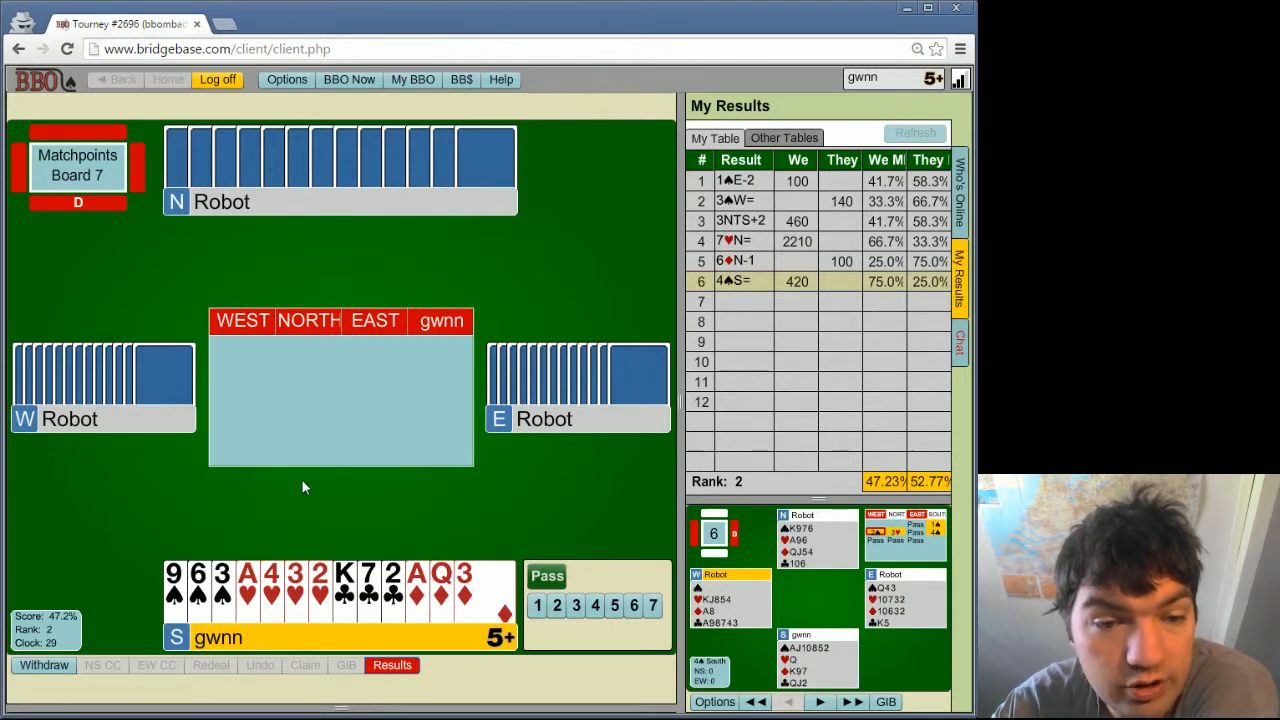
mouse_move(70, 585)
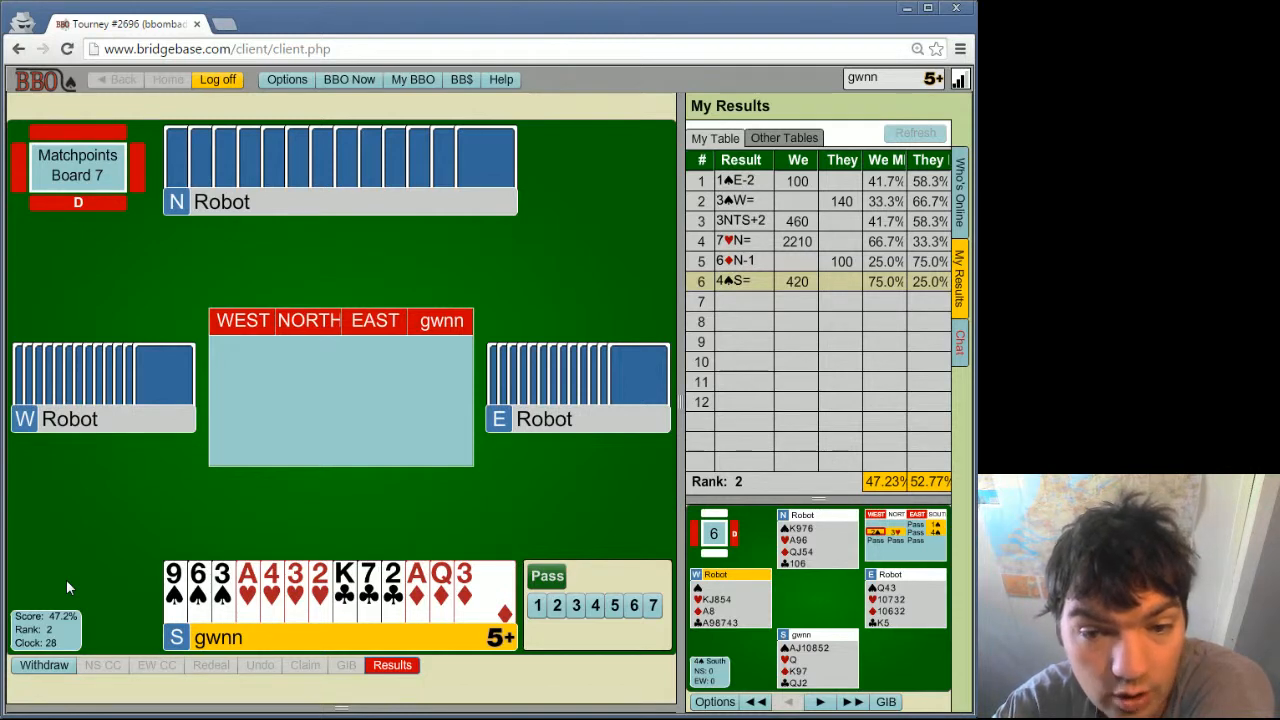
Step: Open Board 7's bidding with 1♣ from the bidding box
click(538, 605)
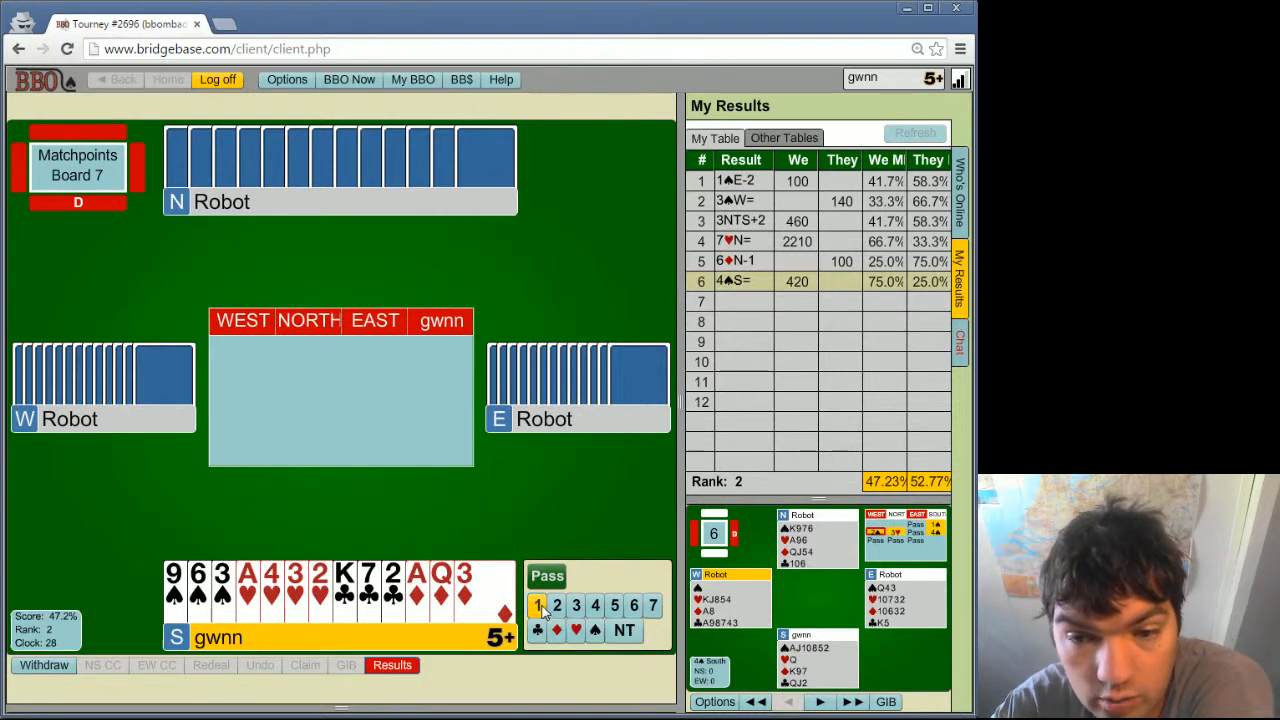
click(538, 605)
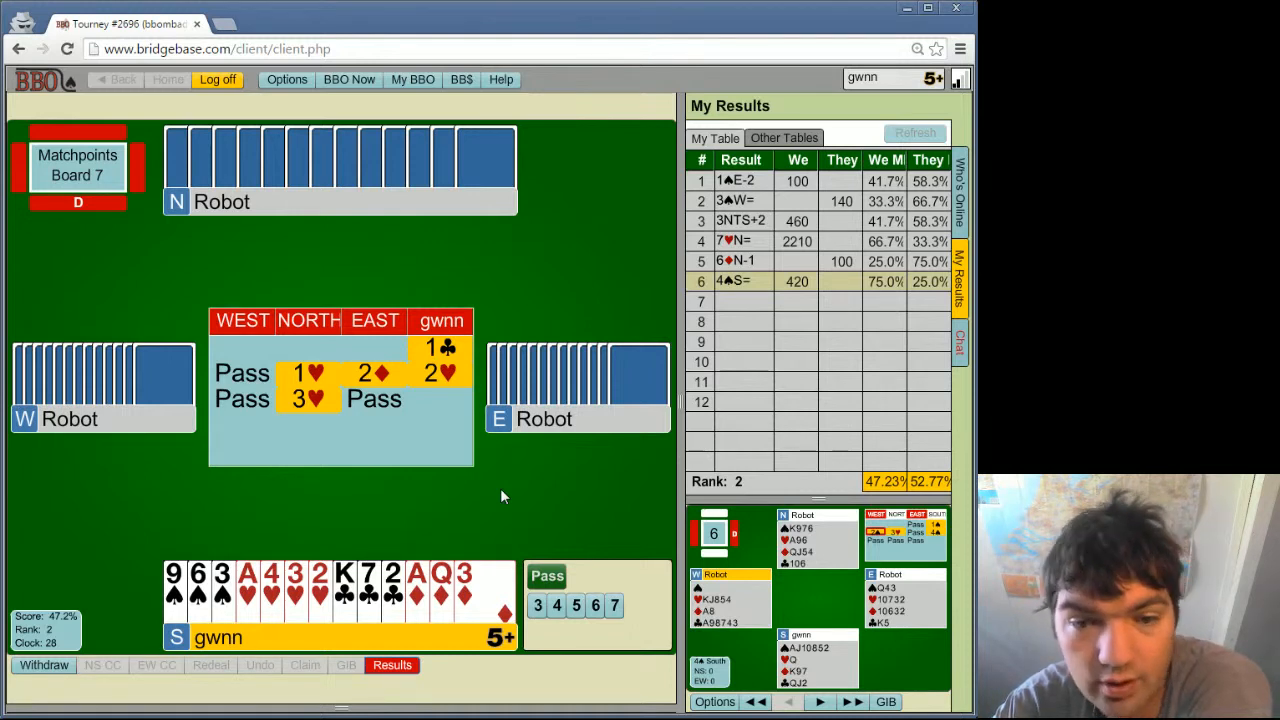
mouse_move(535, 549)
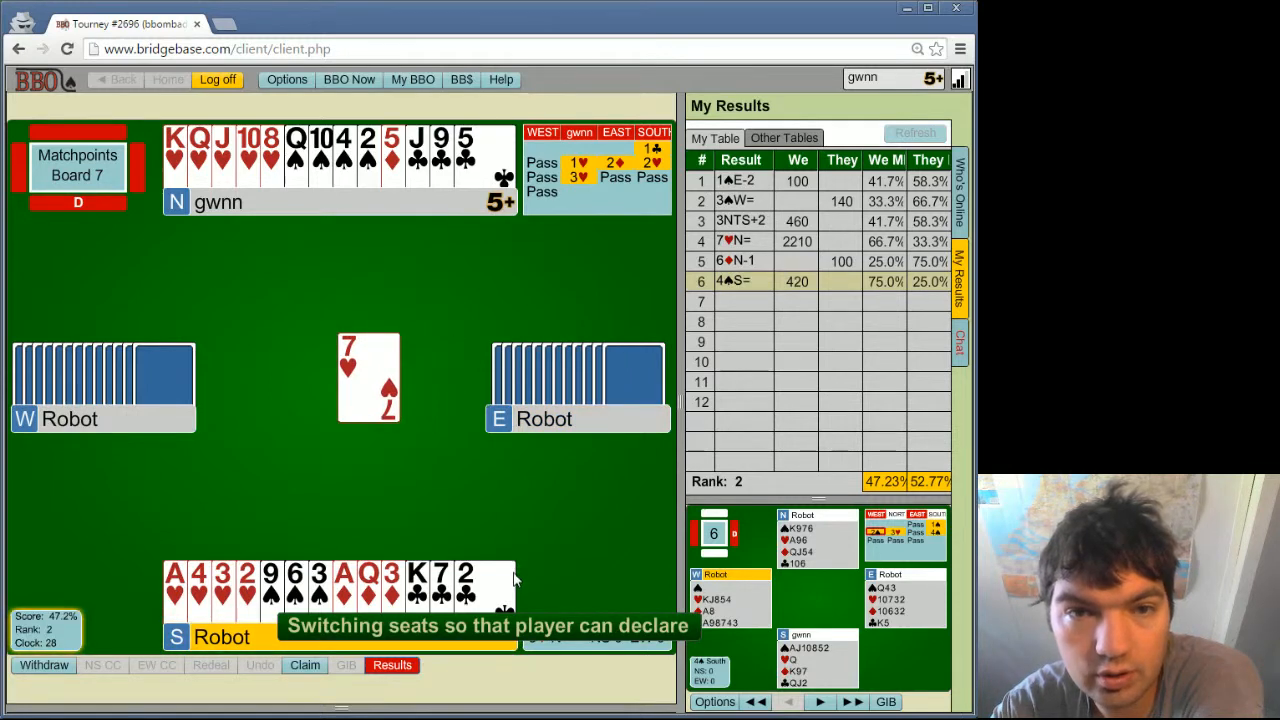
mouse_move(453, 710)
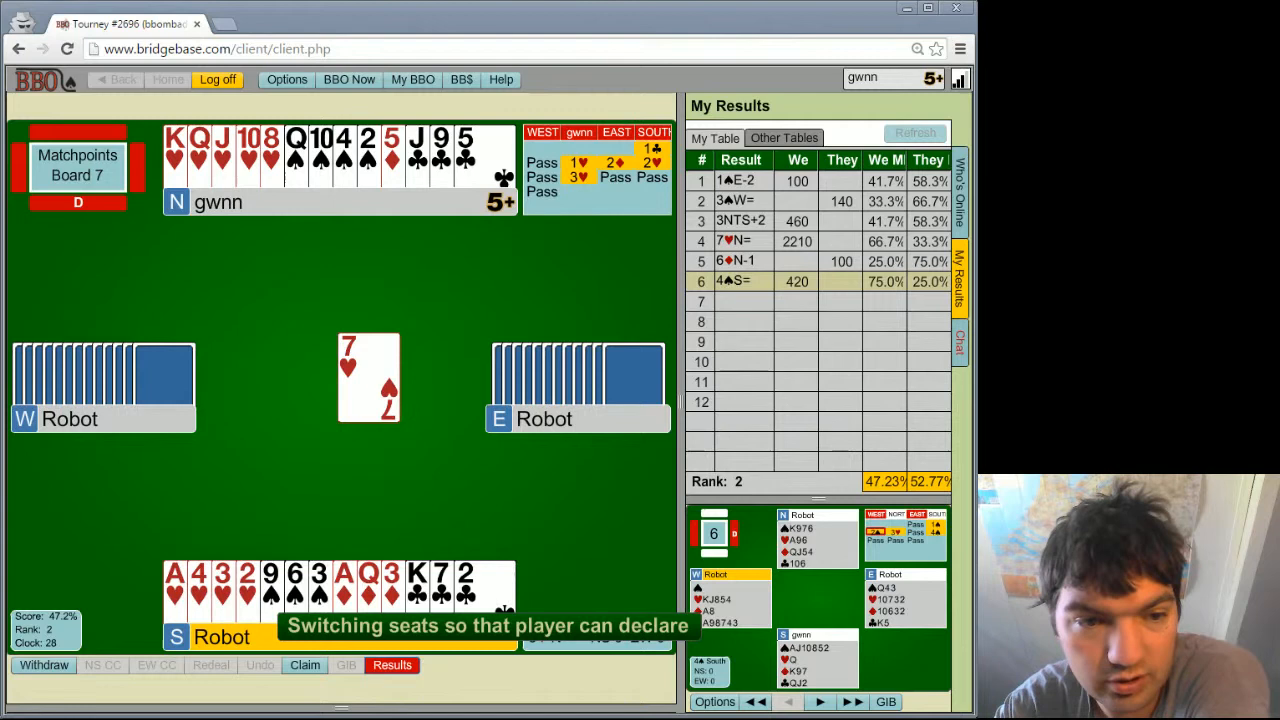
mouse_move(200, 262)
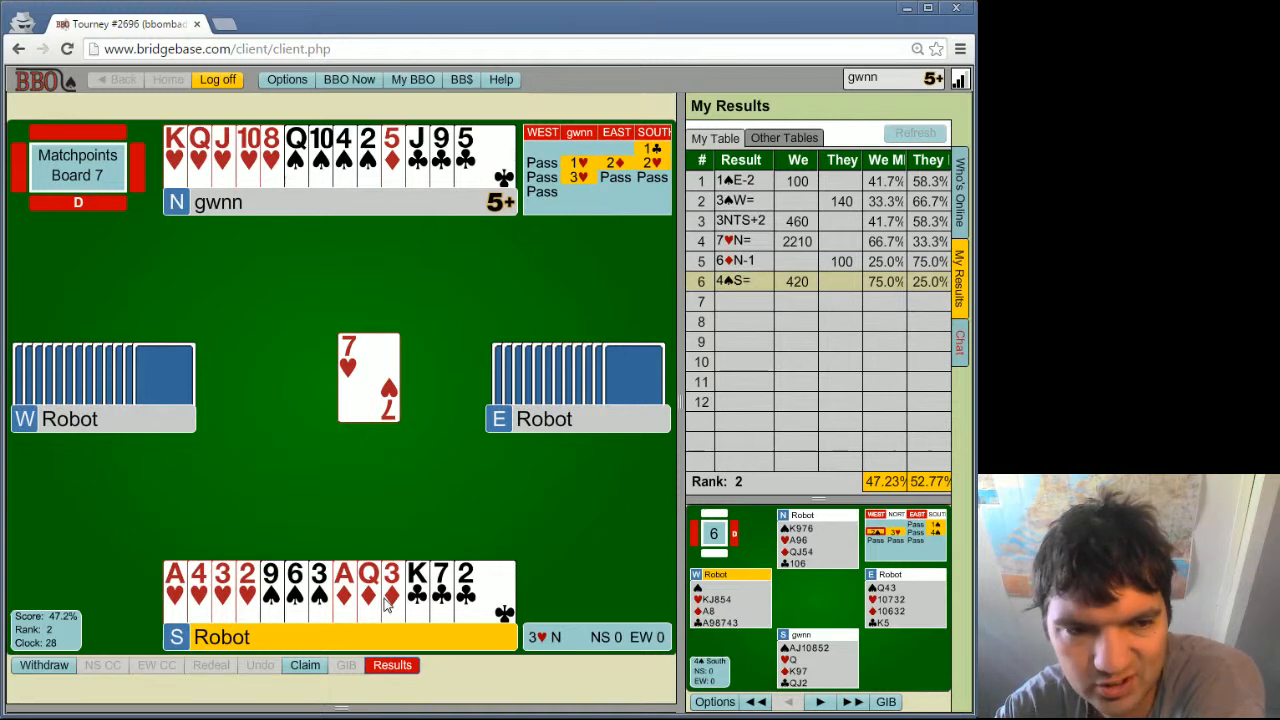
mouse_move(357, 450)
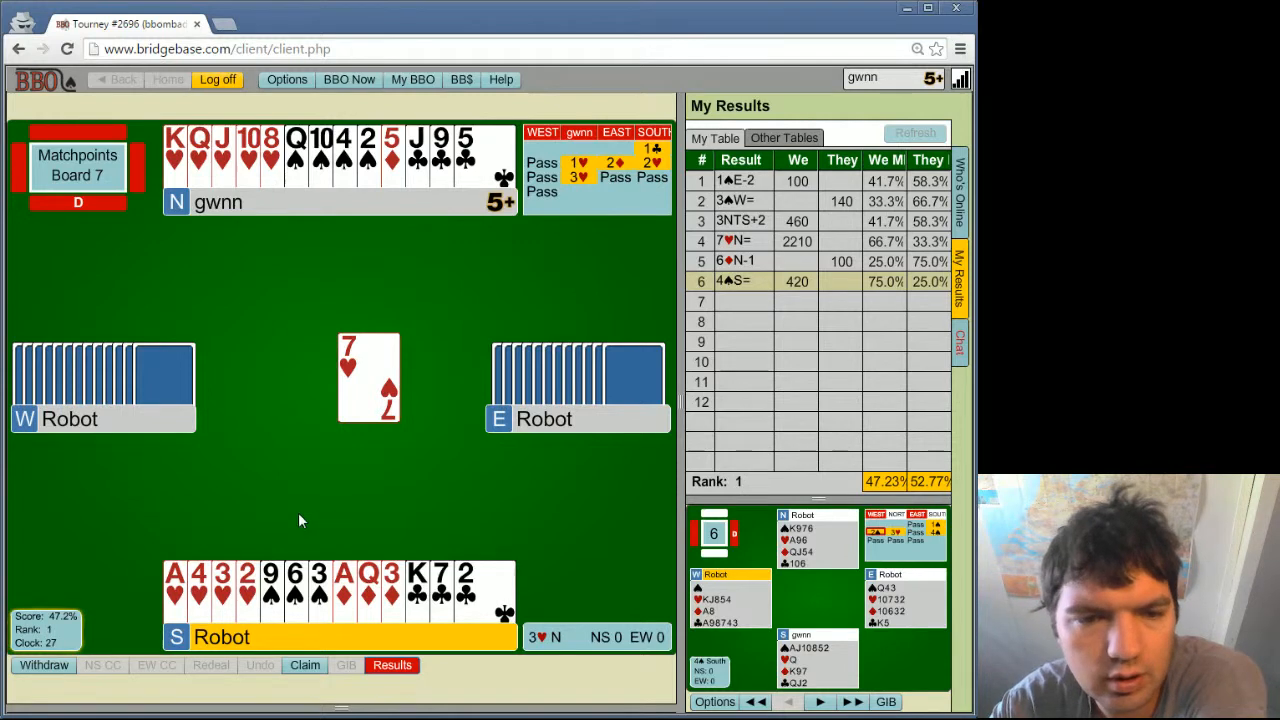
mouse_move(315, 482)
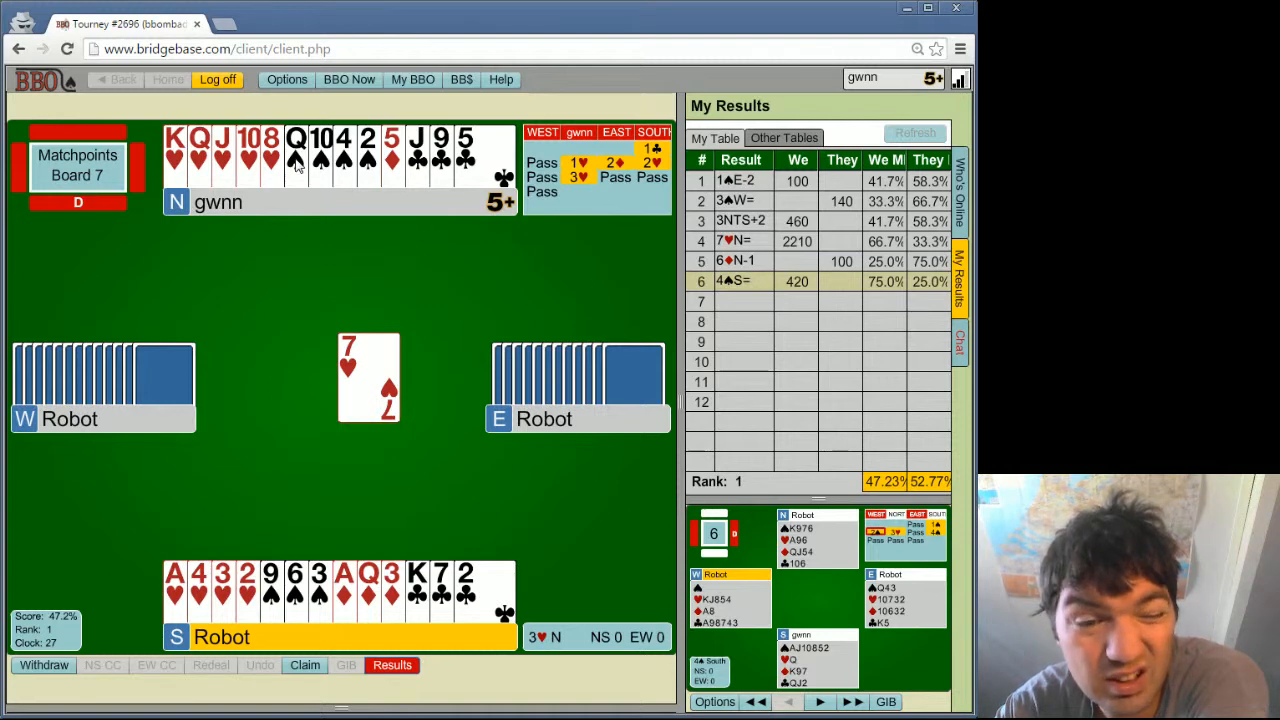
mouse_move(583, 420)
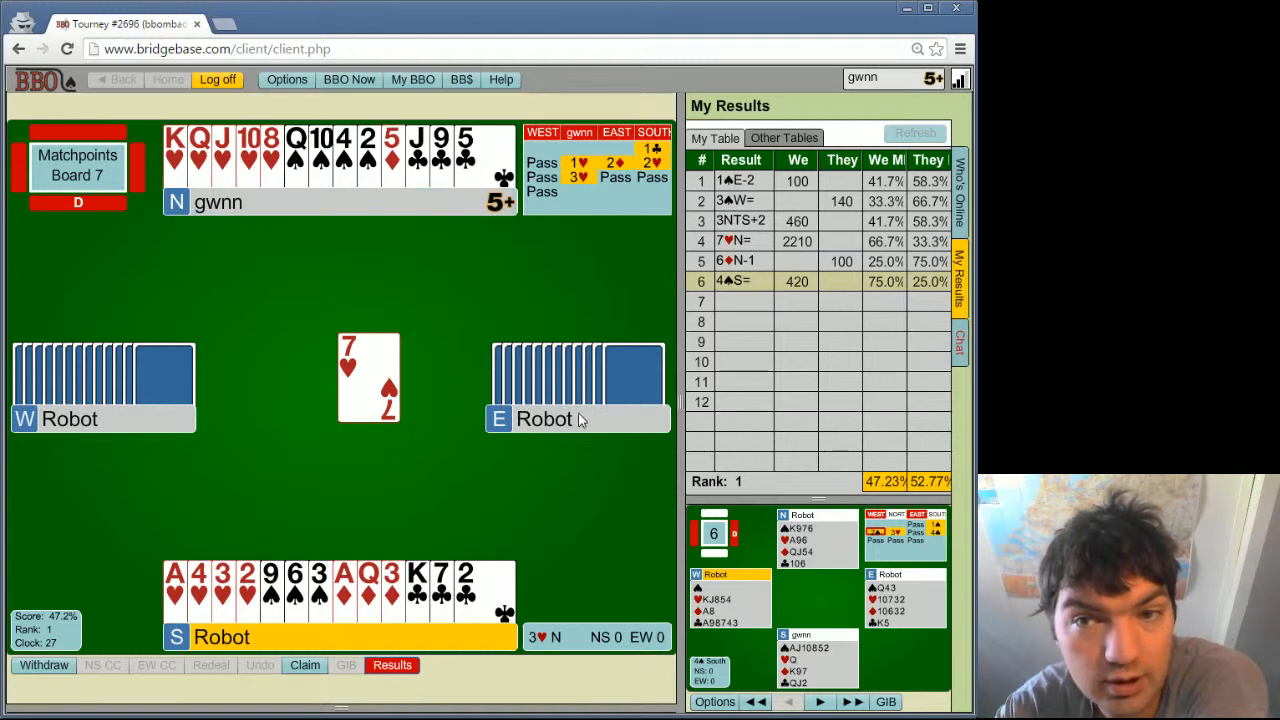
mouse_move(665, 388)
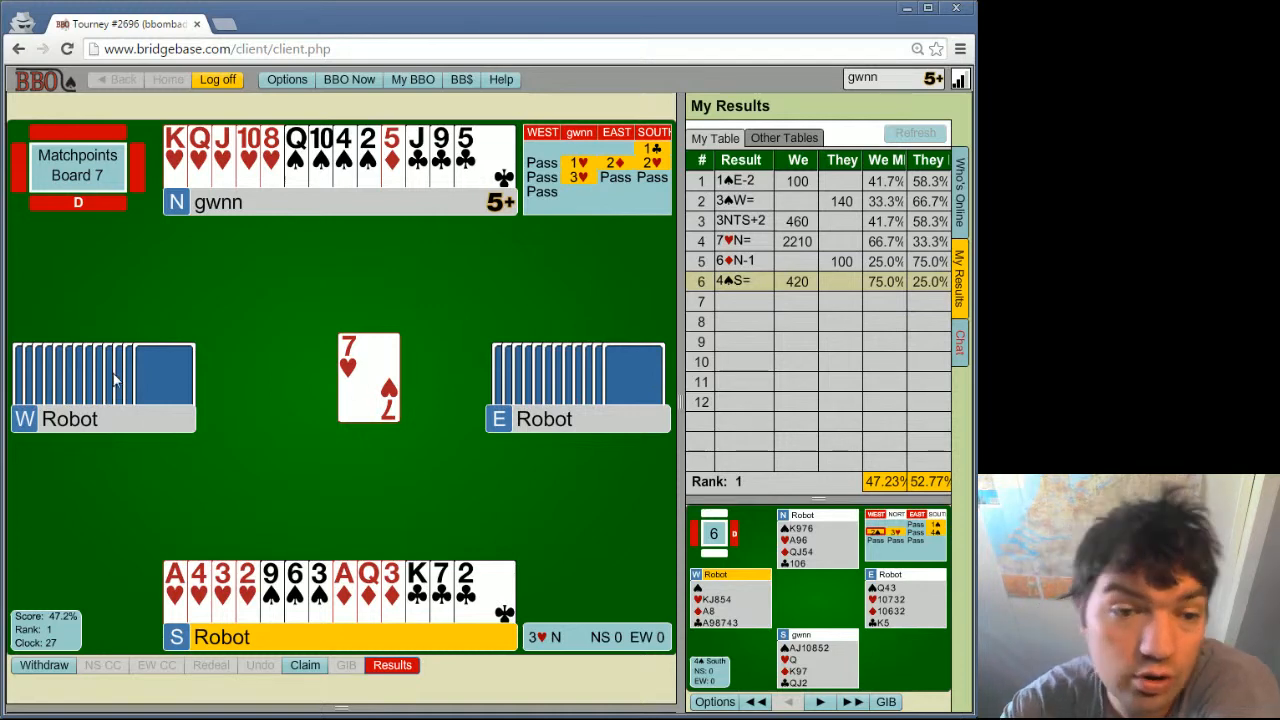
mouse_move(578, 398)
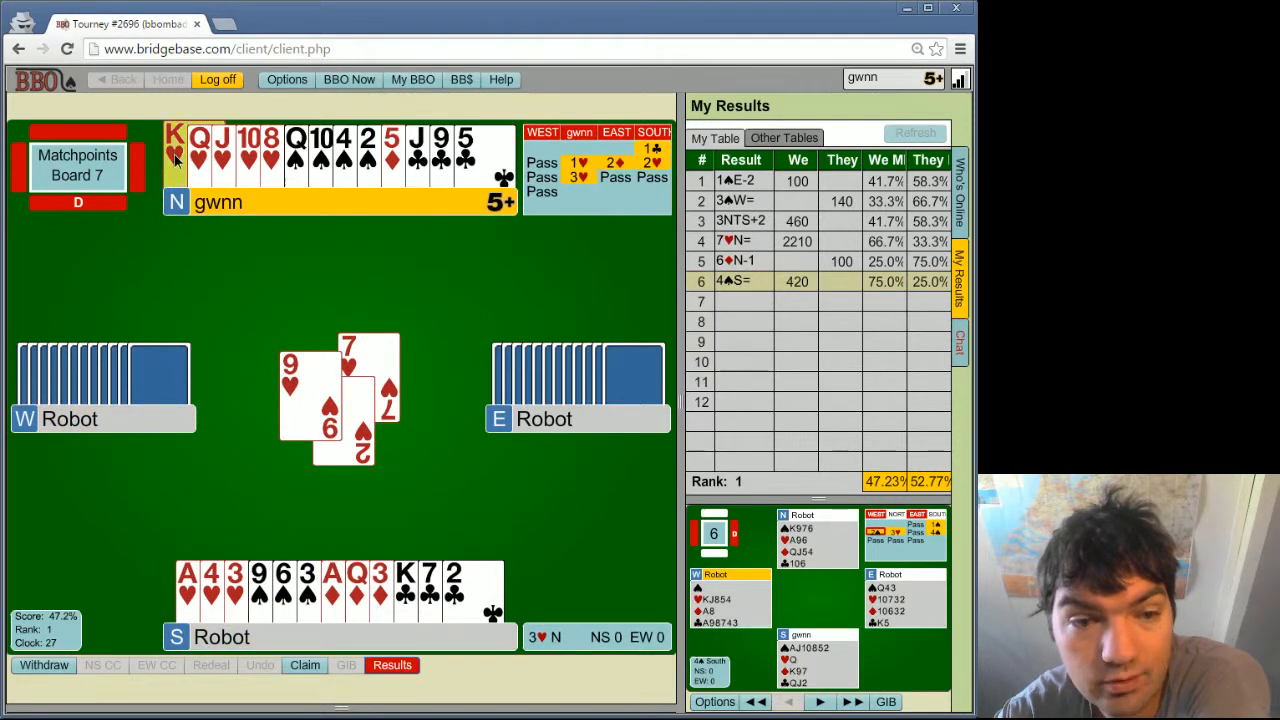
Step: Win the heart trick with North's K♥, then play North's 10♠
click(175, 150)
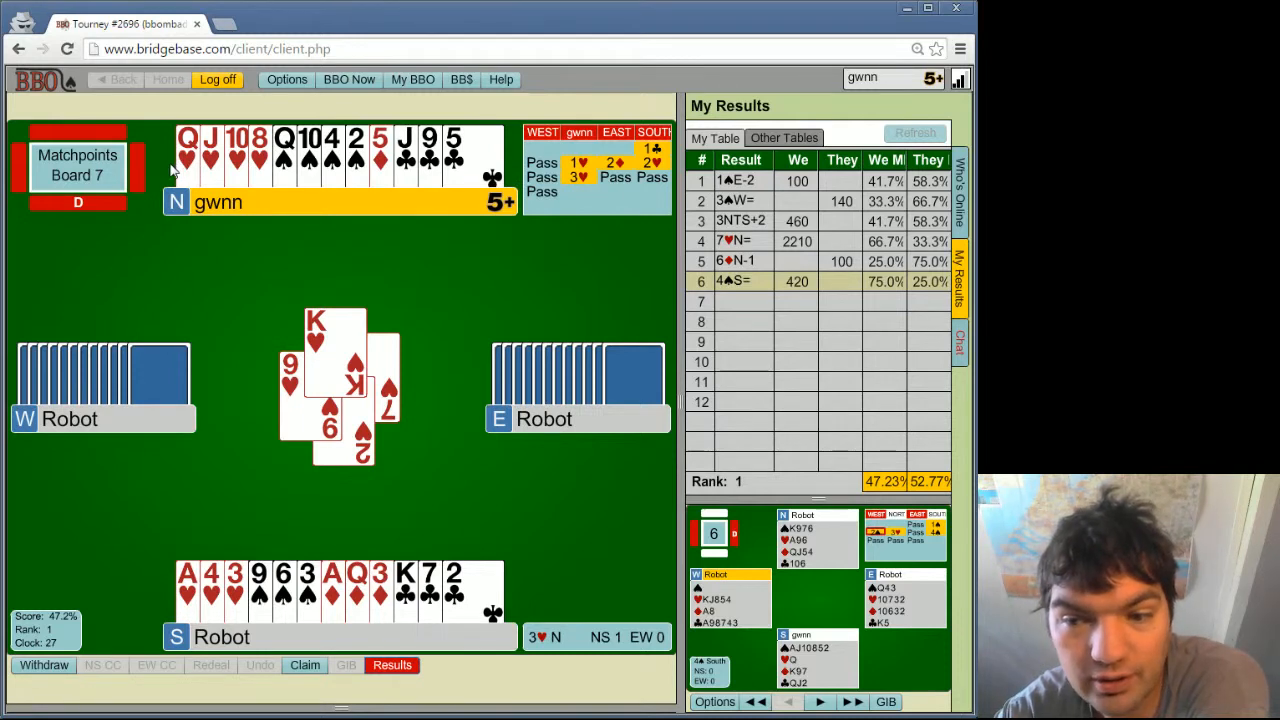
mouse_move(190, 312)
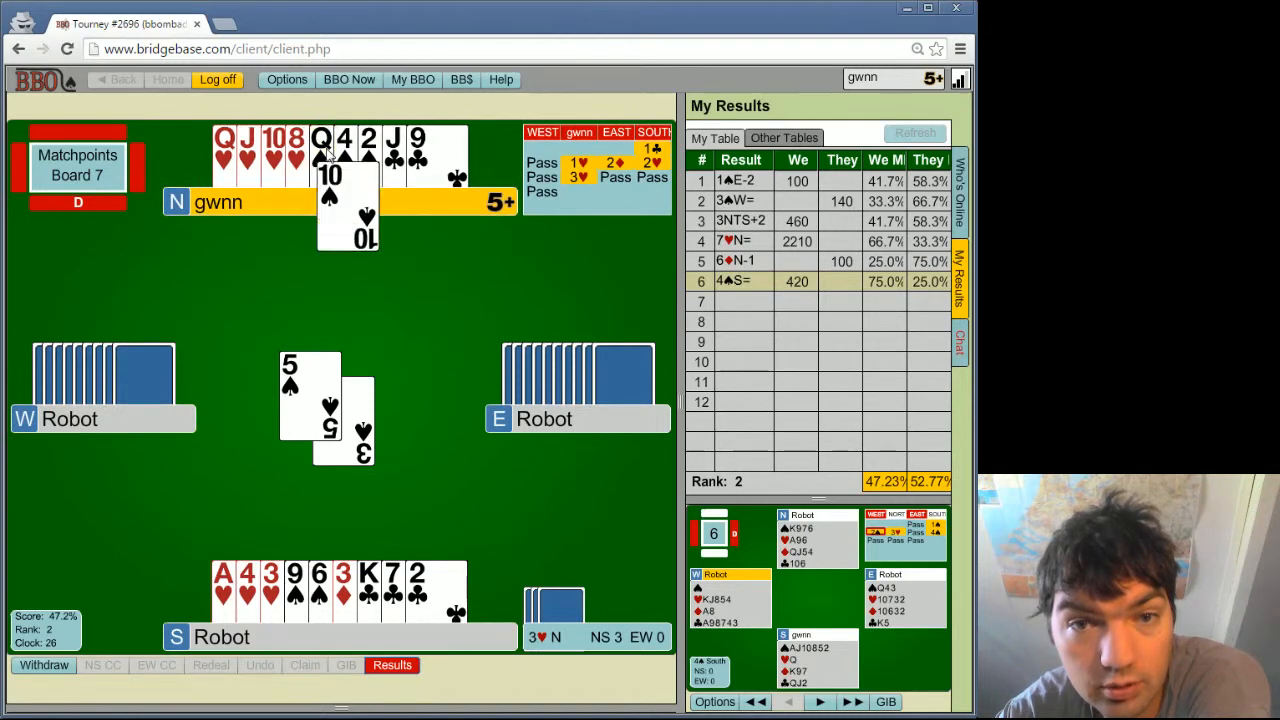
click(330, 180)
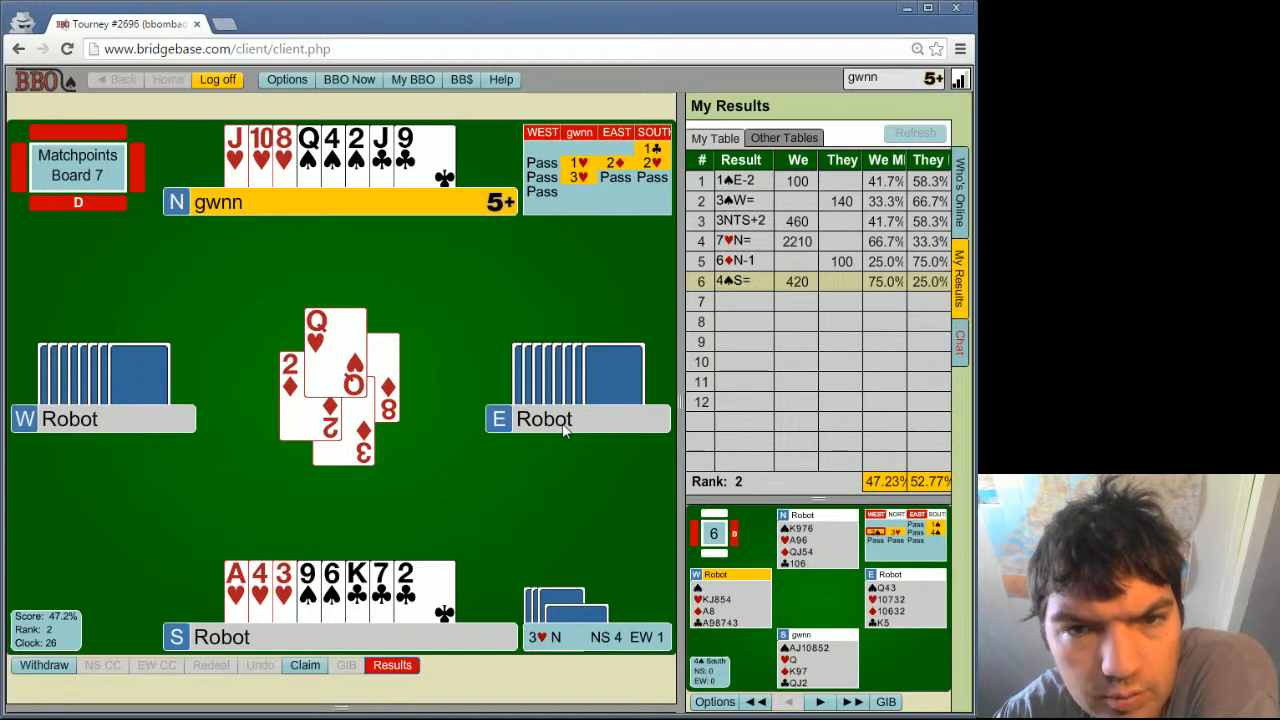
mouse_move(540, 506)
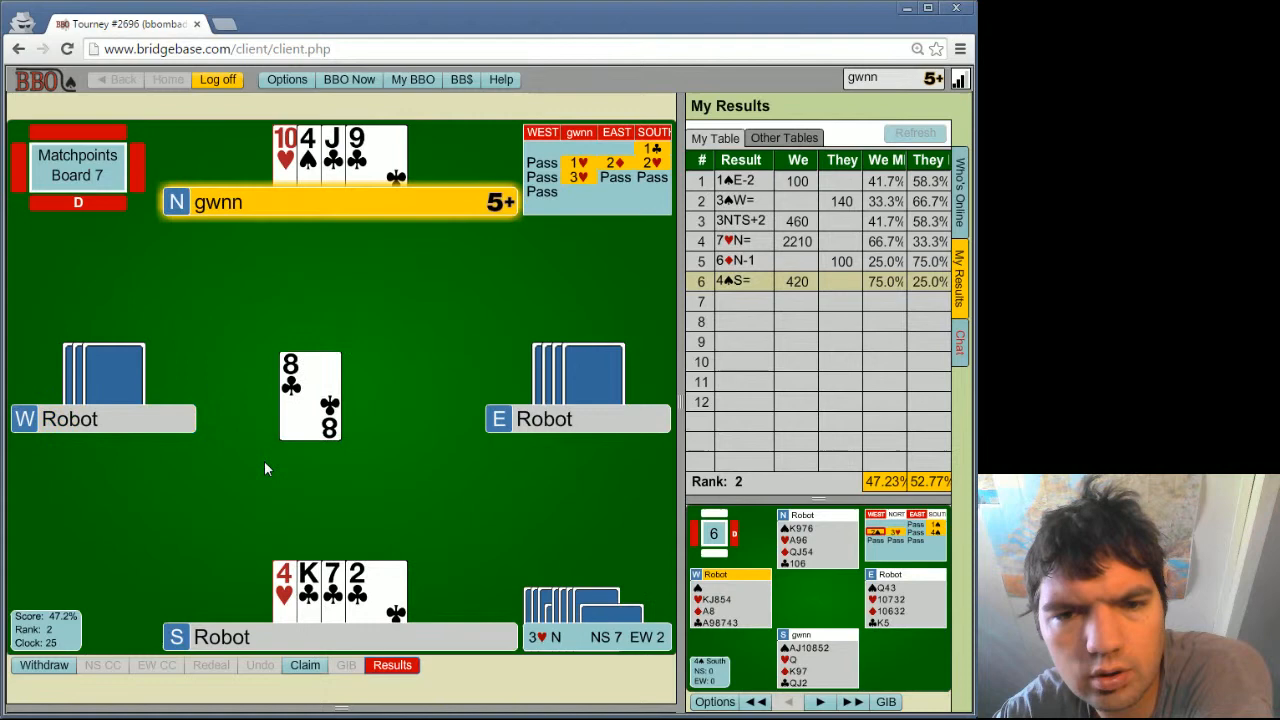
mouse_move(363, 323)
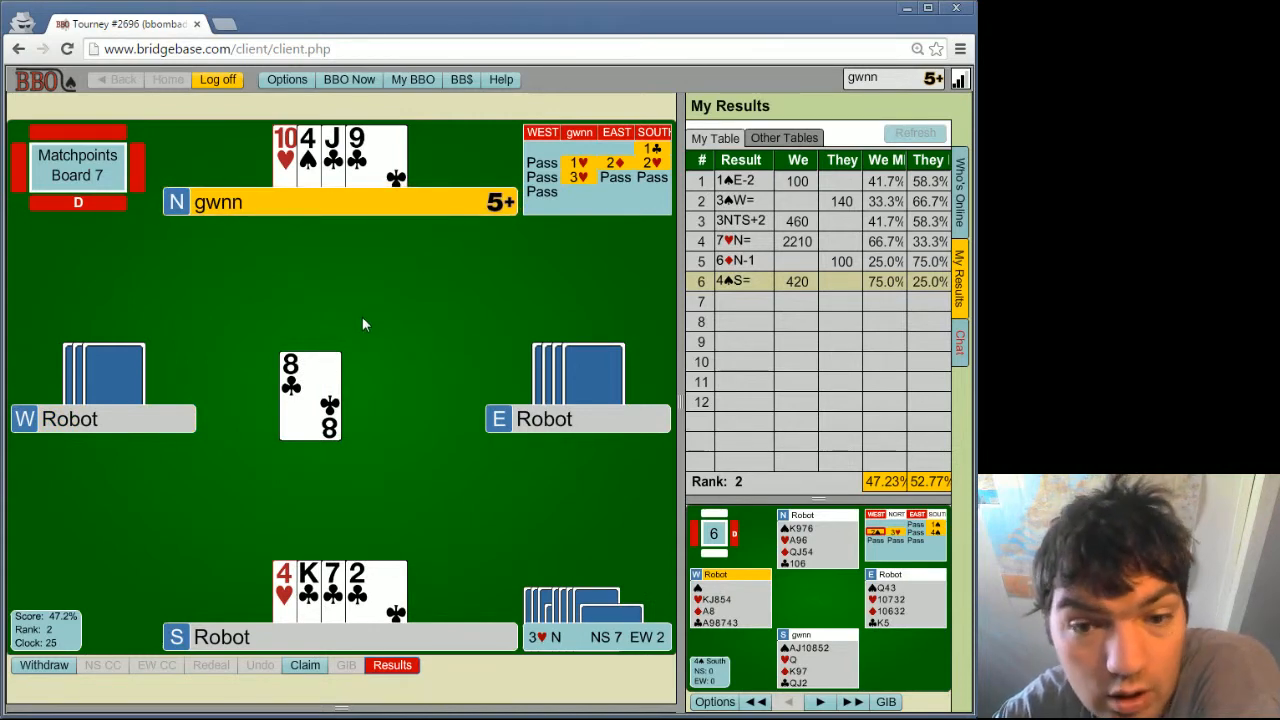
mouse_move(359, 328)
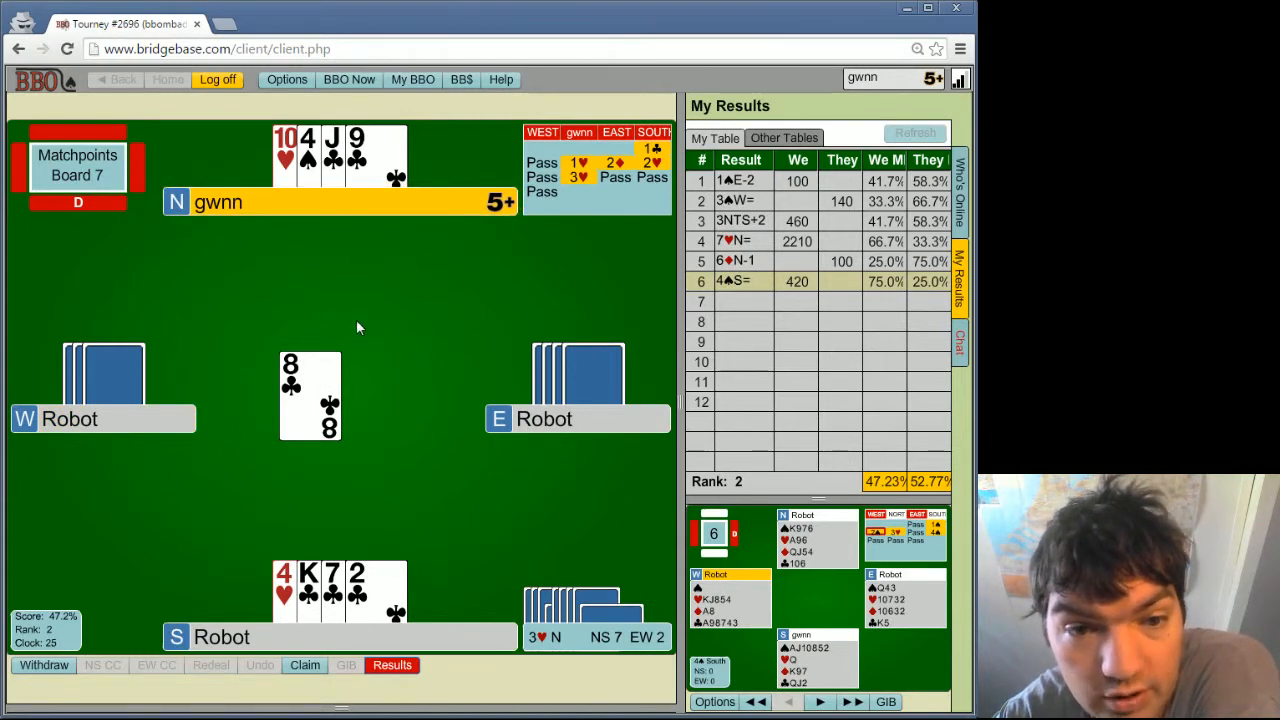
mouse_move(545, 466)
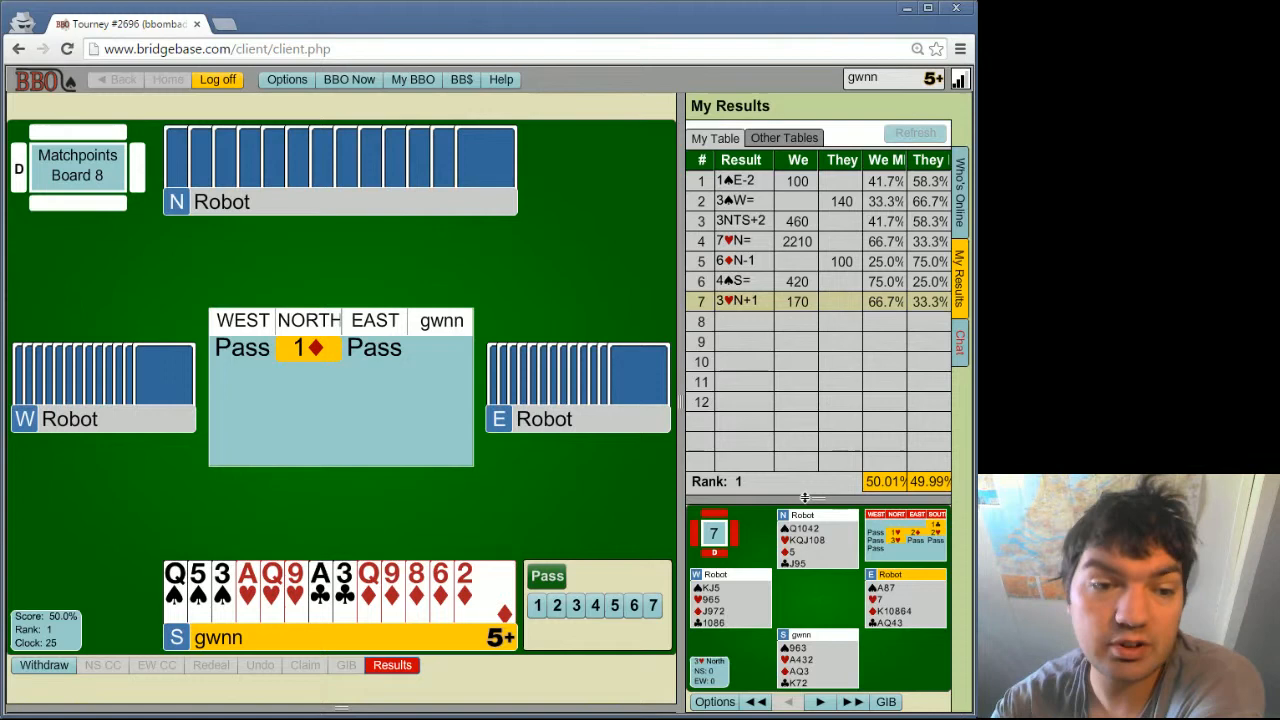
mouse_move(336, 494)
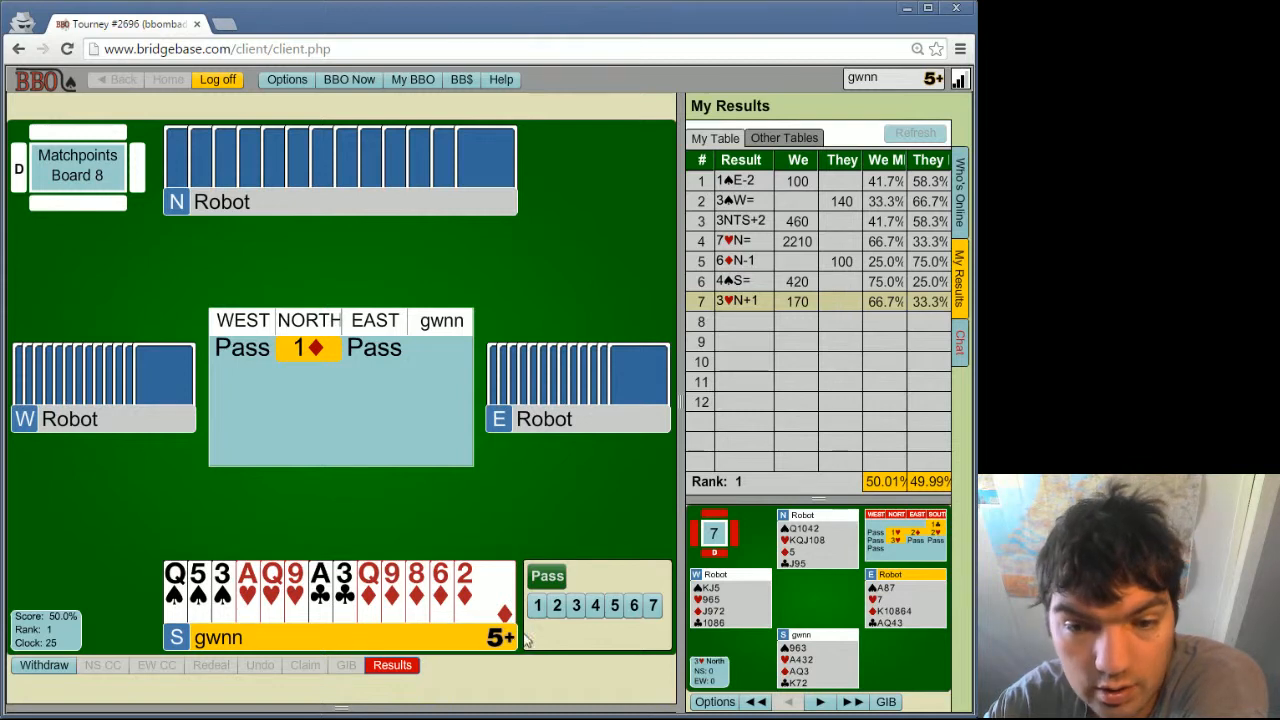
Step: Respond 3NT to North's 1♦ opening on Board 8
click(575, 605)
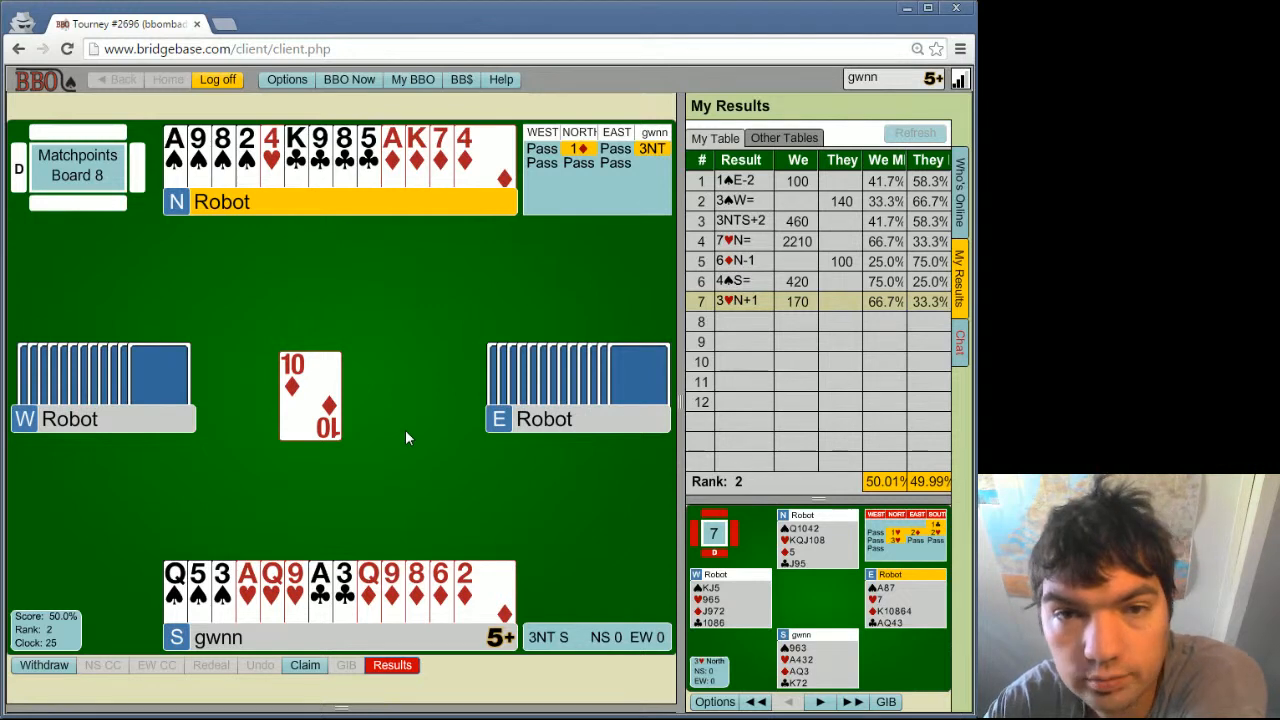
mouse_move(493, 258)
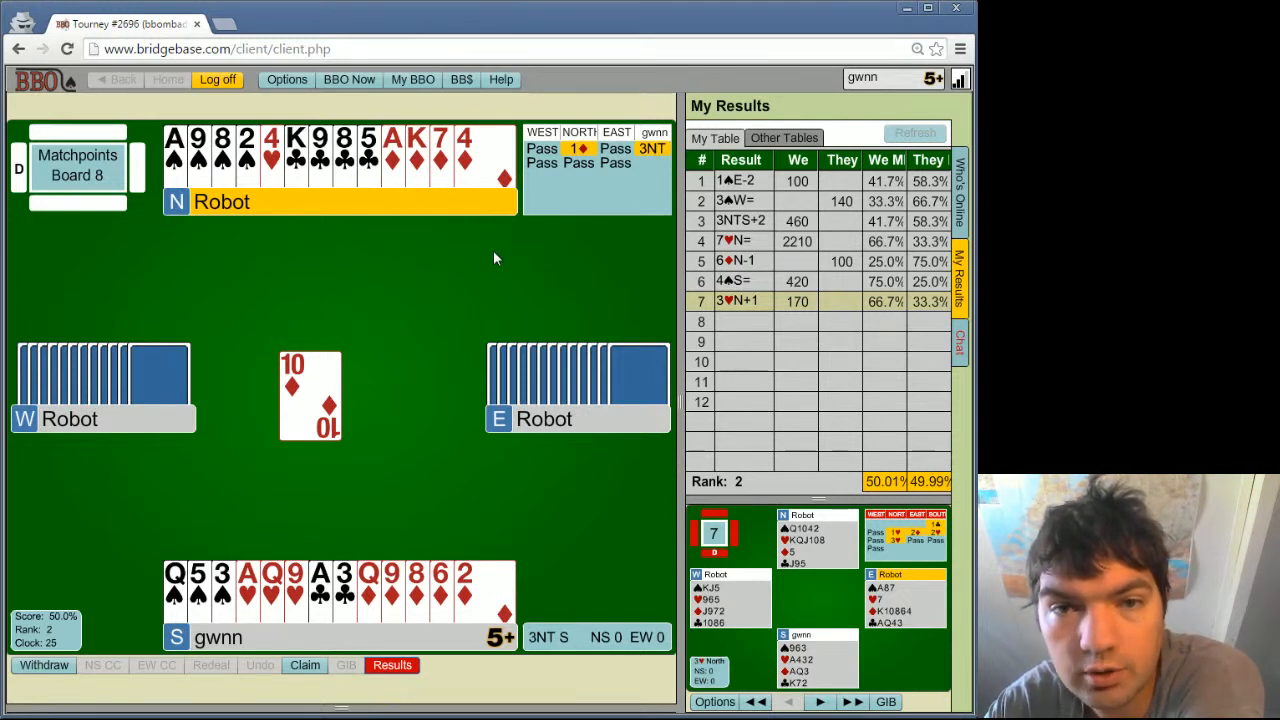
mouse_move(326, 568)
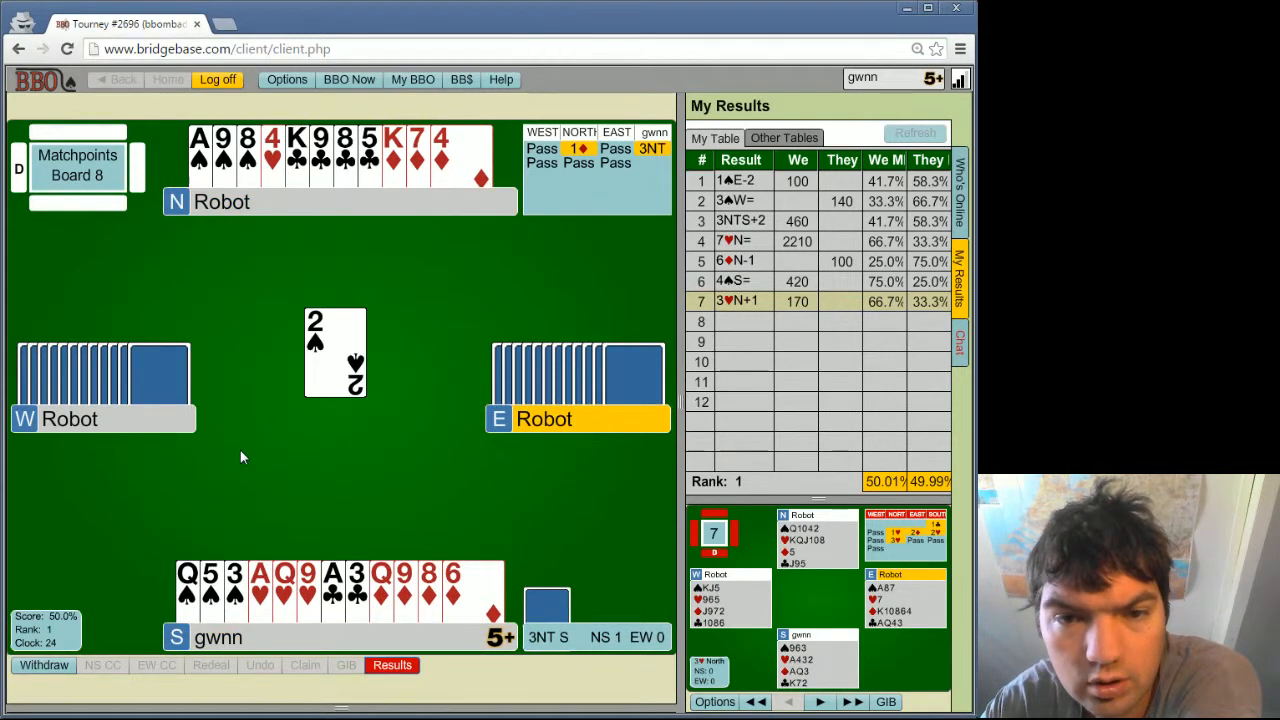
Step: Play a card from South's hand in the early tricks of 3NT
click(186, 591)
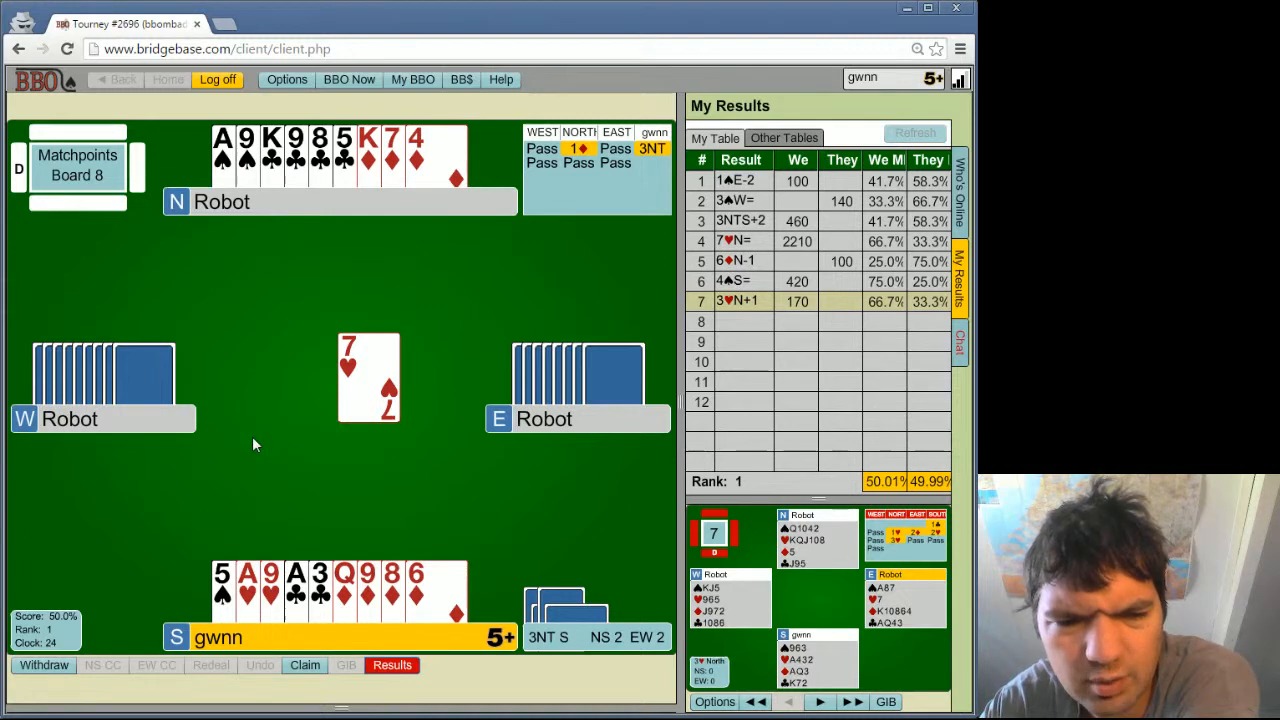
mouse_move(250, 456)
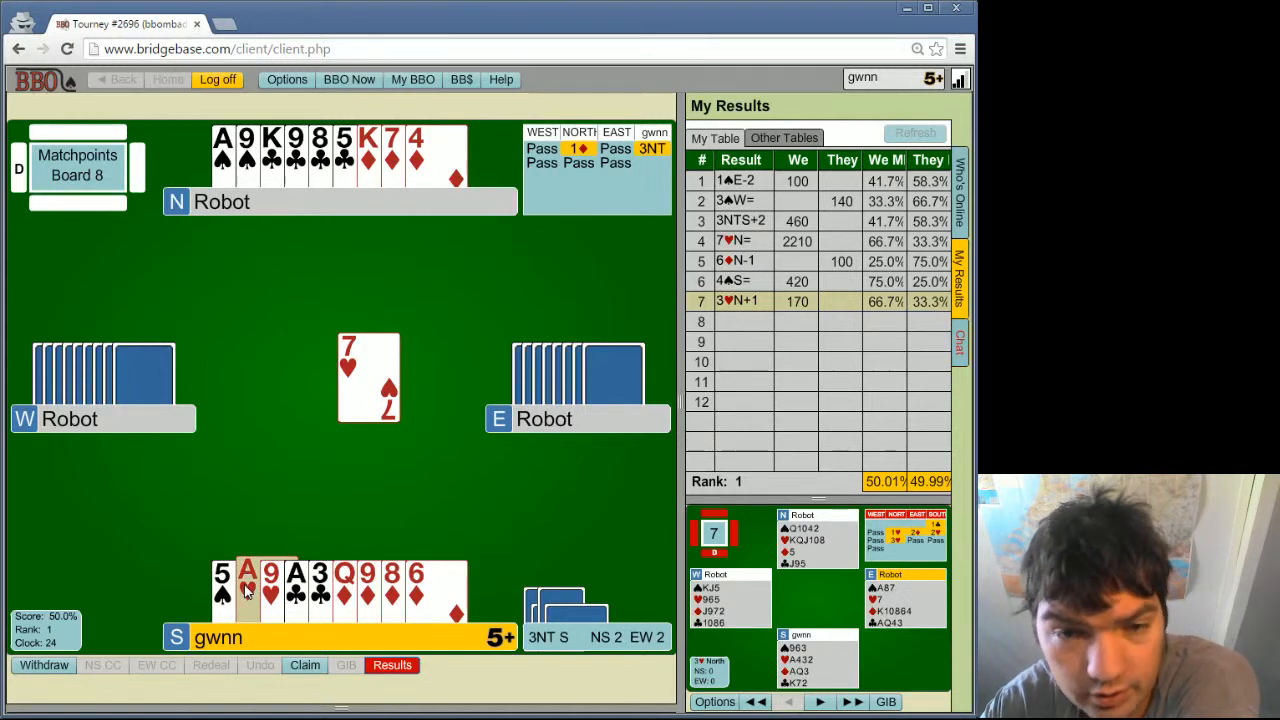
Step: Win the heart with A♥, lead 6♦ to North's K♦, then play ♣8 and A♣
click(247, 590)
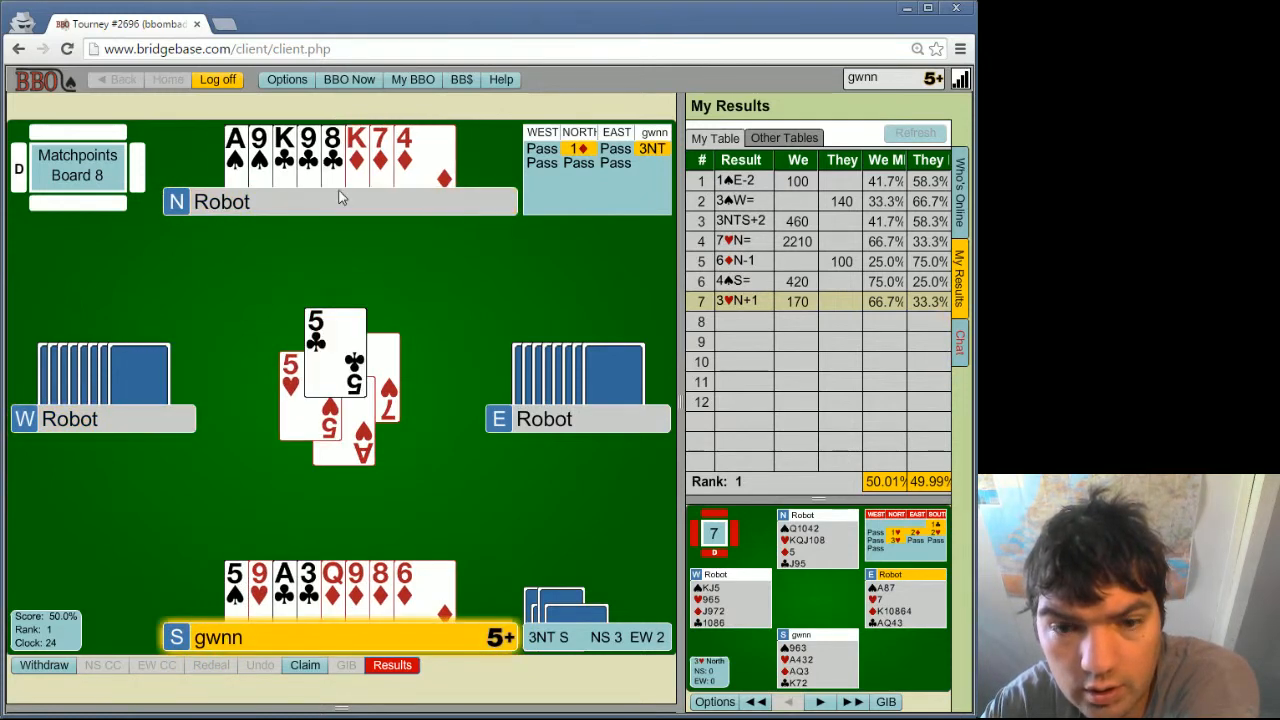
mouse_move(417, 514)
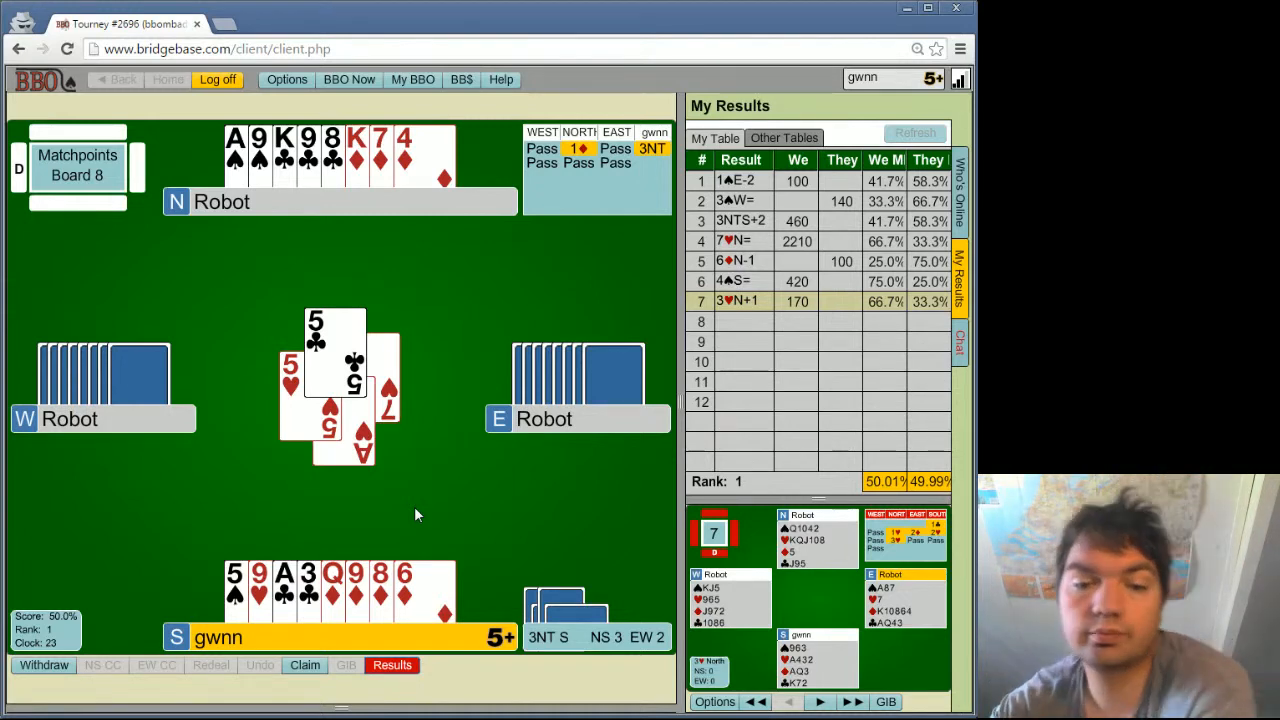
mouse_move(425, 477)
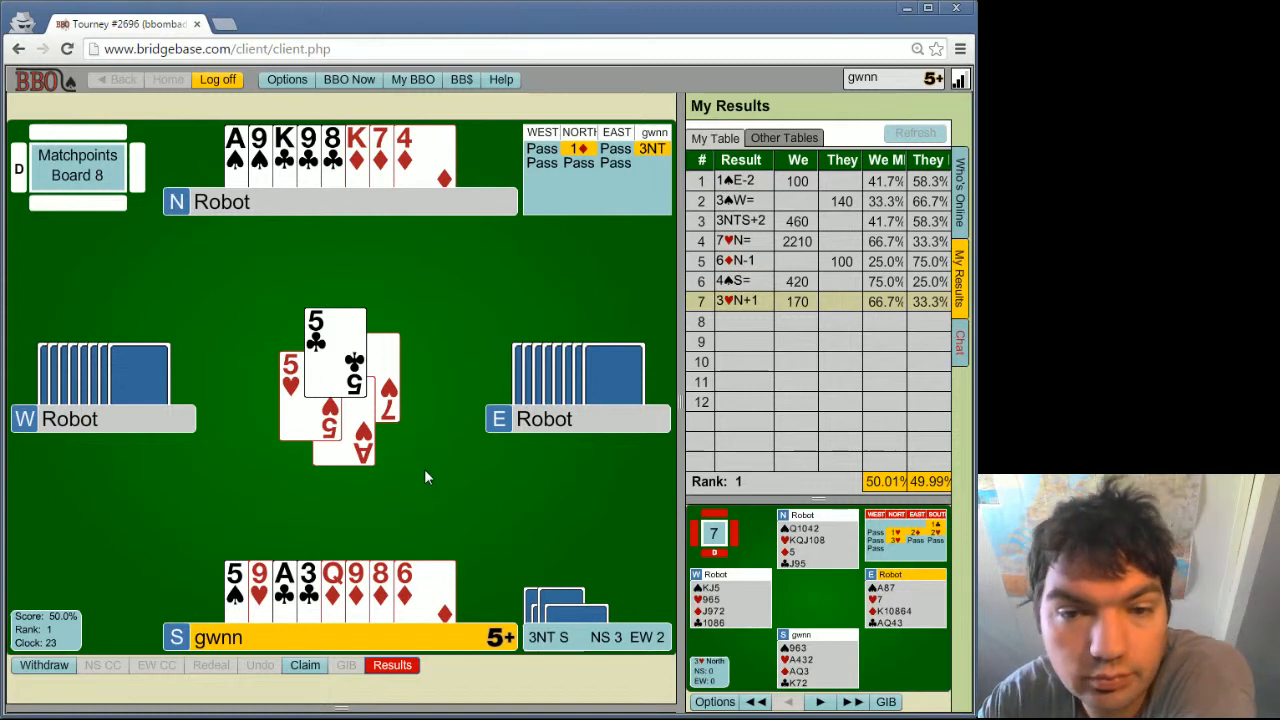
mouse_move(404, 590)
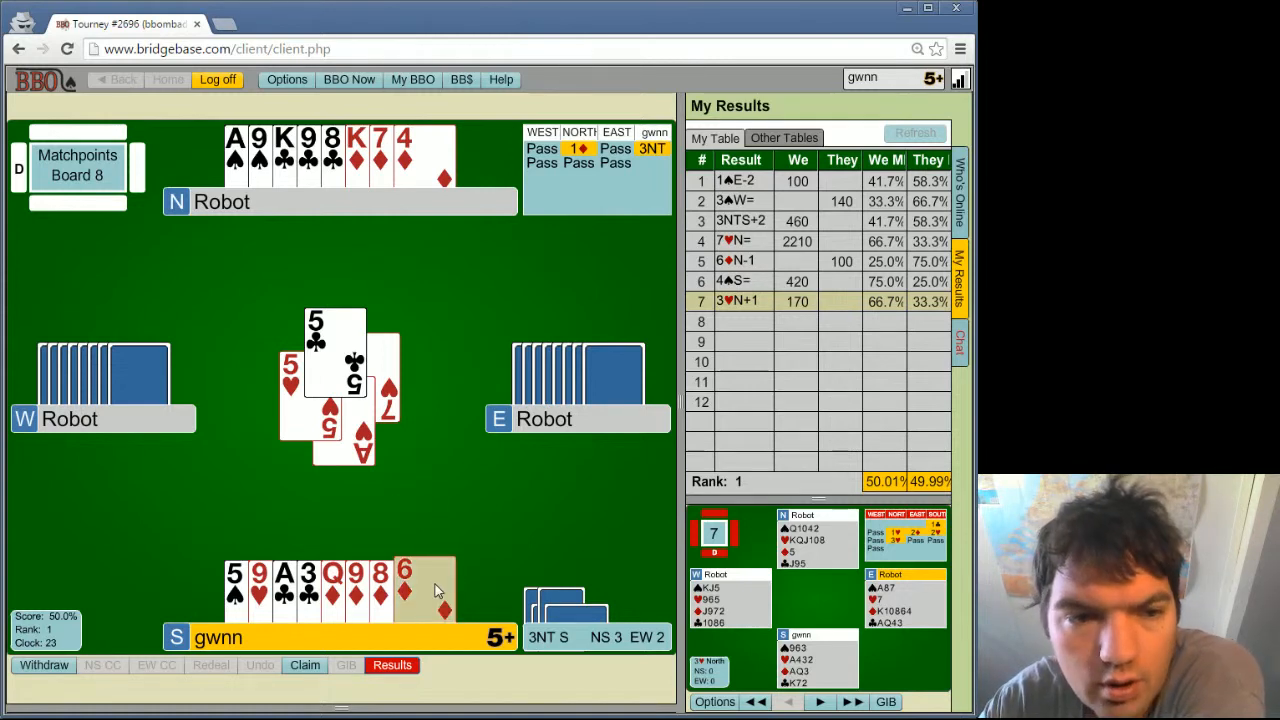
click(404, 588)
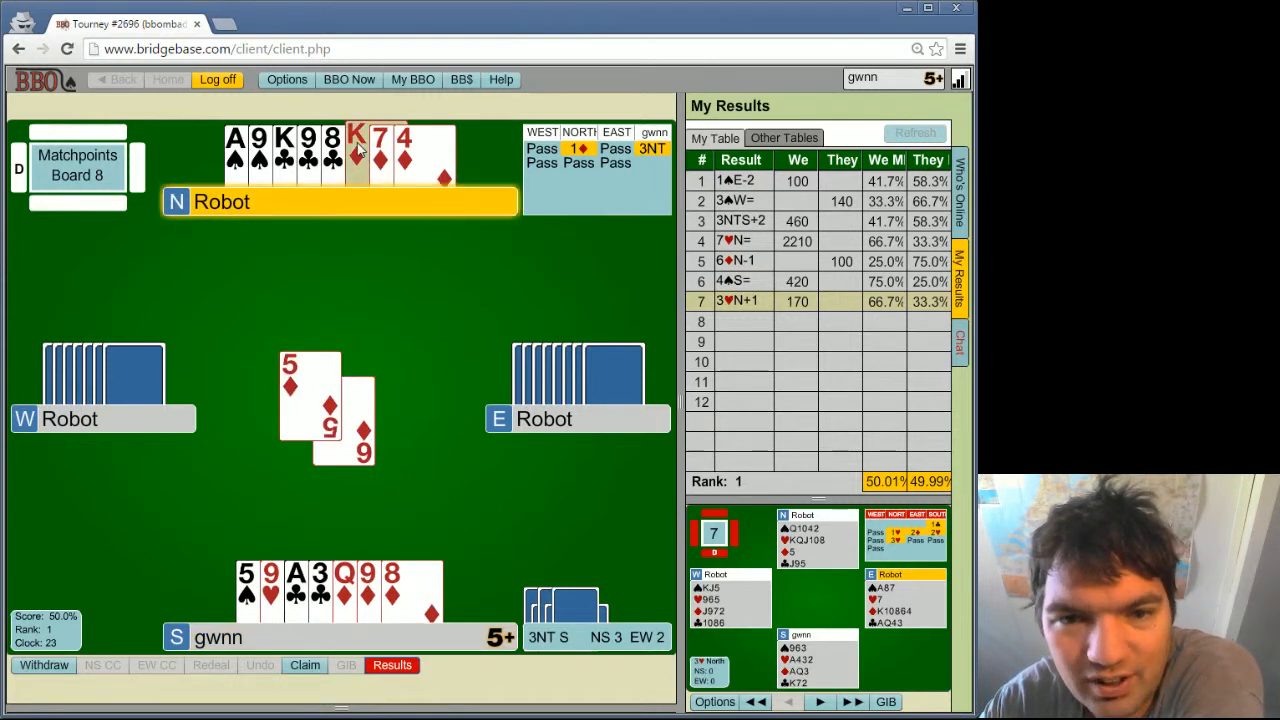
click(357, 155)
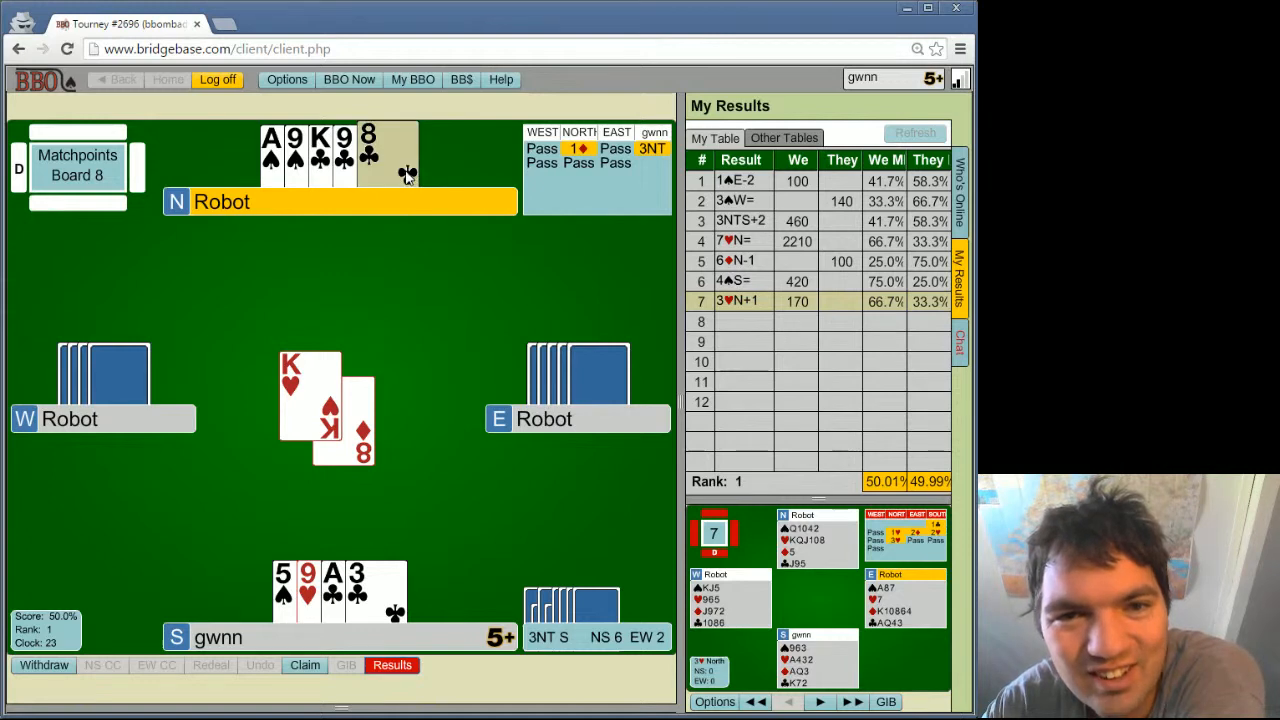
click(368, 155)
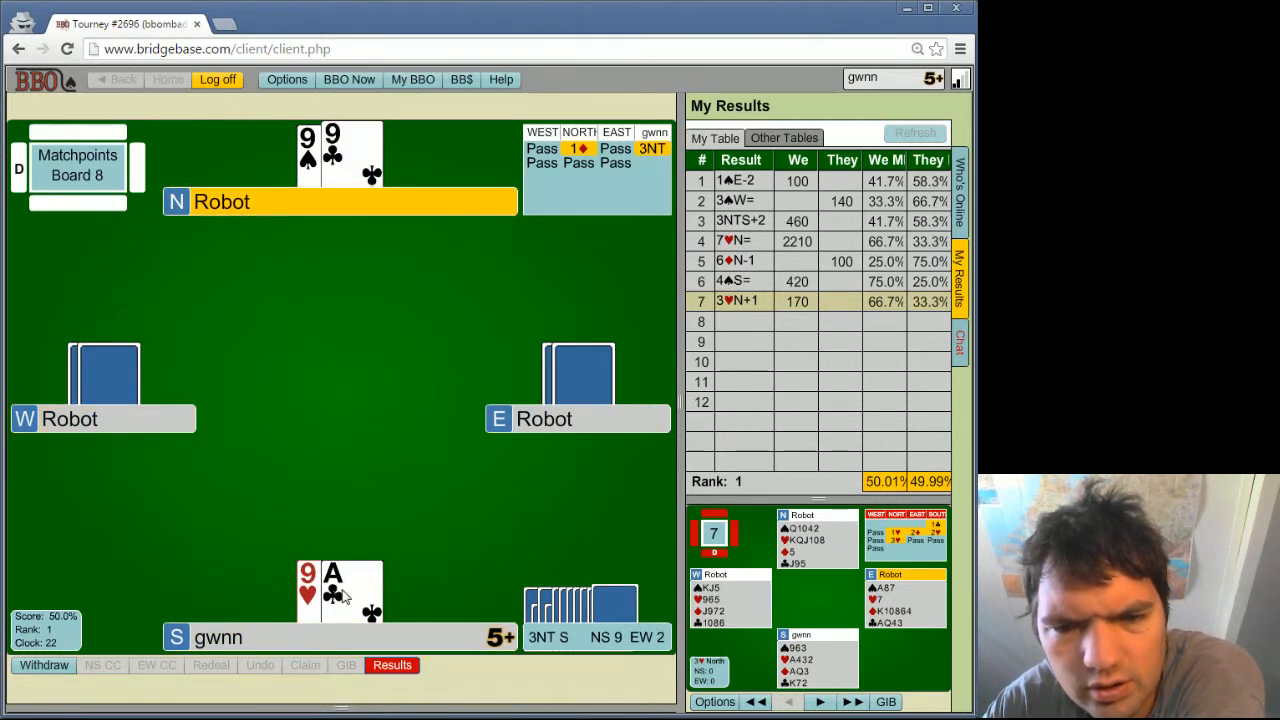
click(351, 590)
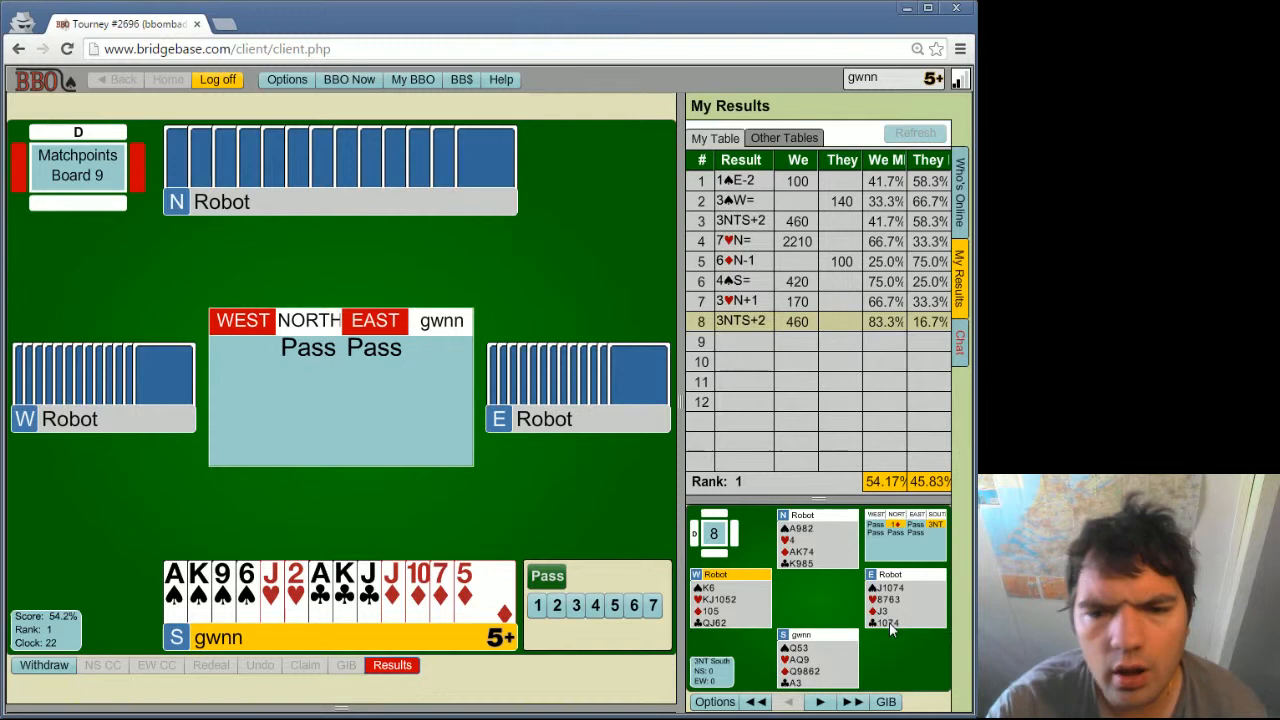
mouse_move(500, 529)
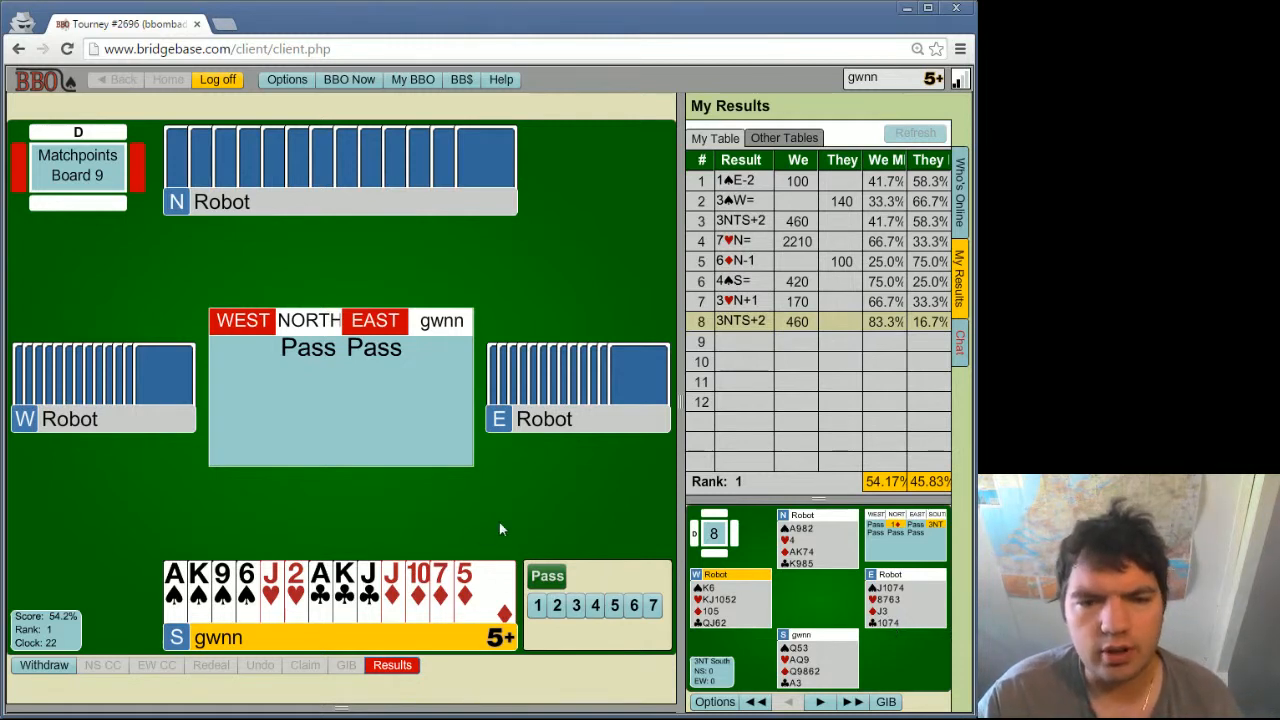
mouse_move(421, 504)
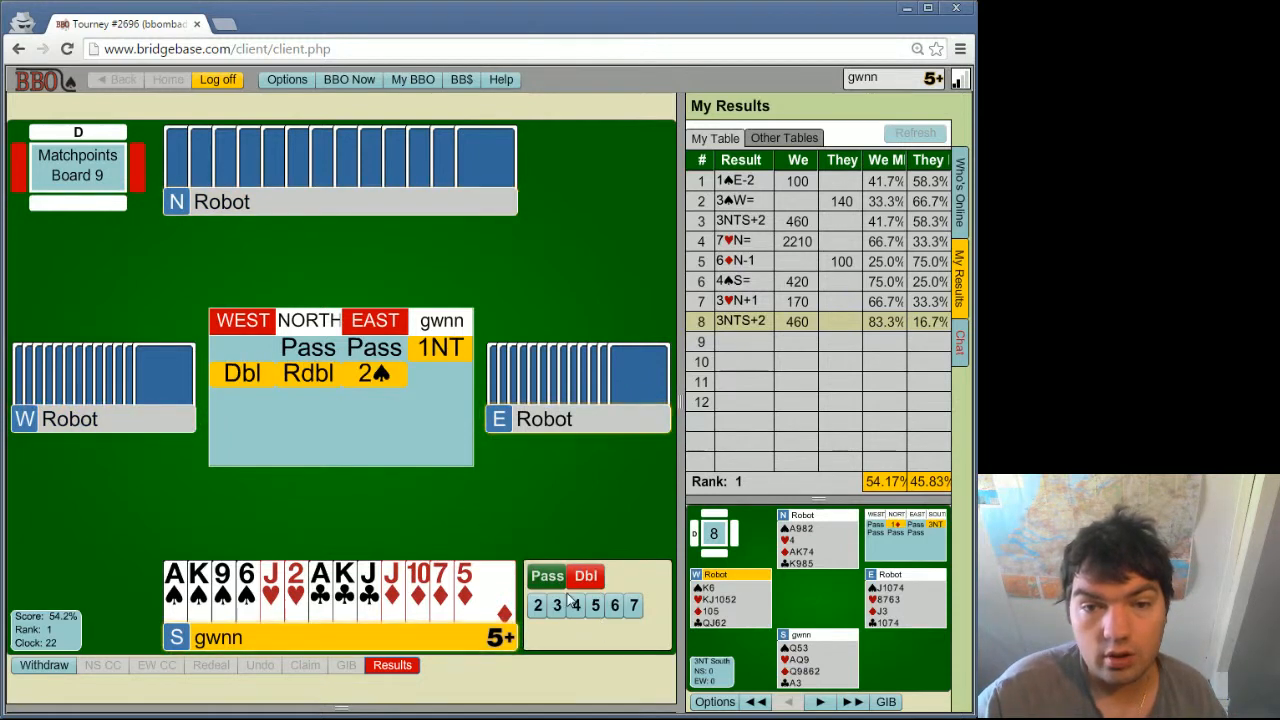
mouse_move(242, 373)
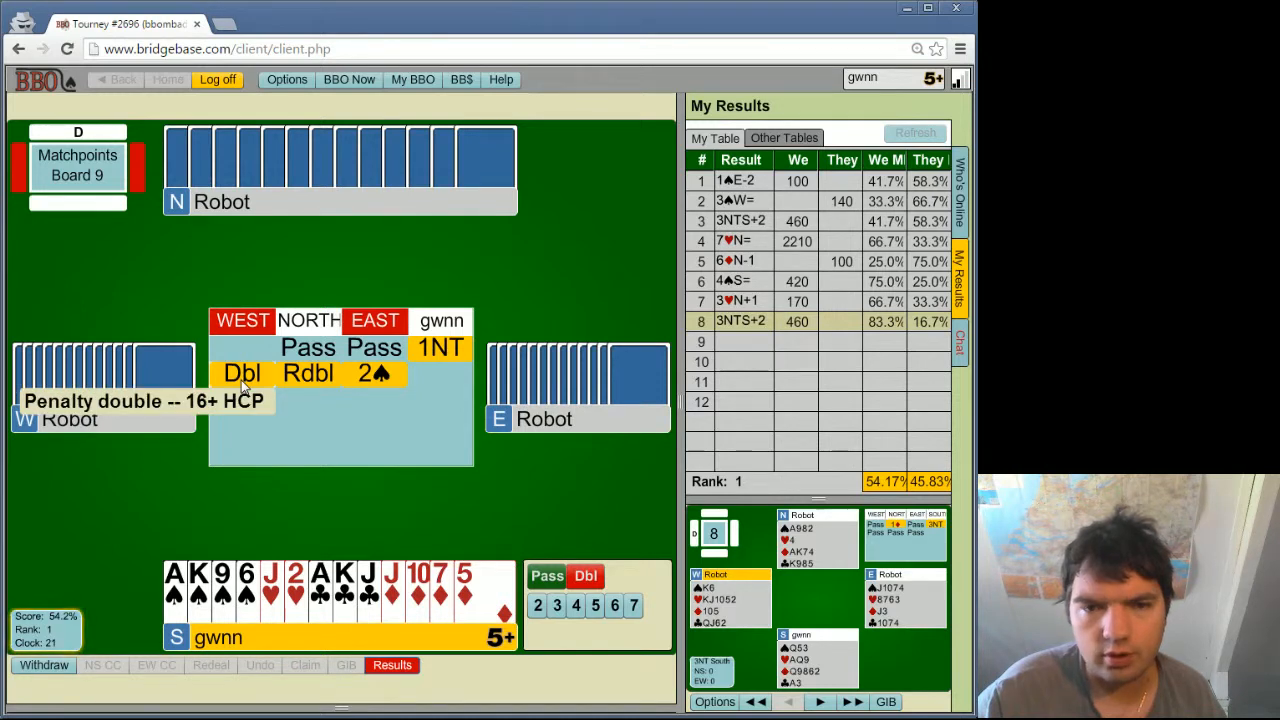
mouse_move(308, 373)
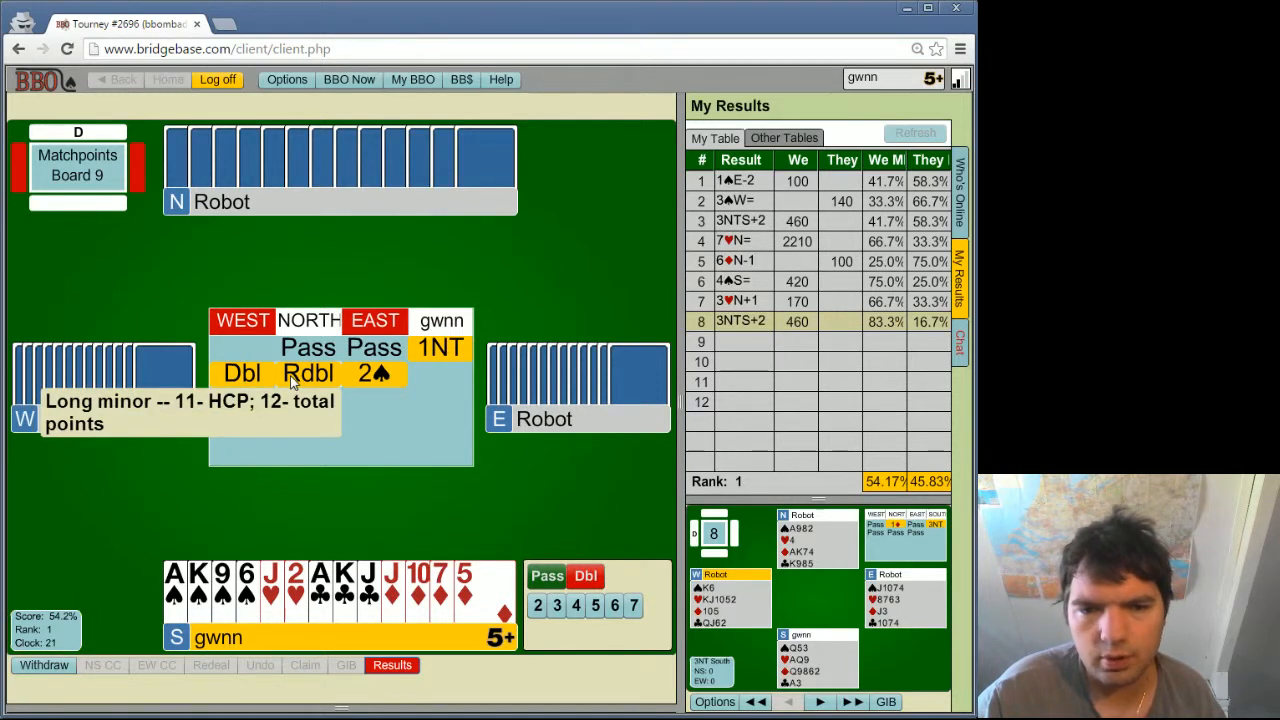
Step: Check the meaning of North's redouble, then pass over East's 2♠
click(557, 605)
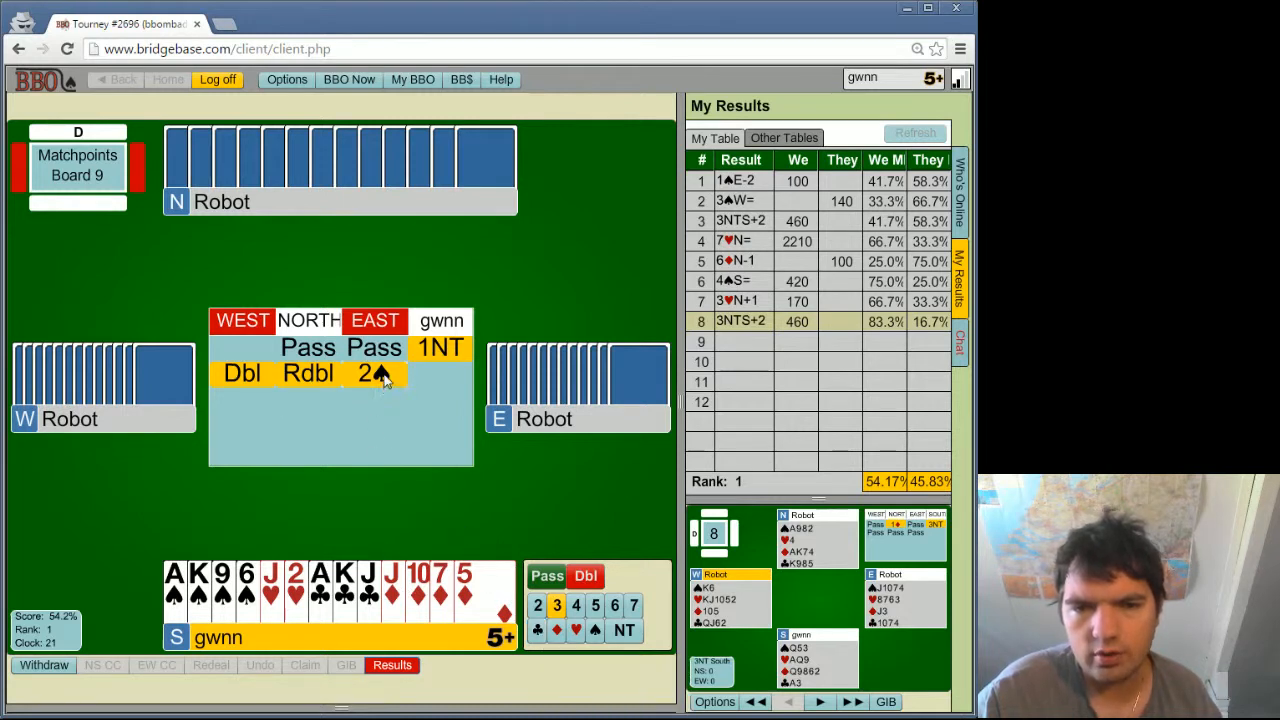
mouse_move(378, 372)
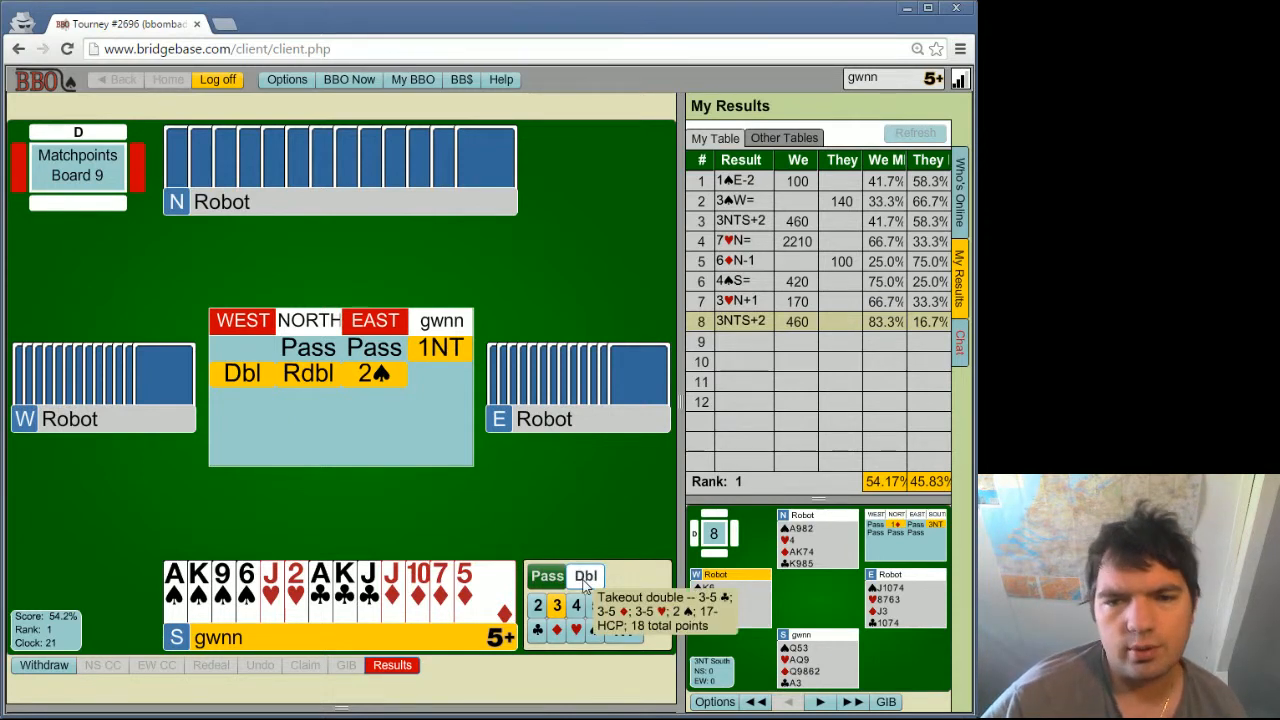
click(547, 576)
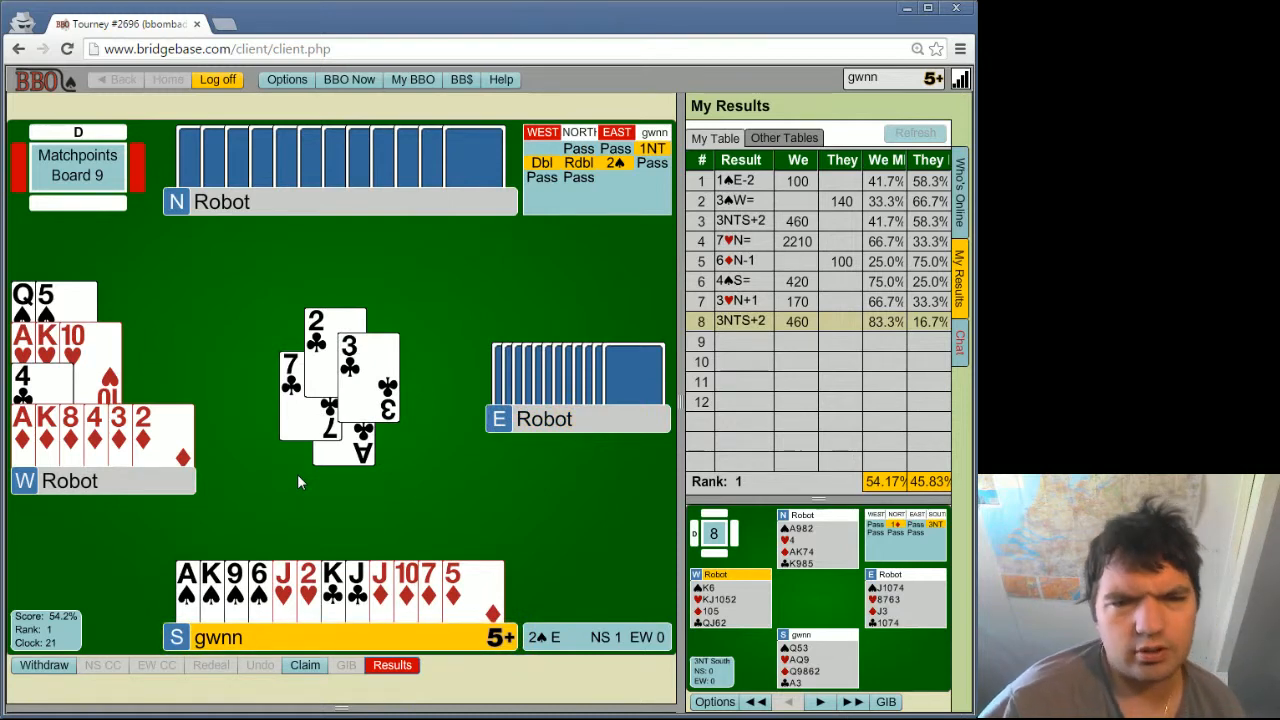
mouse_move(280, 494)
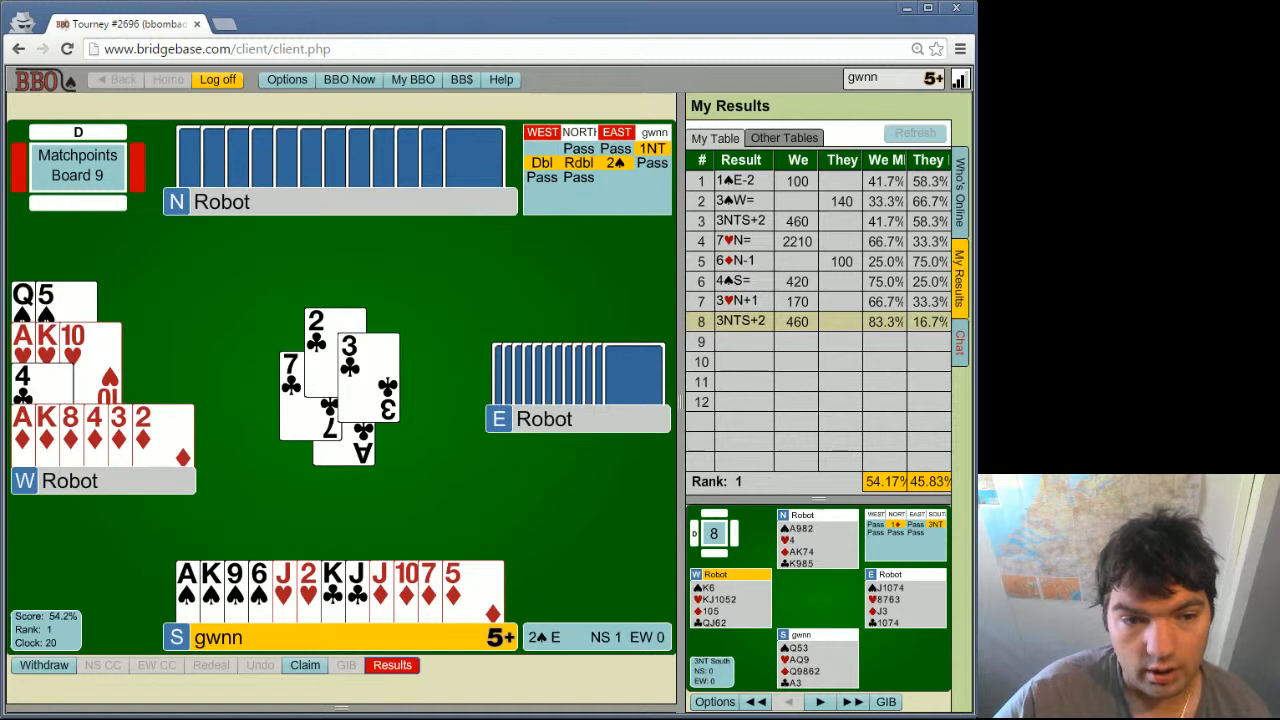
mouse_move(472, 343)
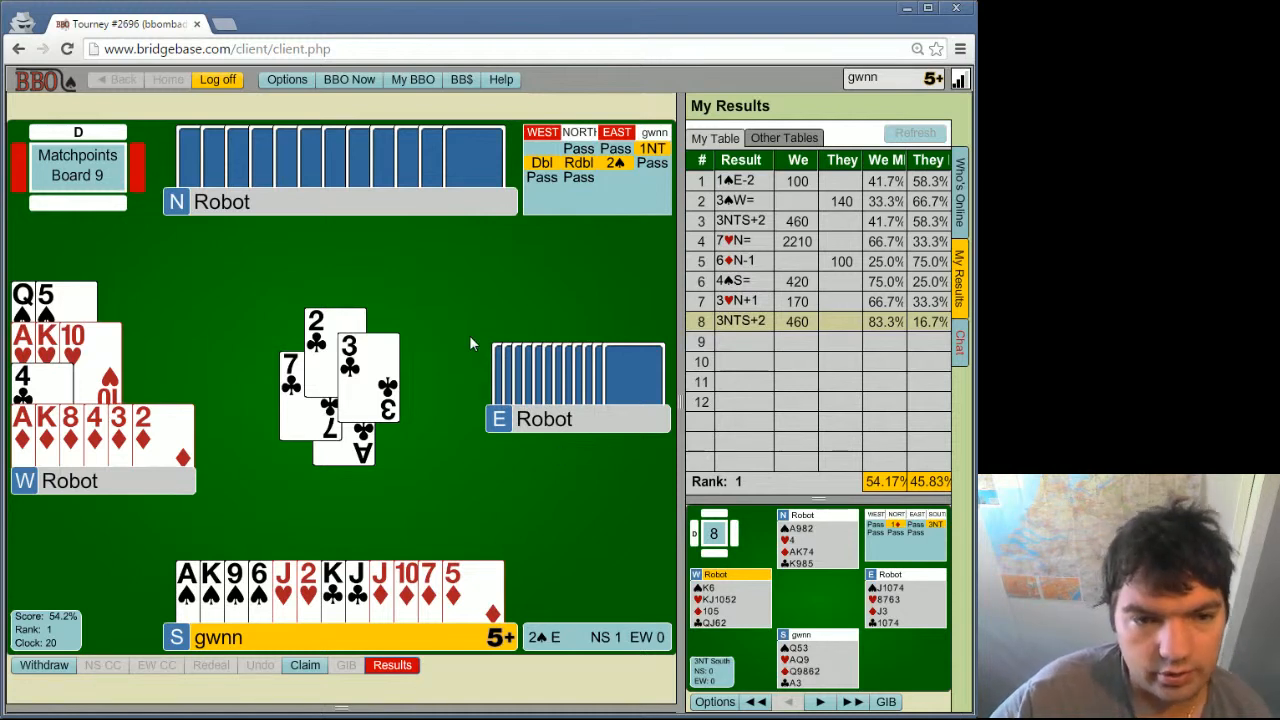
mouse_move(465, 350)
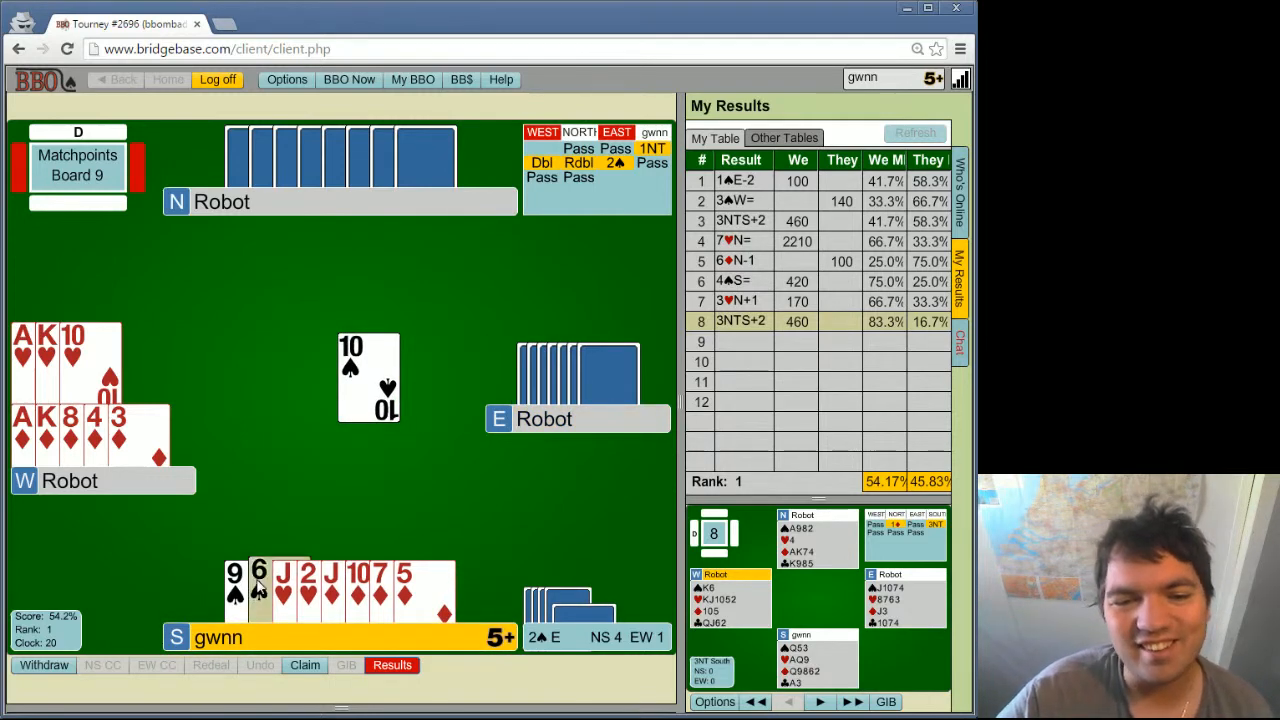
Step: Follow with South's 6♠, gather the heart trick, and follow with 5♦
click(262, 588)
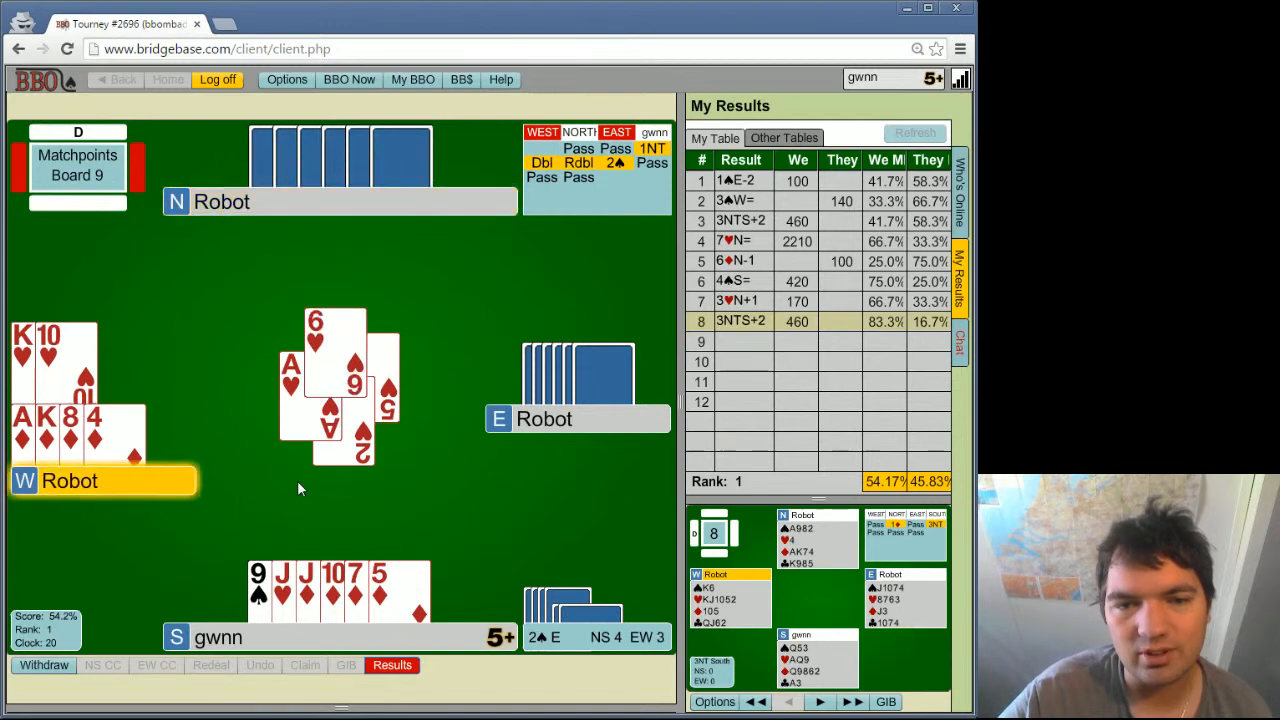
click(380, 590)
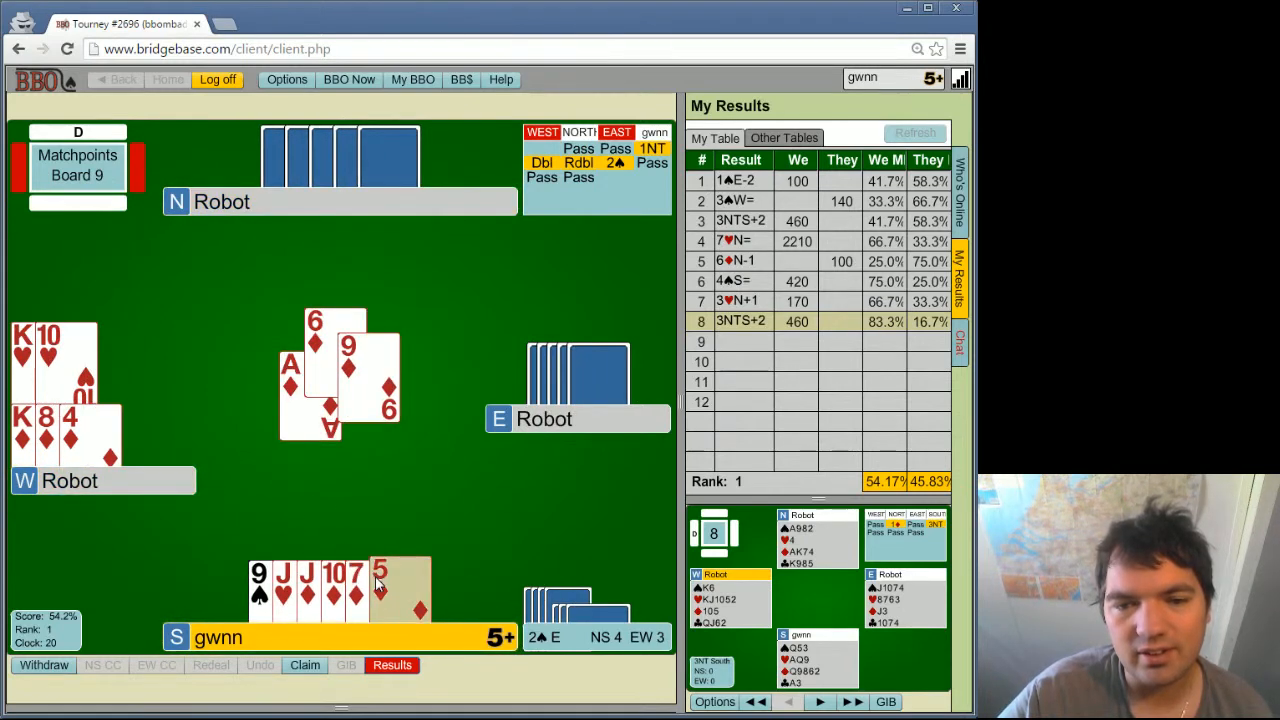
click(378, 590)
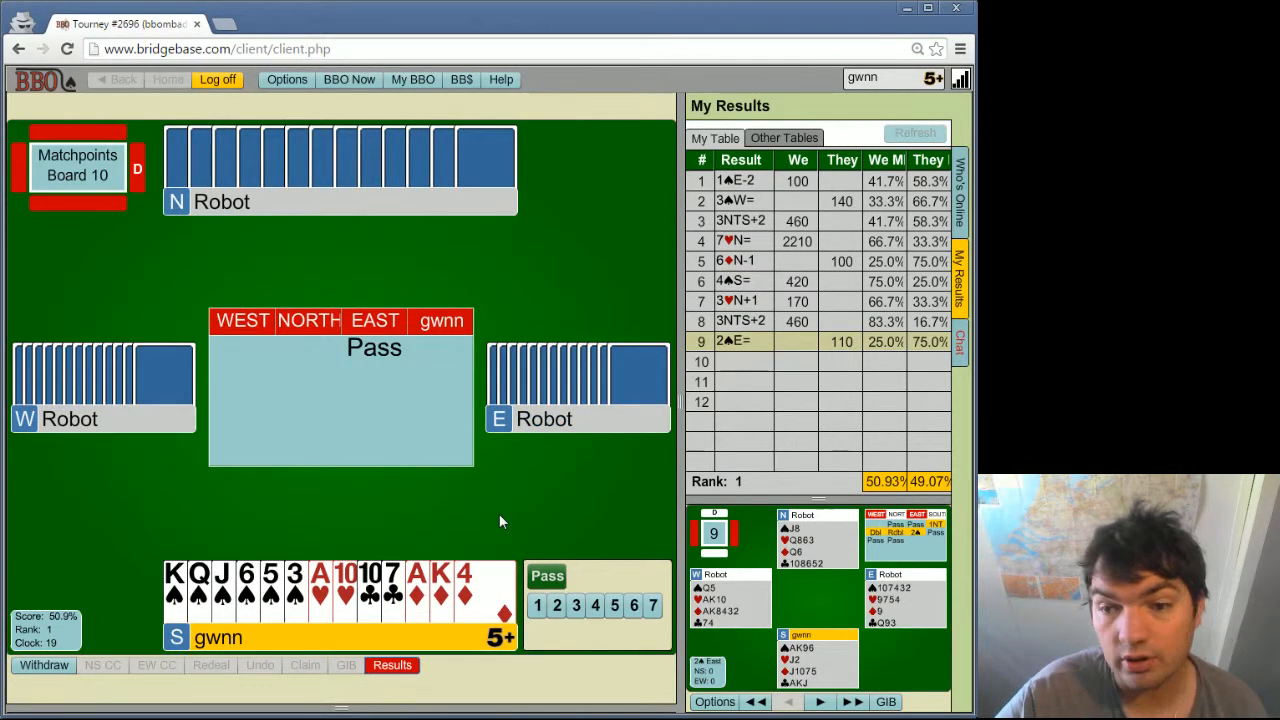
mouse_move(753, 590)
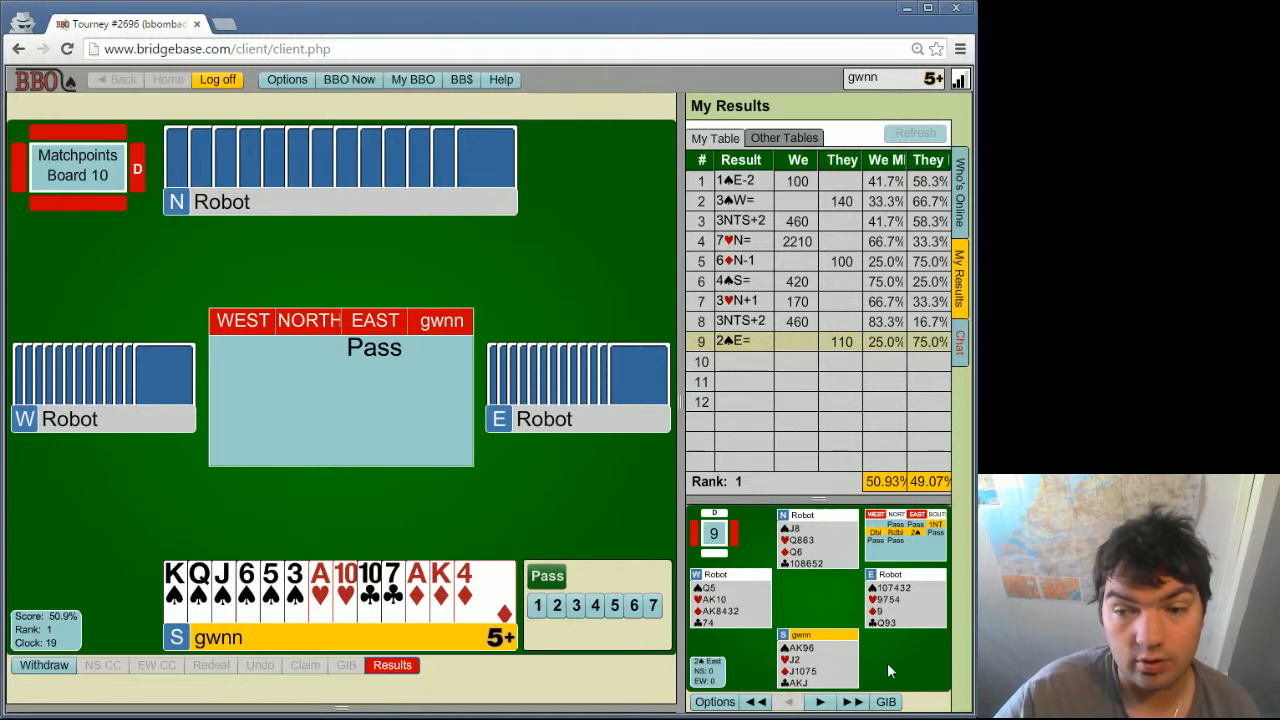
mouse_move(483, 514)
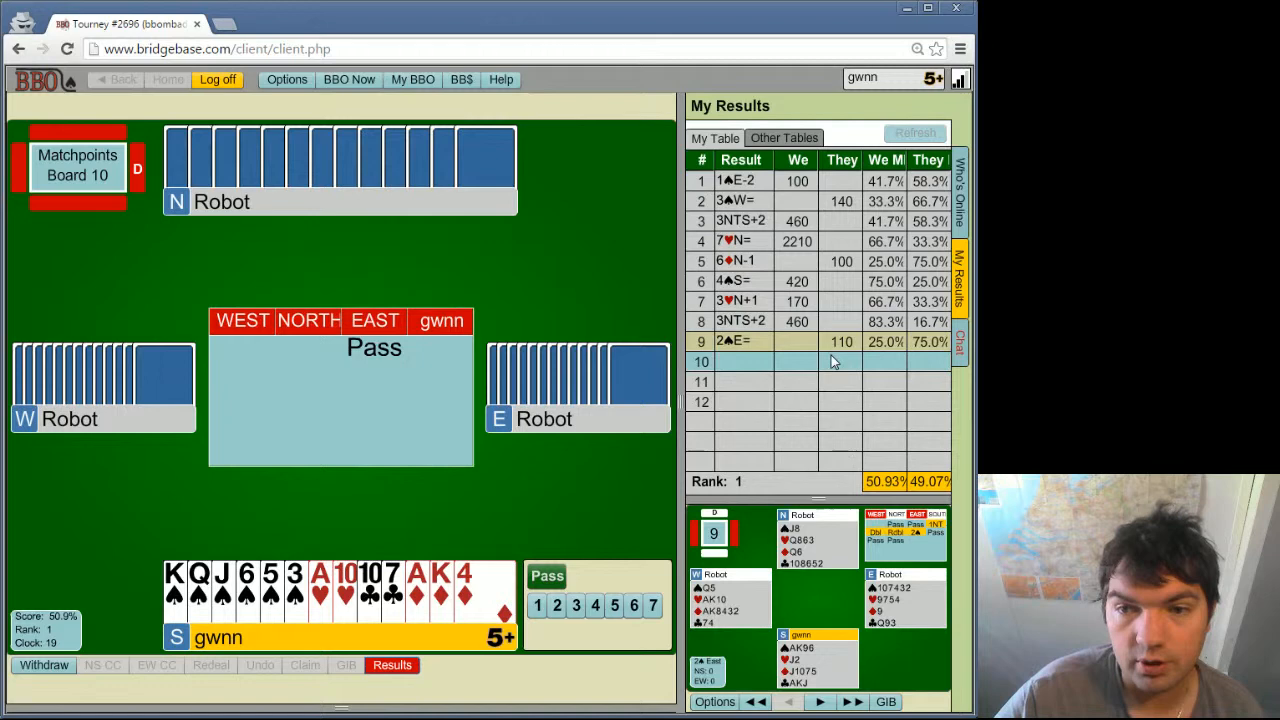
mouse_move(545, 453)
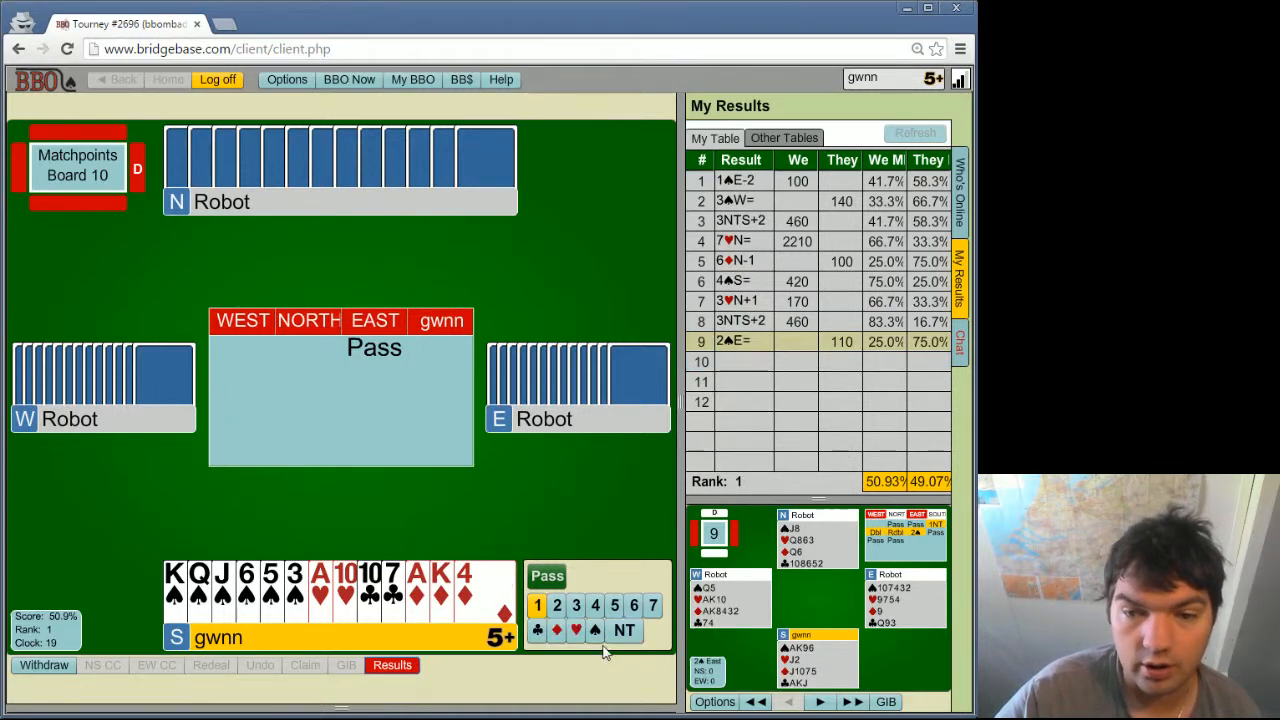
Step: Open Board 10's bidding with 1♠
click(595, 630)
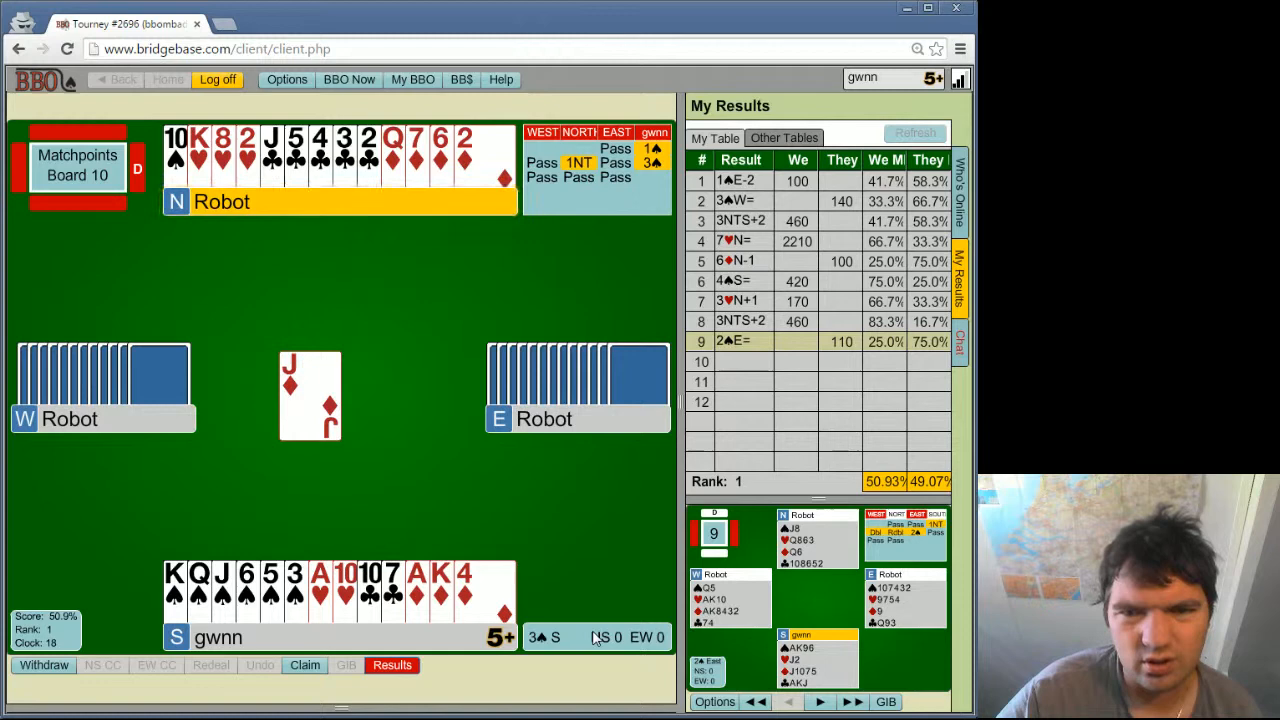
mouse_move(408, 362)
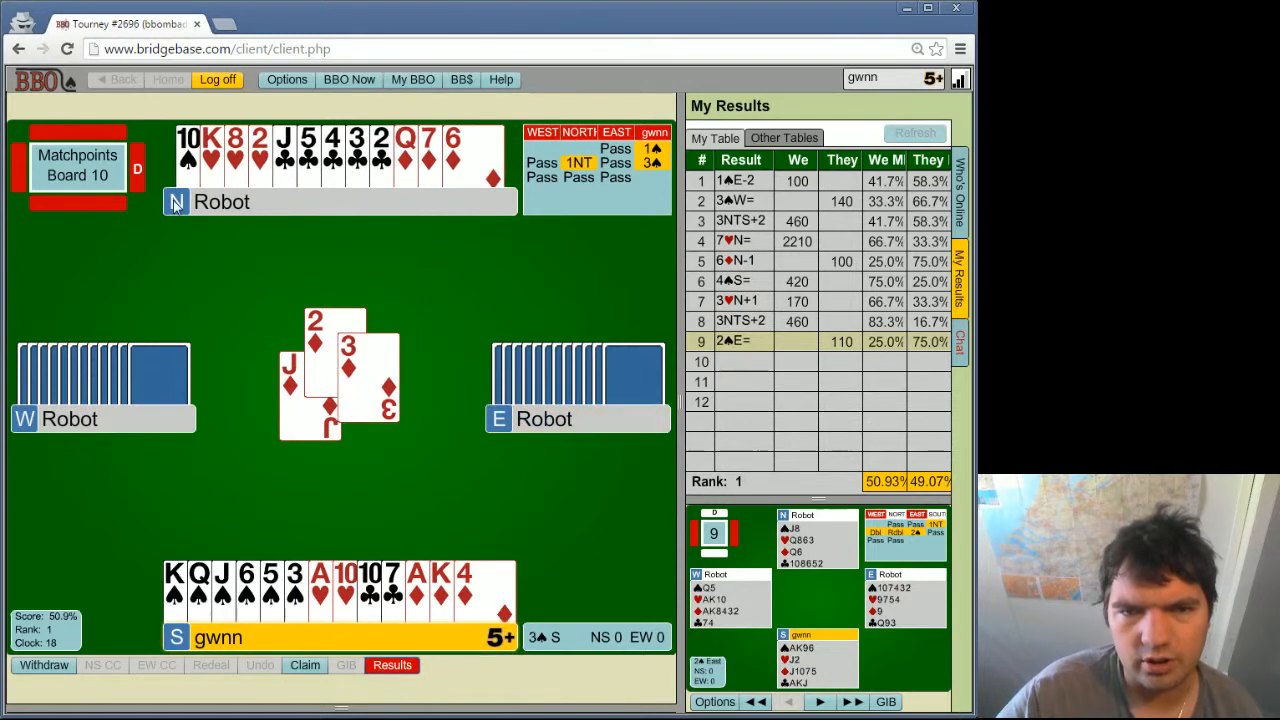
Step: Win the diamond lead with A♦, cash A♥, lead K♠, then play K♦
click(333, 585)
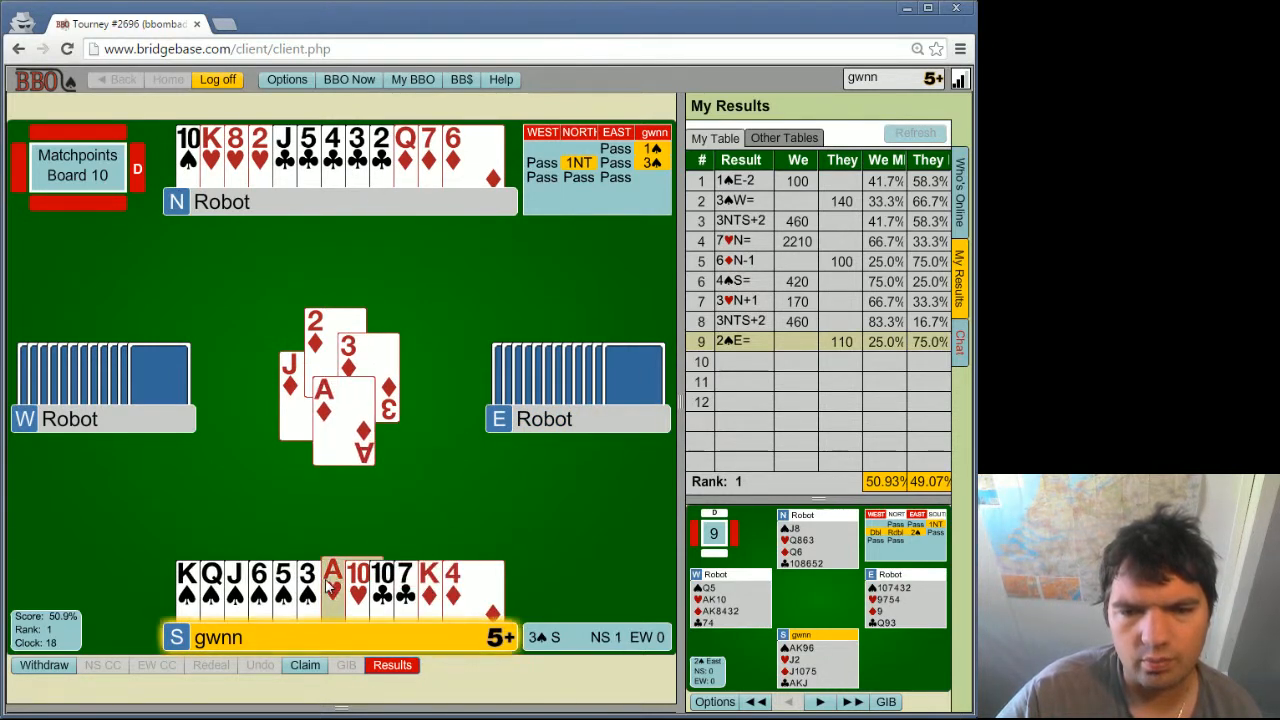
click(332, 585)
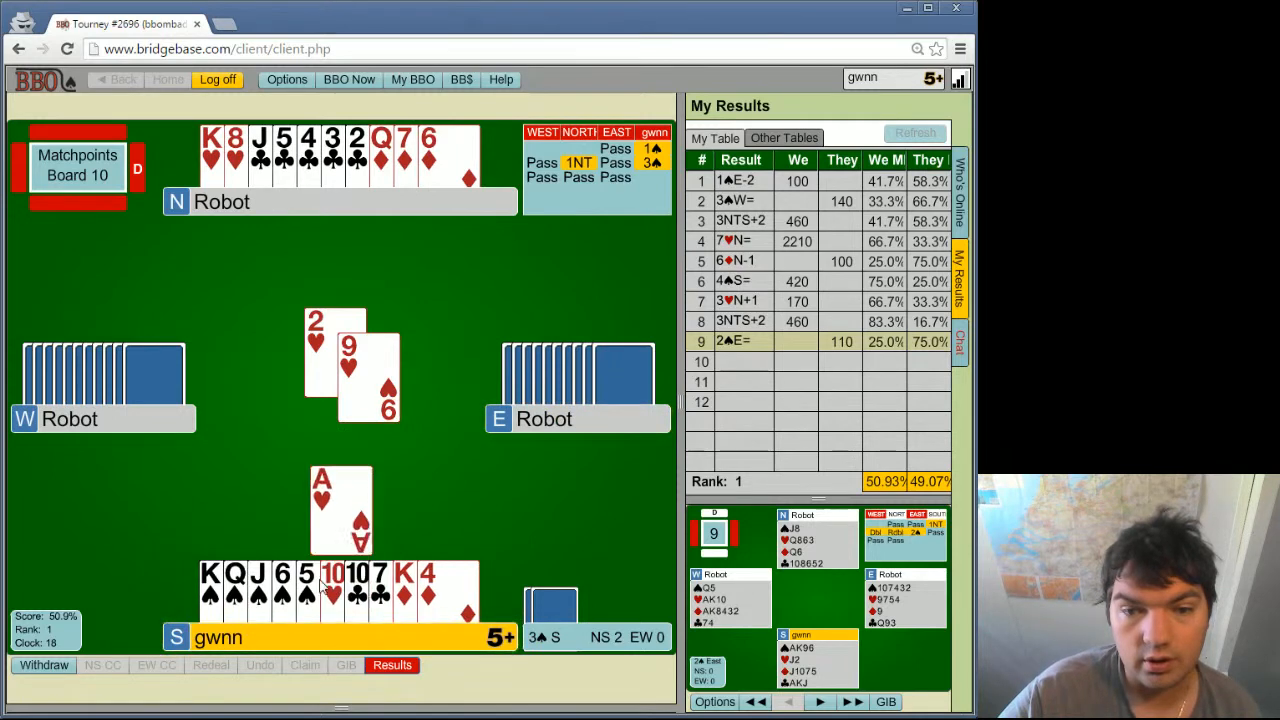
click(340, 510)
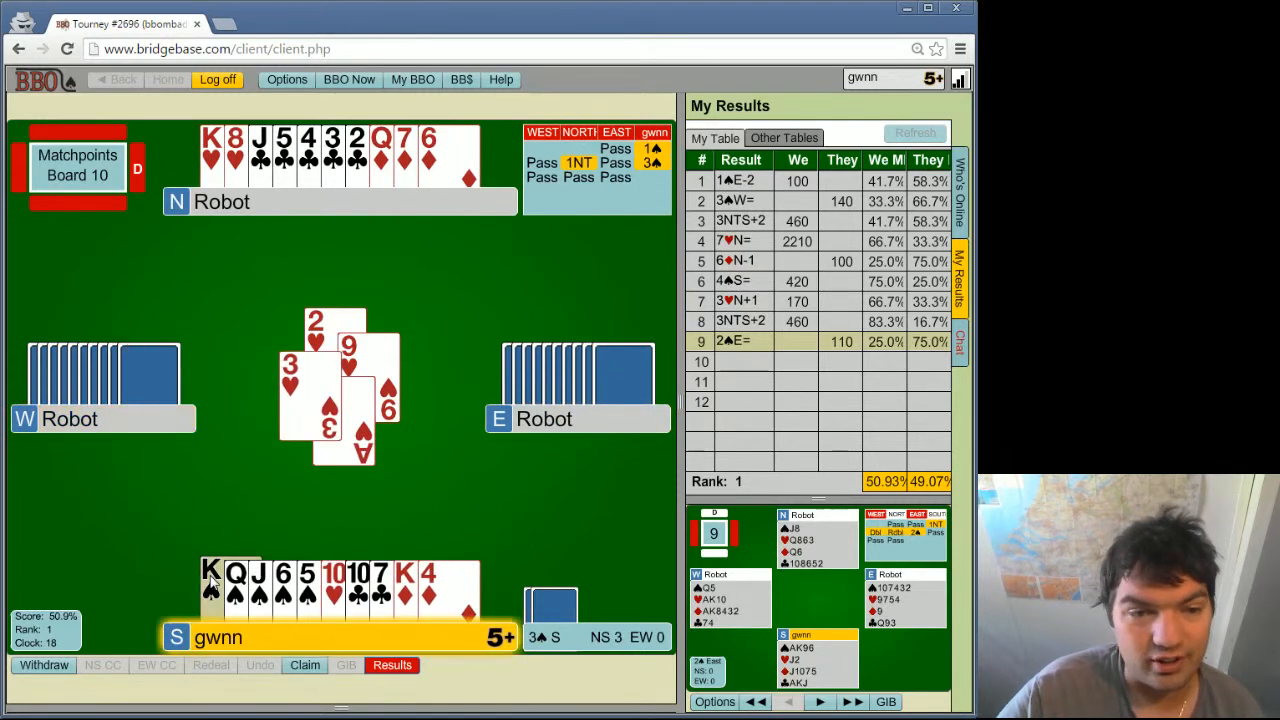
click(212, 590)
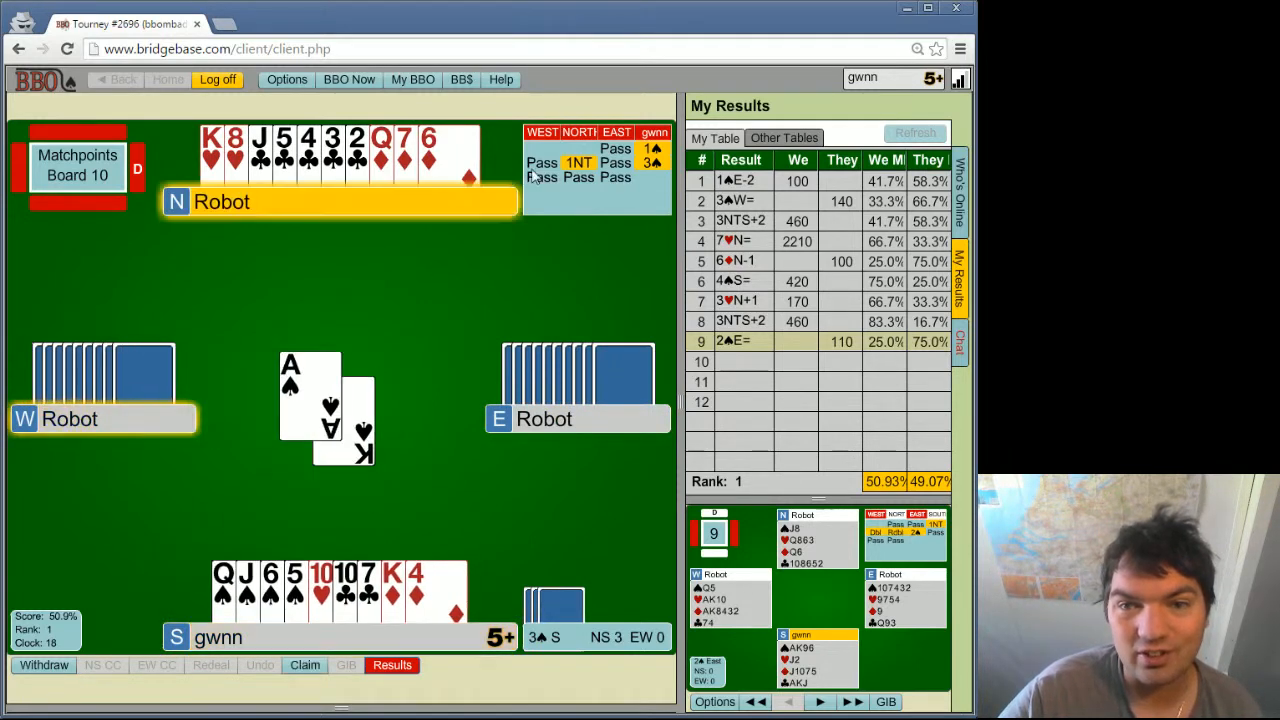
mouse_move(651, 162)
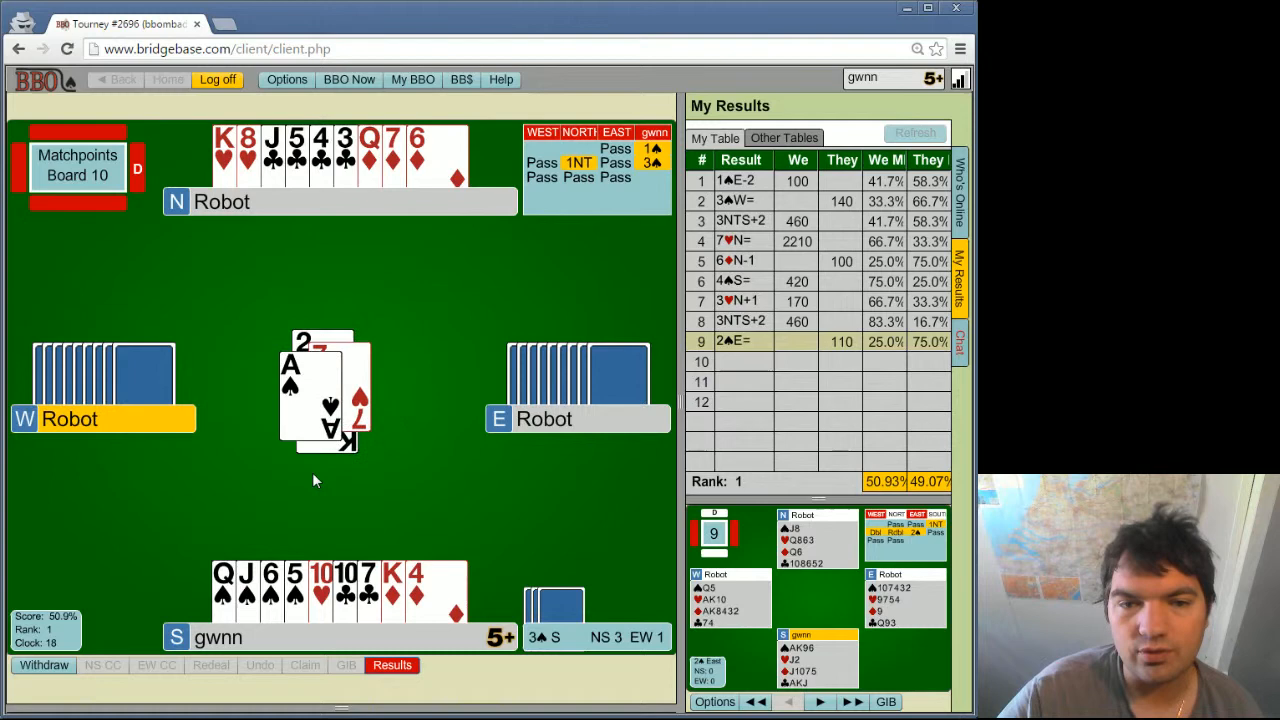
click(417, 155)
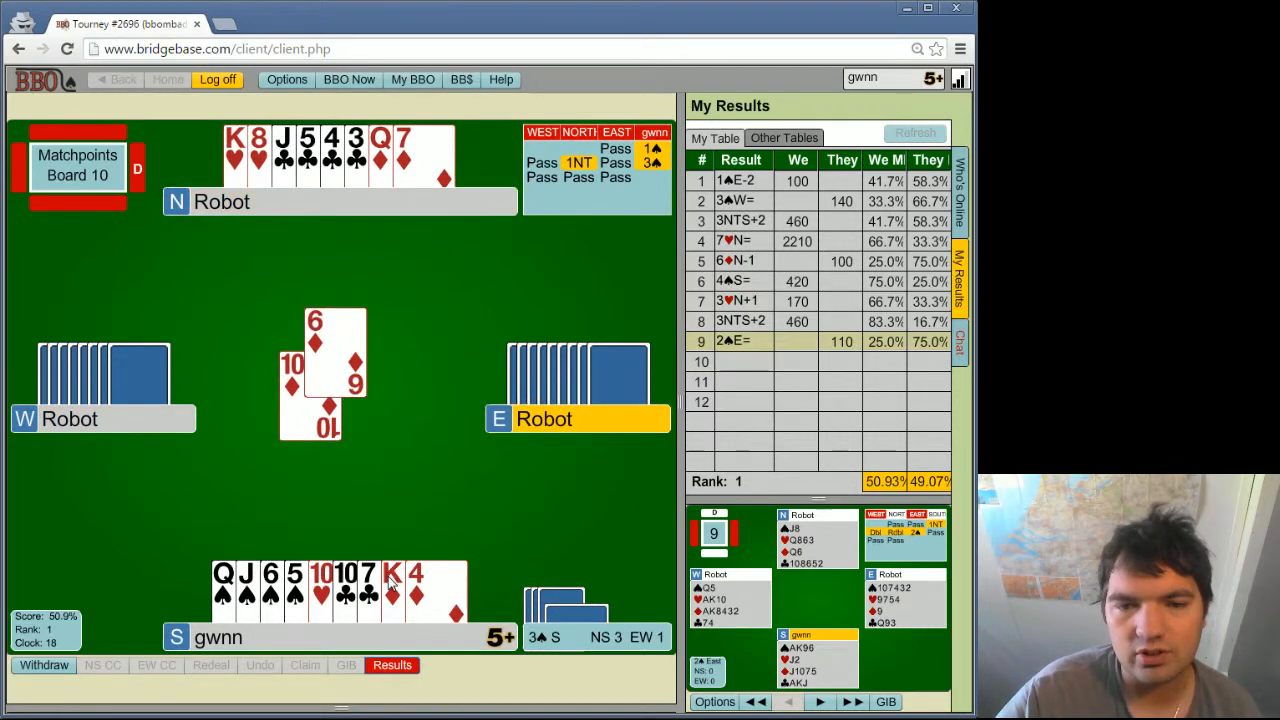
click(385, 575)
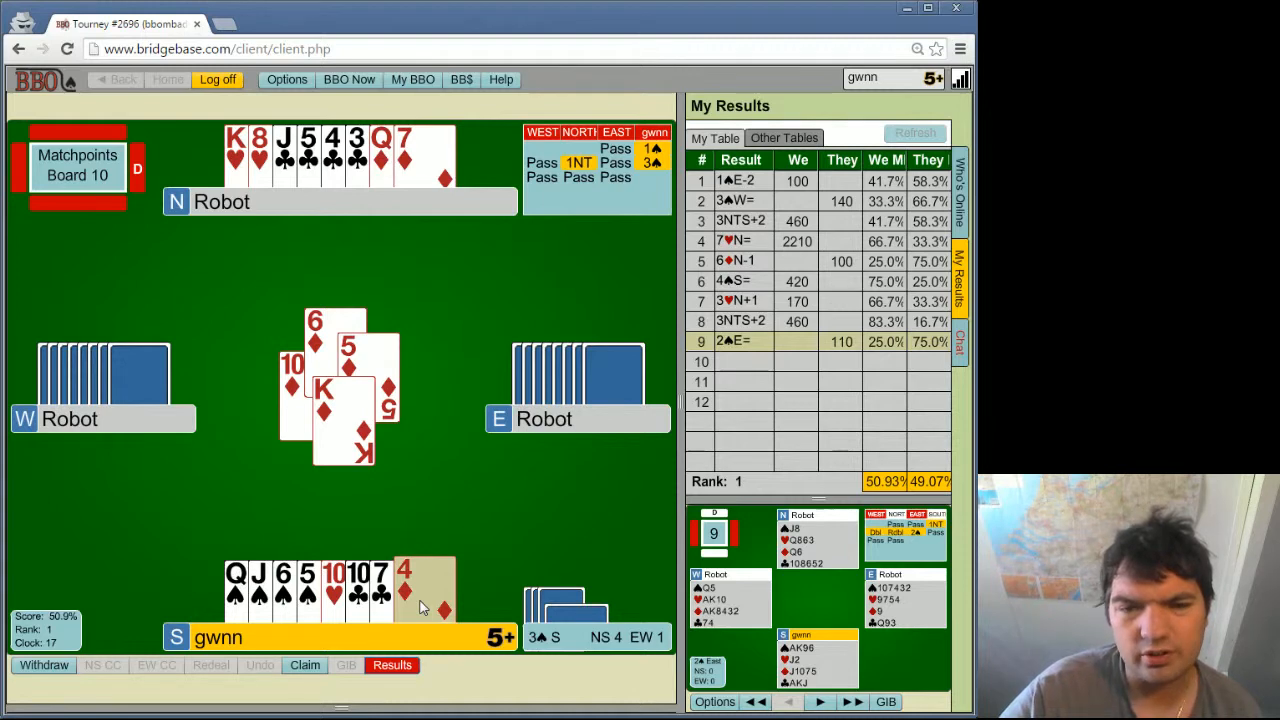
Step: Lead 4♦, follow with 7♣, ruff with 5♠, then play J♠, J♣ and 10♥
click(403, 590)
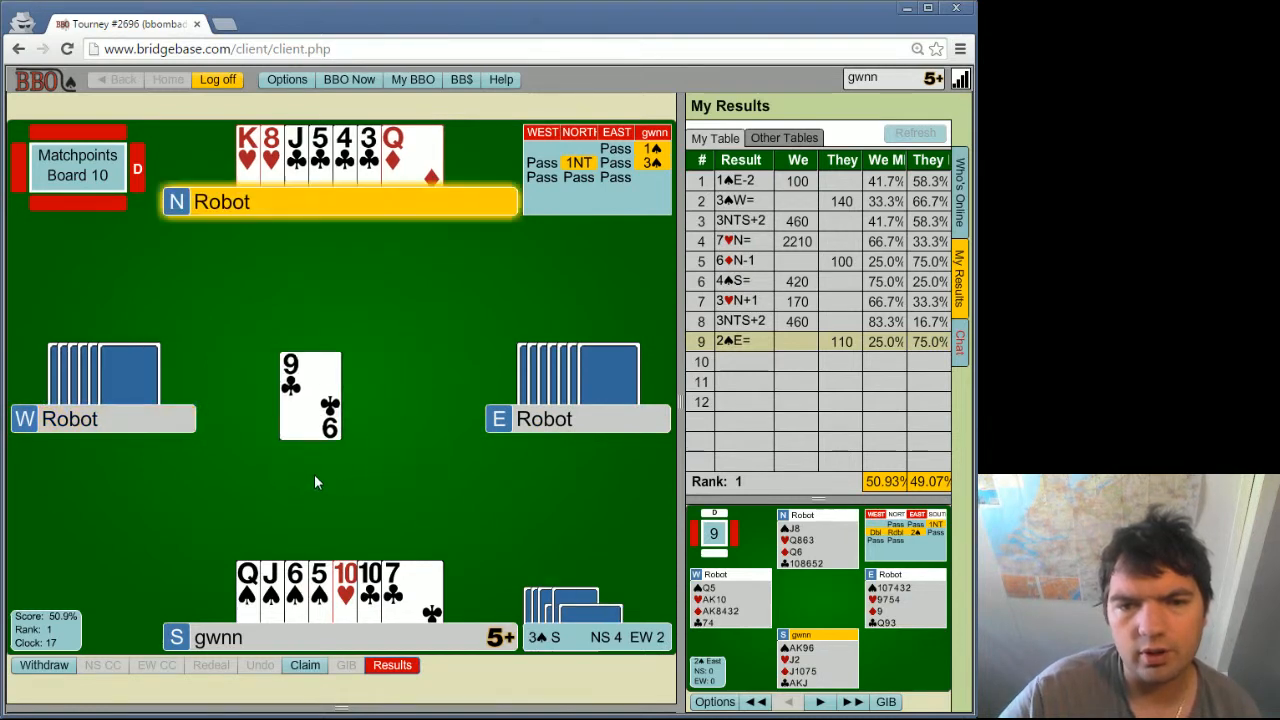
click(393, 590)
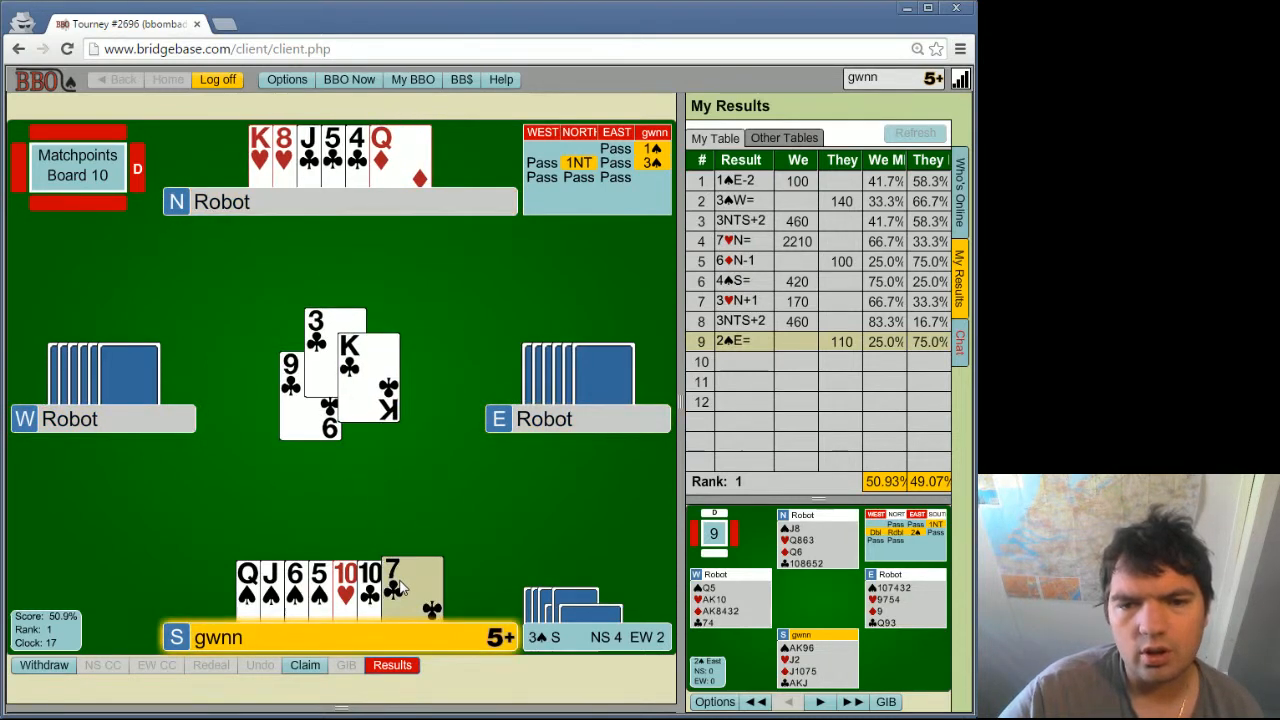
click(395, 590)
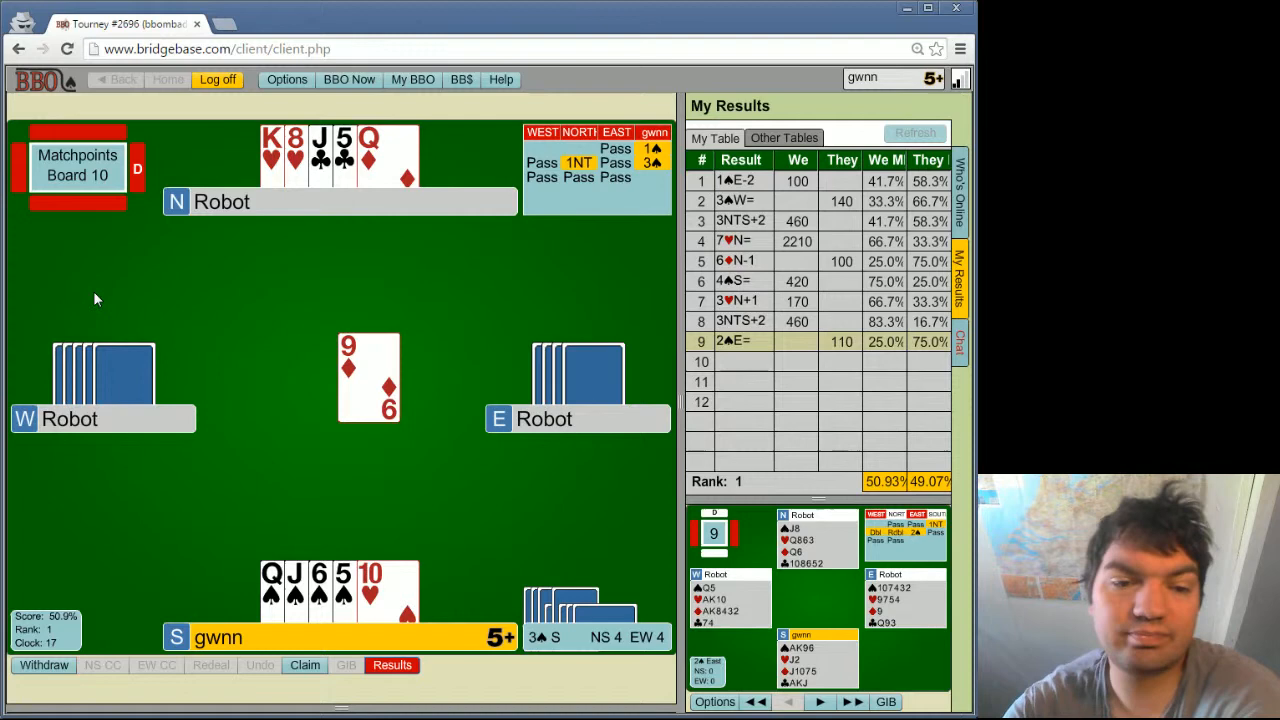
mouse_move(113, 284)
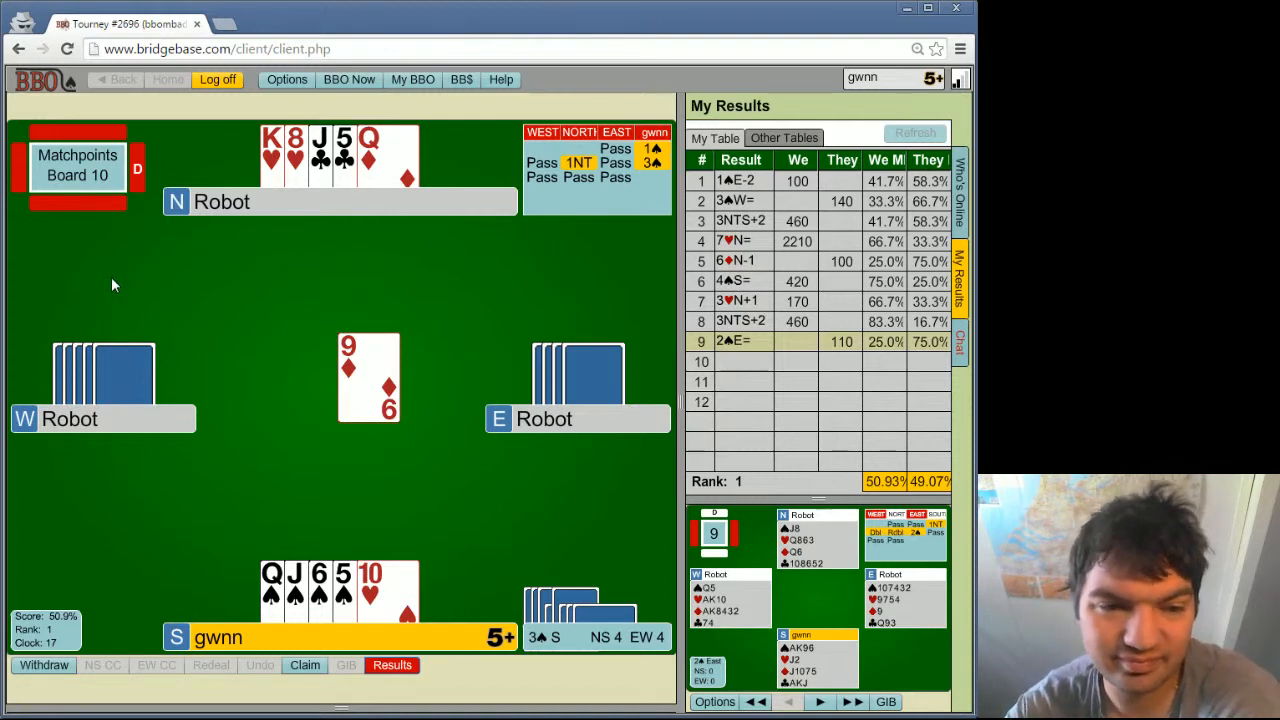
mouse_move(334, 518)
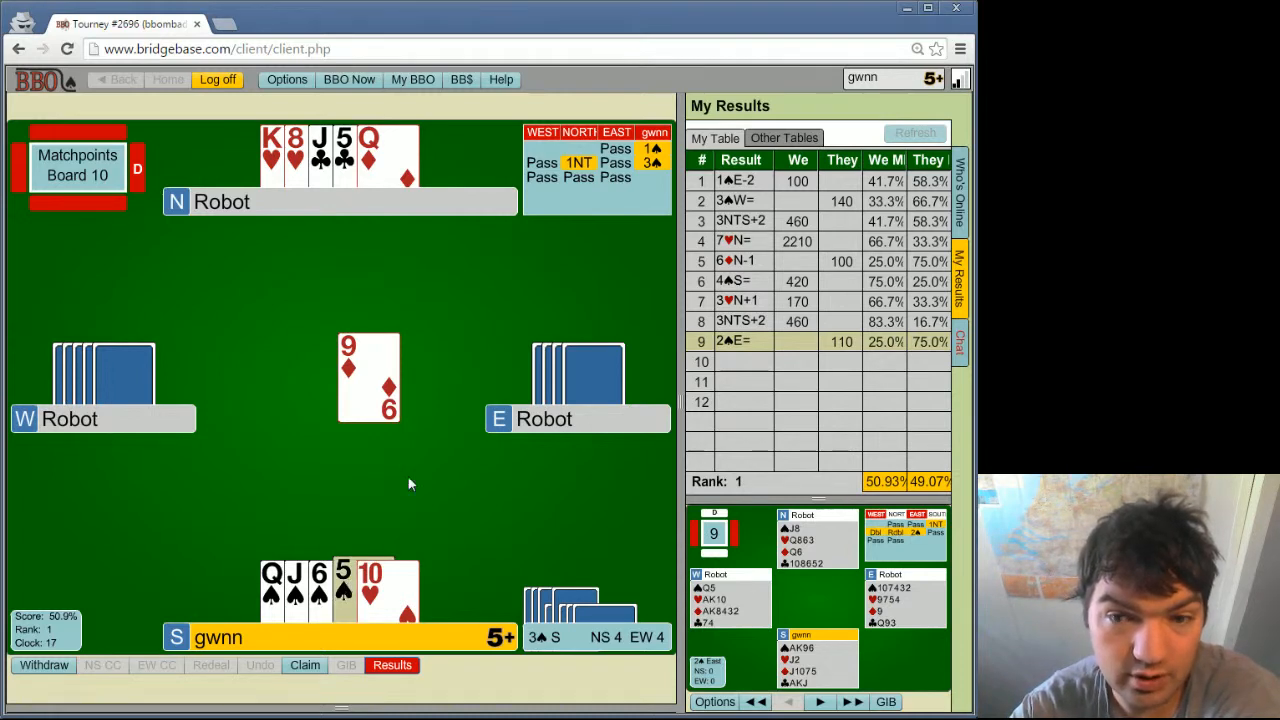
click(343, 588)
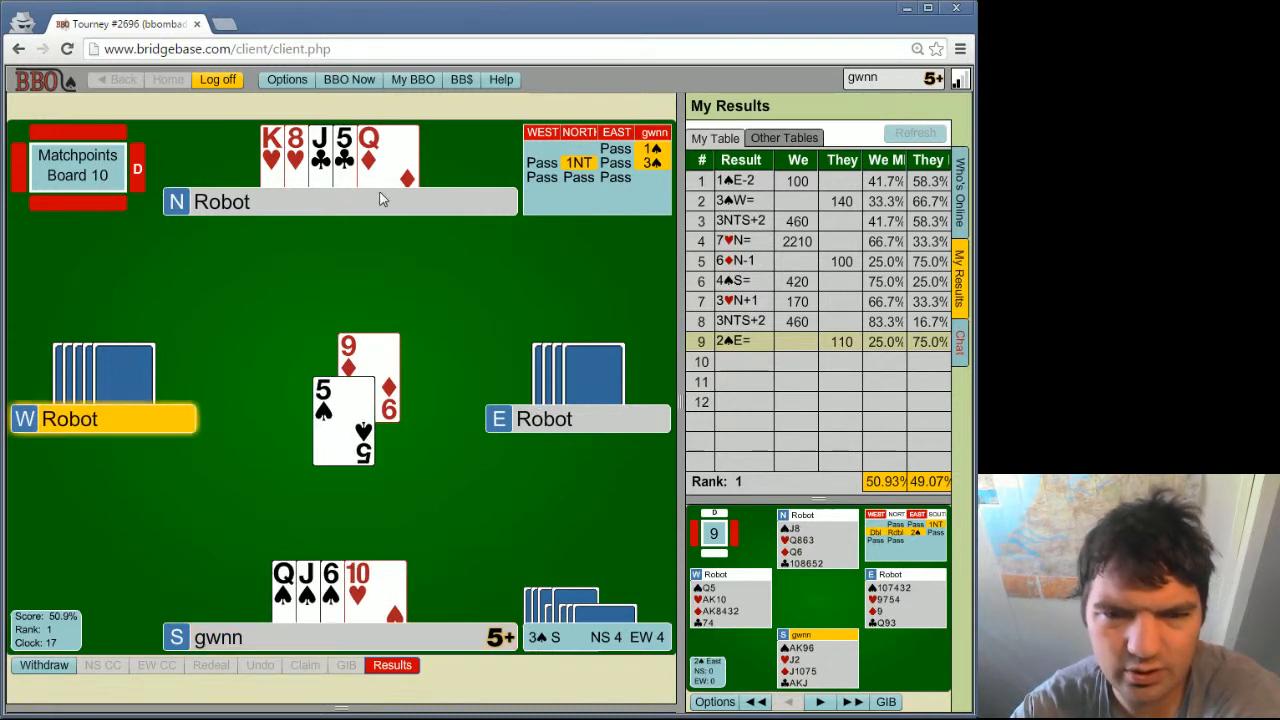
mouse_move(388, 150)
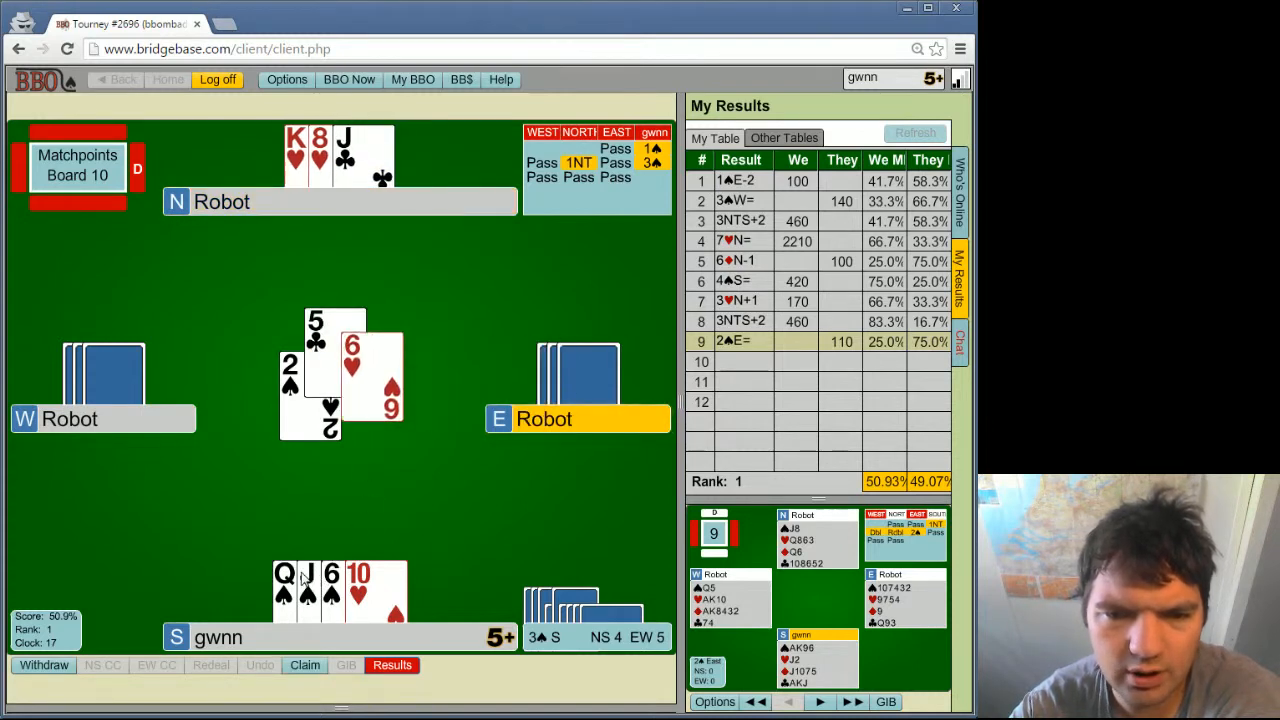
click(285, 590)
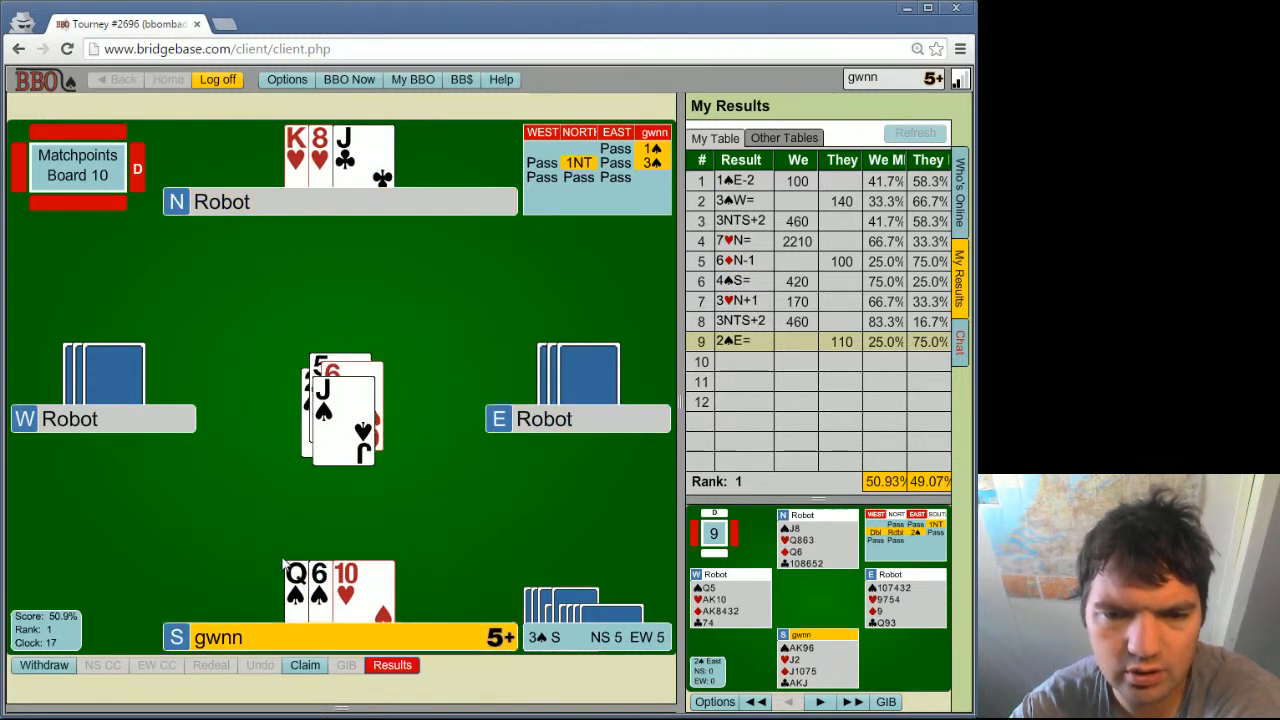
click(295, 590)
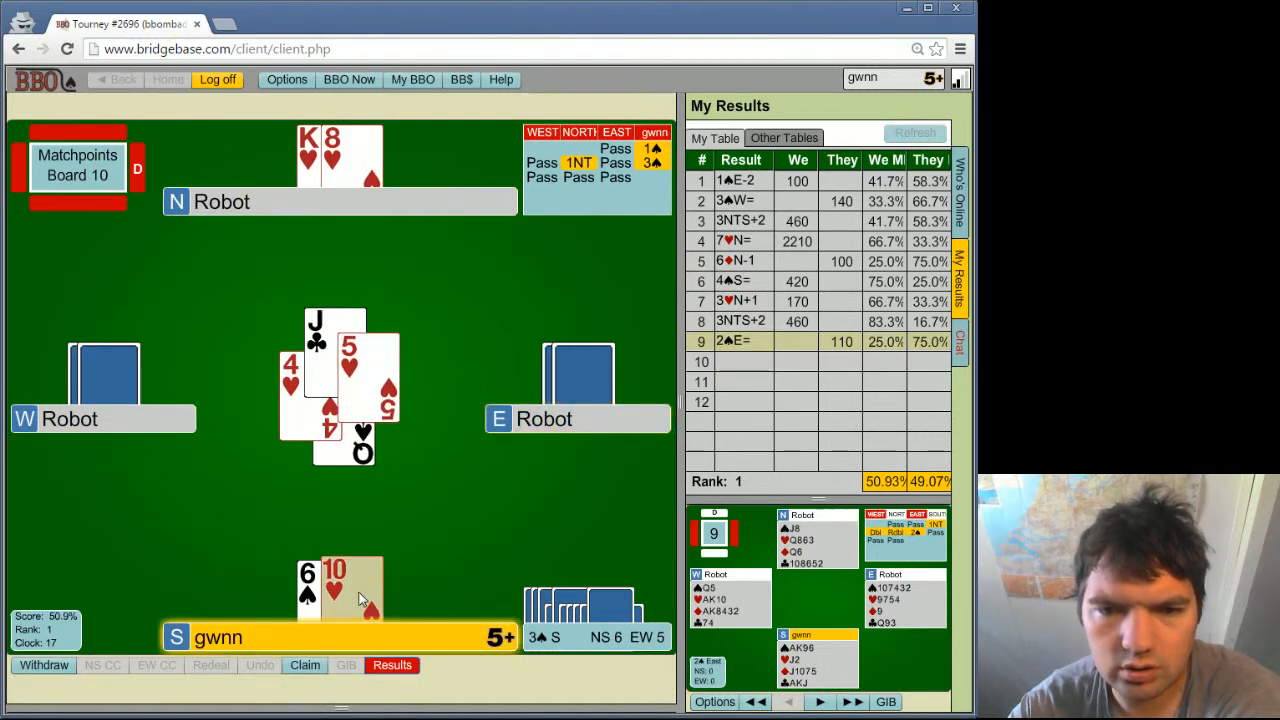
click(334, 585)
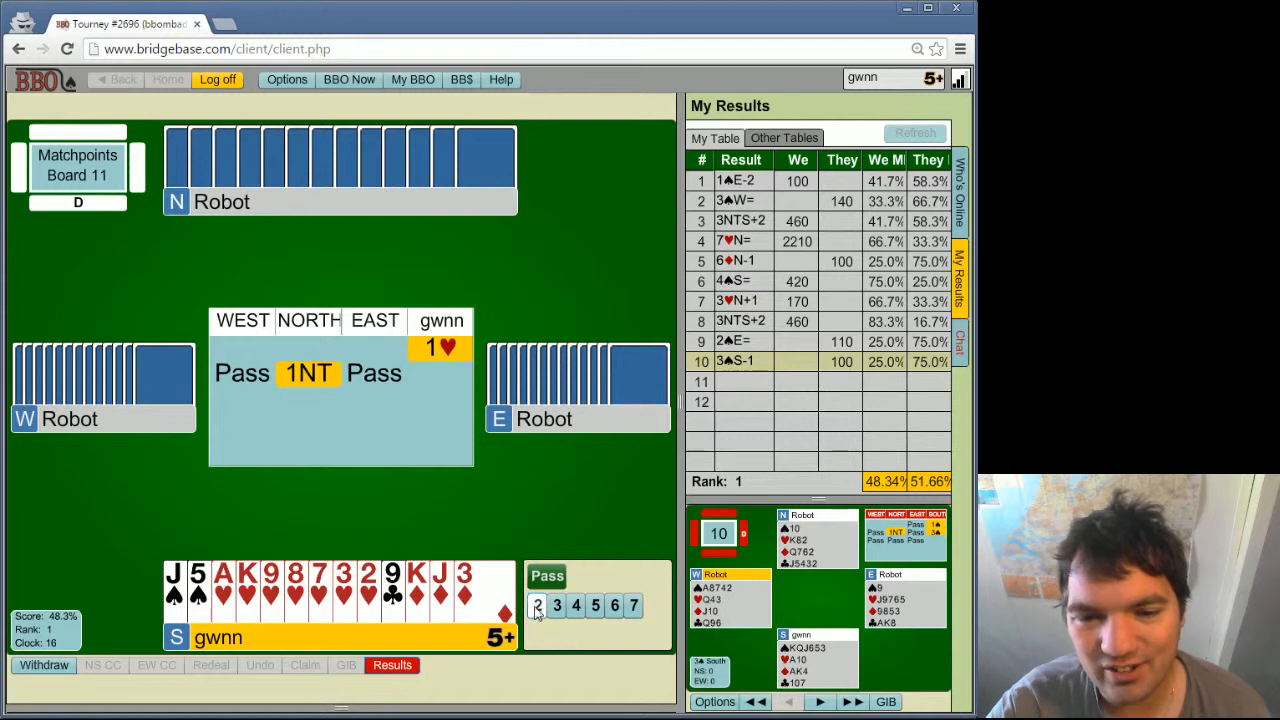
Step: Rebid 2♥ in Board 11's auction
click(538, 605)
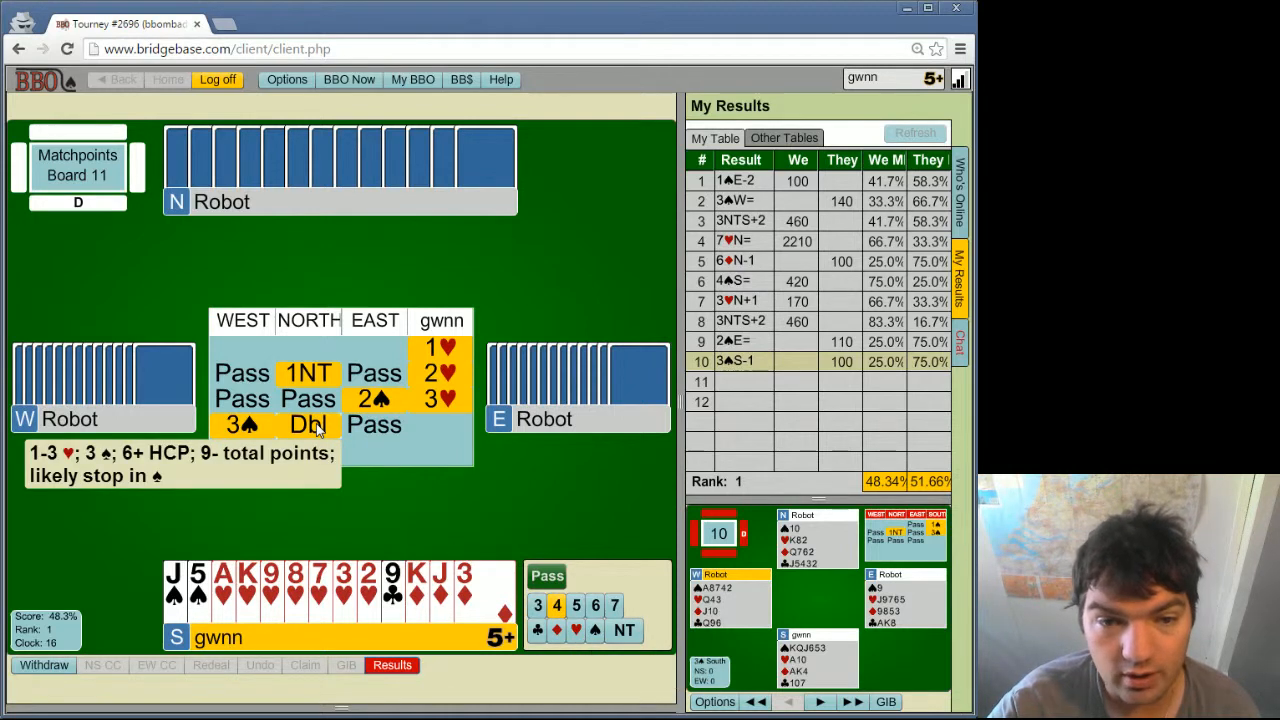
mouse_move(562, 648)
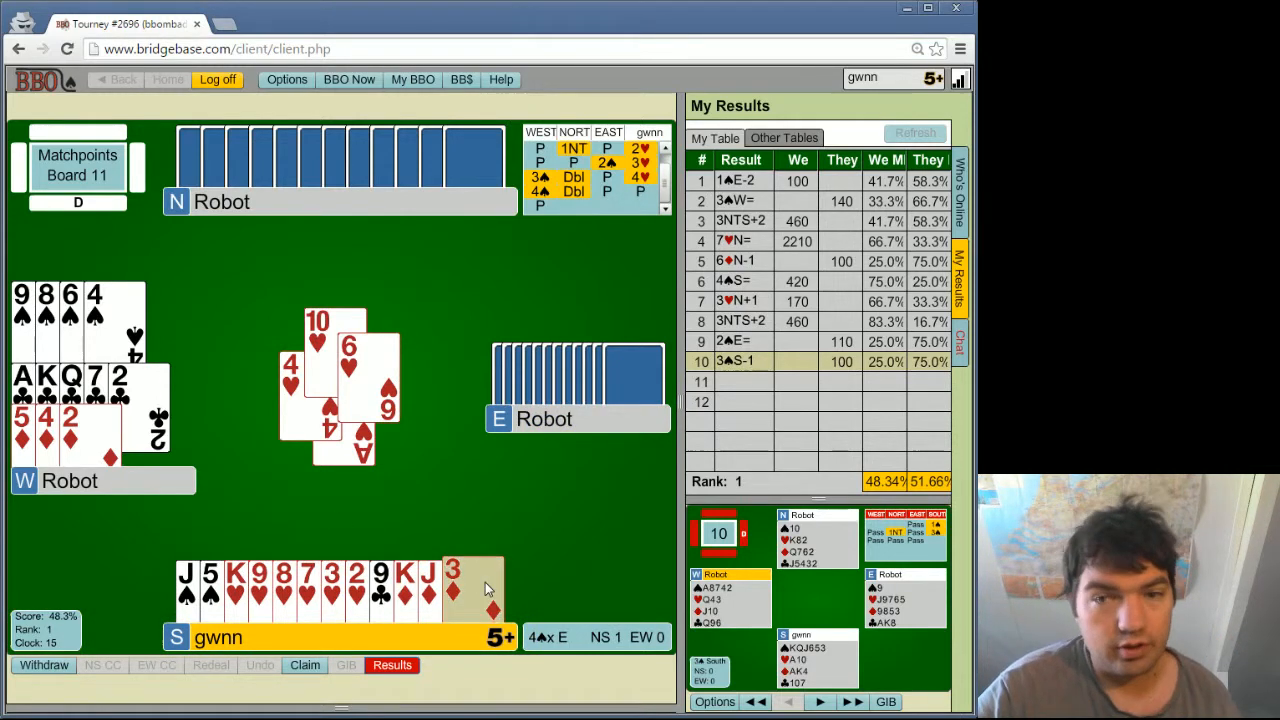
Step: Defend 4♠ doubled: play ♦3, ♠5 and ♥2, ruff with ♠J, then lead ♥K
click(453, 585)
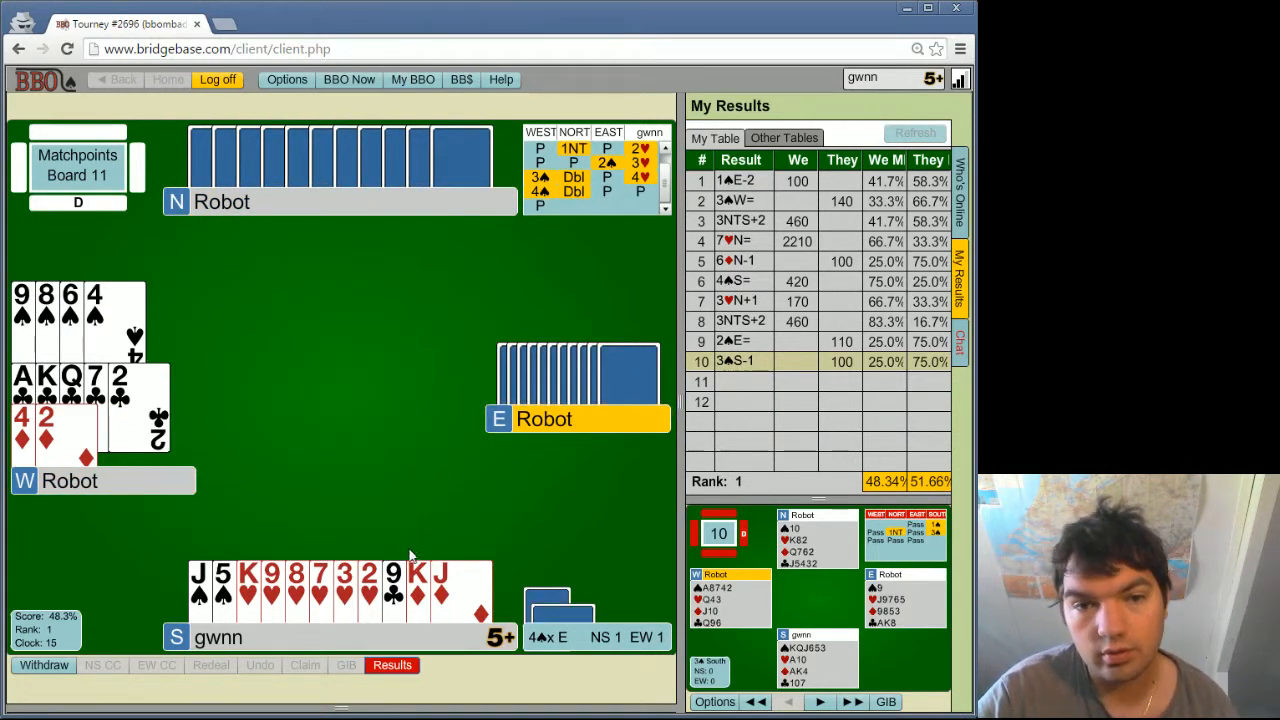
click(220, 590)
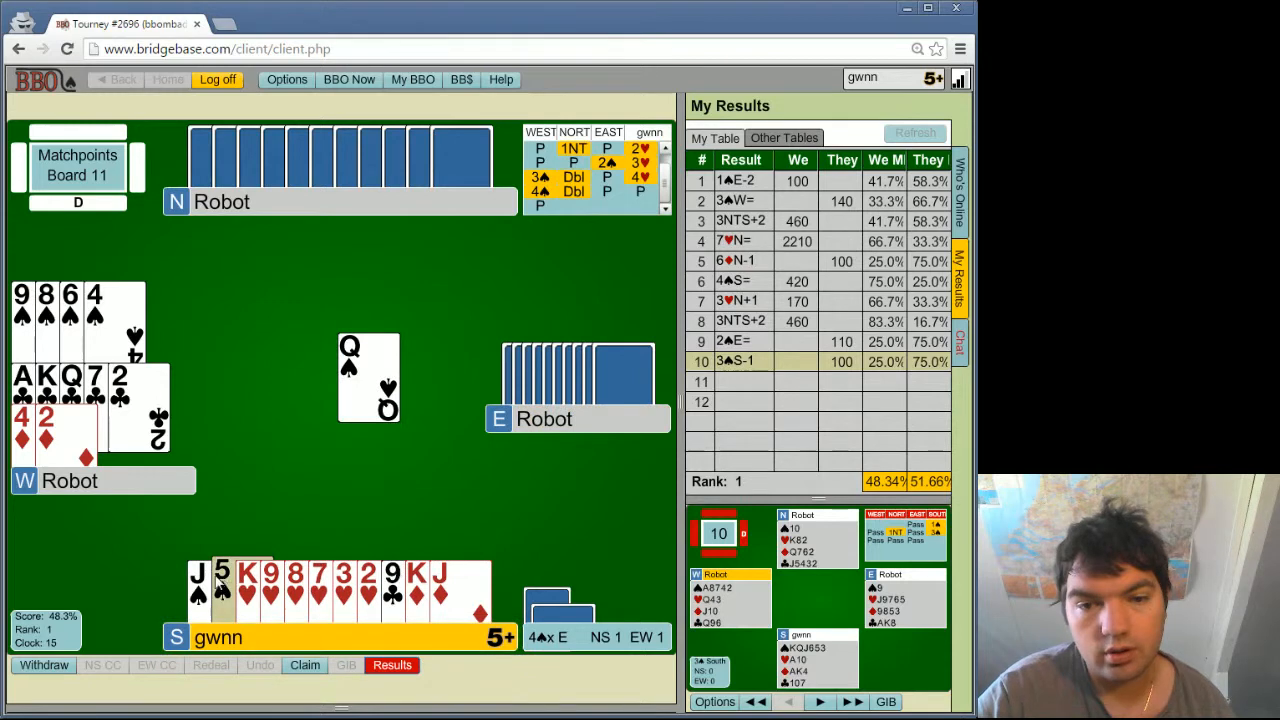
click(221, 590)
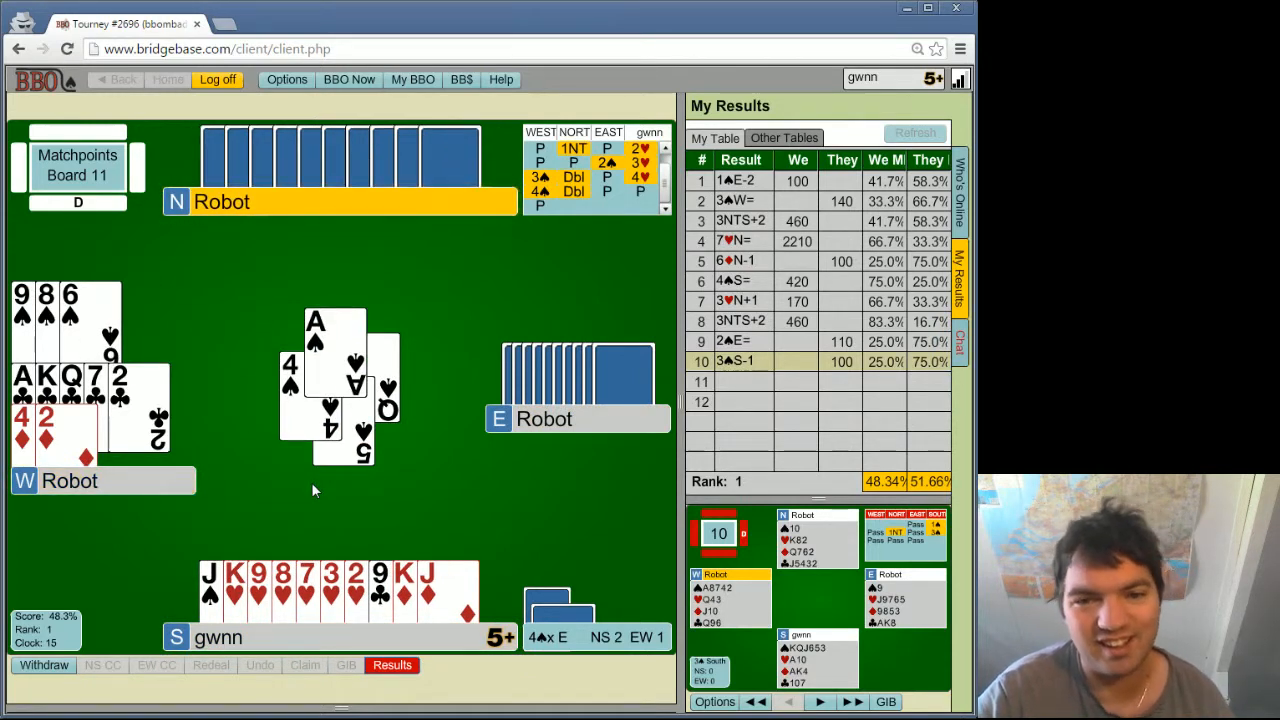
click(428, 585)
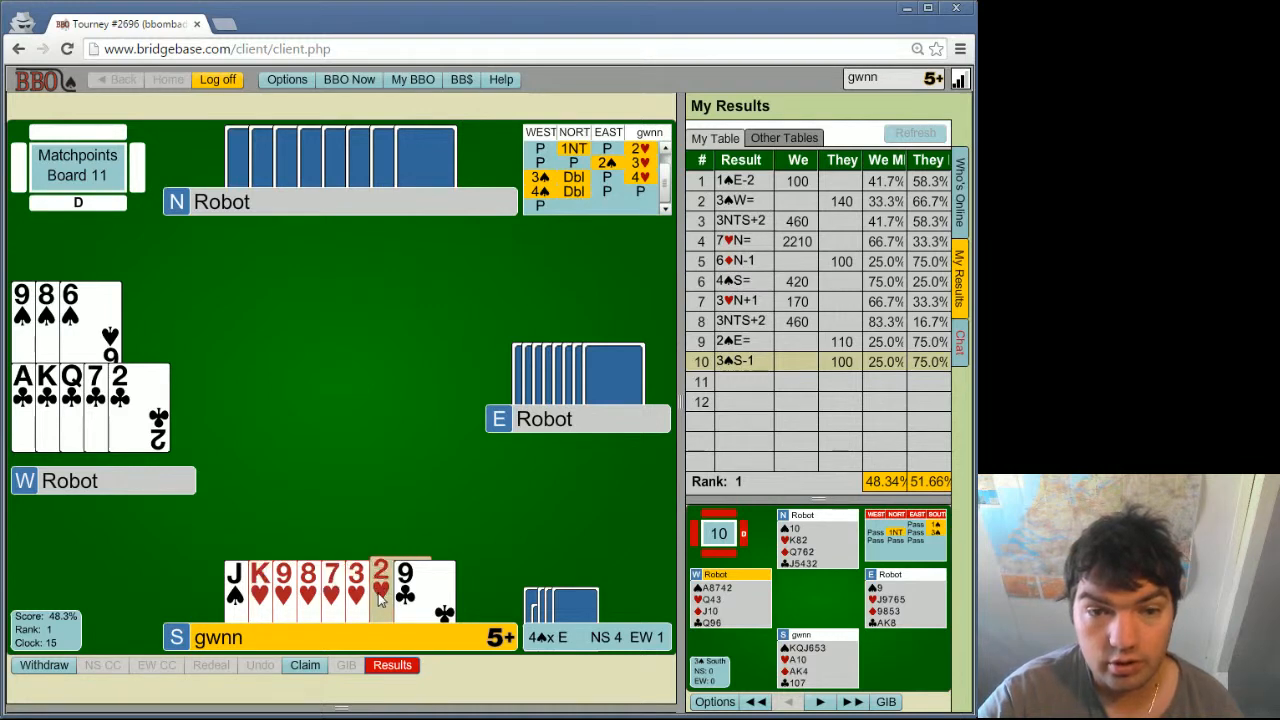
click(381, 590)
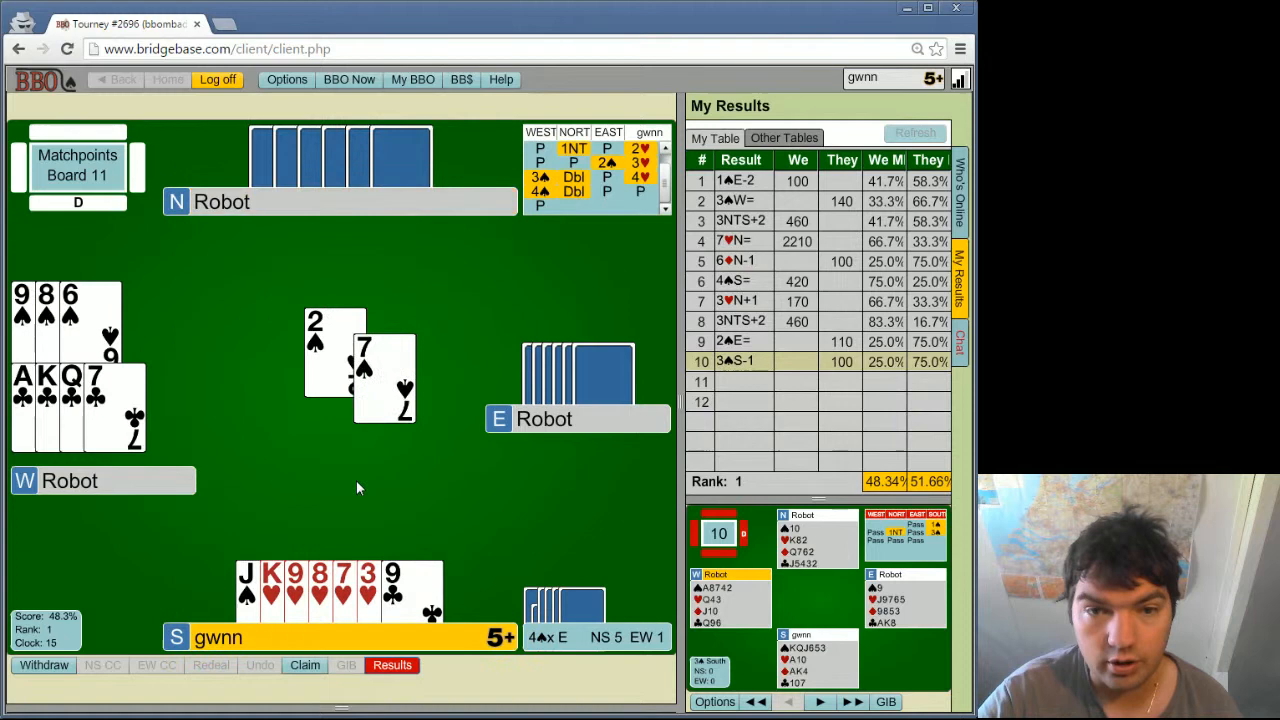
click(260, 590)
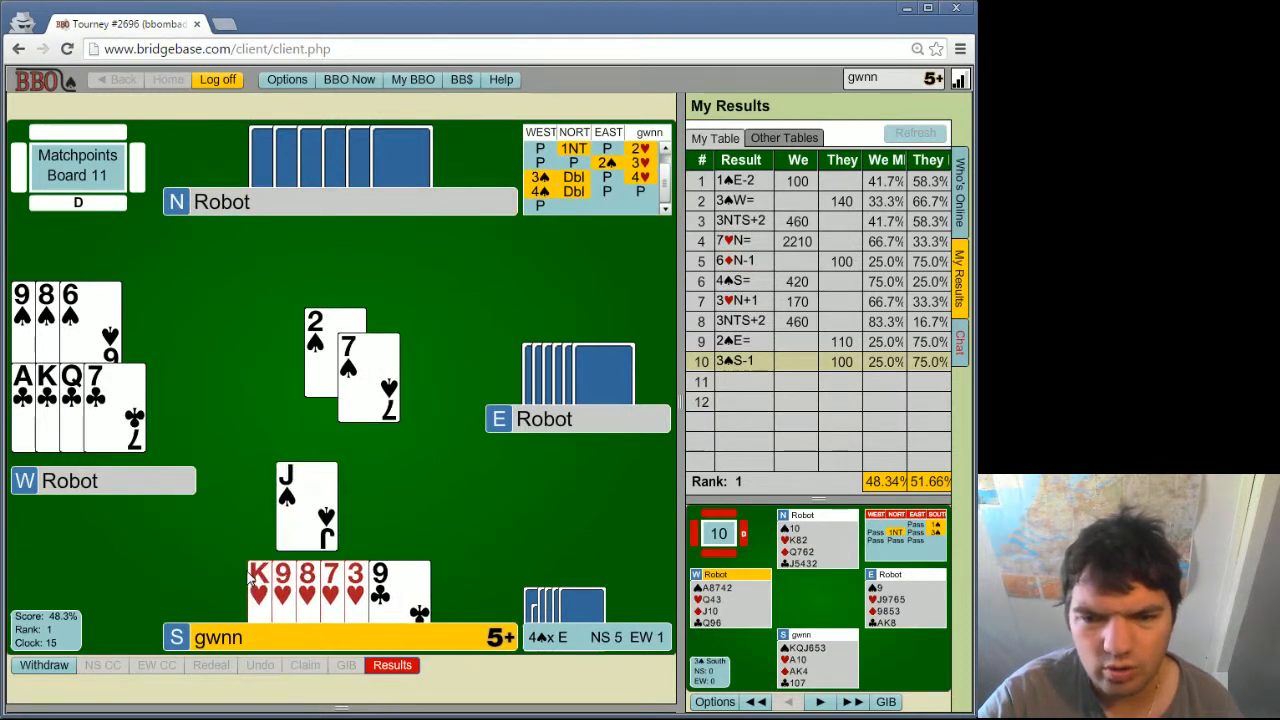
click(307, 505)
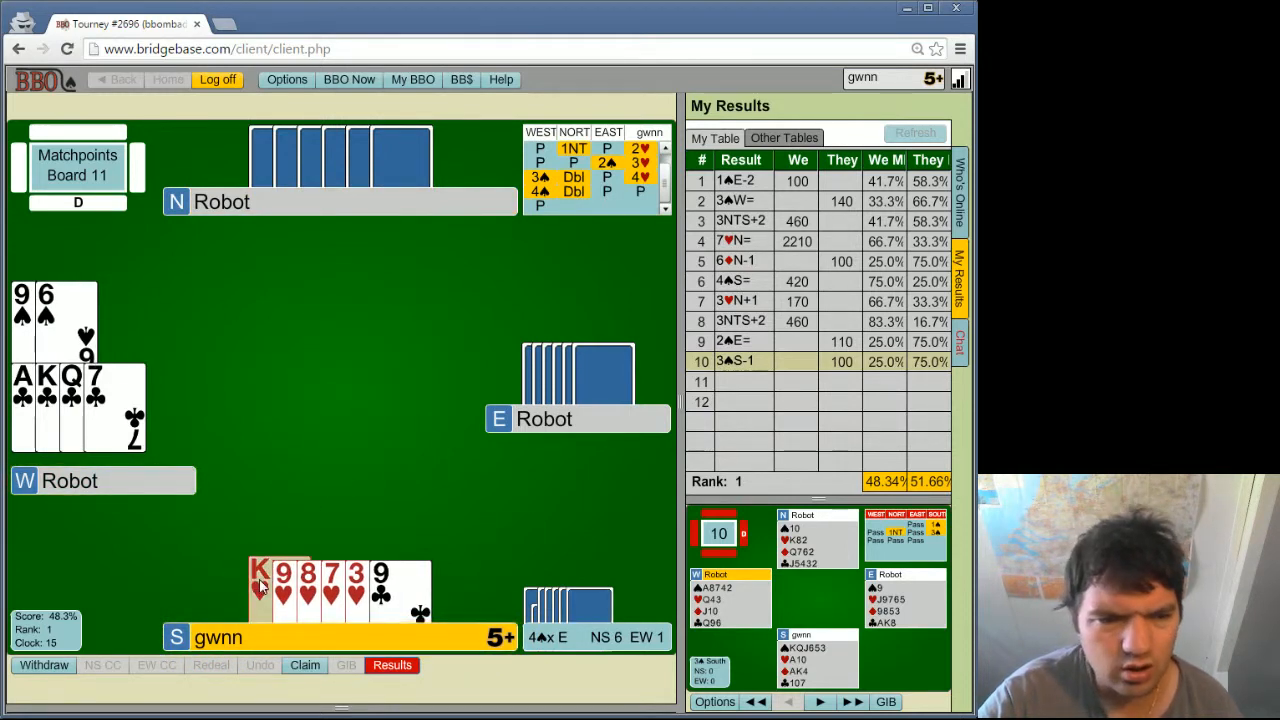
click(263, 585)
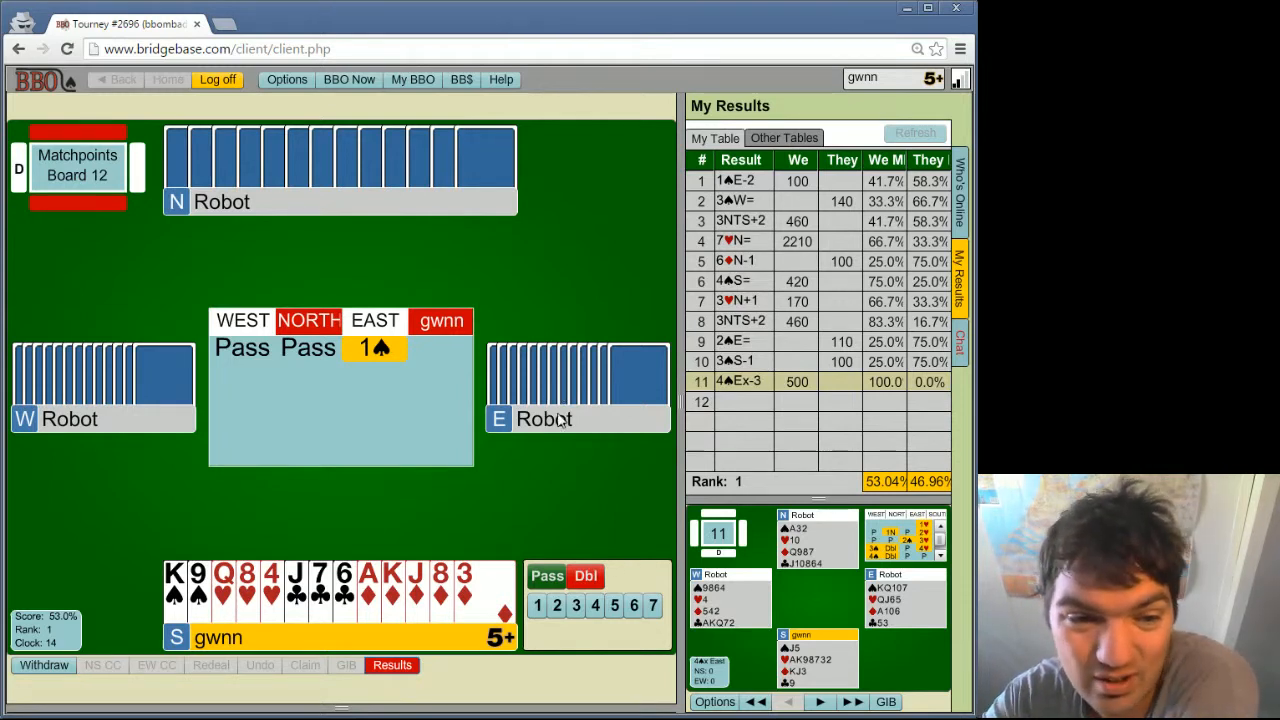
mouse_move(391, 514)
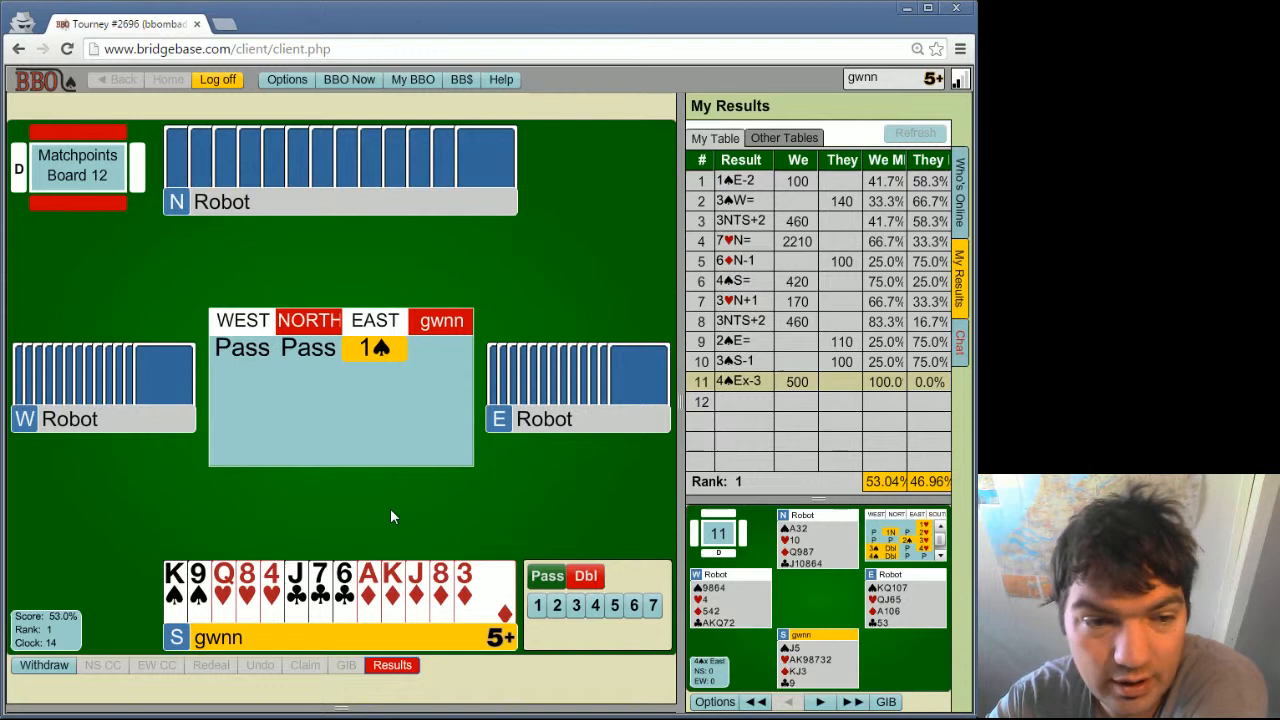
mouse_move(80, 615)
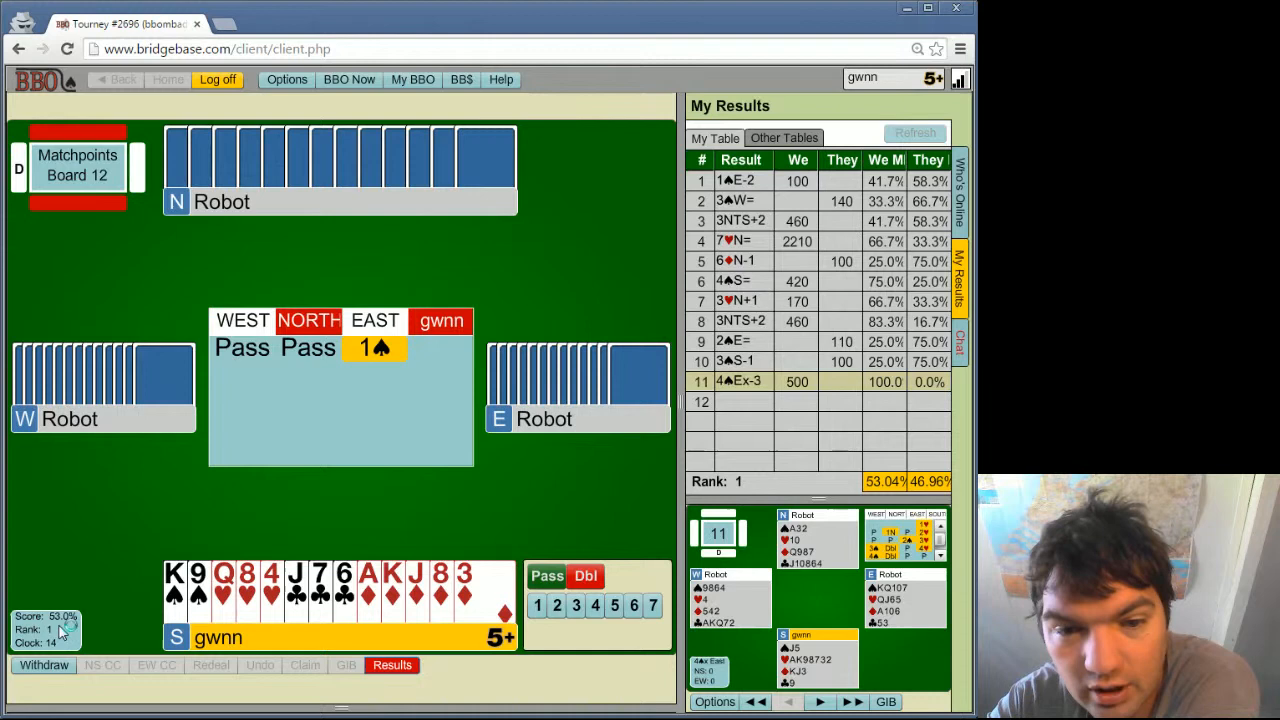
mouse_move(240, 530)
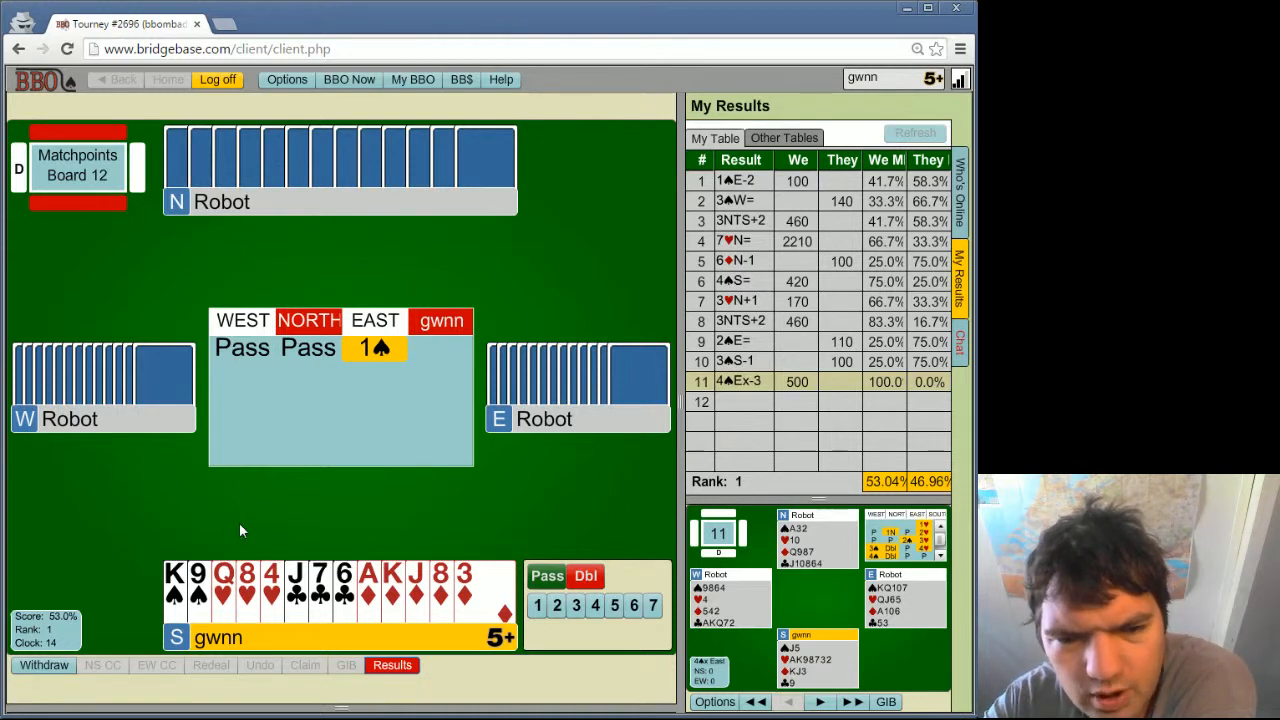
mouse_move(250, 540)
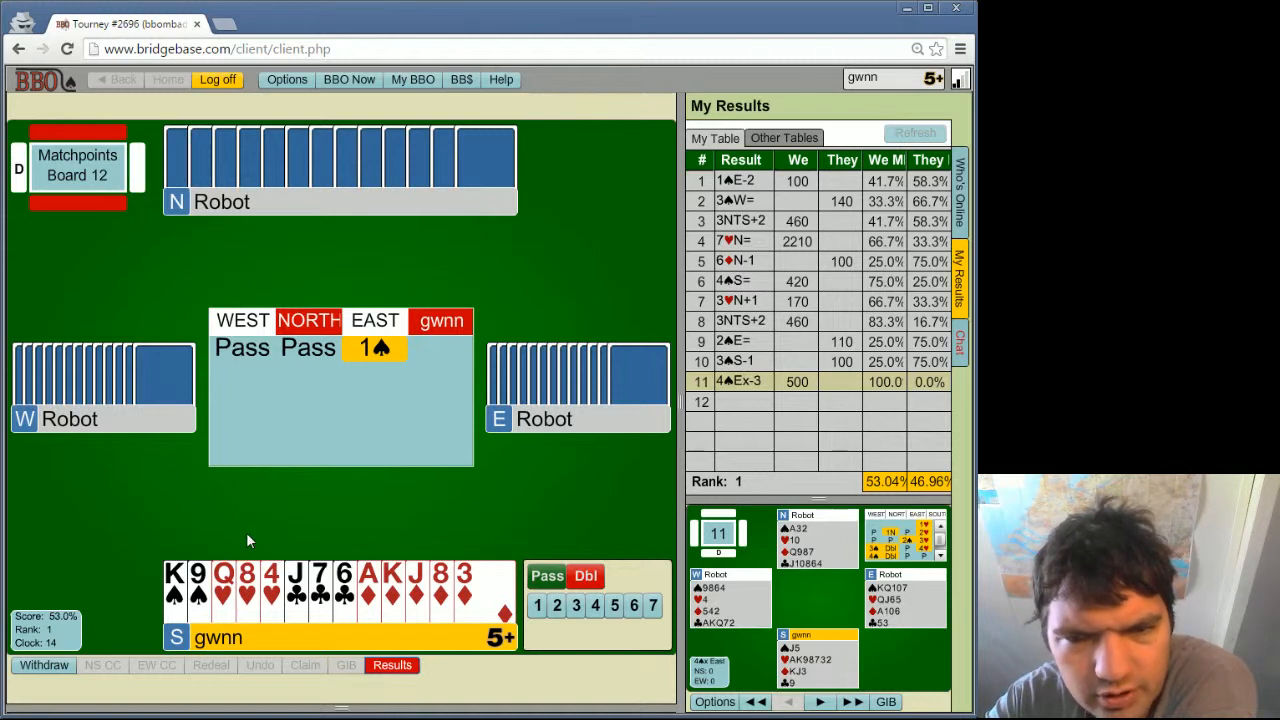
mouse_move(245, 542)
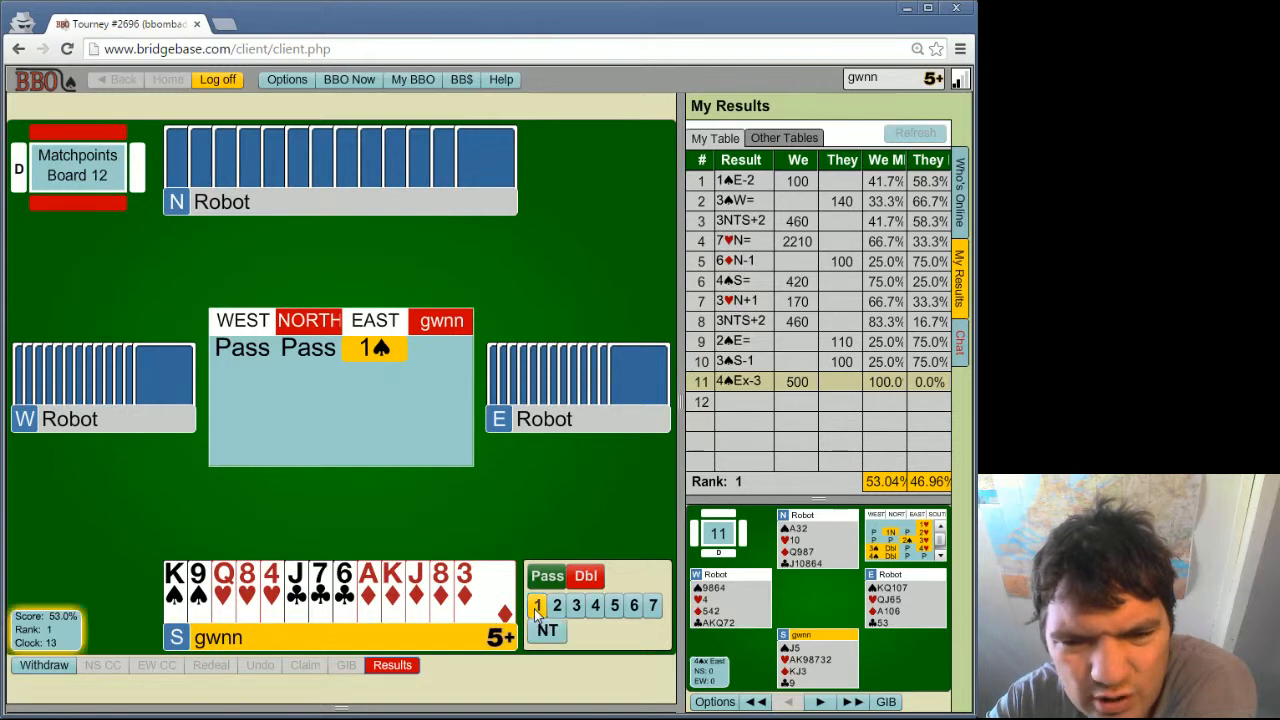
Step: Bid 1NT over the 1♠ opening and win the first spade trick with the king
click(547, 630)
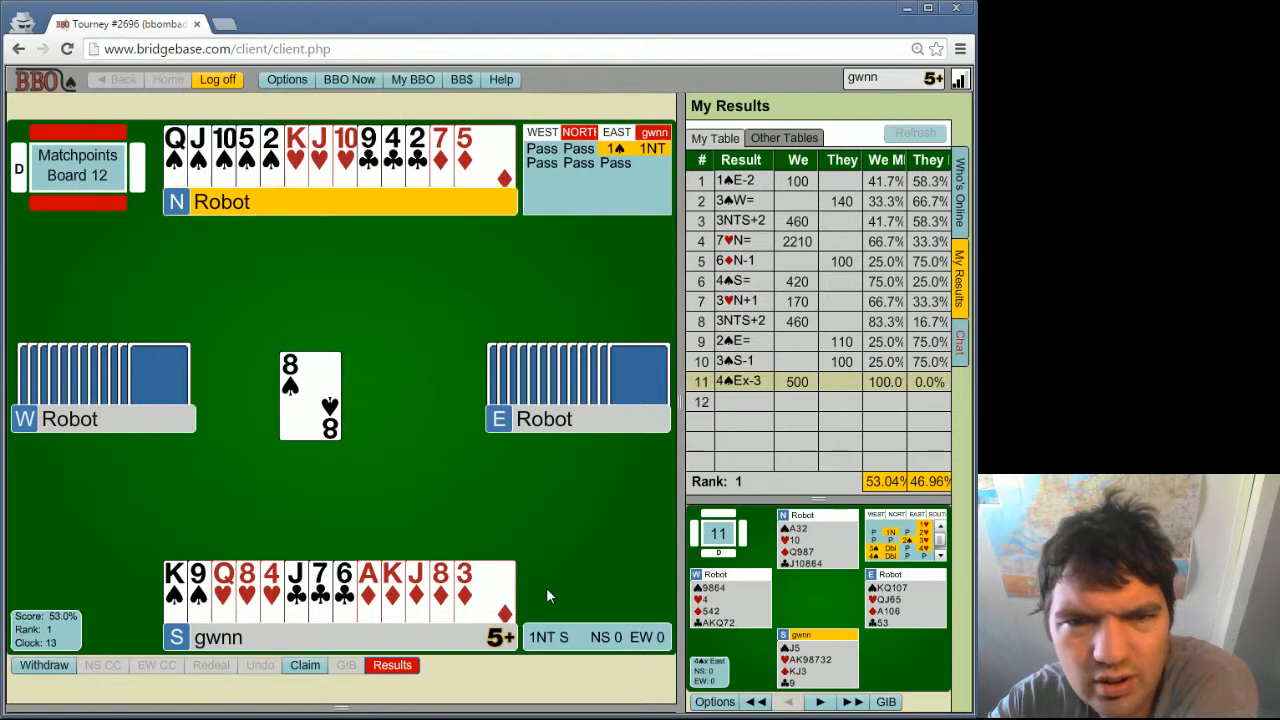
mouse_move(537, 596)
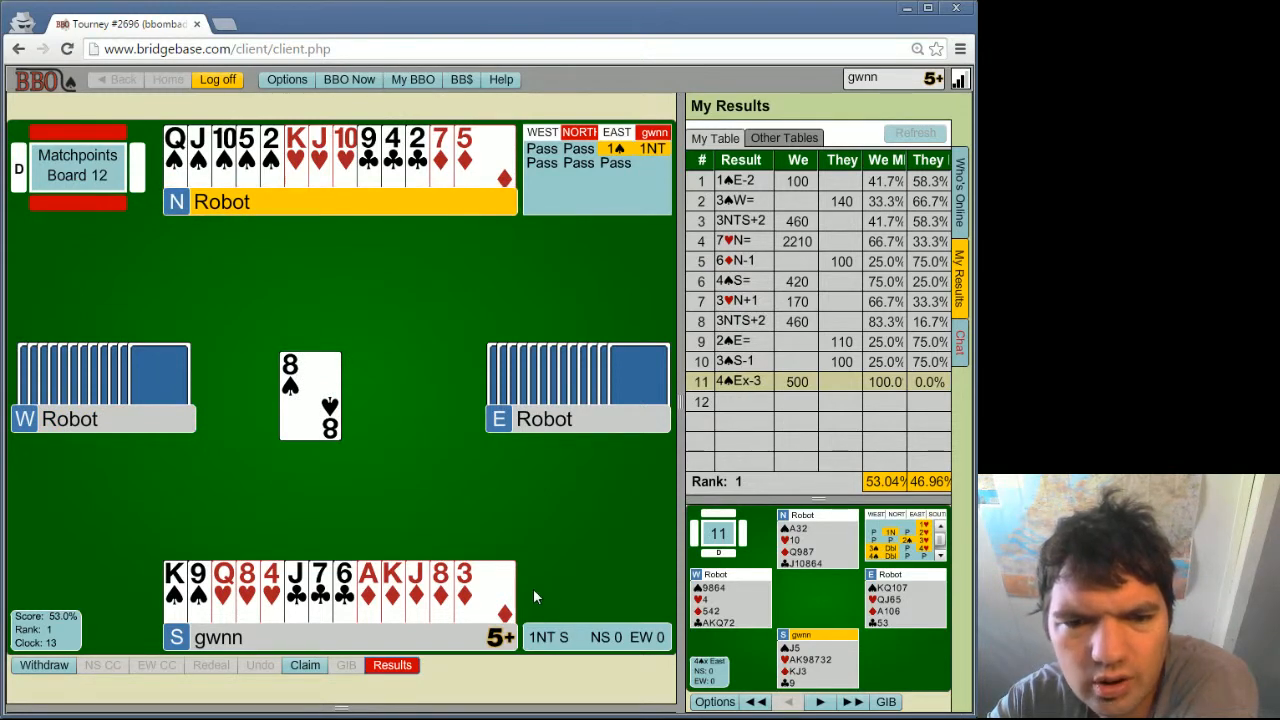
mouse_move(303, 290)
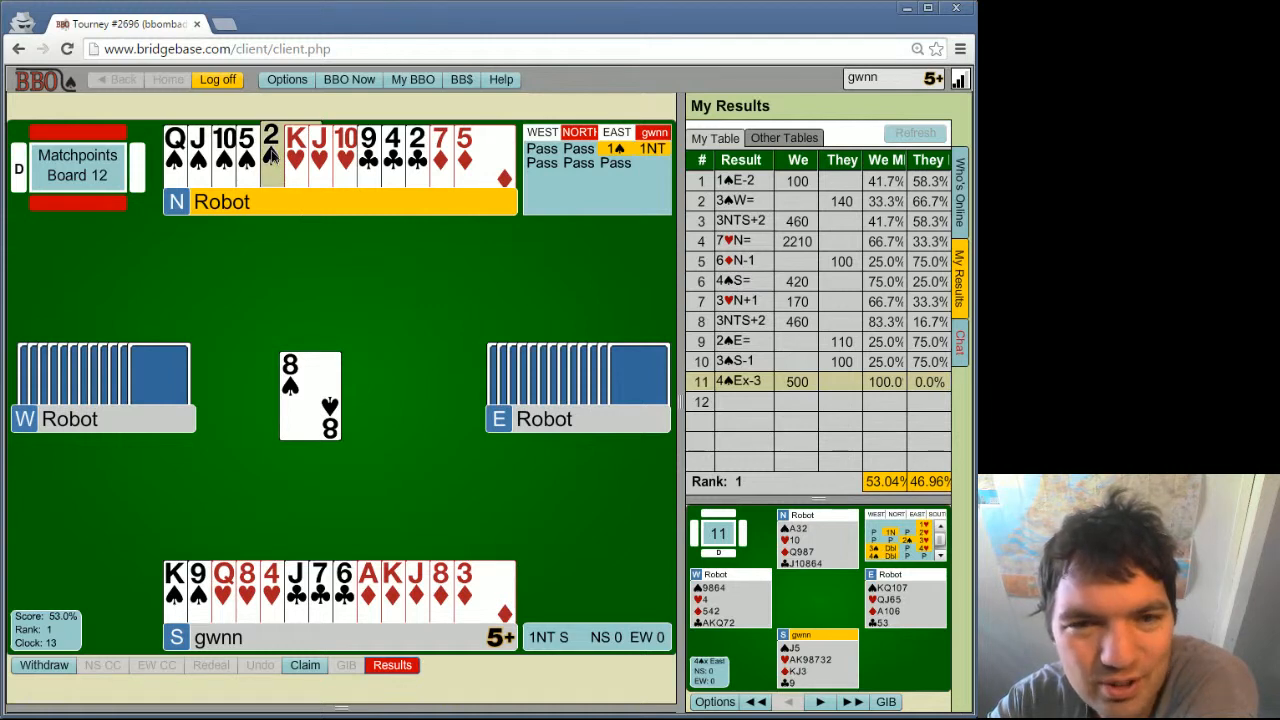
click(272, 155)
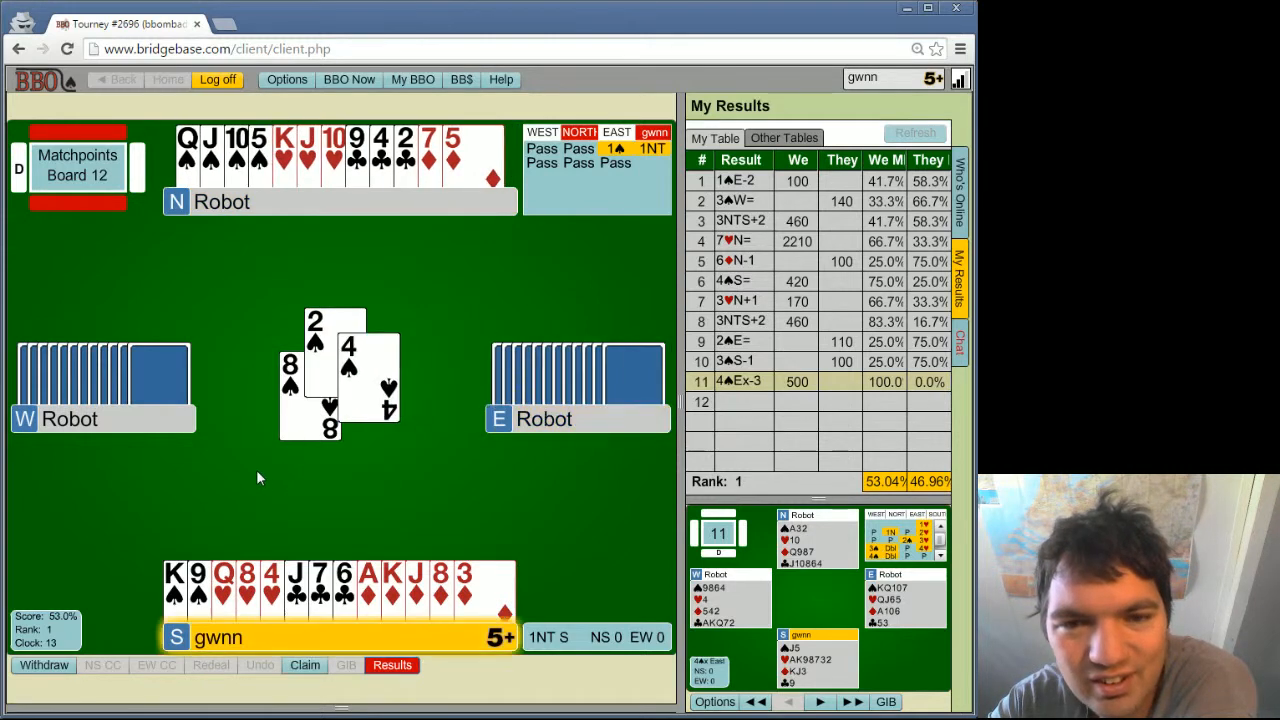
click(175, 590)
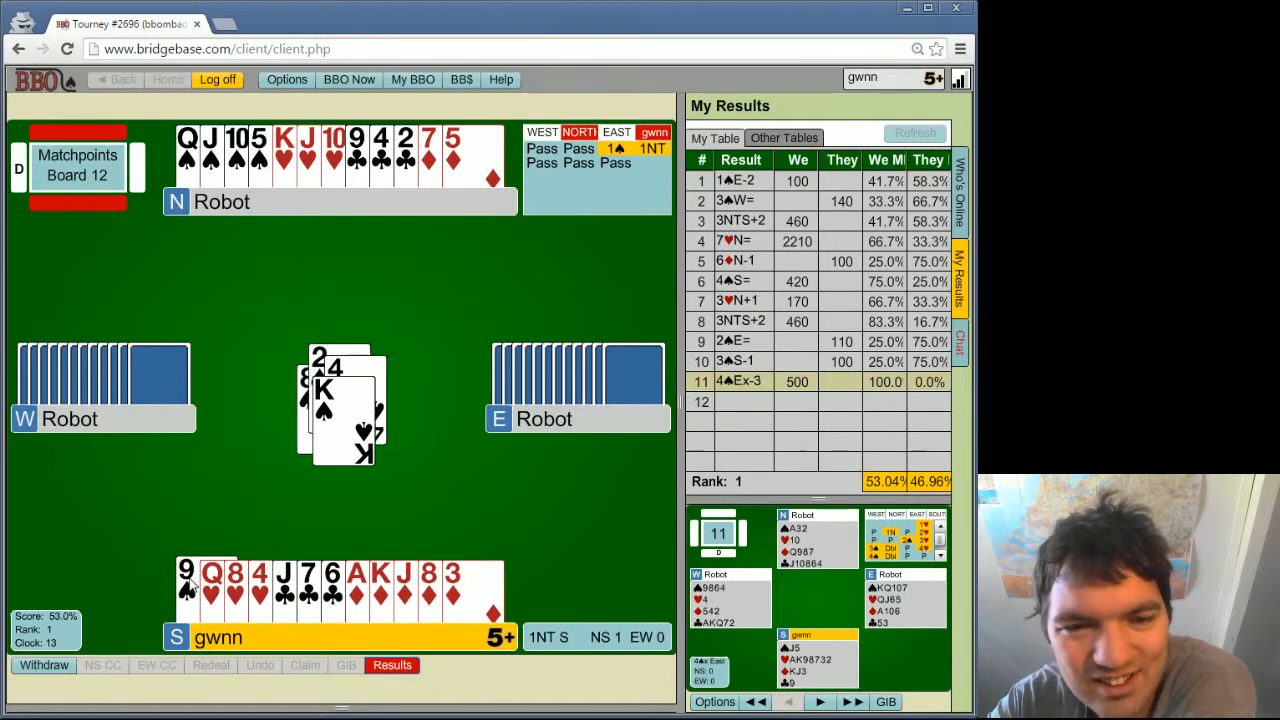
click(195, 590)
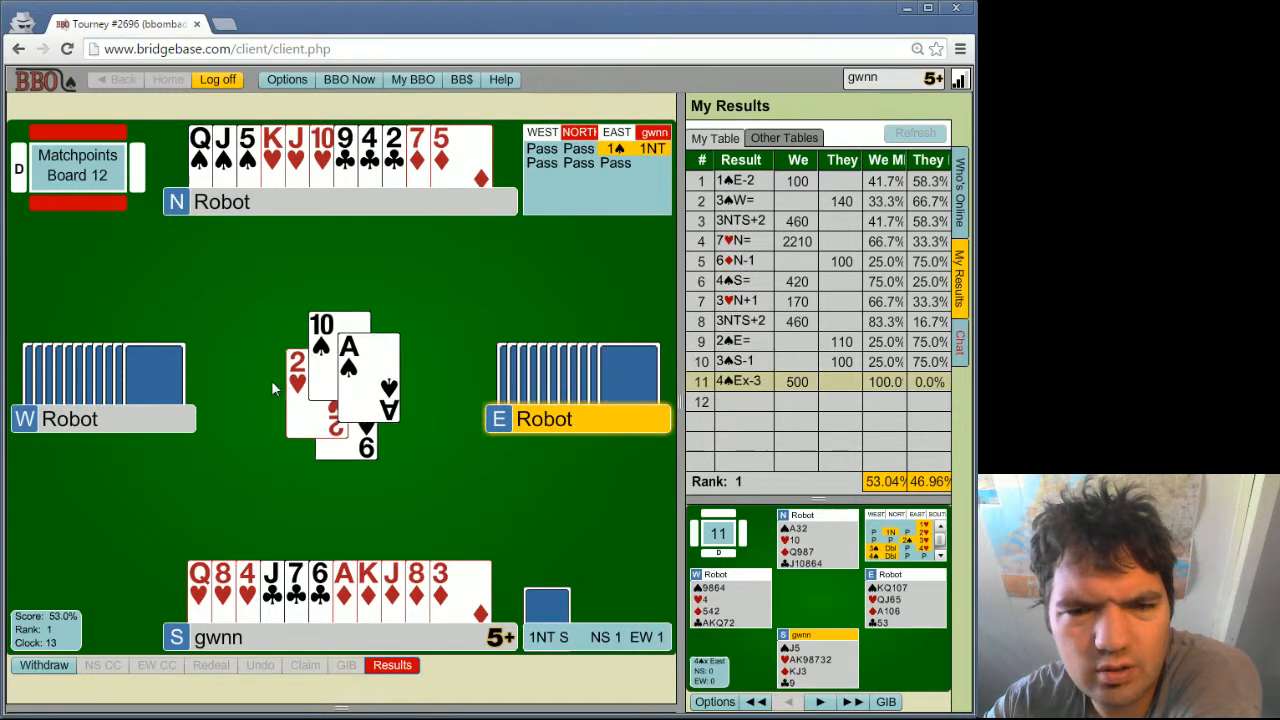
Step: Win diamonds with the ace and king, play ♥Q, then South's remaining cards ending with ♣J
click(272, 590)
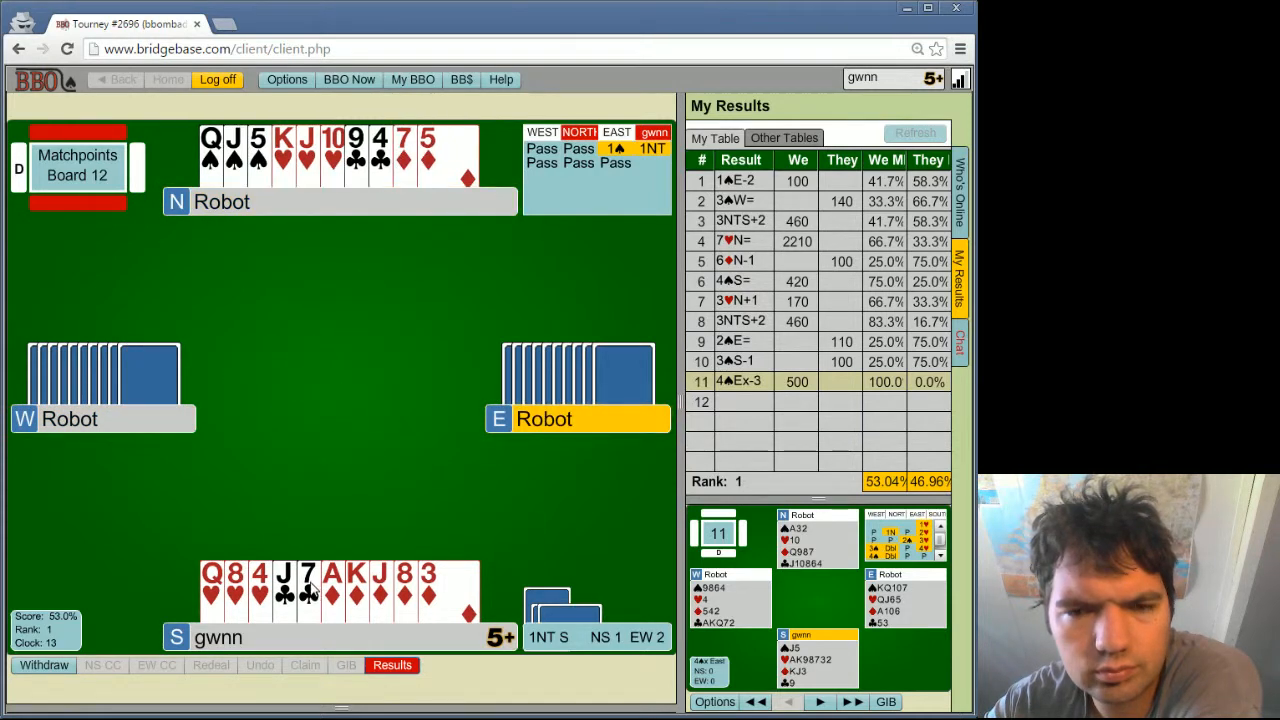
click(332, 575)
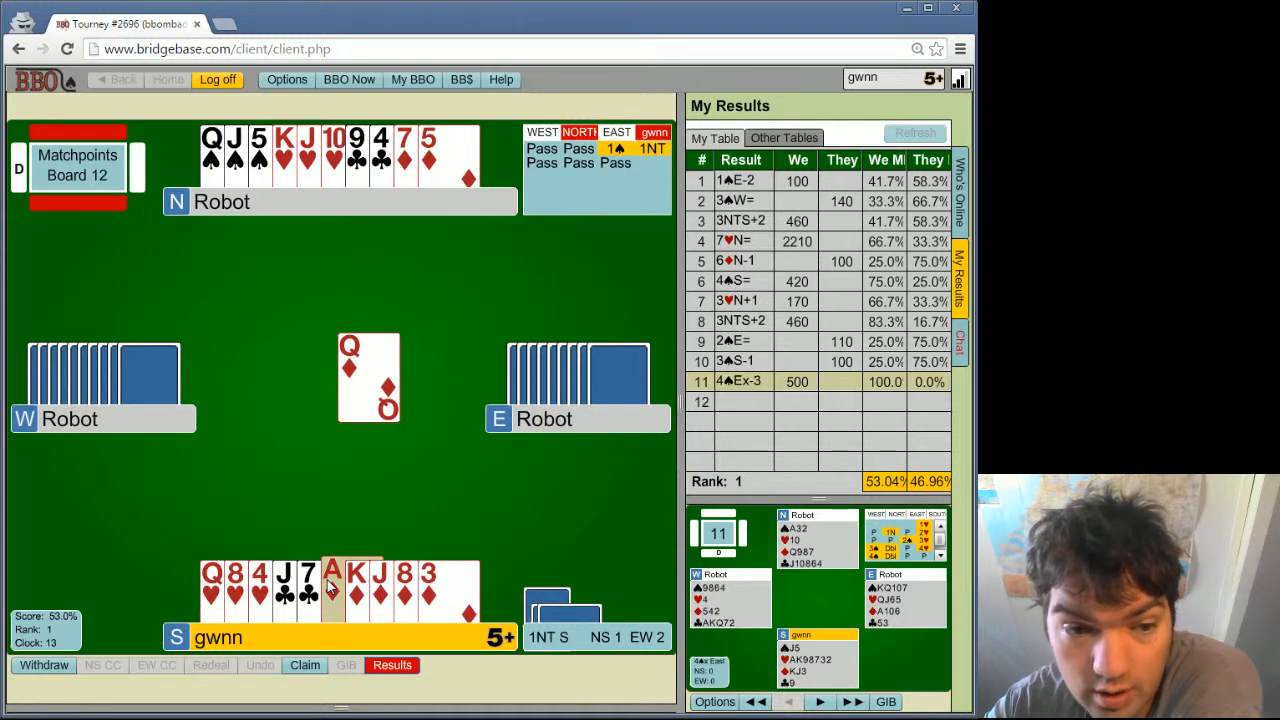
click(333, 590)
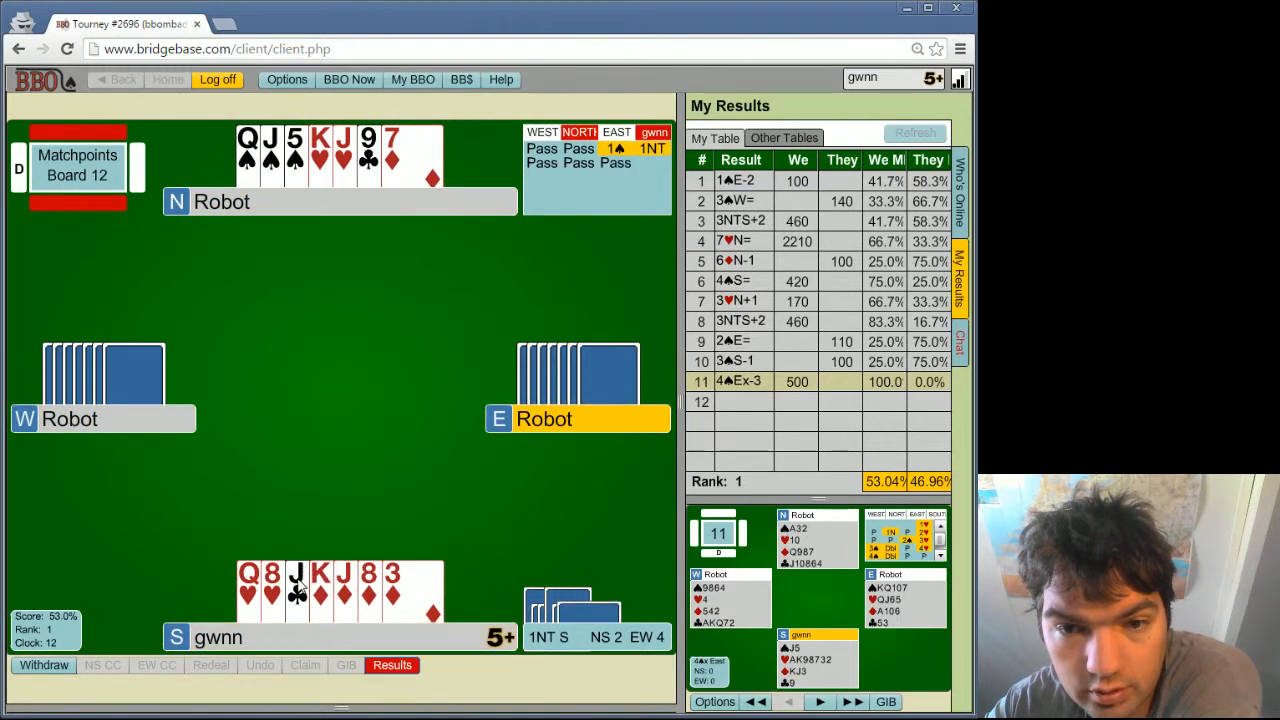
click(320, 595)
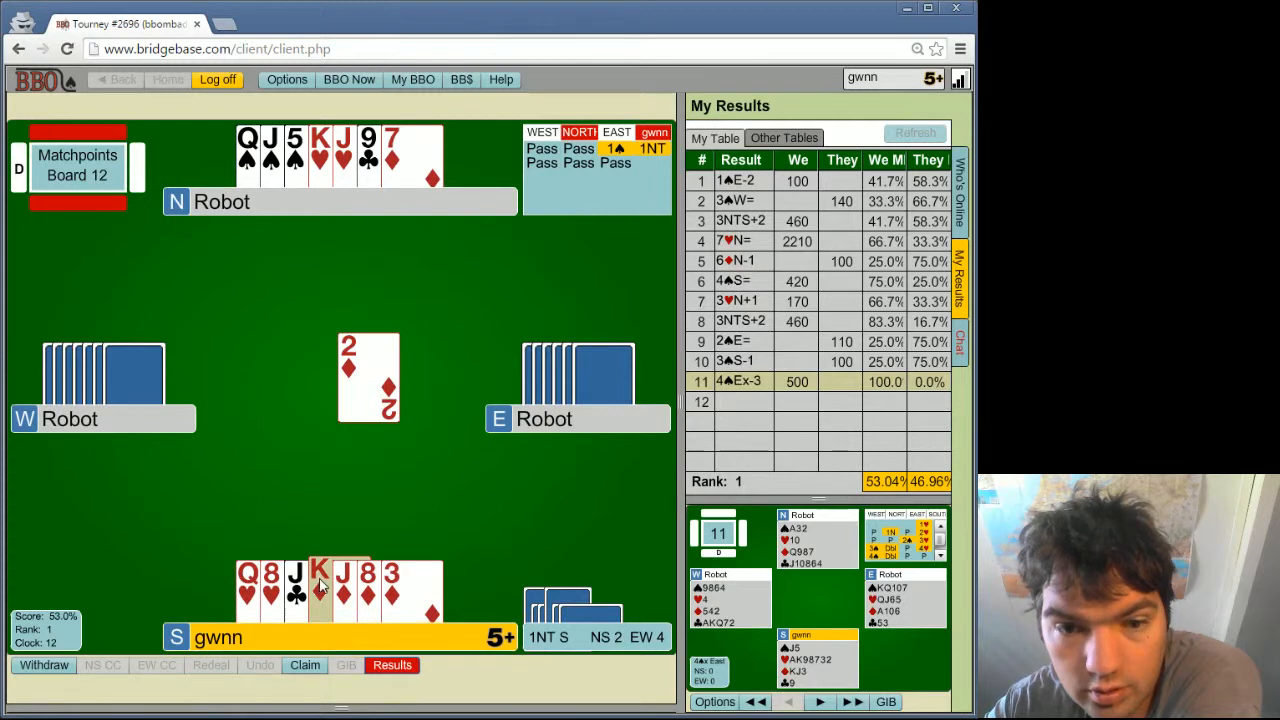
click(320, 585)
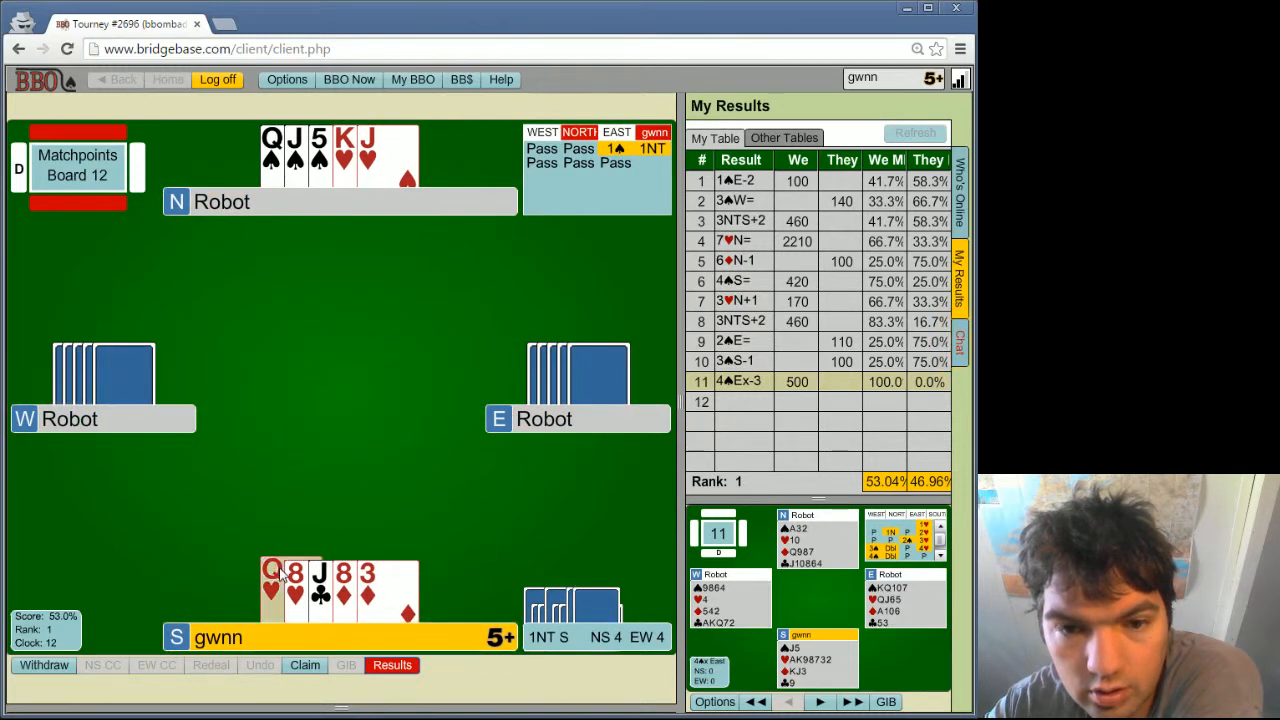
click(272, 570)
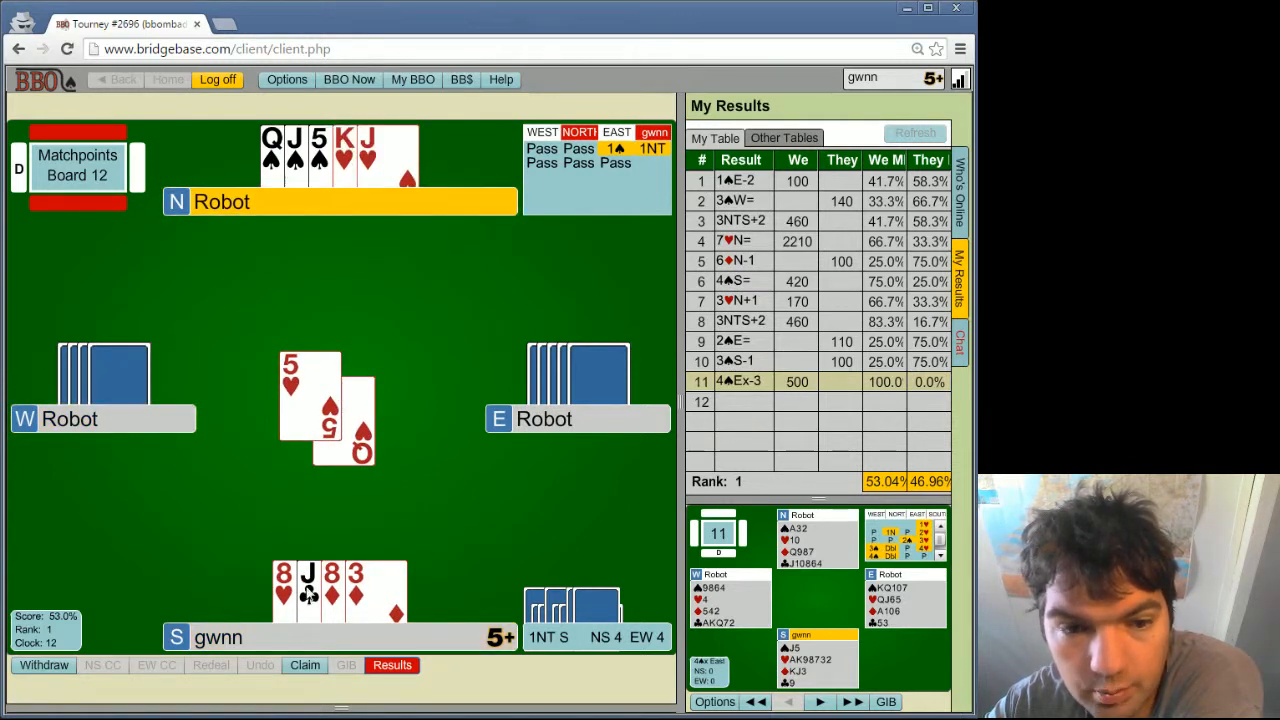
mouse_move(305, 220)
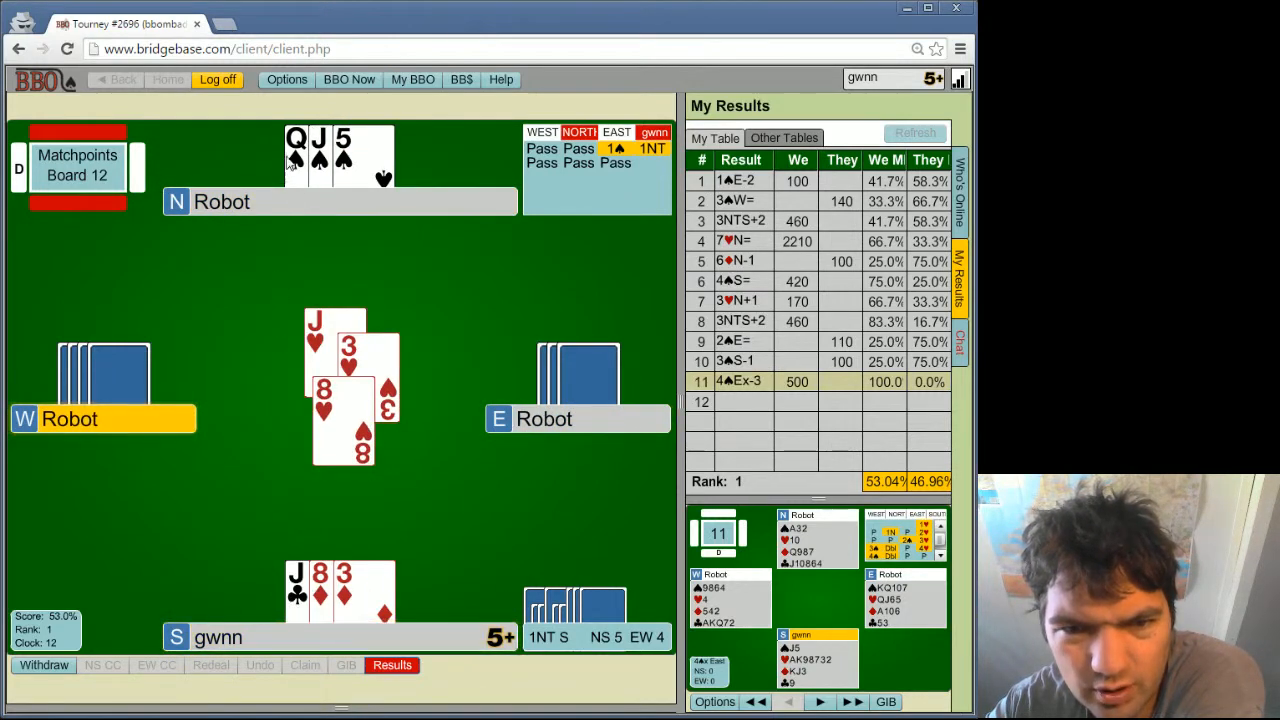
click(343, 585)
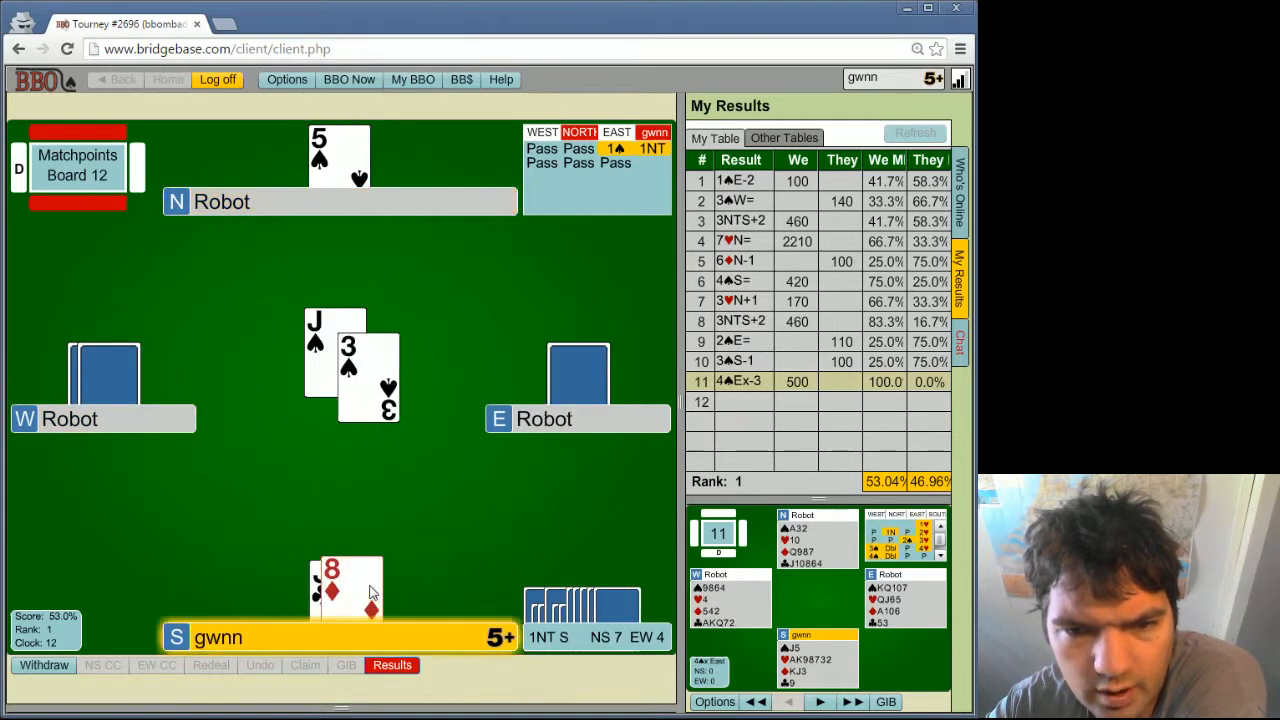
click(332, 585)
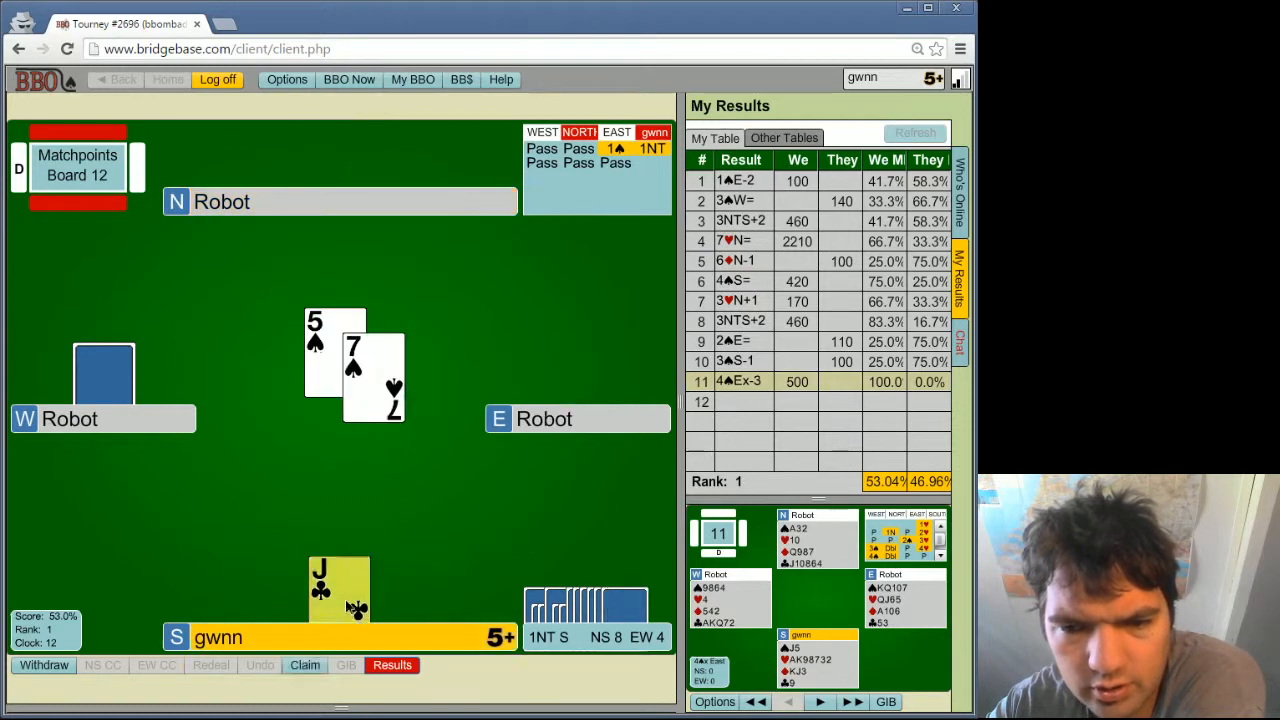
click(852, 701)
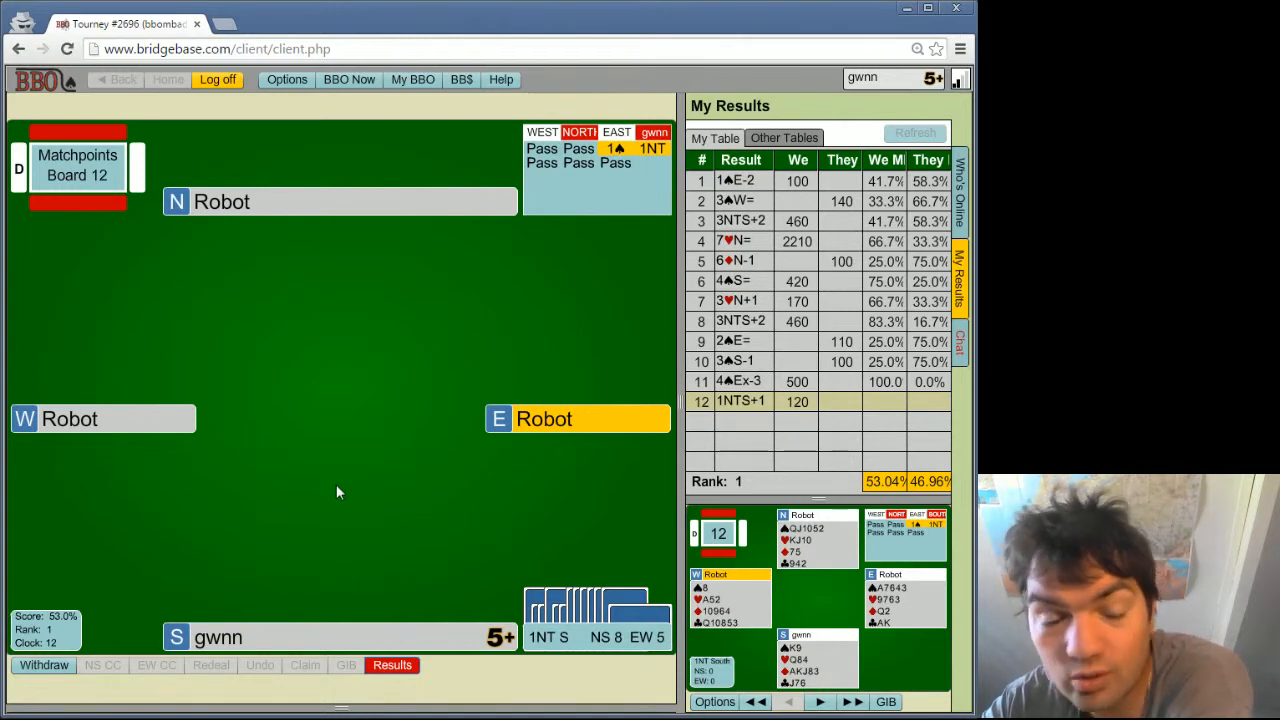
mouse_move(892, 624)
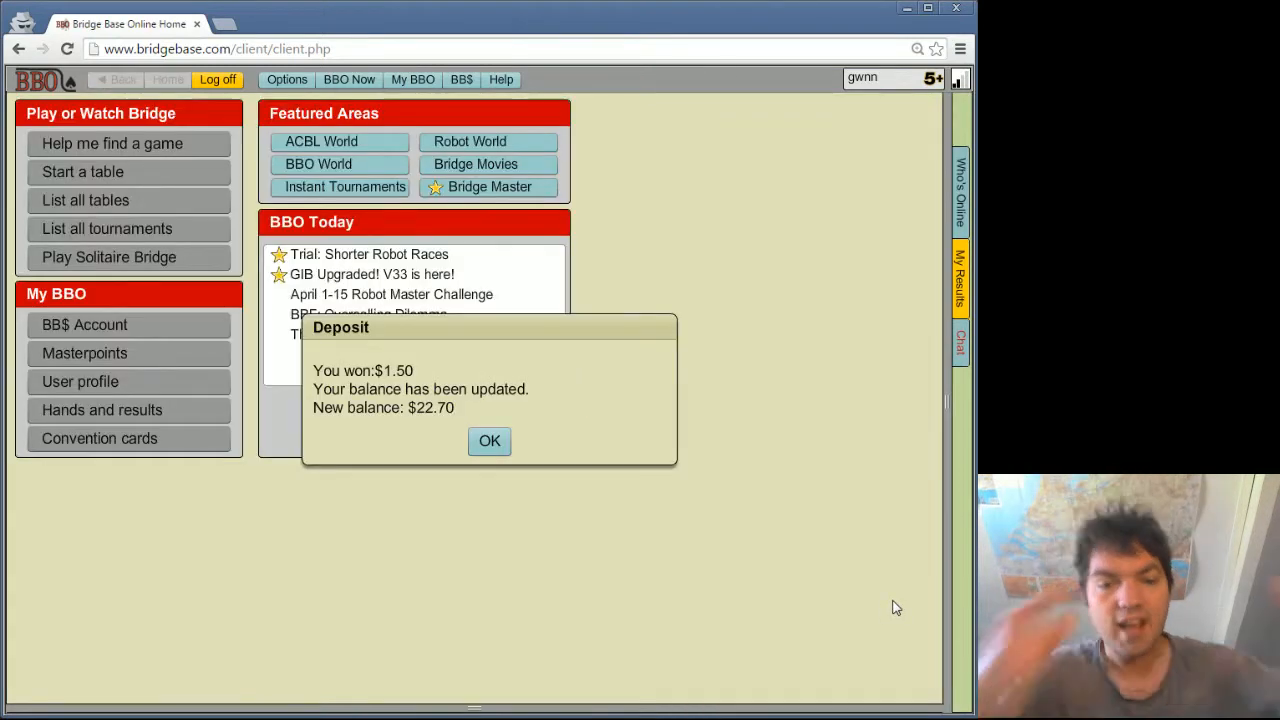
mouse_move(630, 543)
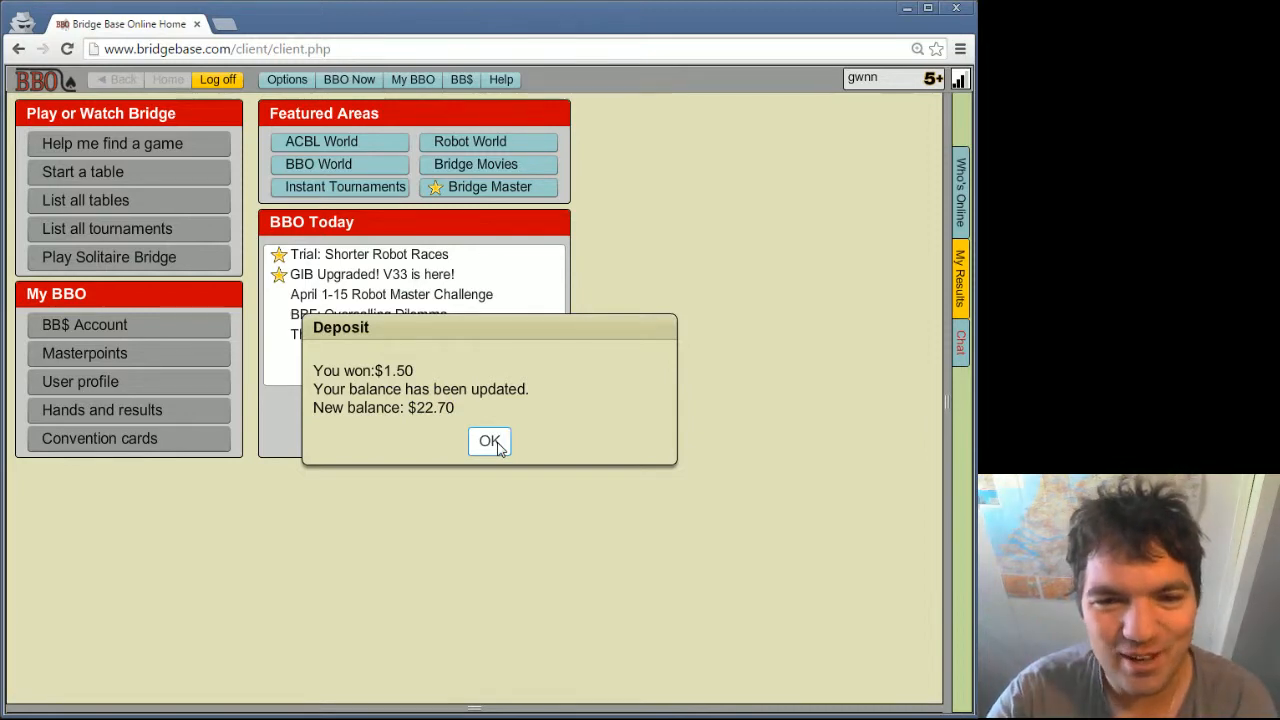
Step: Dismiss the $1.50 winnings deposit notice
click(489, 442)
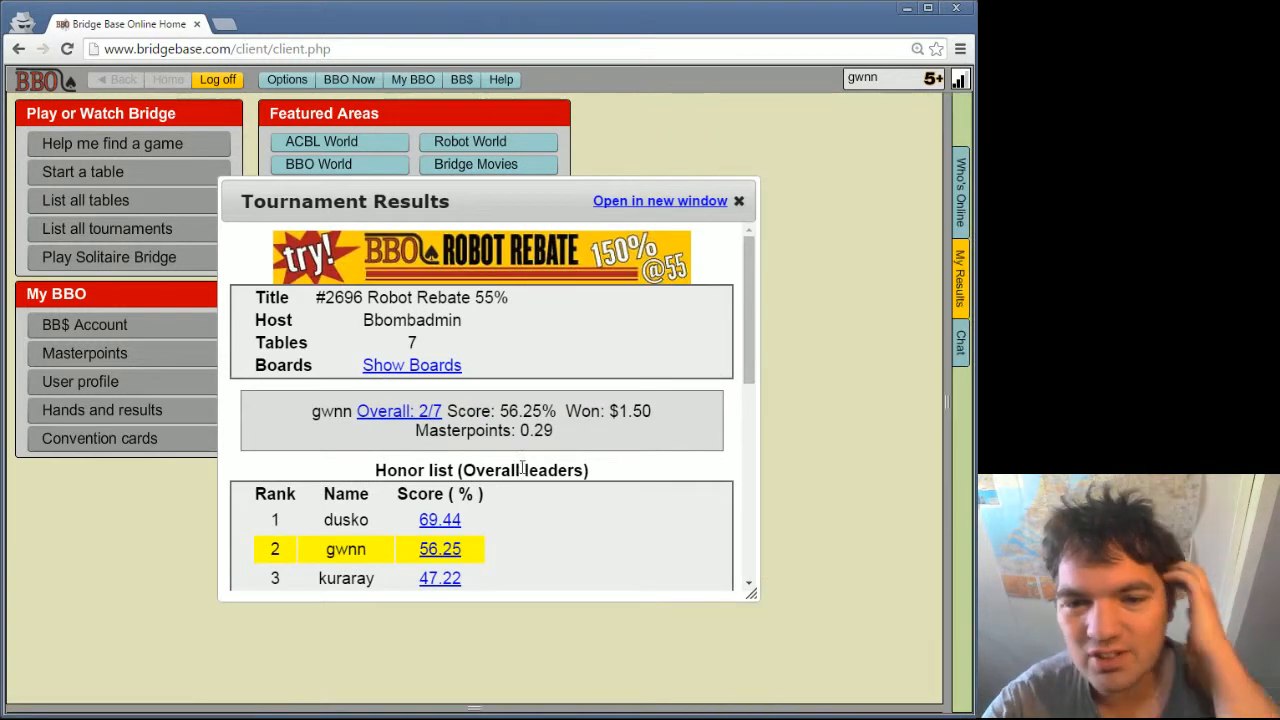
Step: Show all twelve board results beside the relocated results window and open the hand records
click(959, 280)
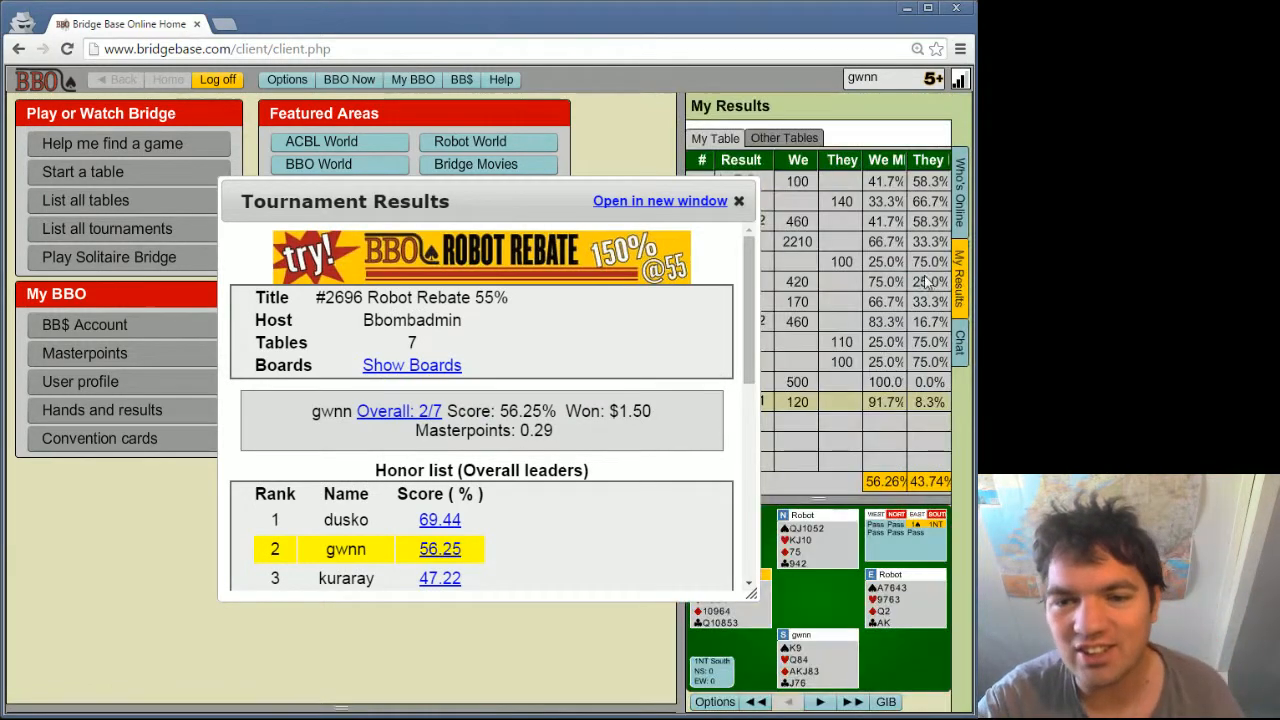
drag(345, 201, 200, 180)
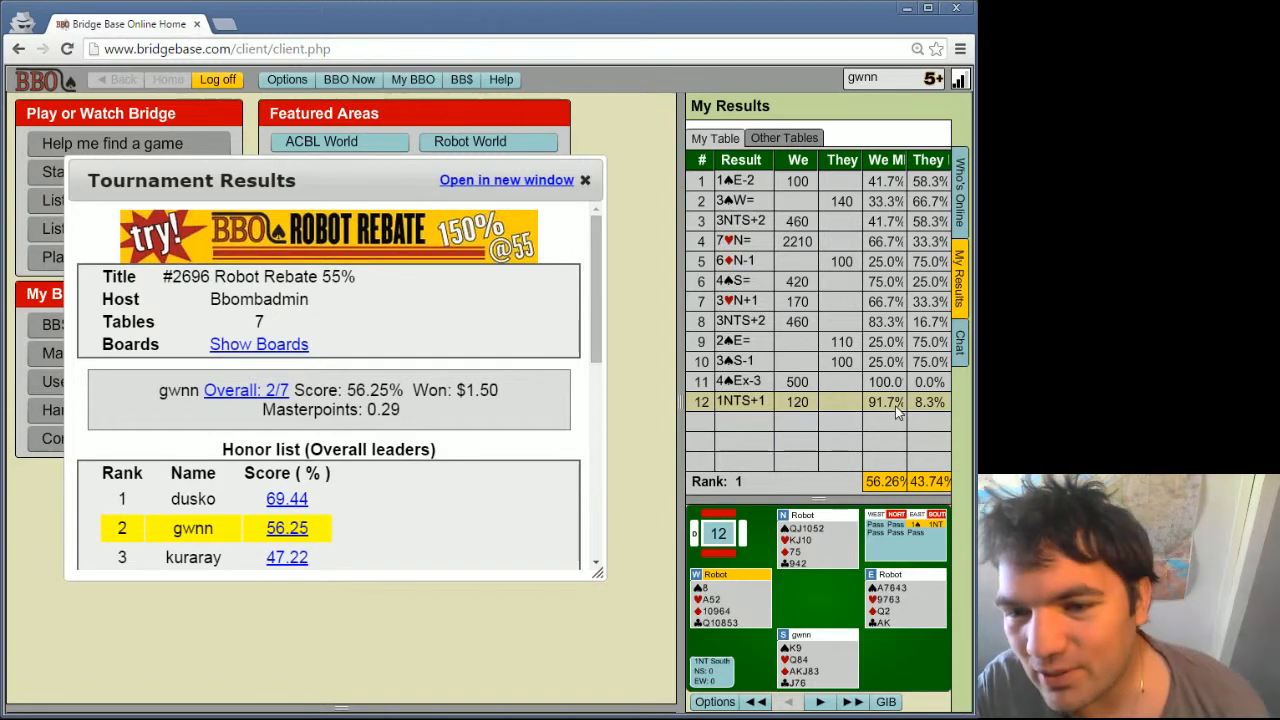
click(784, 138)
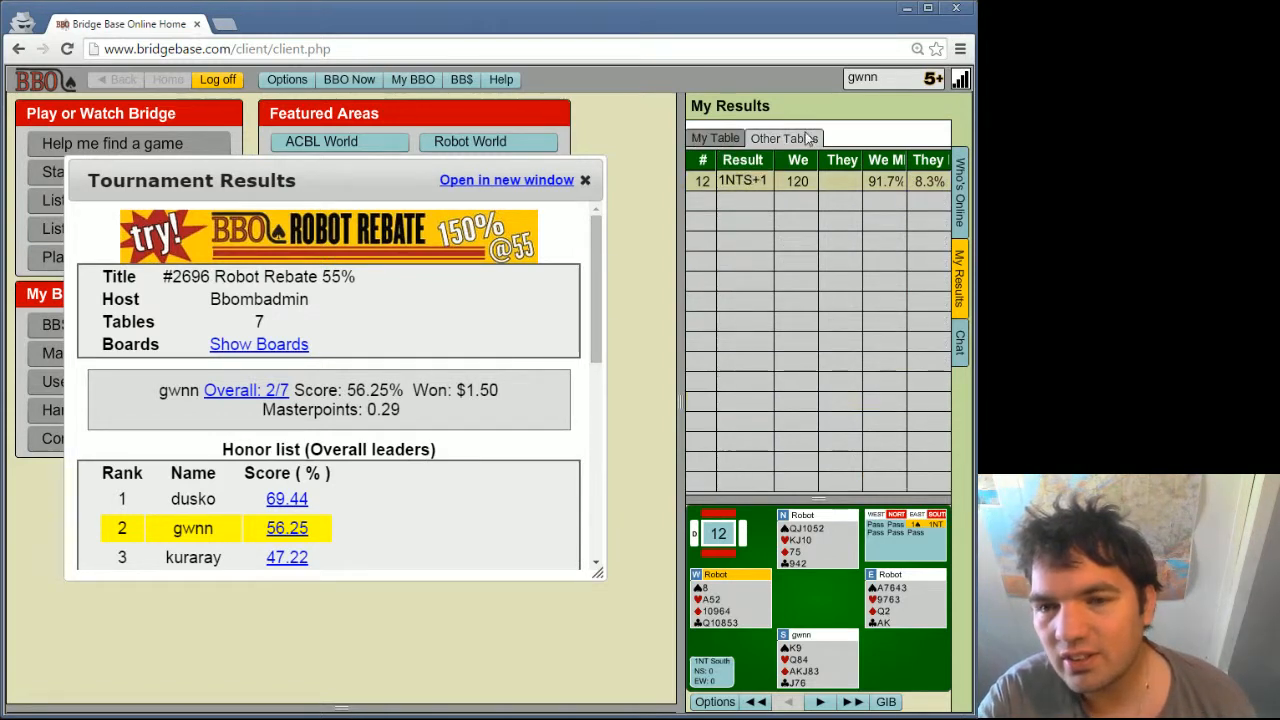
mouse_move(775, 95)
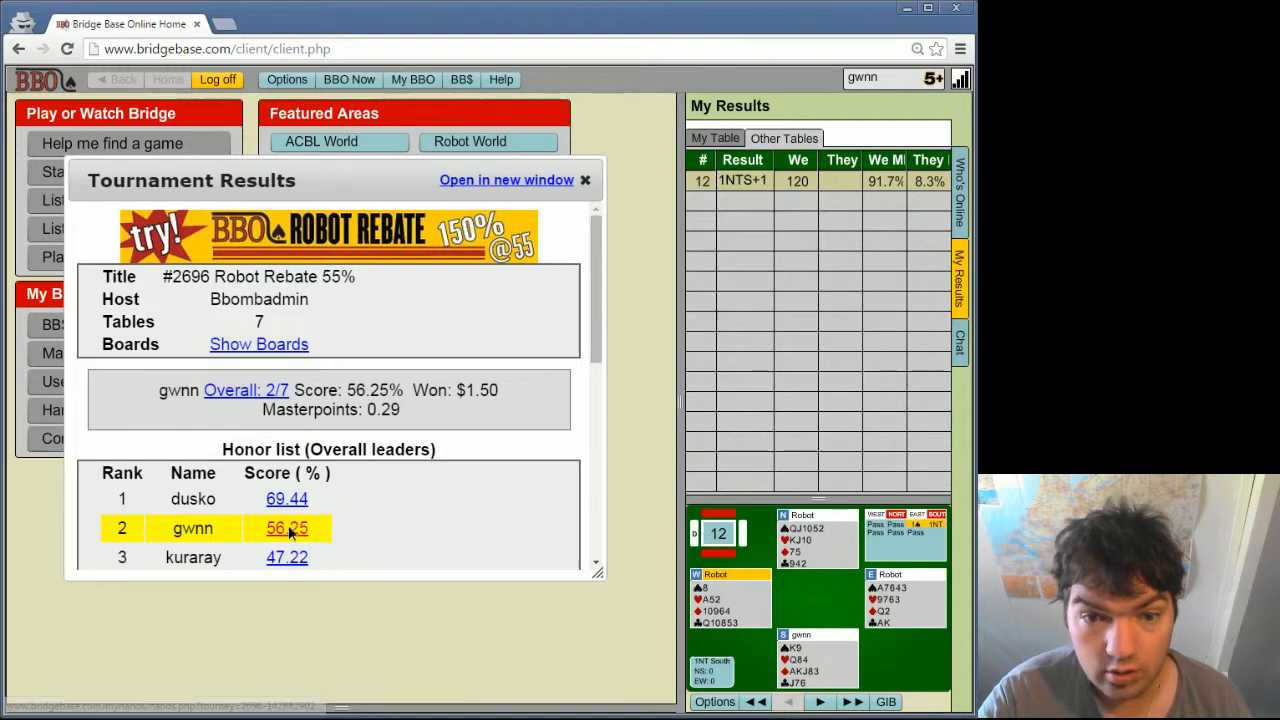
click(286, 528)
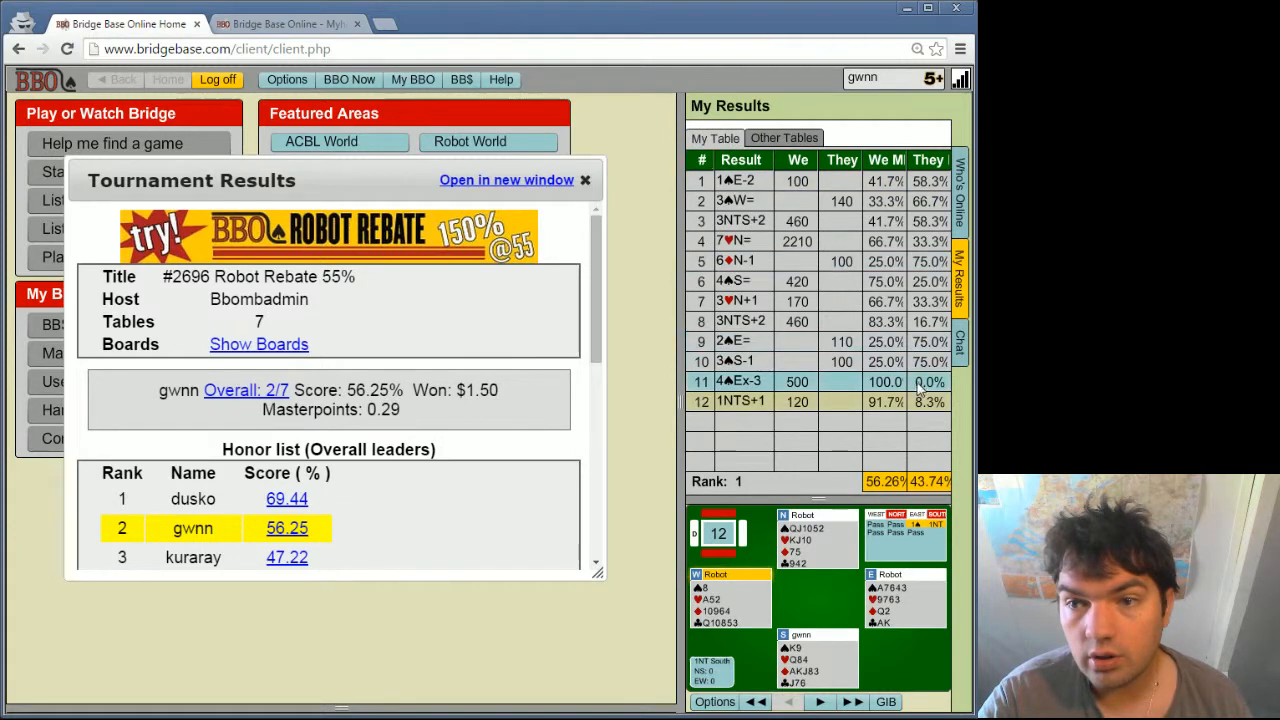
click(784, 138)
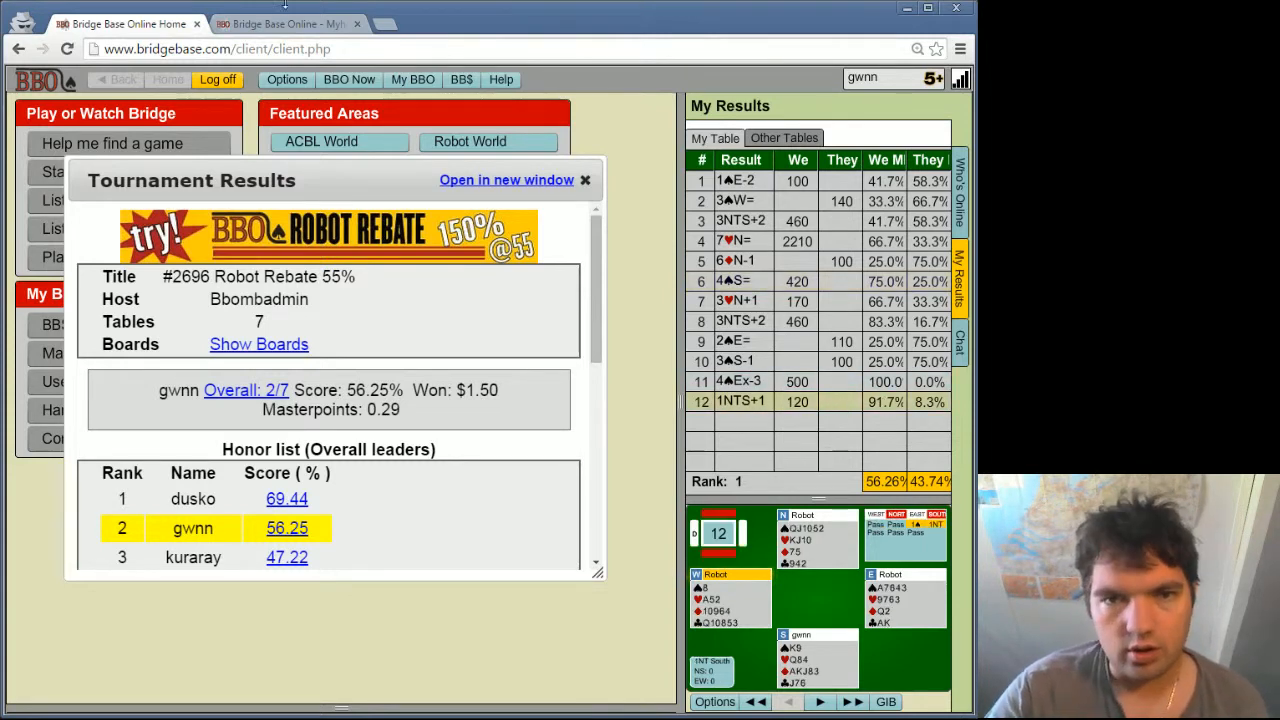
Step: Reload the hand records page in the new tab and open board 12's traveller
click(246, 389)
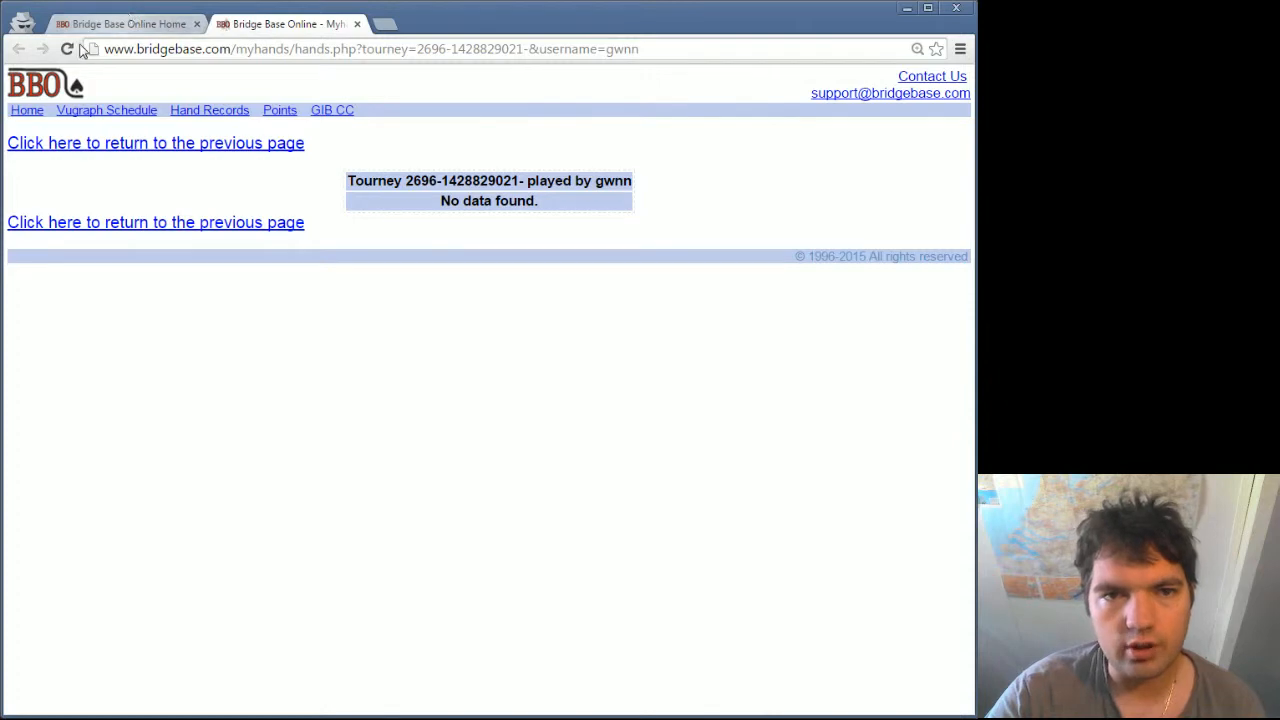
click(67, 49)
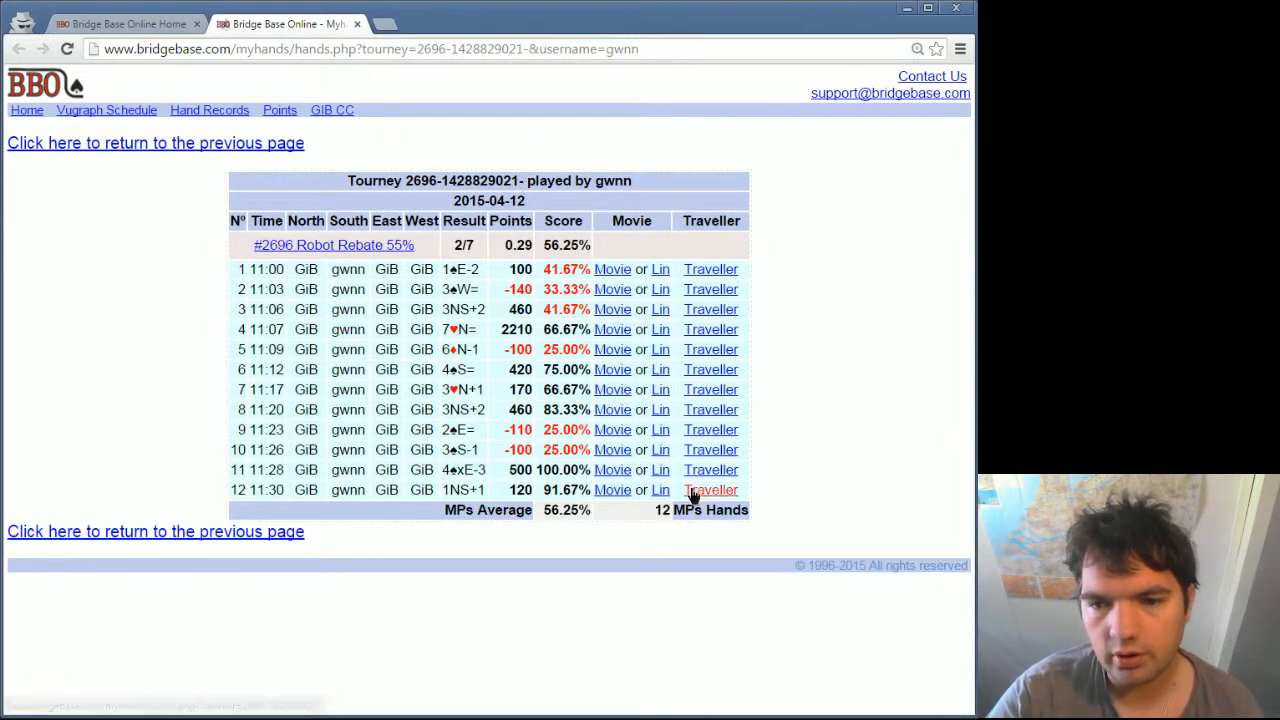
click(711, 489)
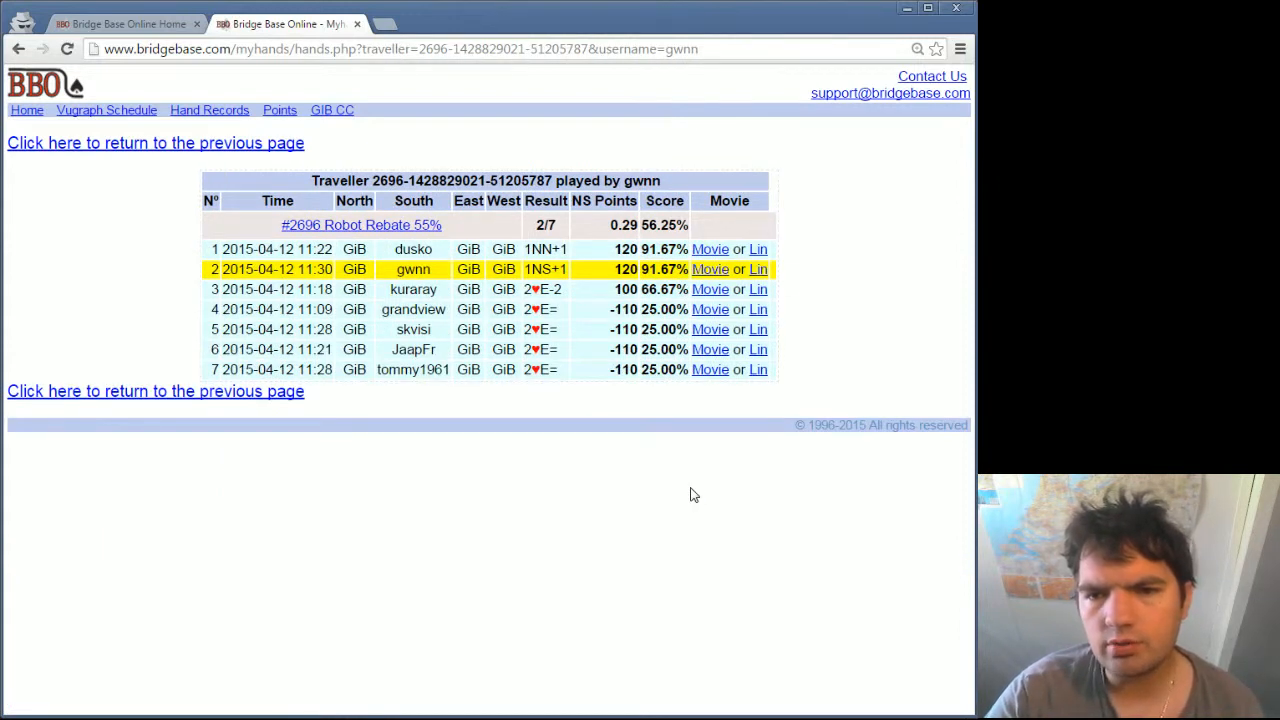
mouse_move(710, 330)
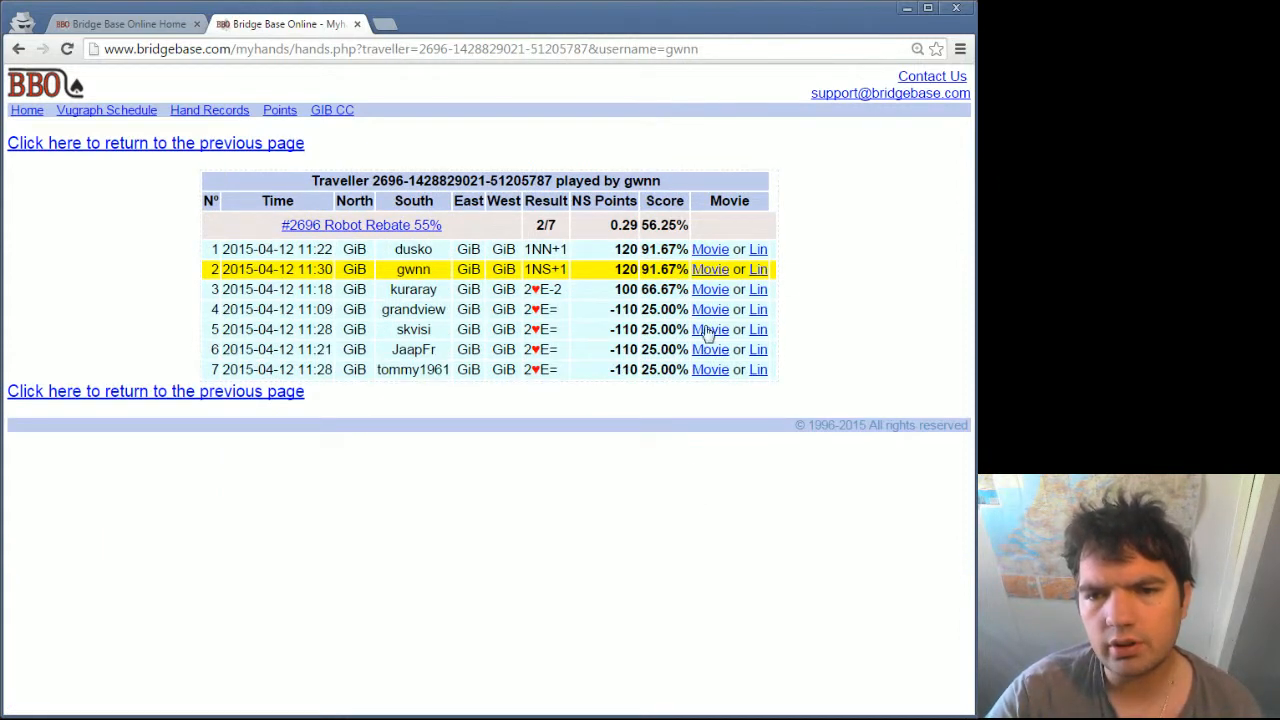
click(710, 269)
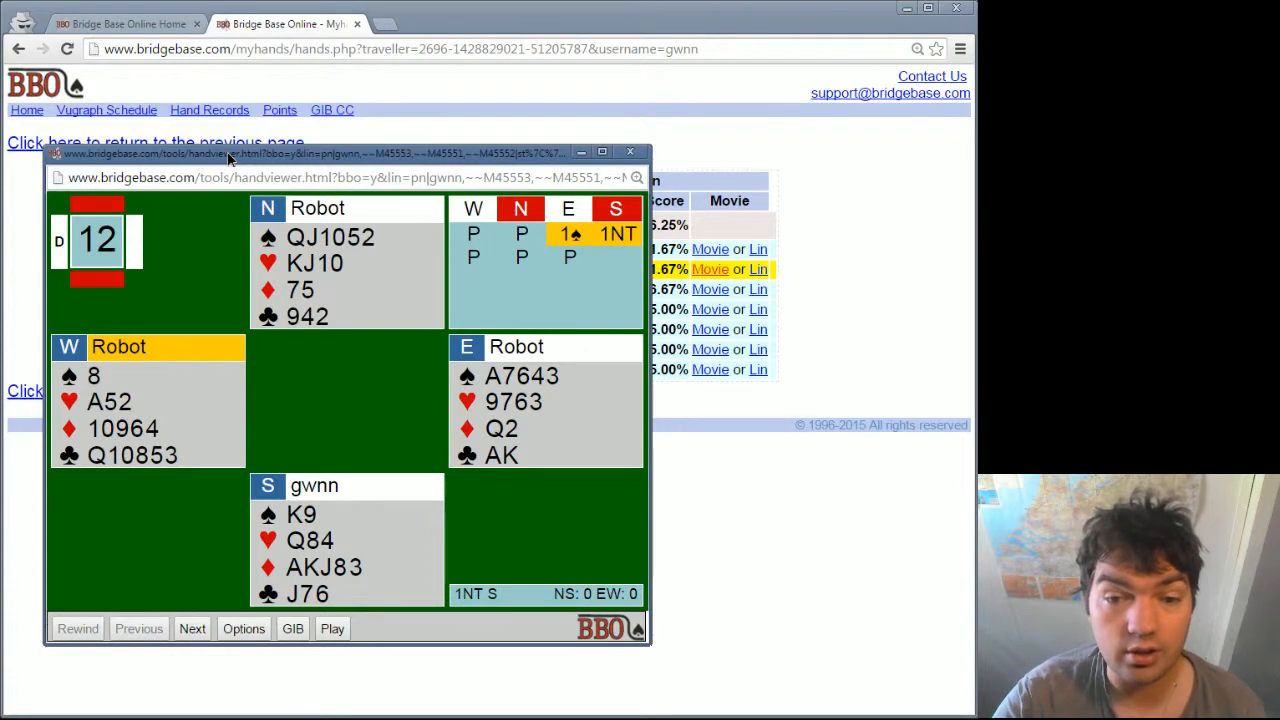
mouse_move(525, 240)
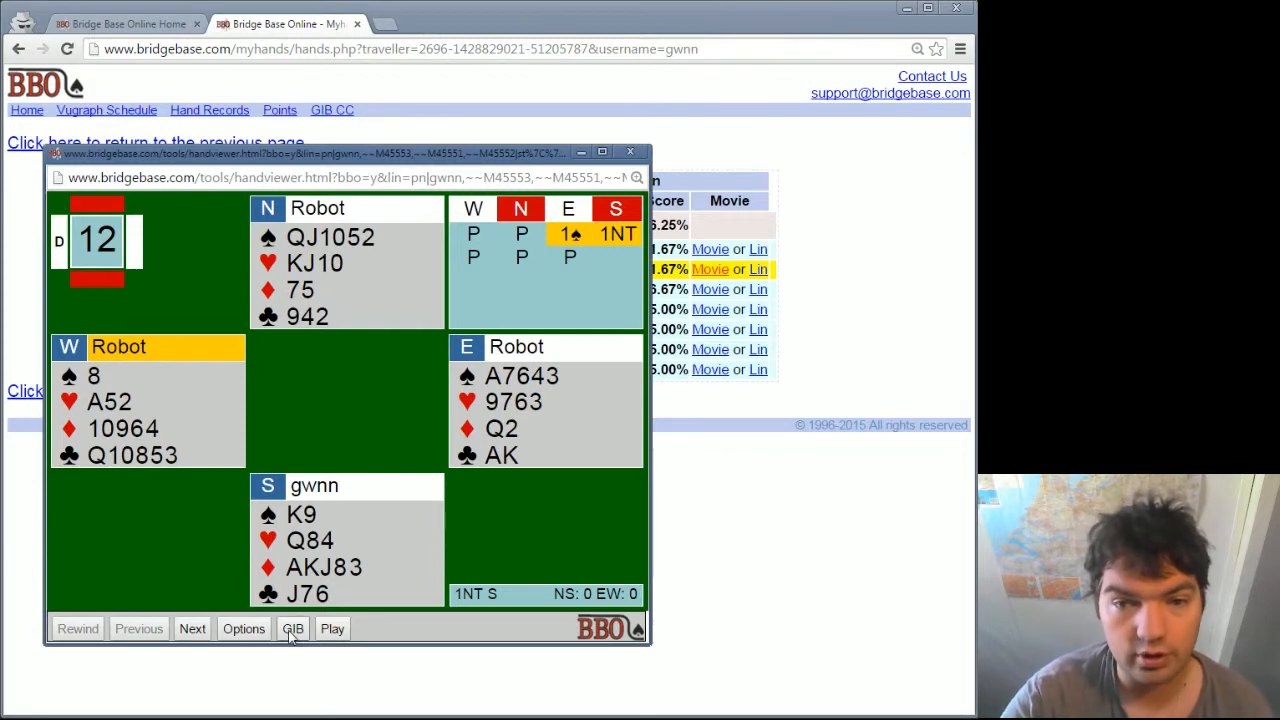
mouse_move(531, 295)
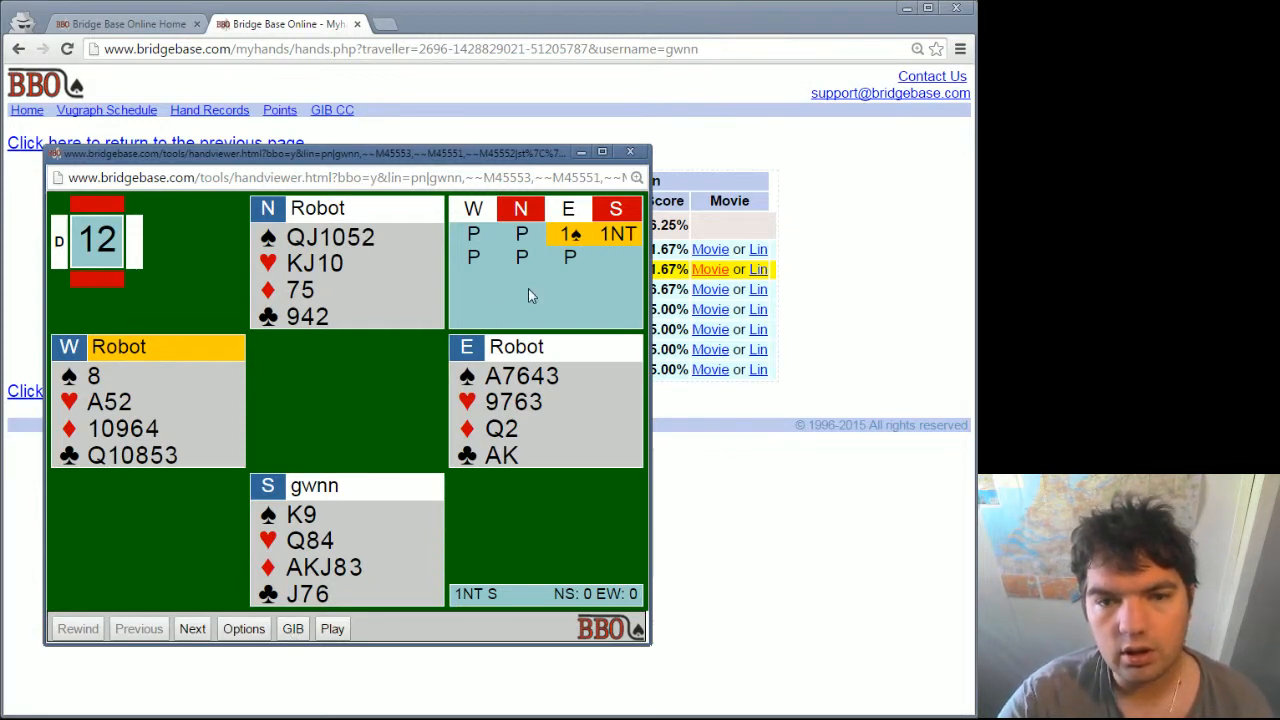
mouse_move(568, 260)
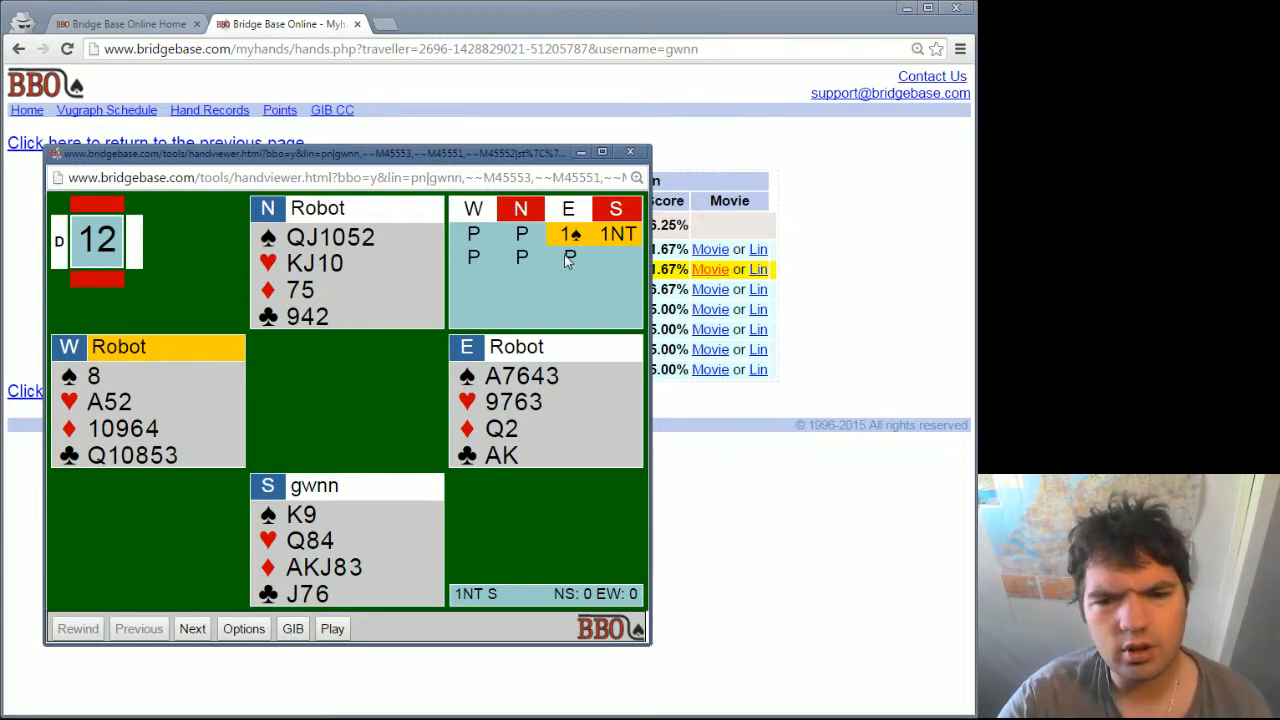
click(630, 152)
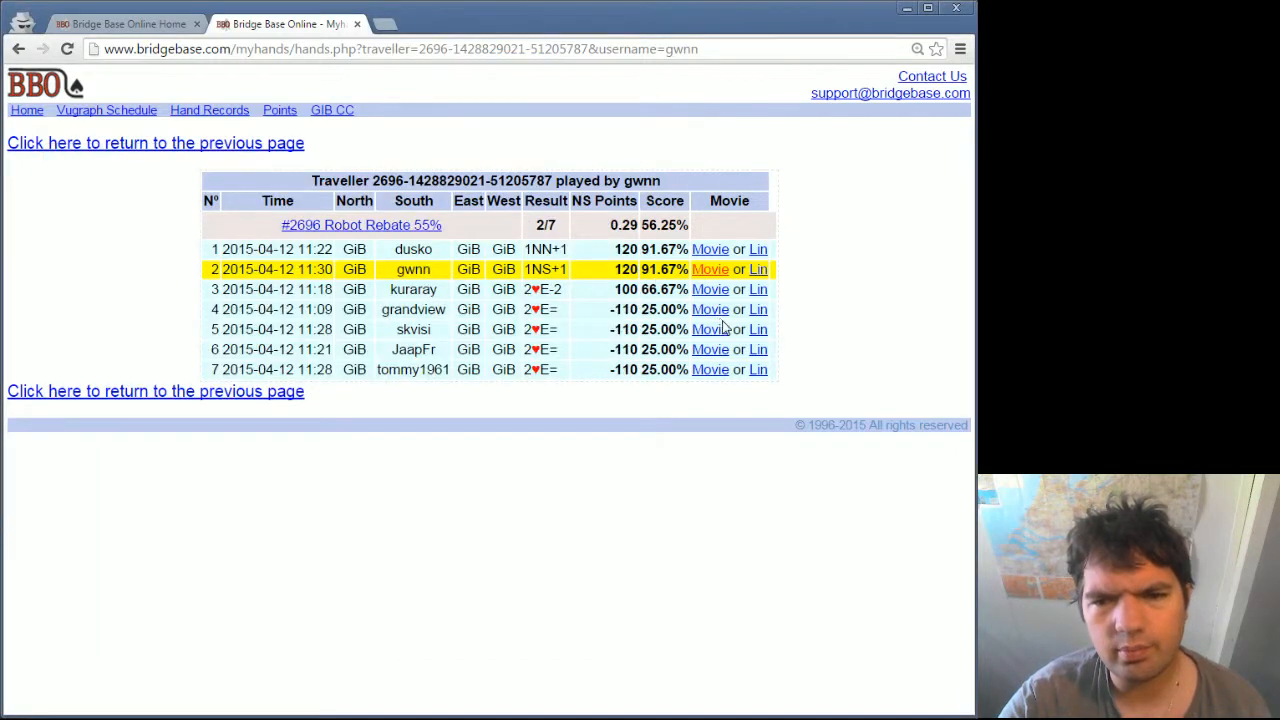
click(710, 309)
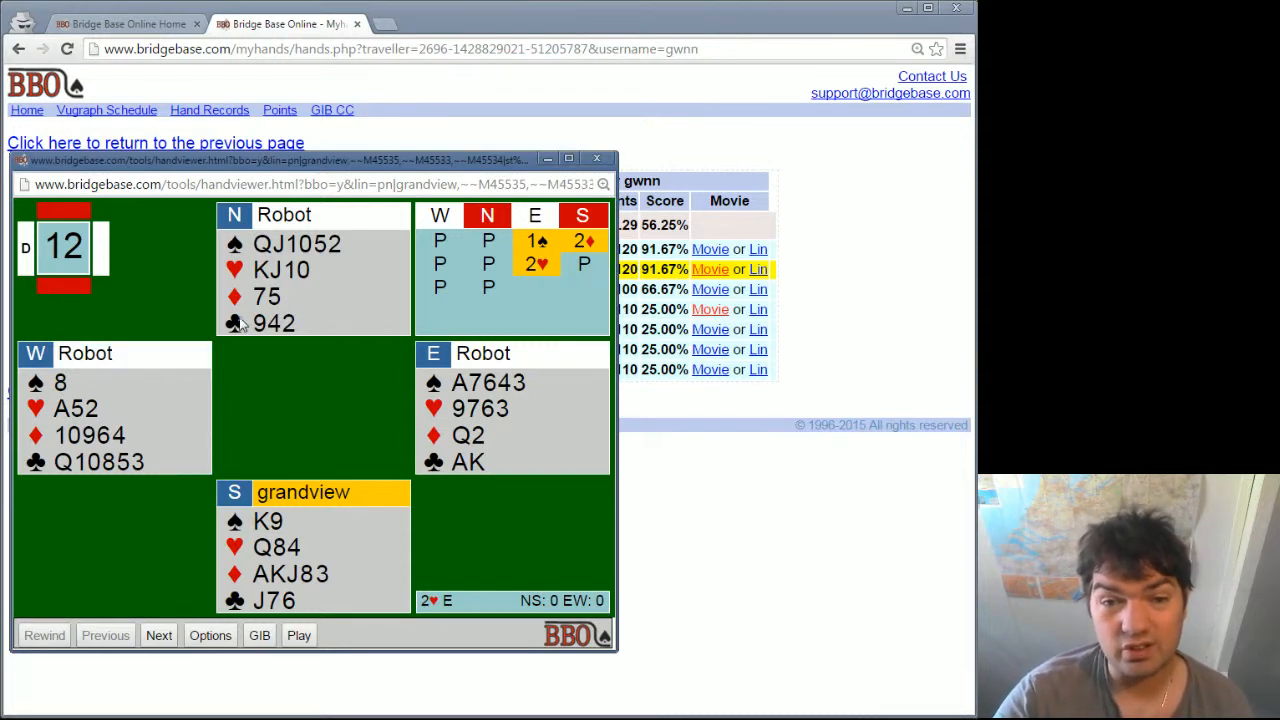
mouse_move(370, 262)
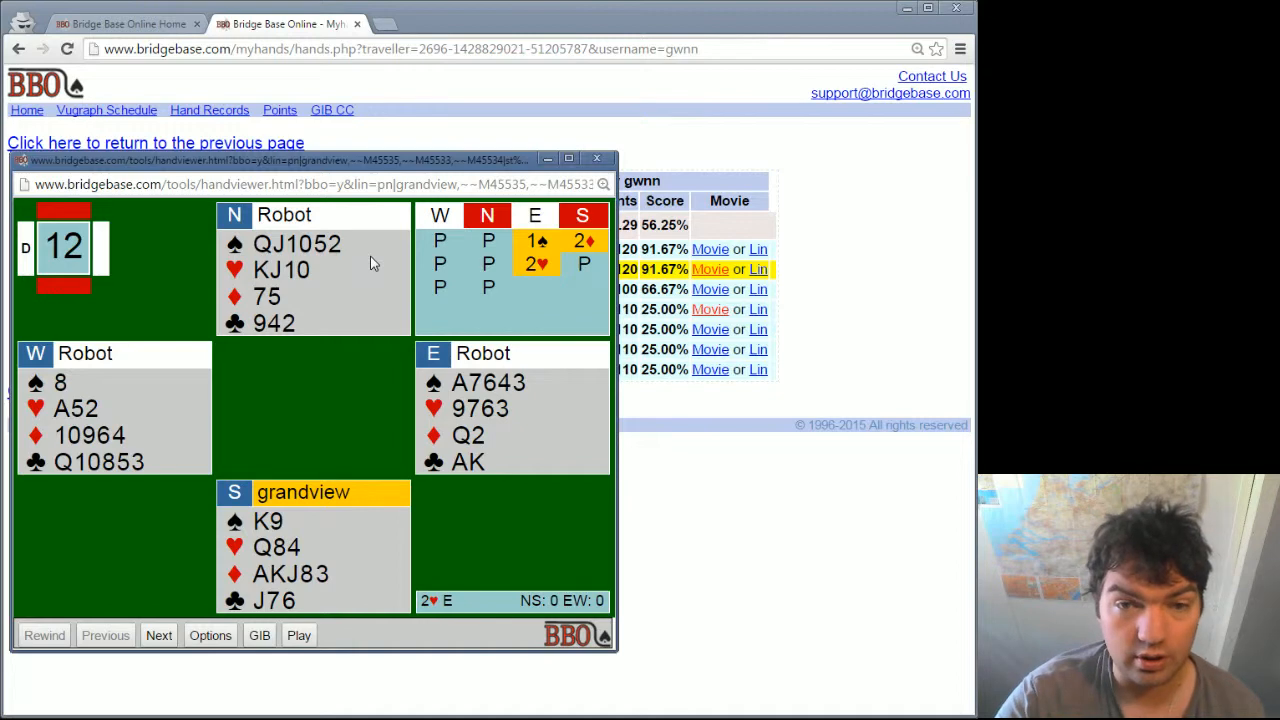
mouse_move(492, 426)
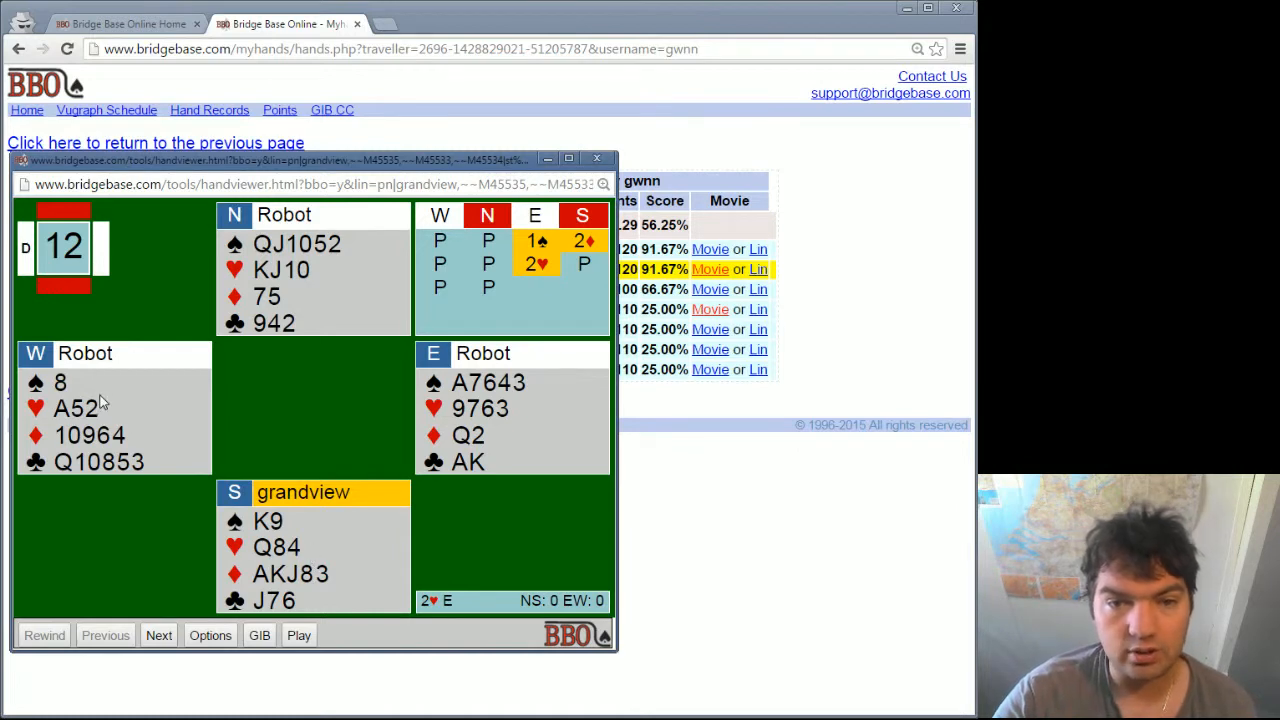
mouse_move(240, 305)
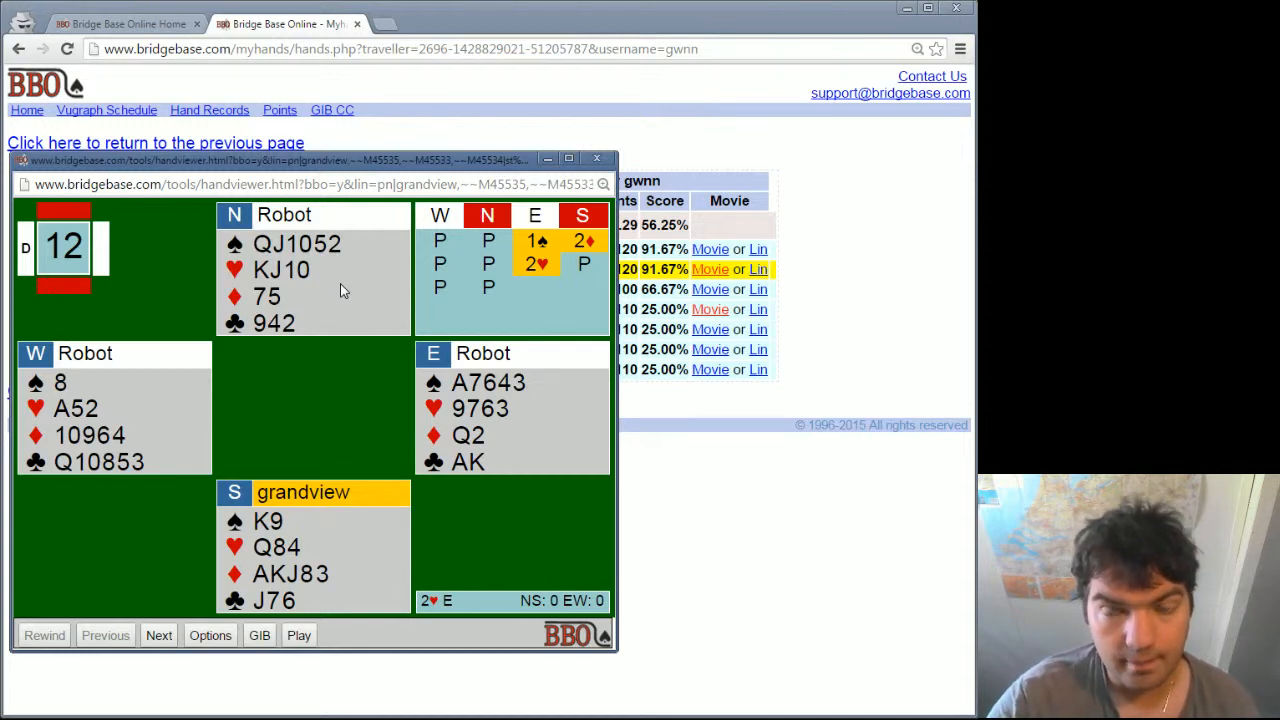
mouse_move(313, 406)
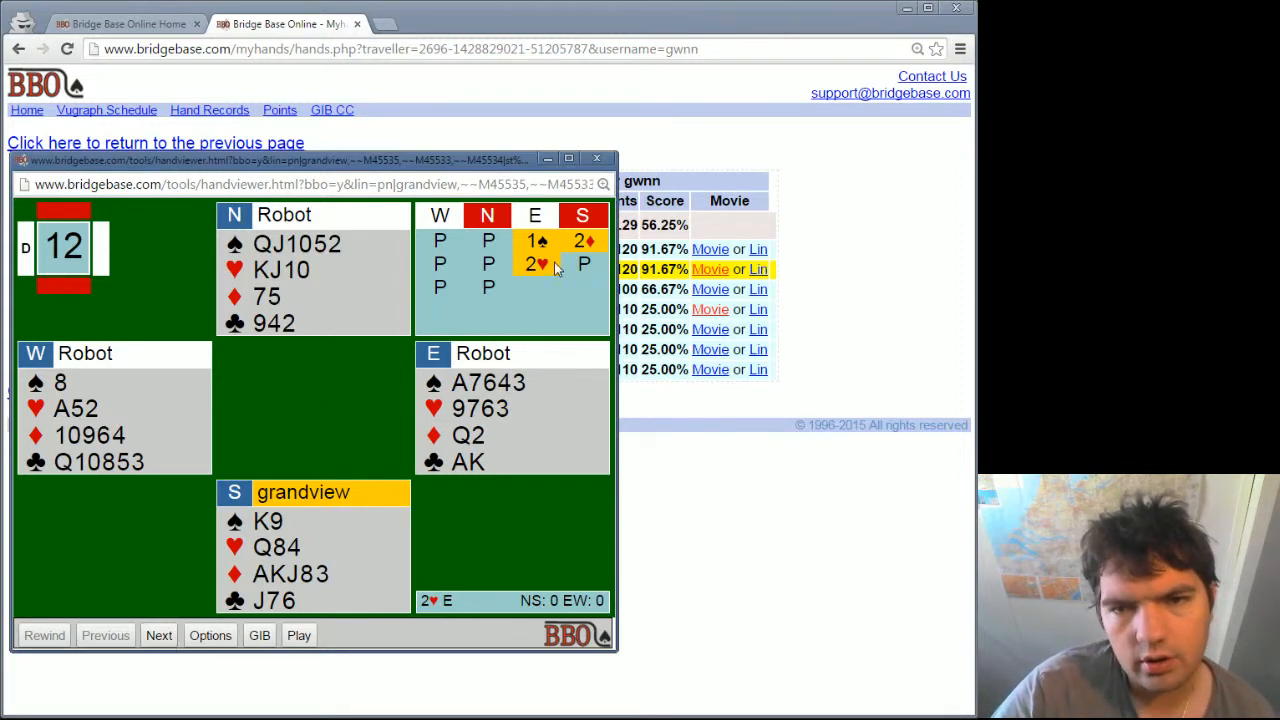
Step: Replay own 1NT table through the first spade trick, then minimize the viewer
click(597, 159)
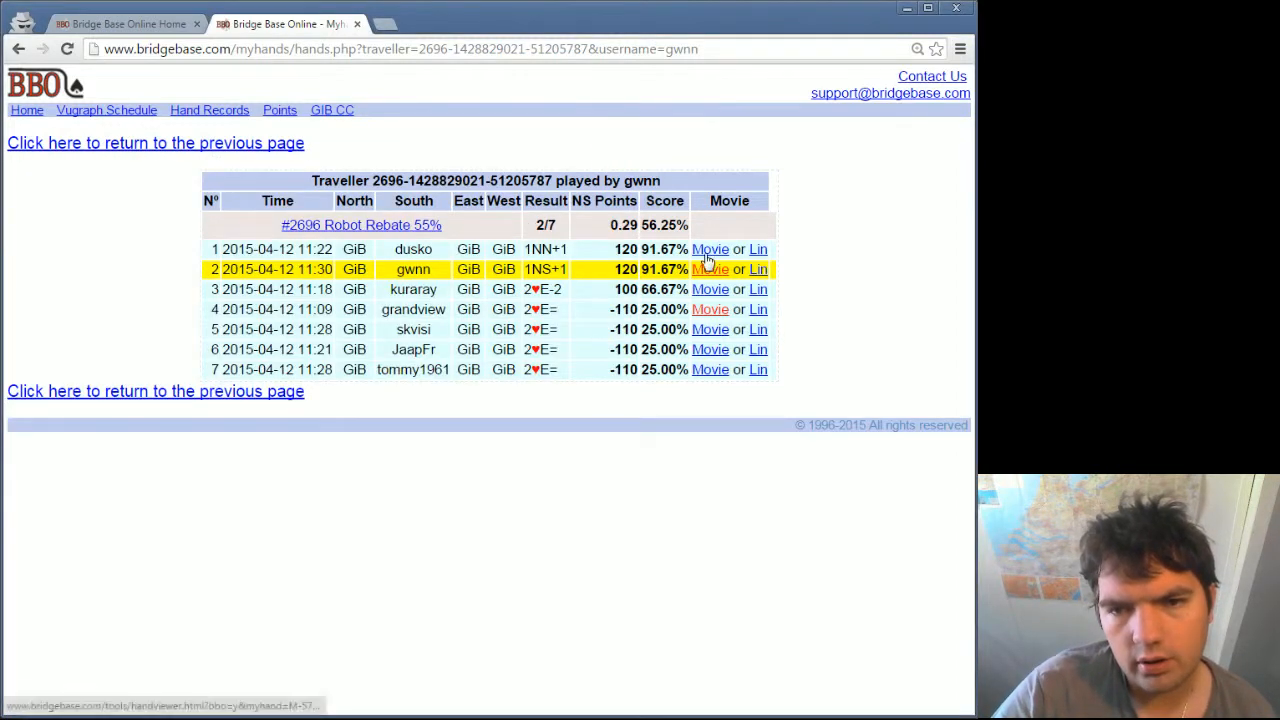
click(710, 269)
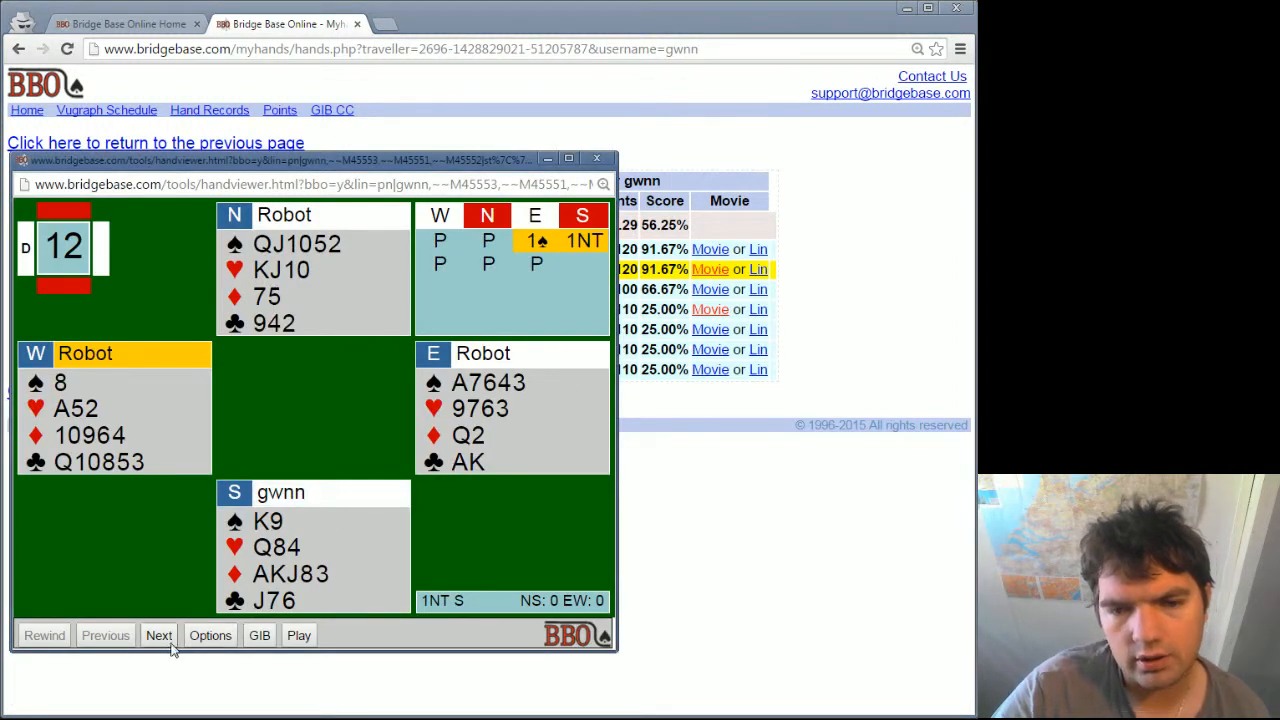
click(159, 635)
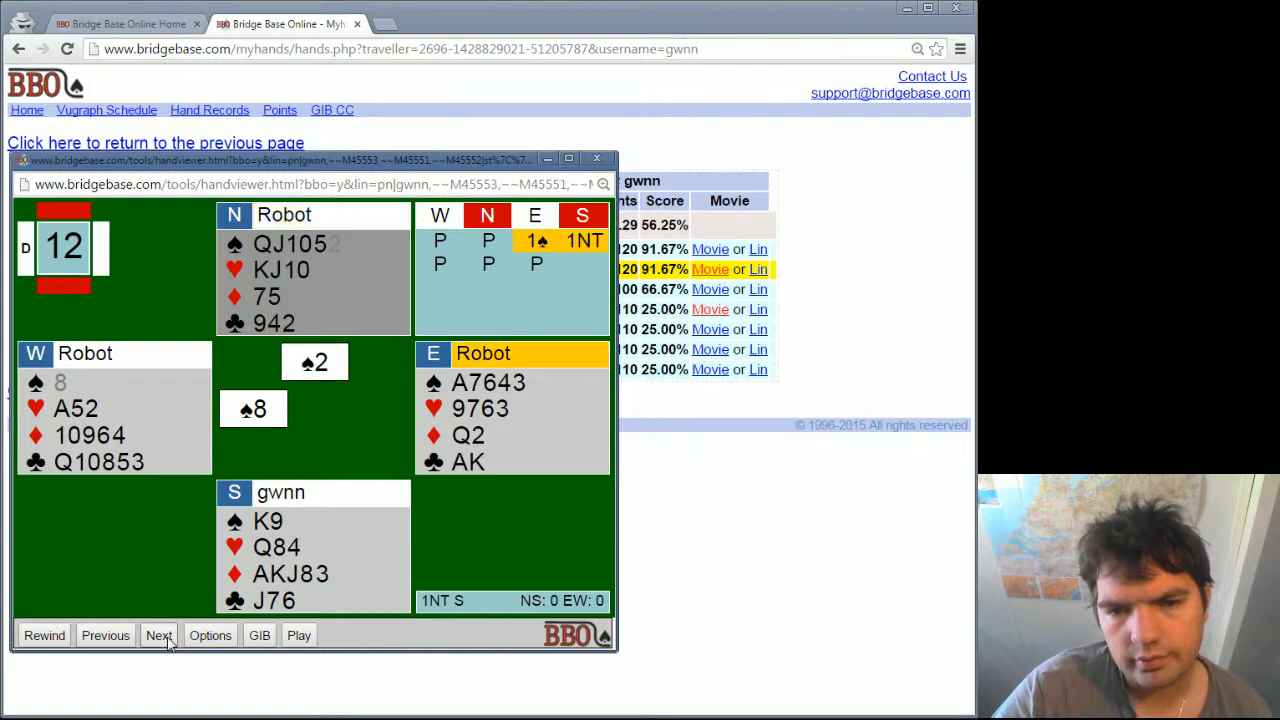
click(158, 635)
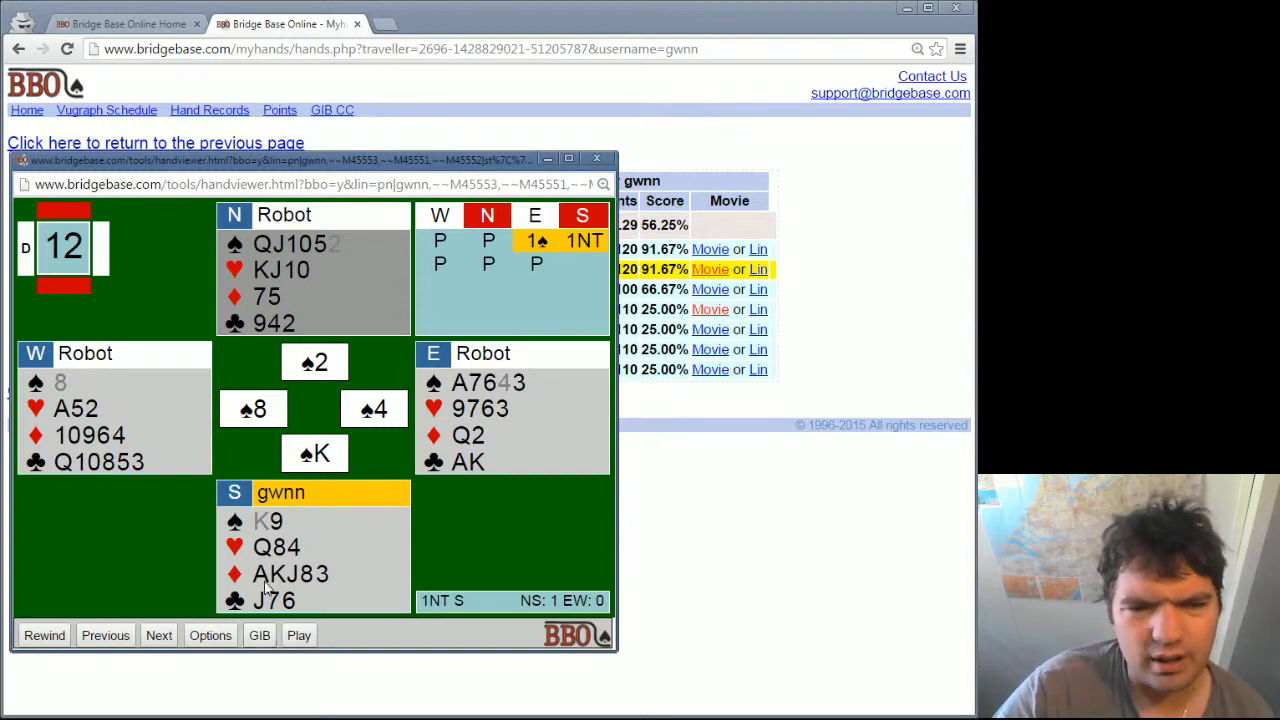
mouse_move(186, 539)
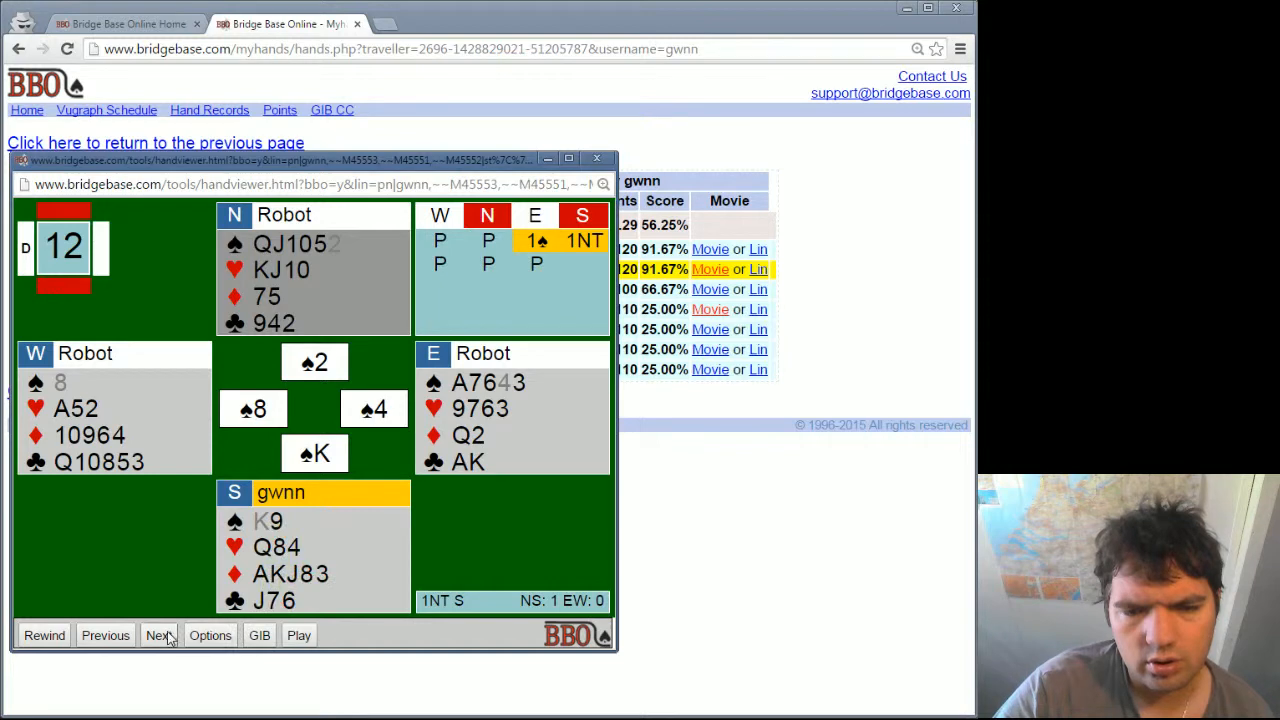
mouse_move(105, 635)
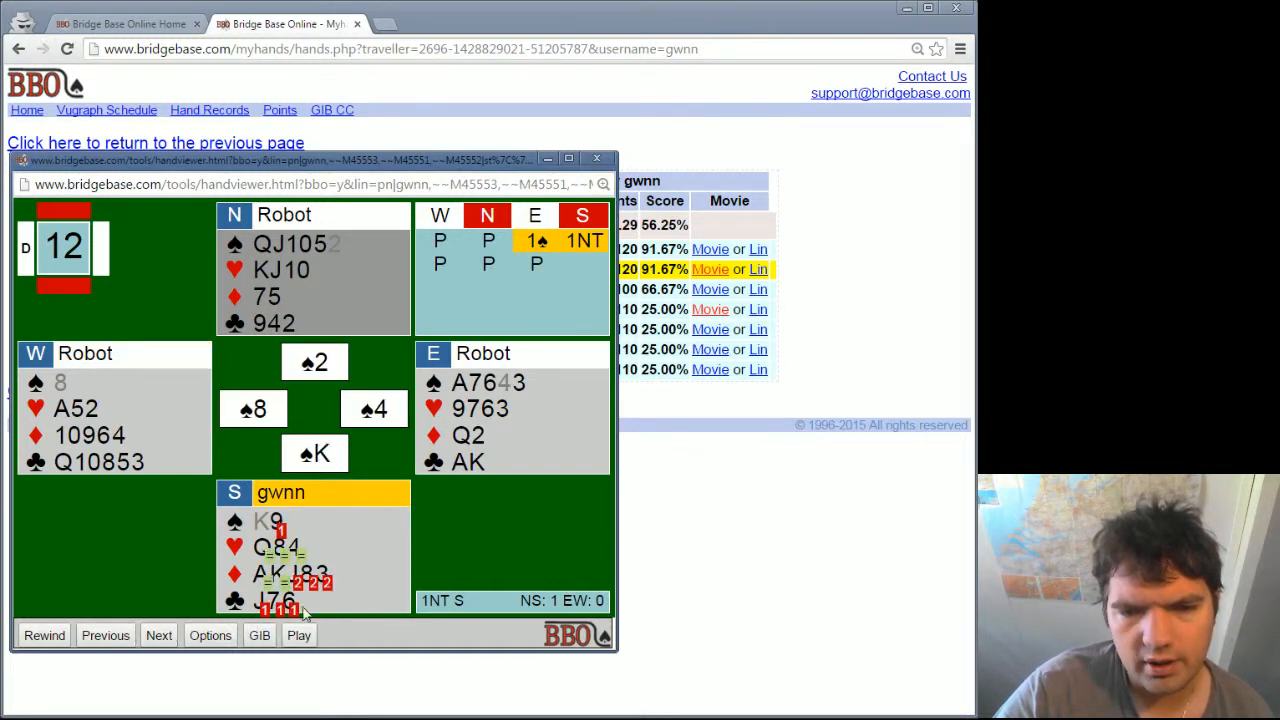
mouse_move(305, 614)
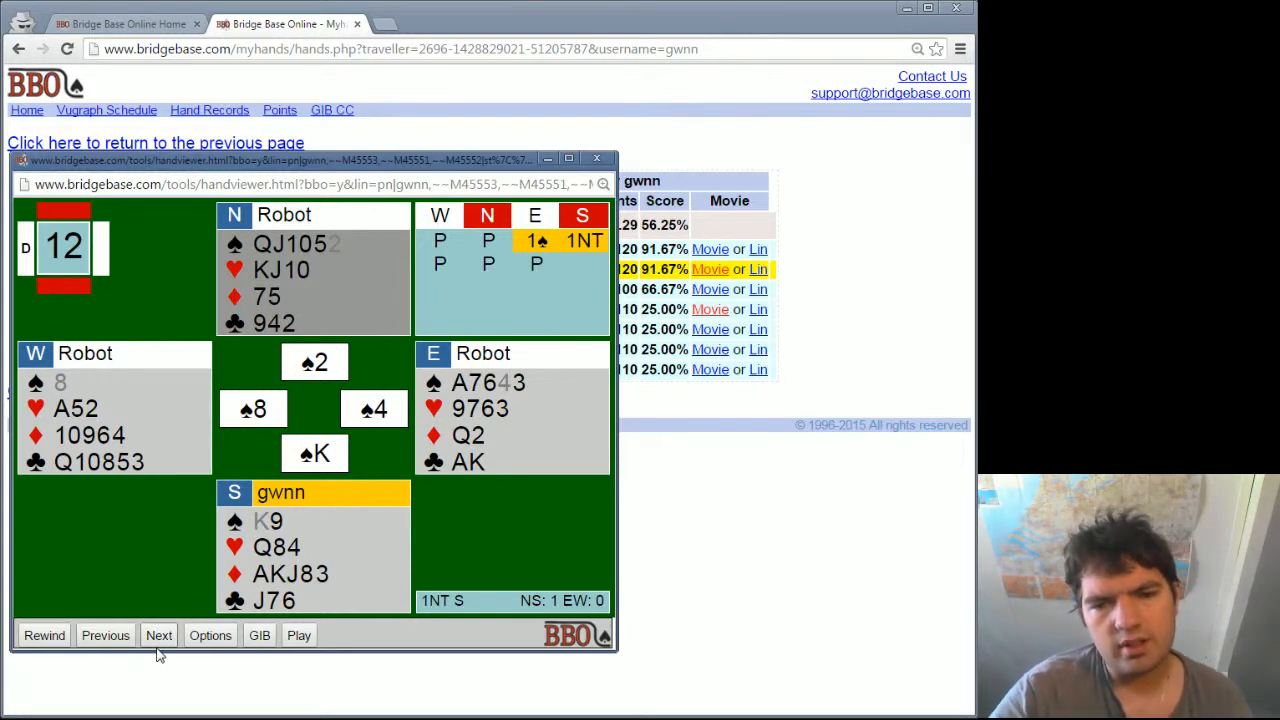
click(597, 159)
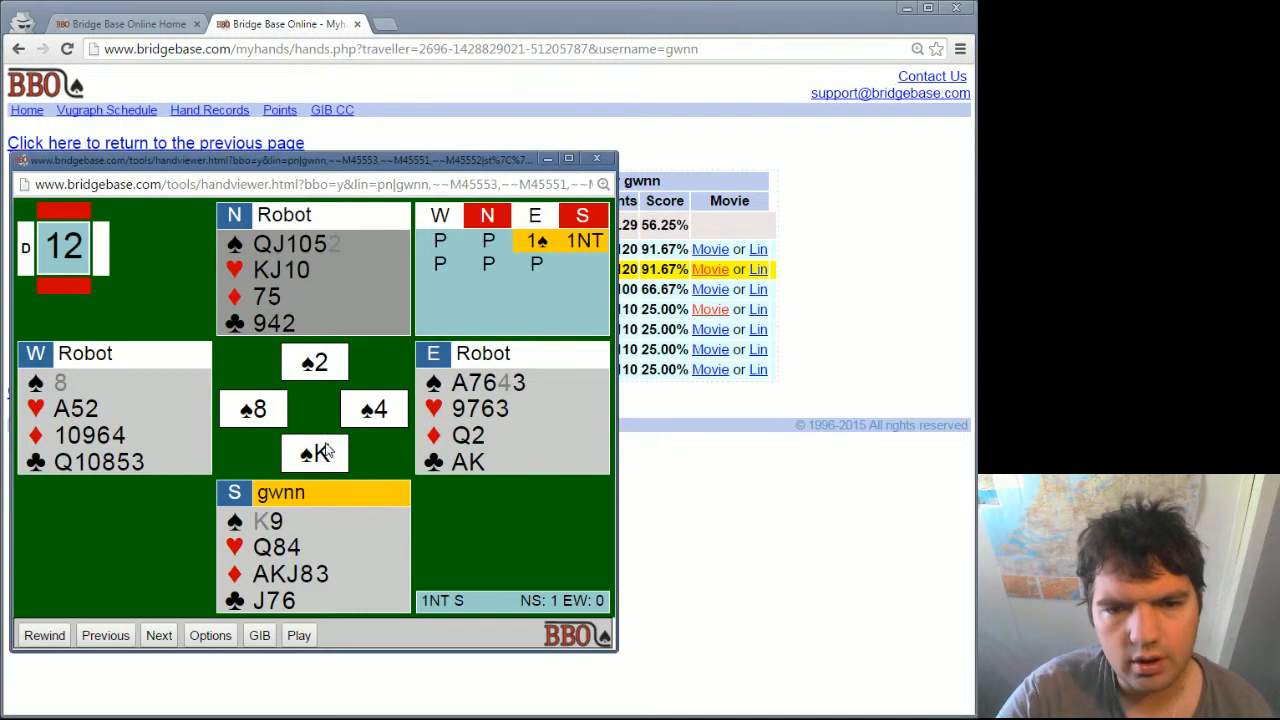
click(597, 158)
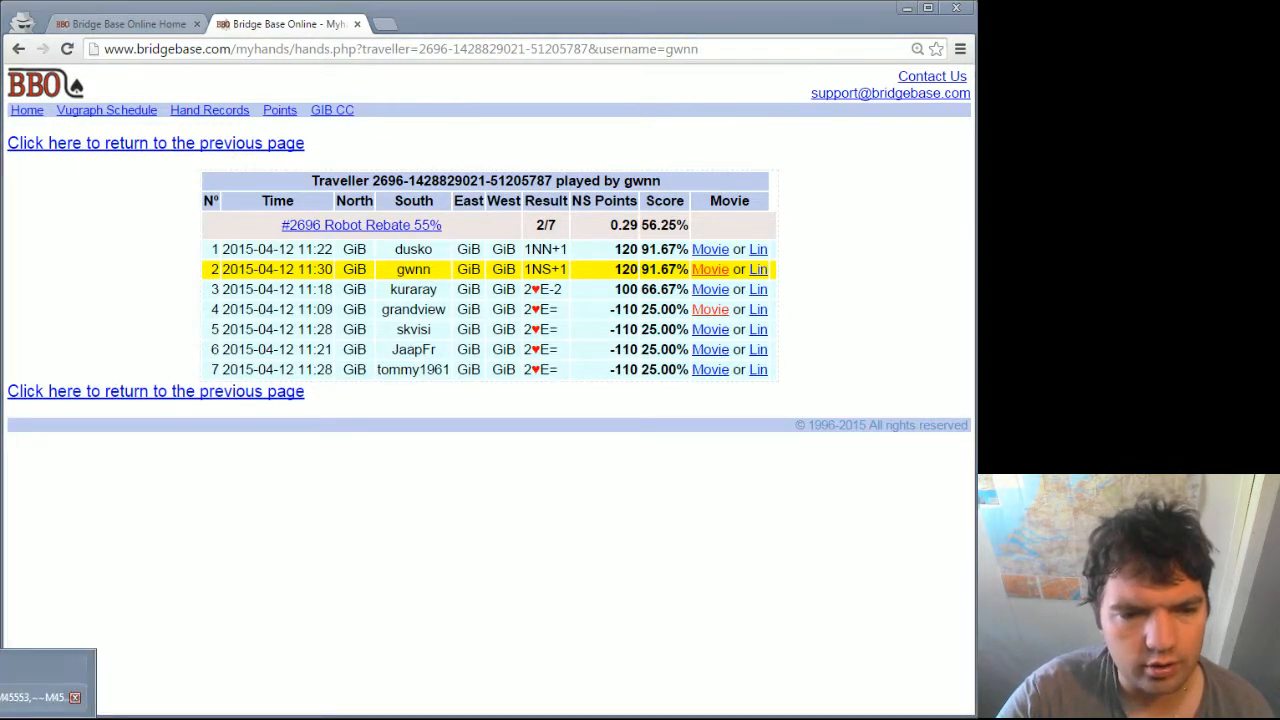
Step: Maximize the board 12 viewer showing the first spade trick won by the king
click(710, 269)
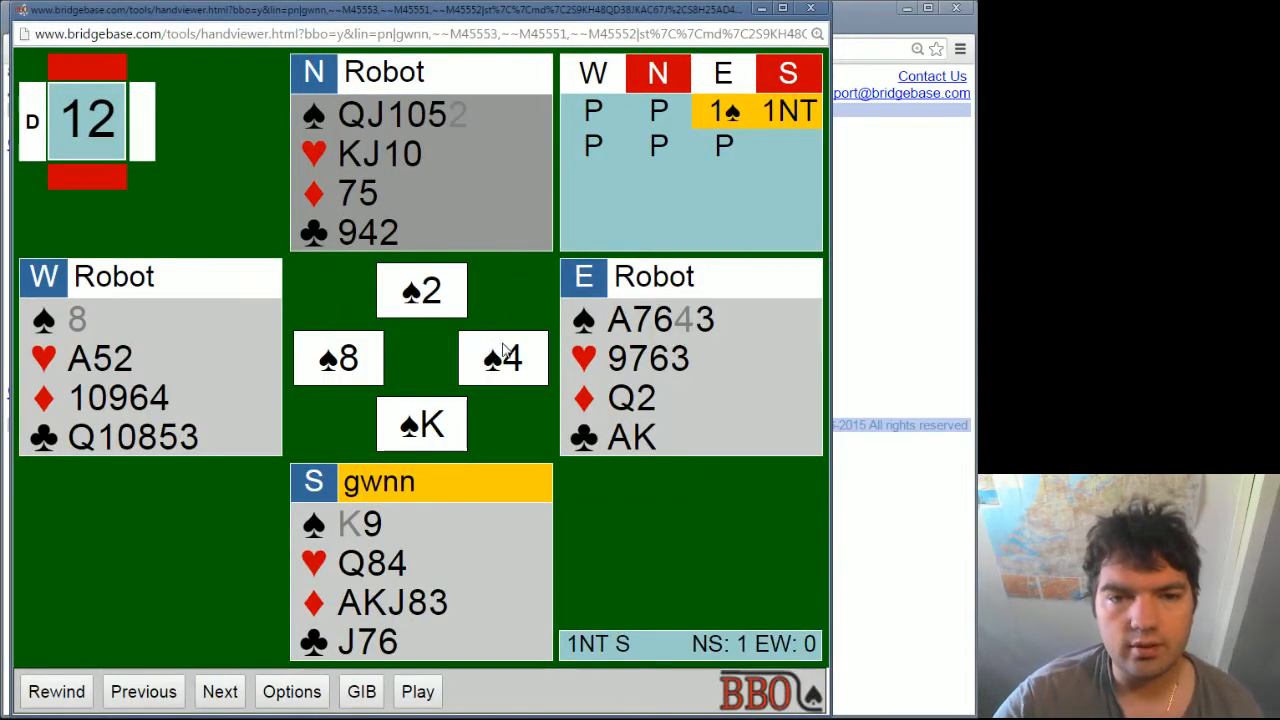
mouse_move(478, 360)
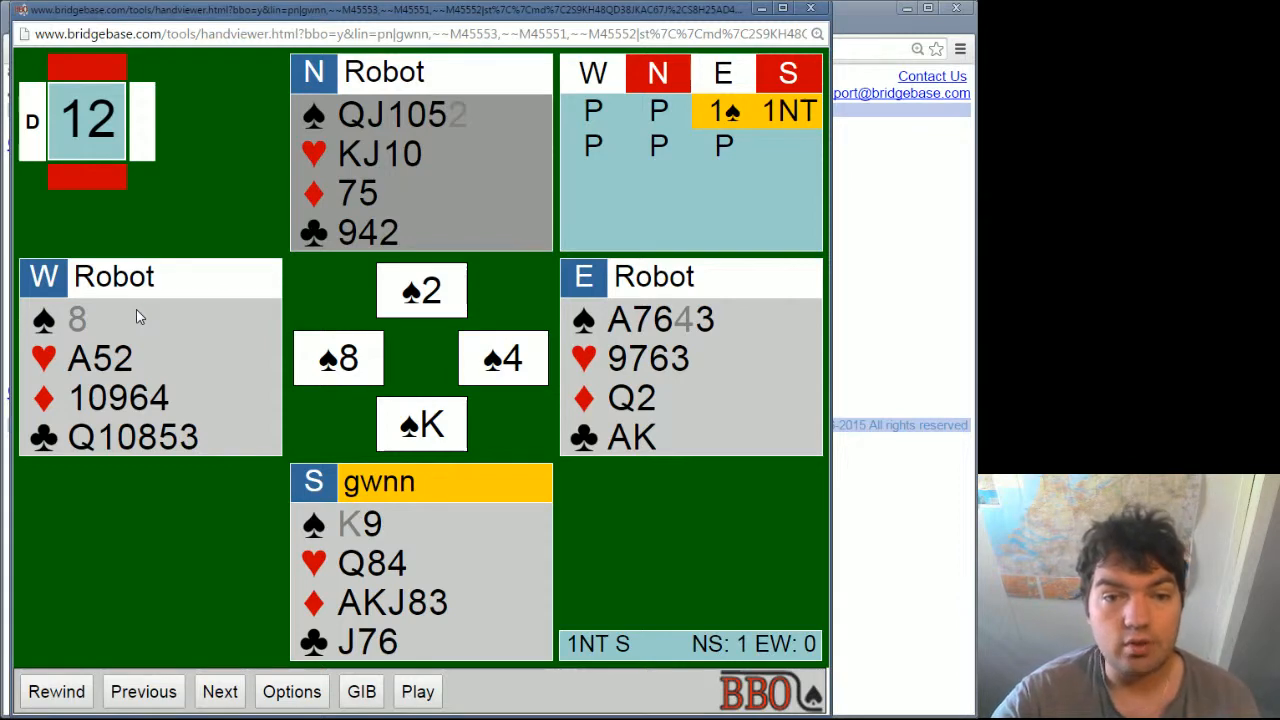
mouse_move(163, 361)
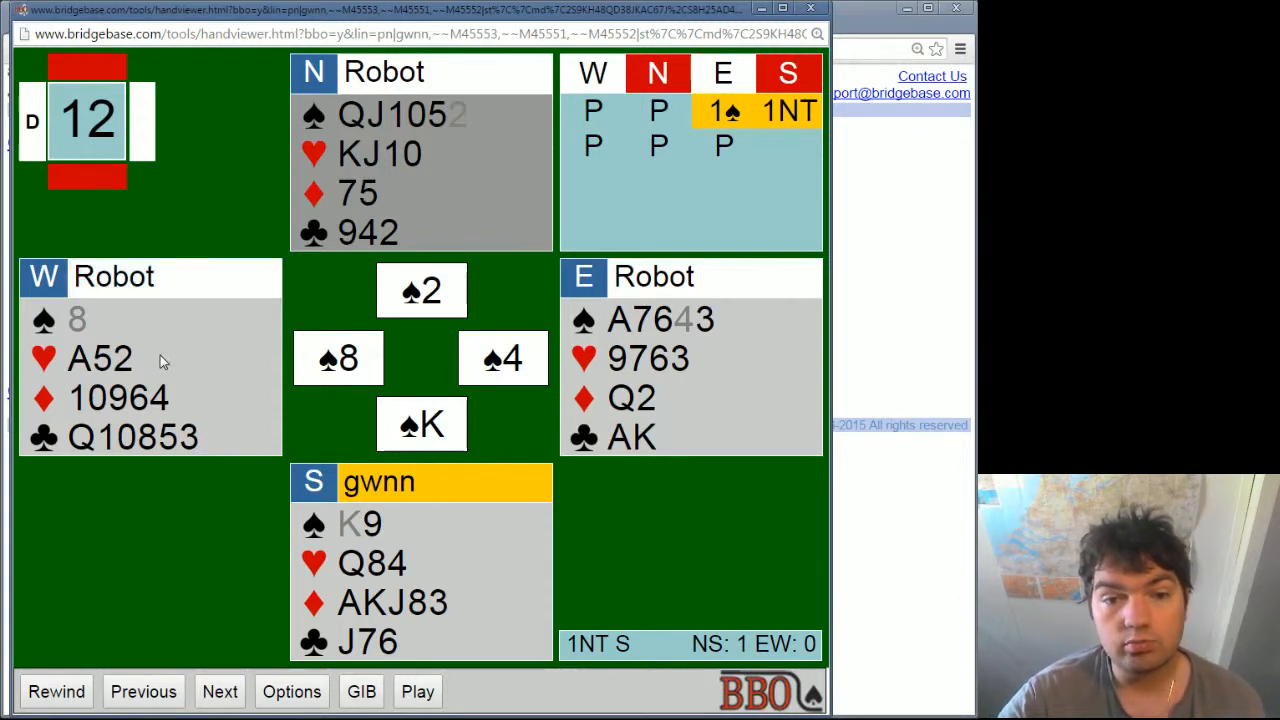
mouse_move(158, 368)
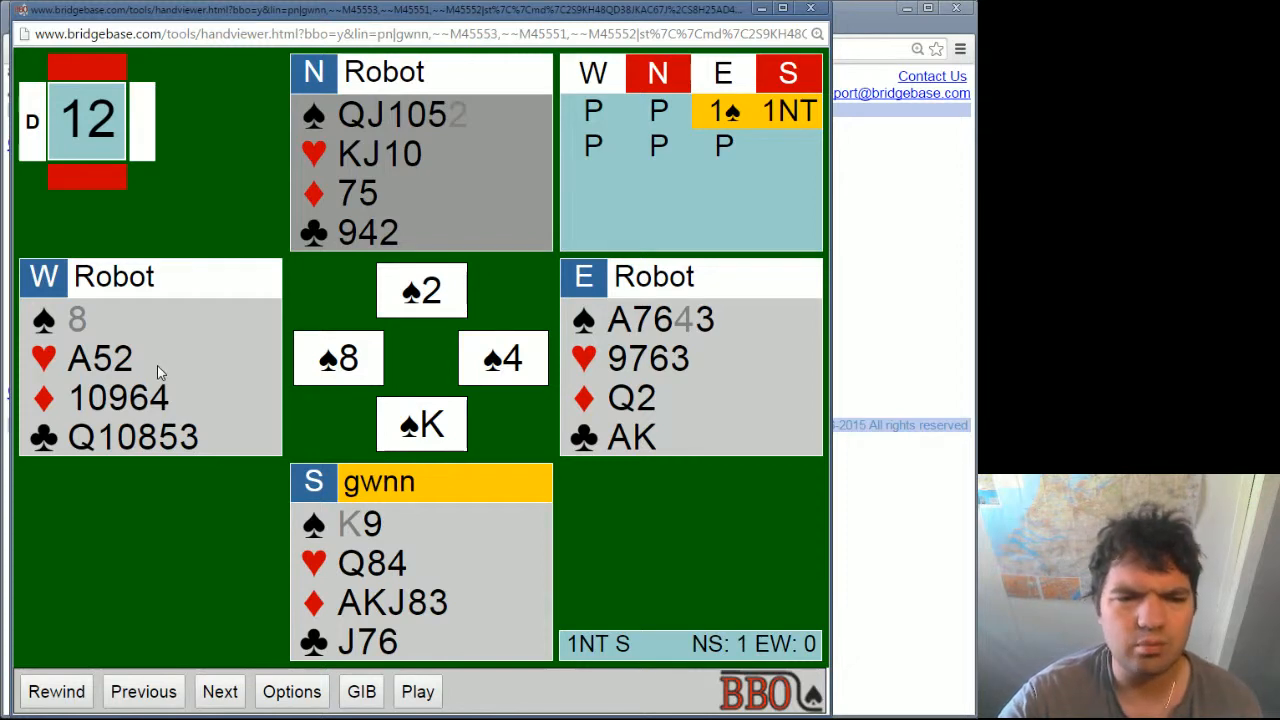
mouse_move(155, 378)
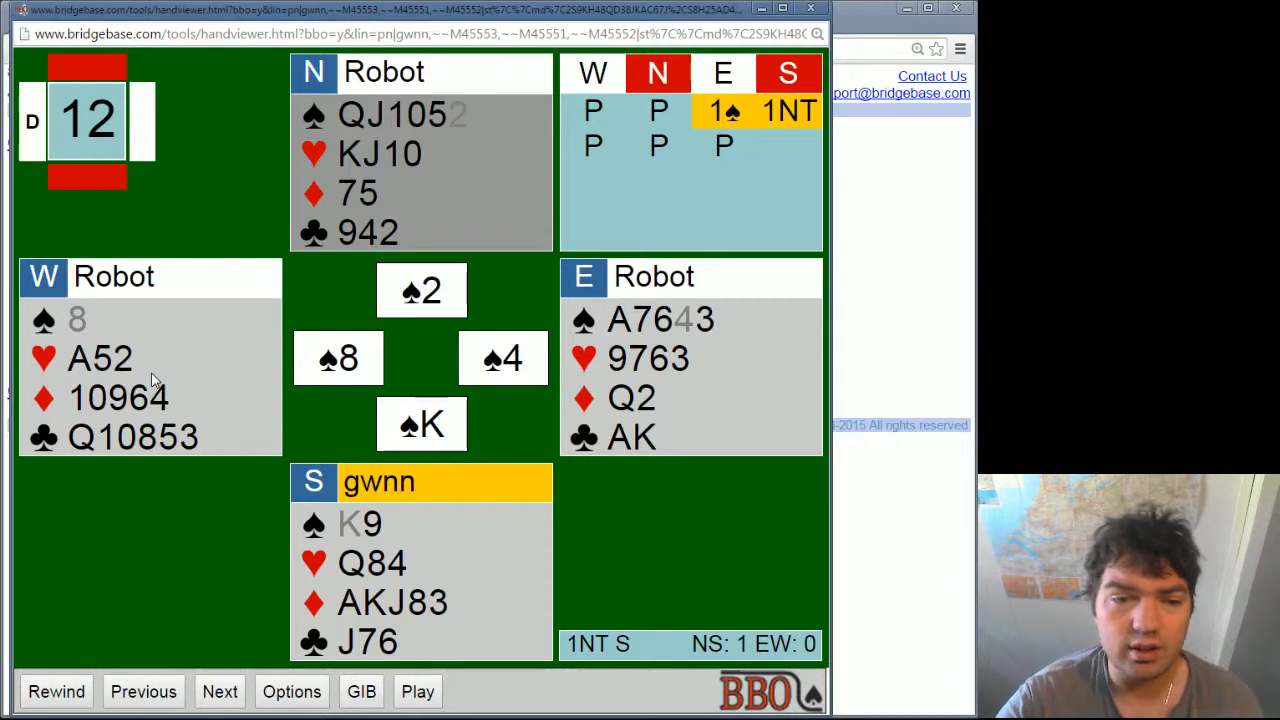
mouse_move(140, 365)
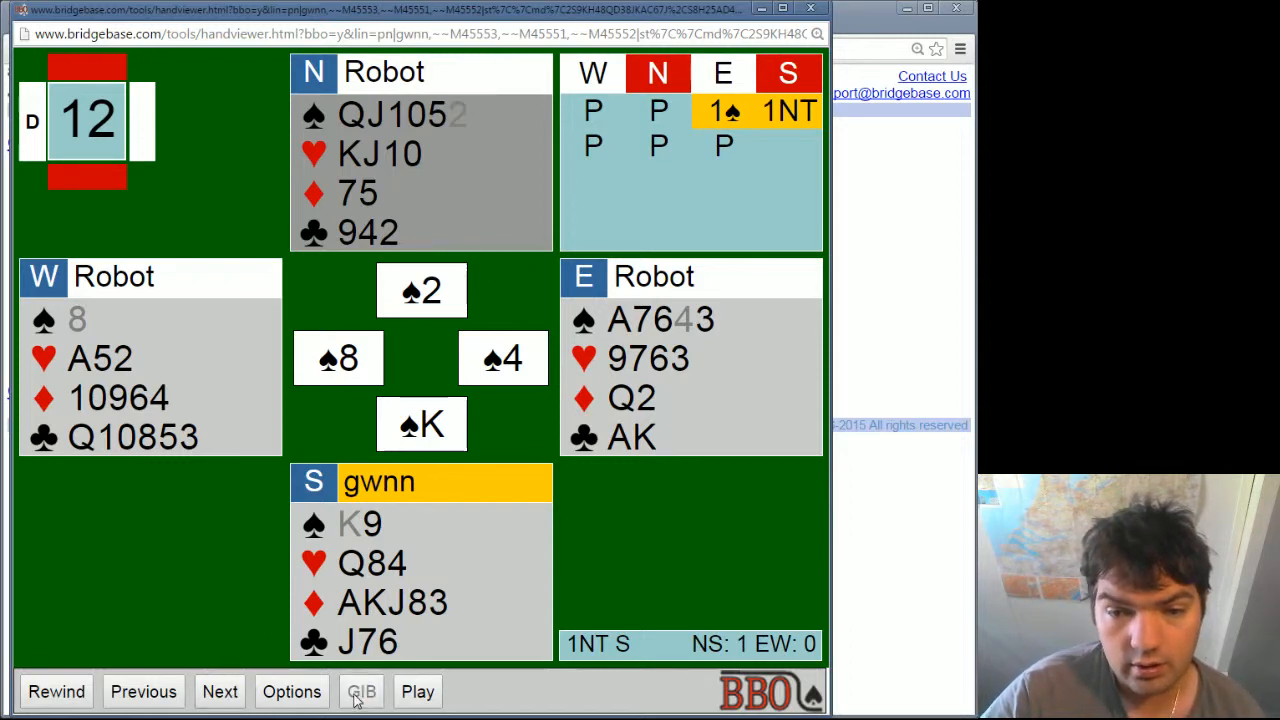
click(361, 691)
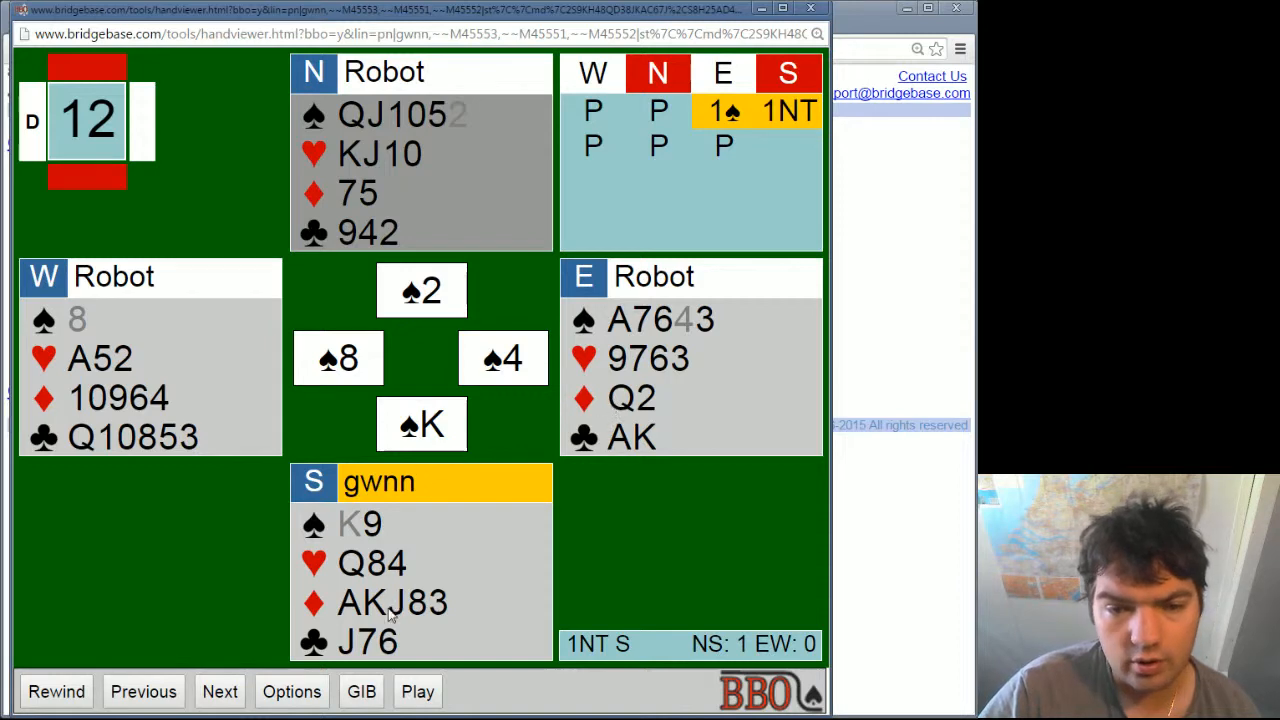
Step: Play the 1NT hand manually, changing East's heart discard to a spade and showing GIB hints for South
click(417, 691)
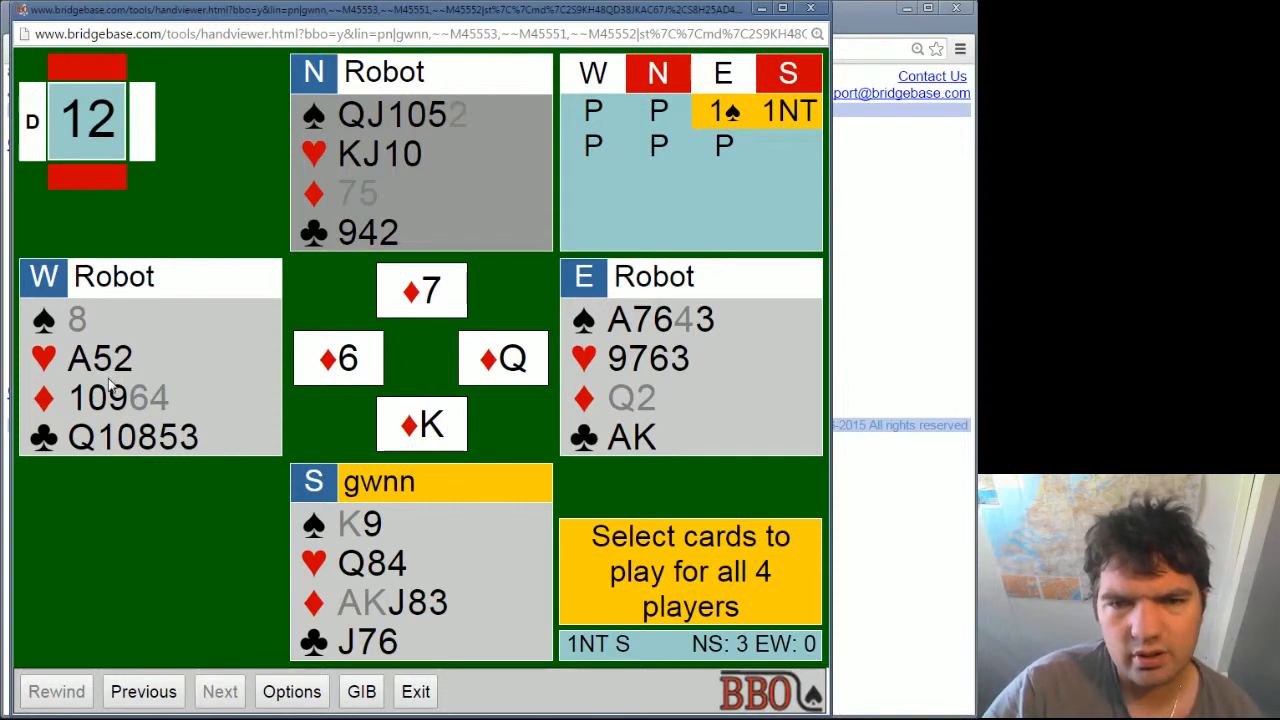
mouse_move(280, 615)
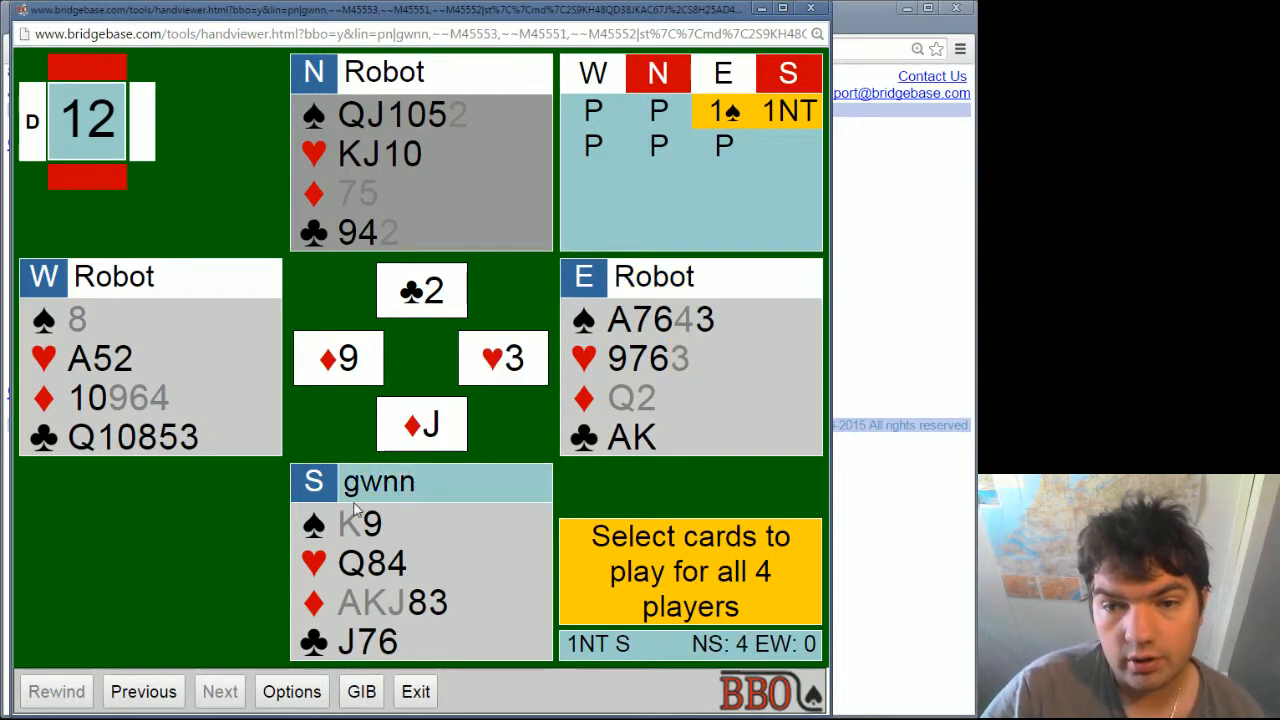
click(361, 691)
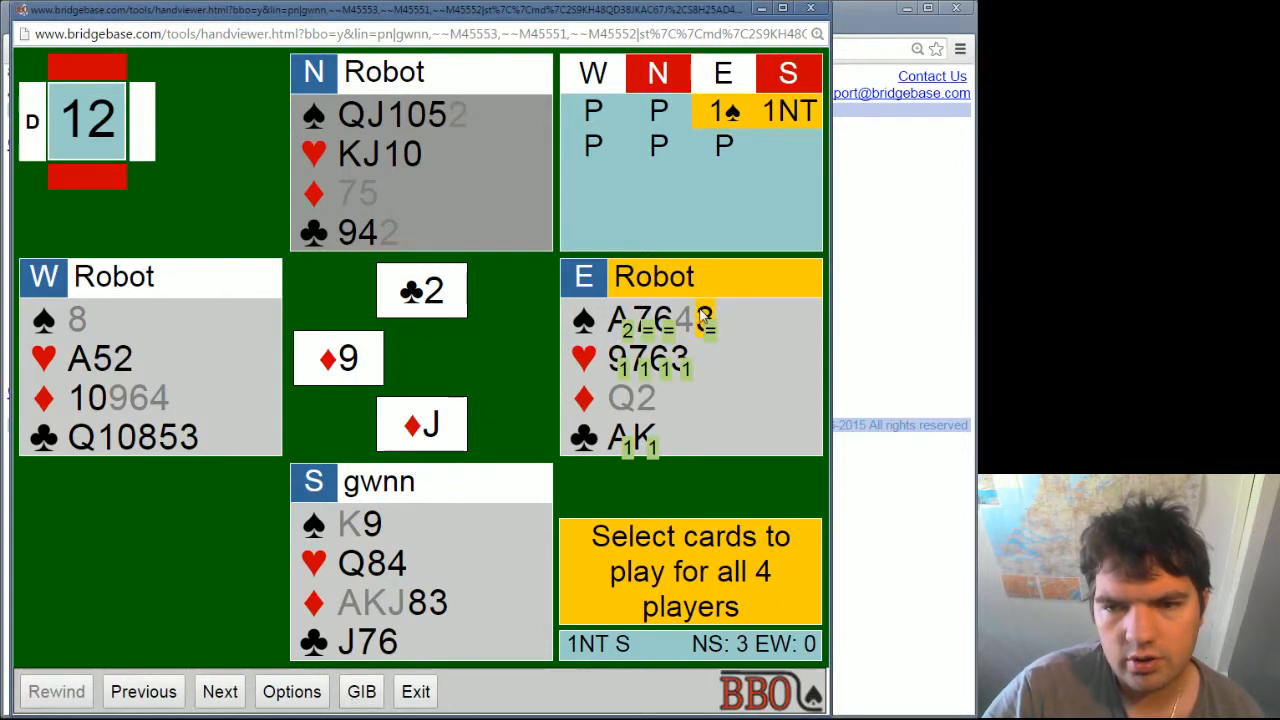
click(361, 691)
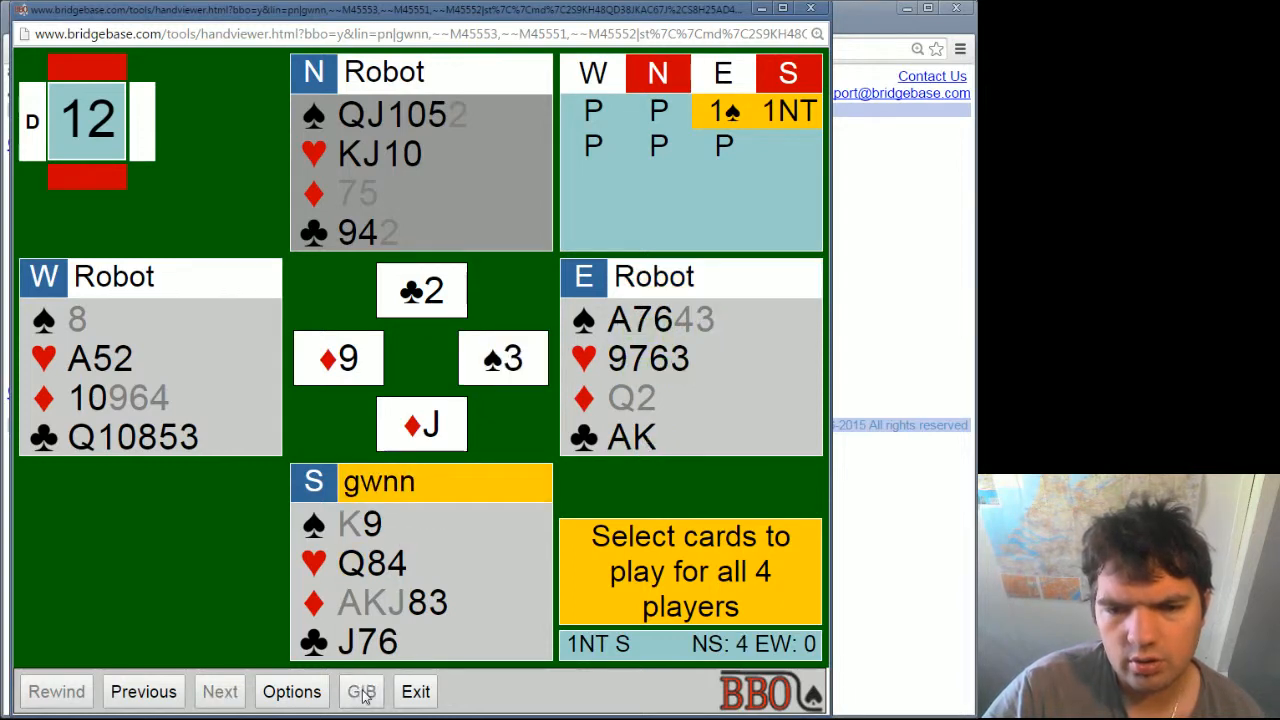
click(361, 691)
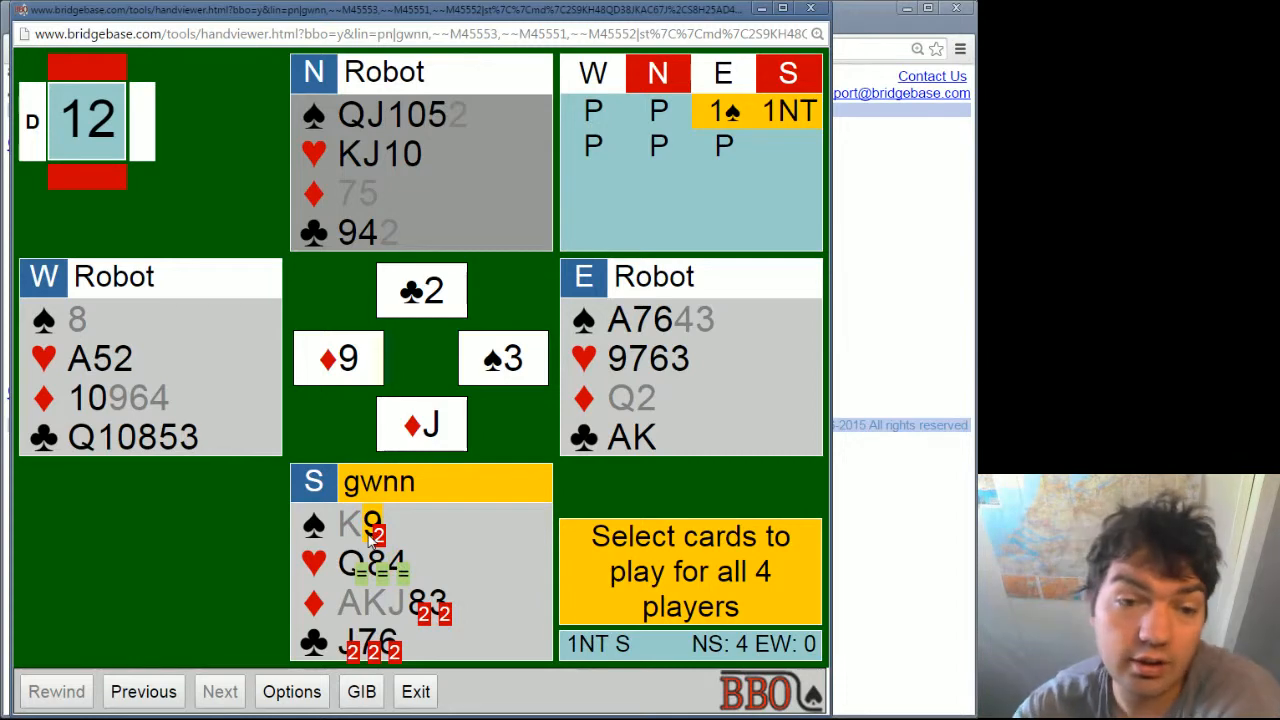
mouse_move(140, 357)
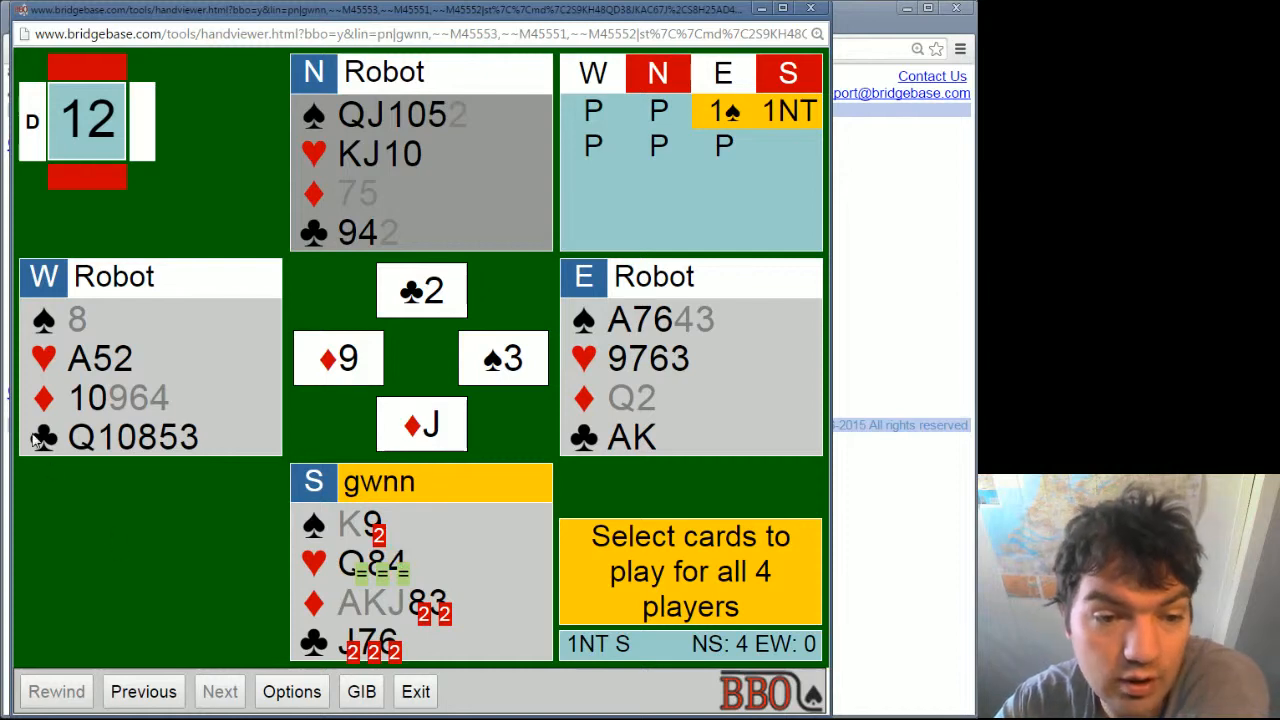
mouse_move(510, 557)
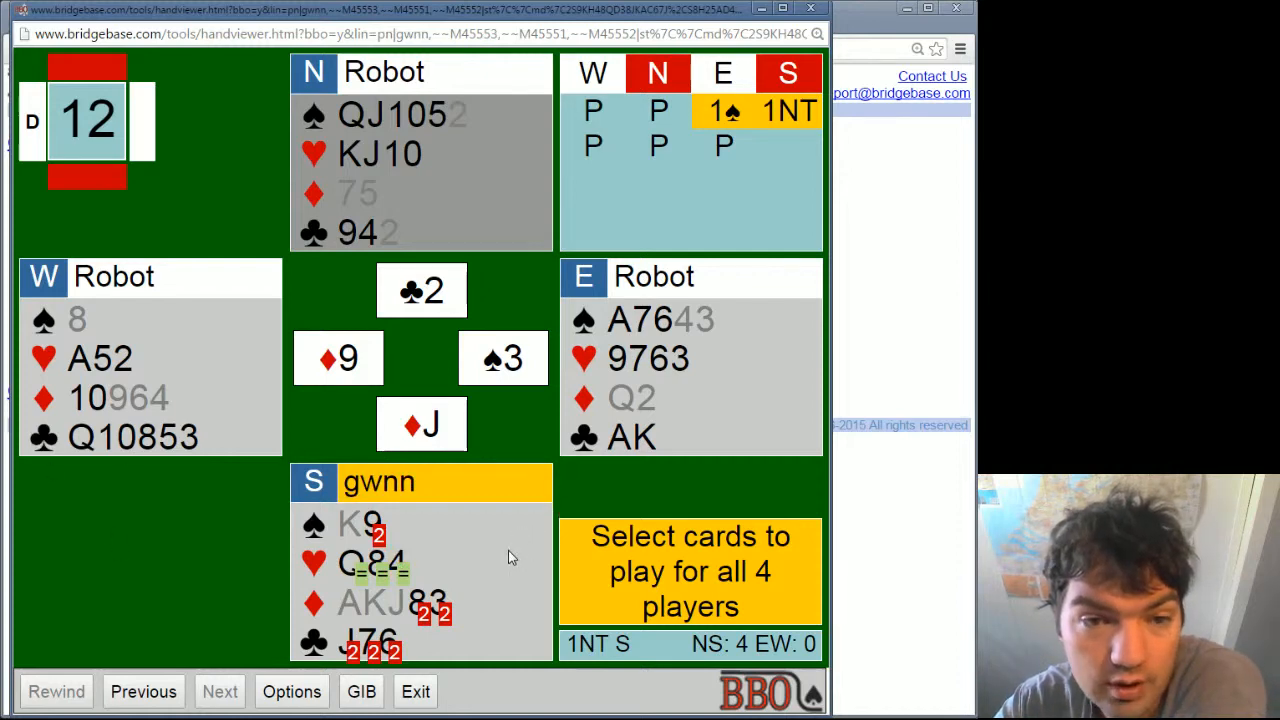
mouse_move(90, 370)
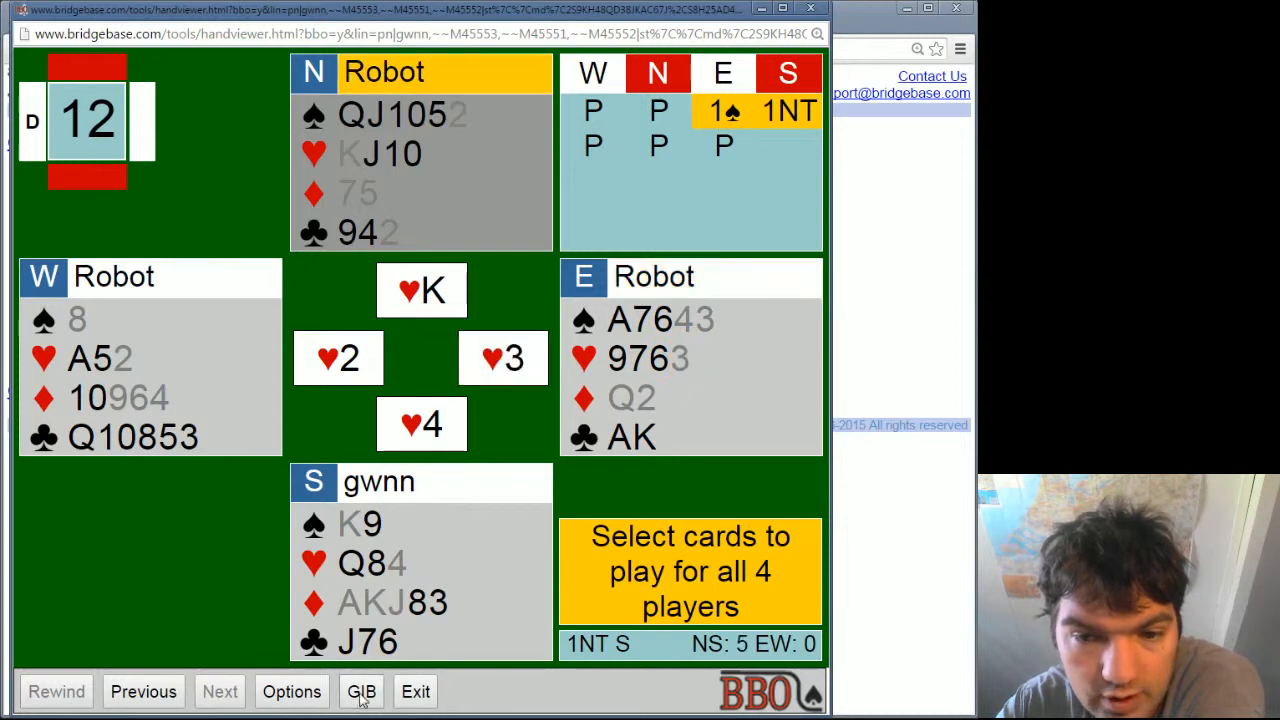
Step: Play East's ♥6, South's ♥Q, North's ♣4 discard and North's ♥10
click(361, 691)
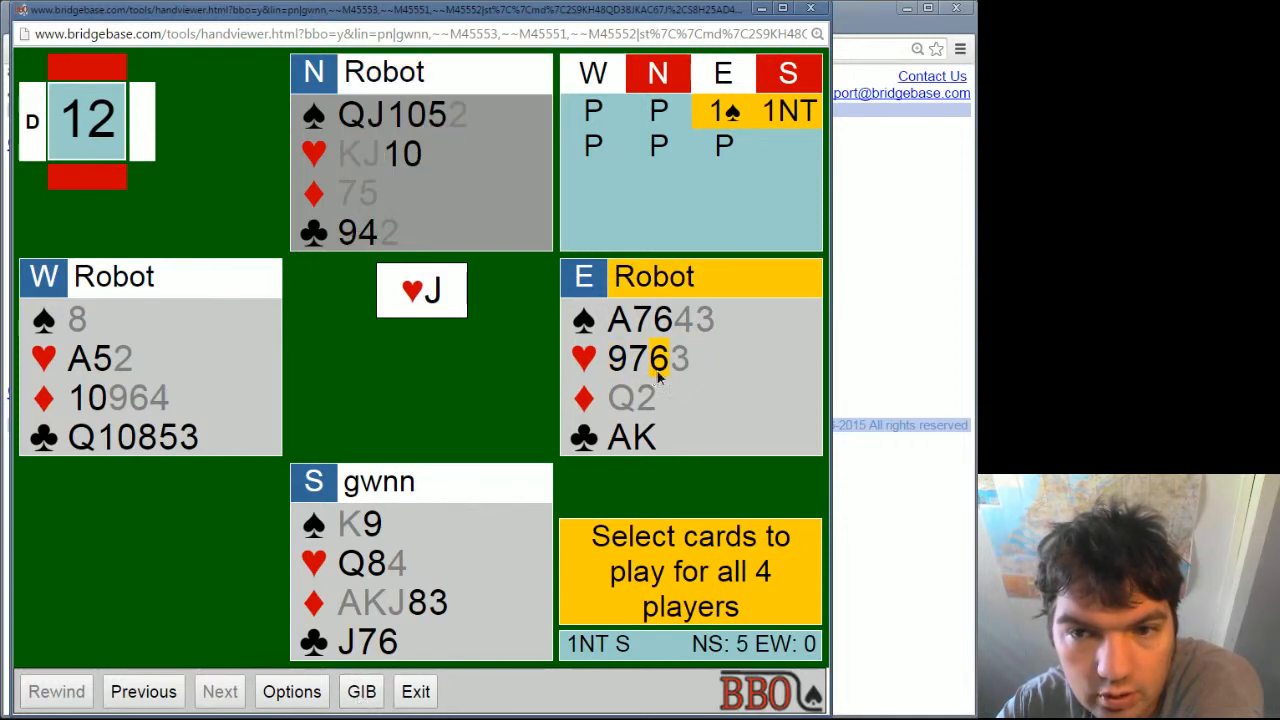
click(657, 358)
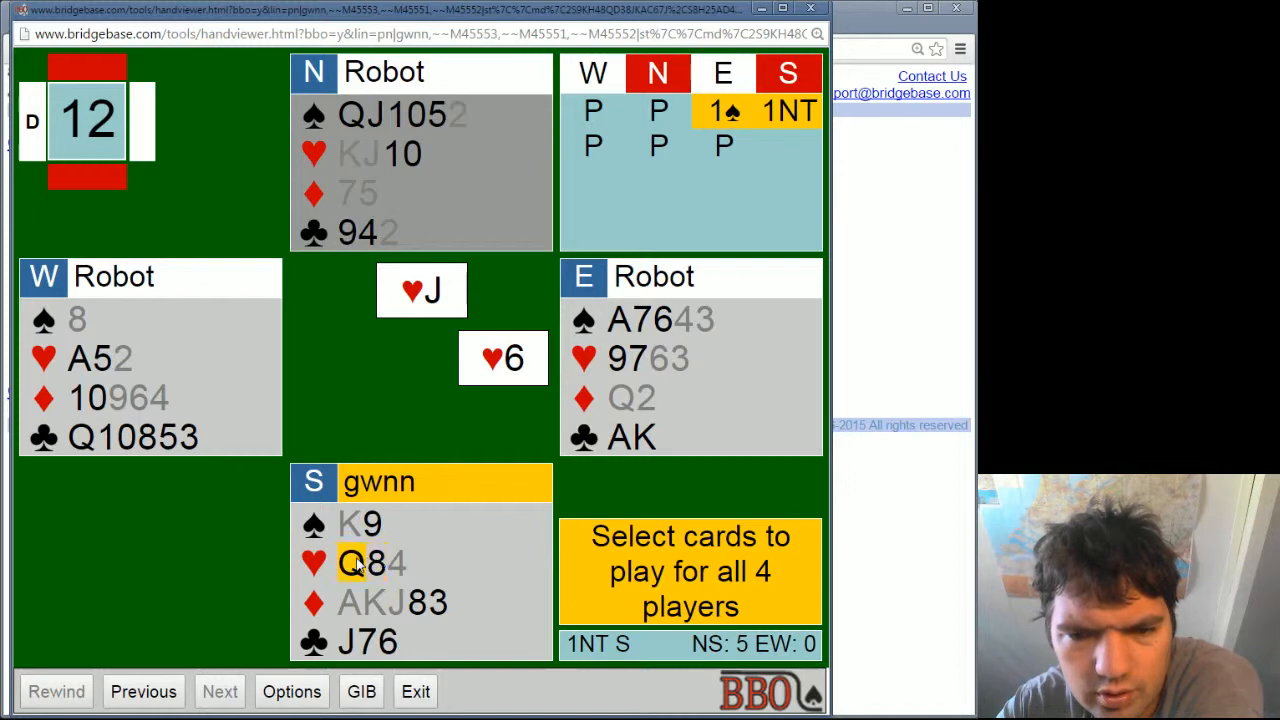
click(349, 562)
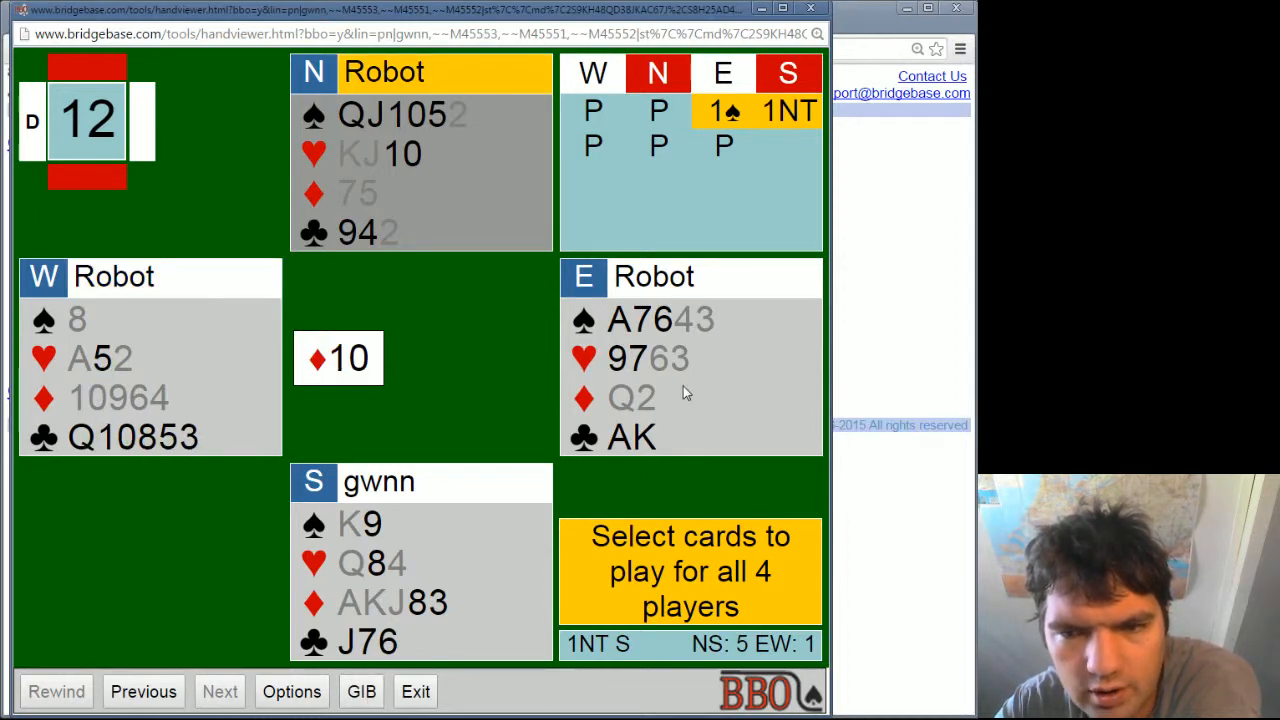
mouse_move(695, 395)
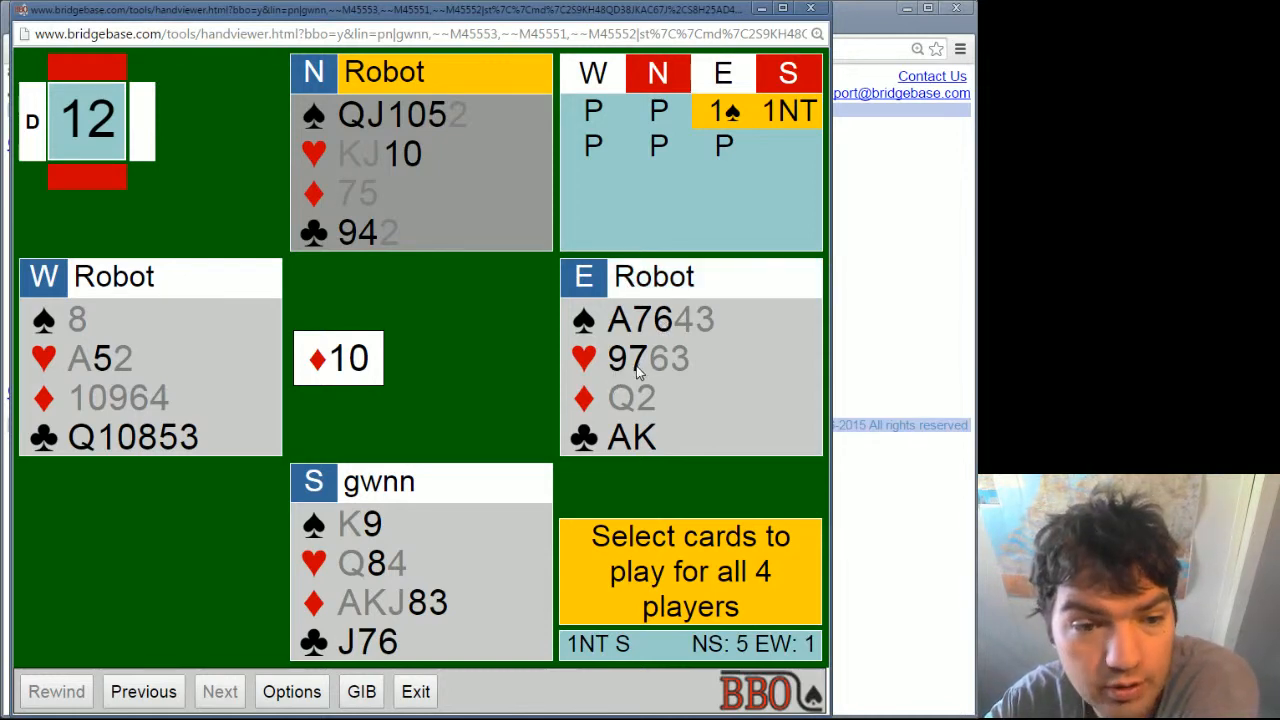
mouse_move(490, 224)
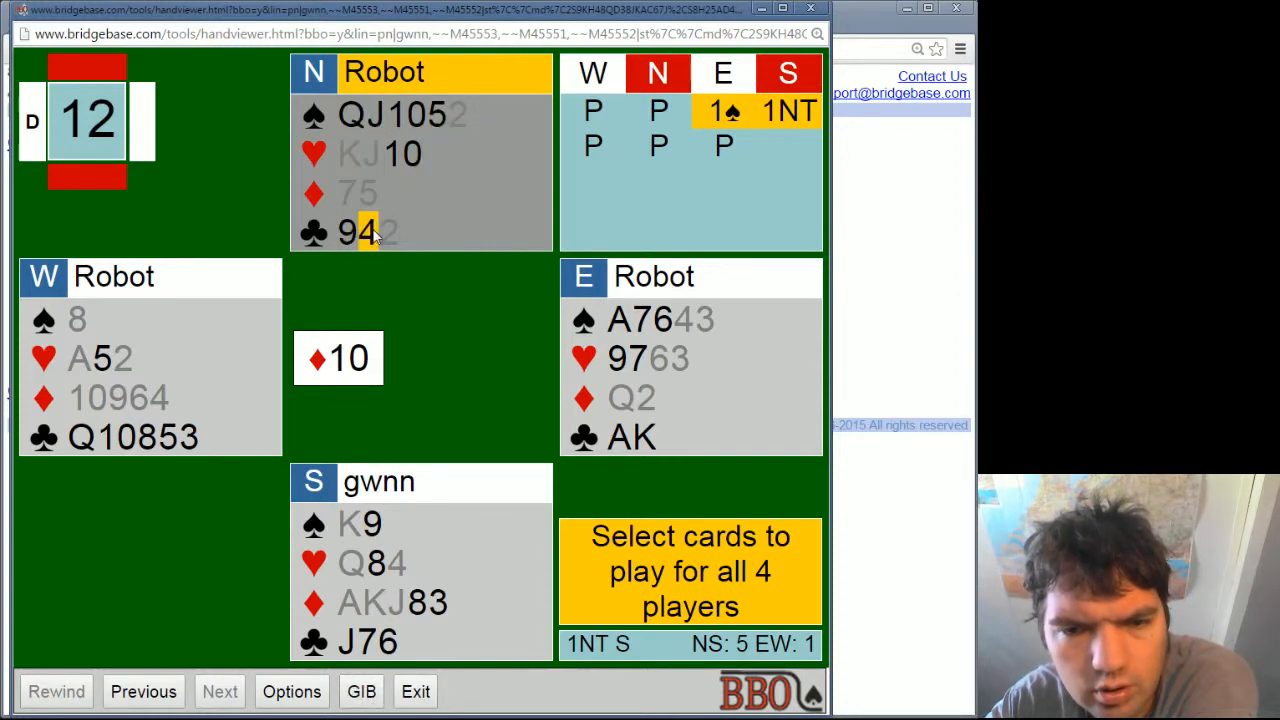
click(358, 232)
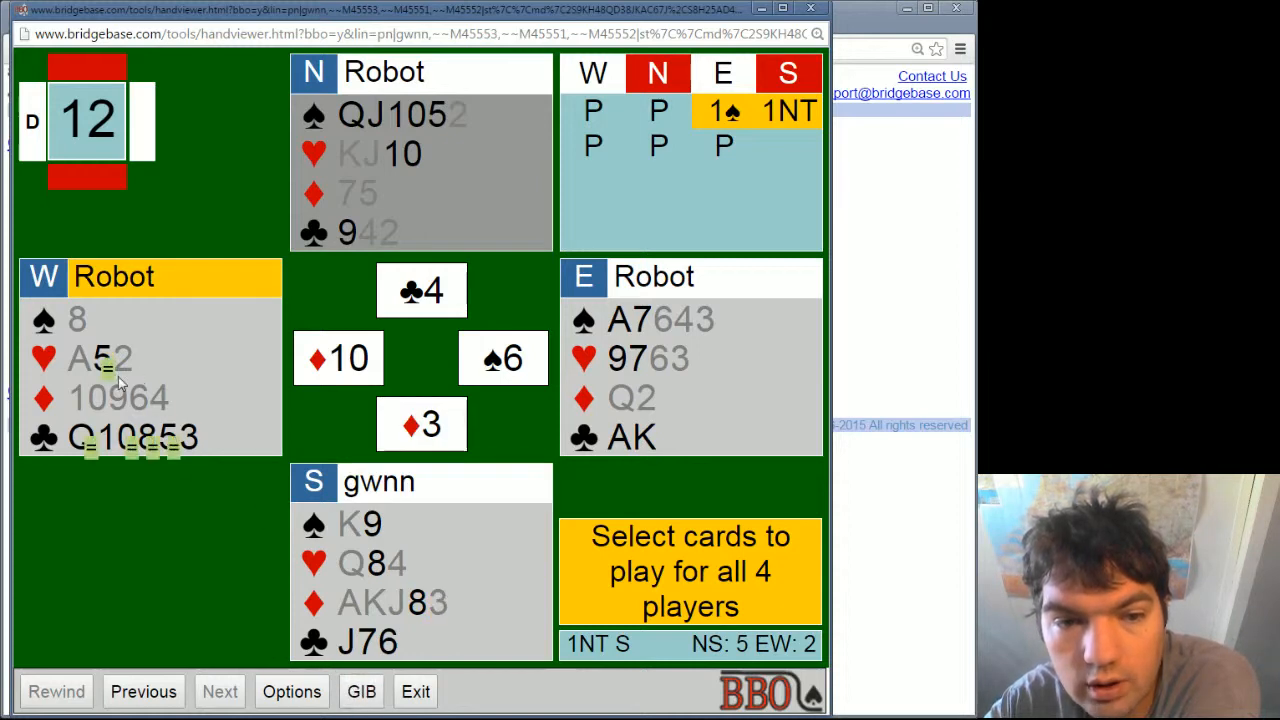
mouse_move(216, 440)
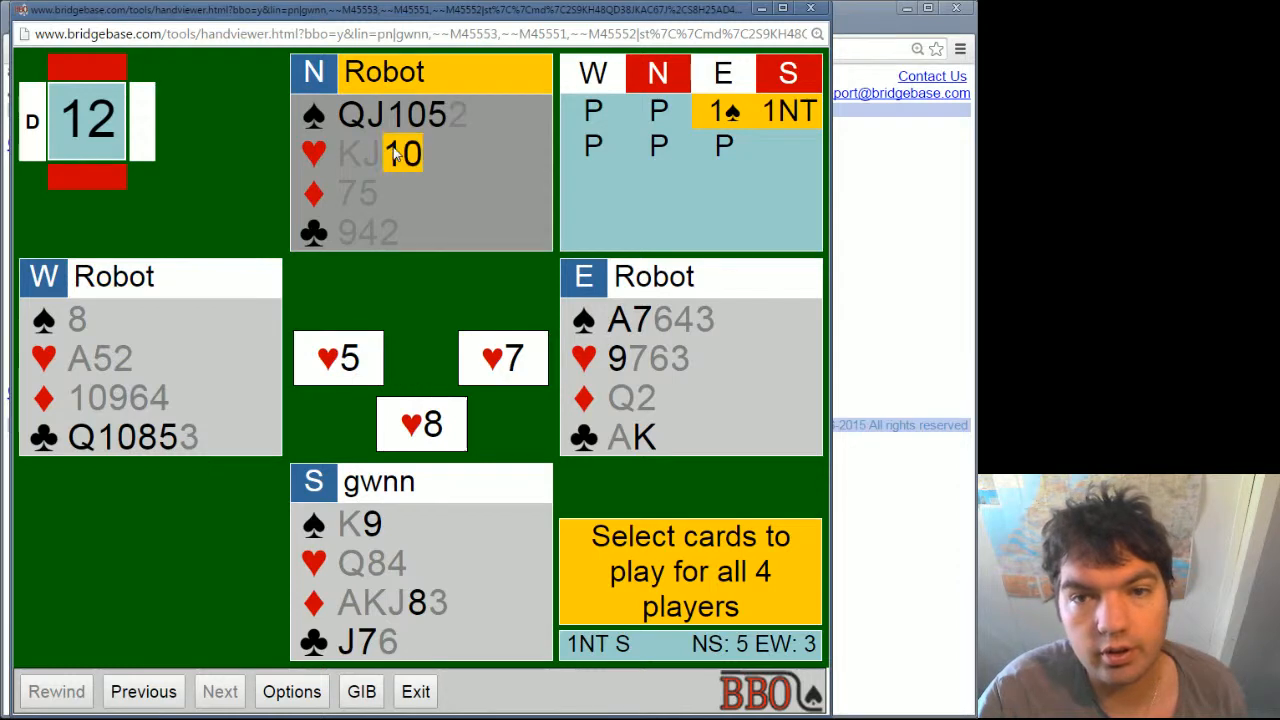
click(403, 153)
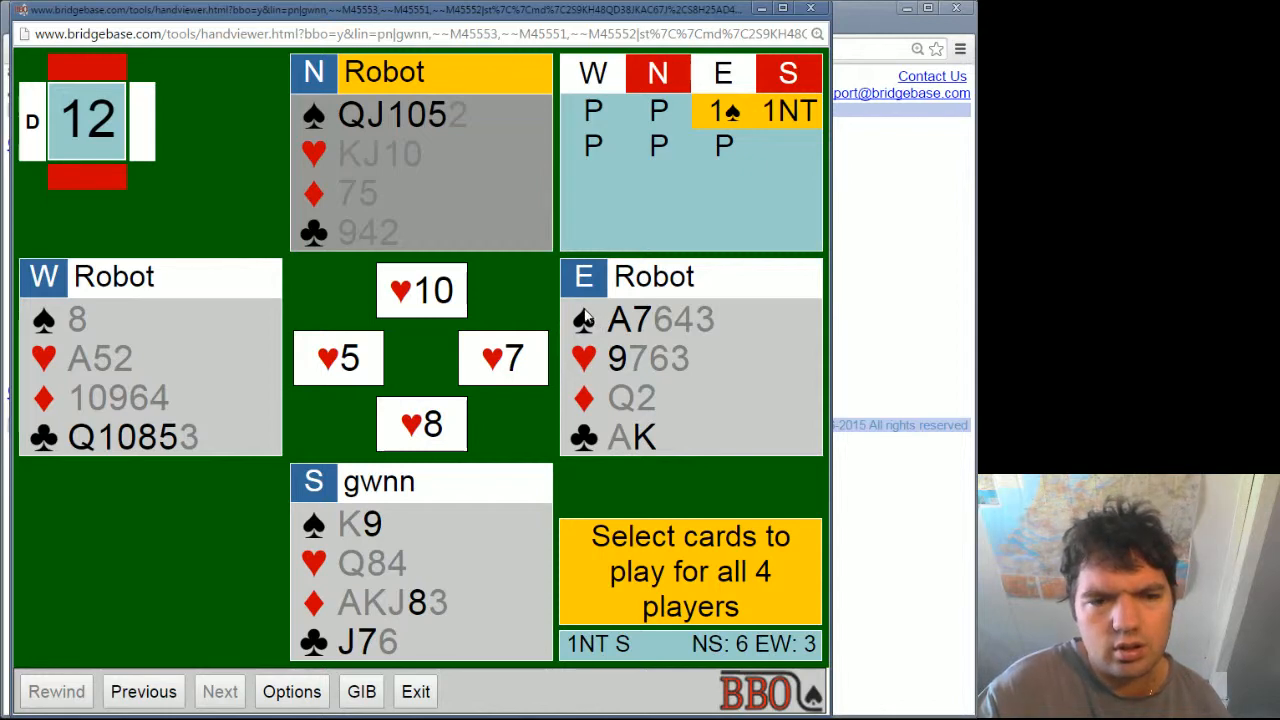
mouse_move(125, 390)
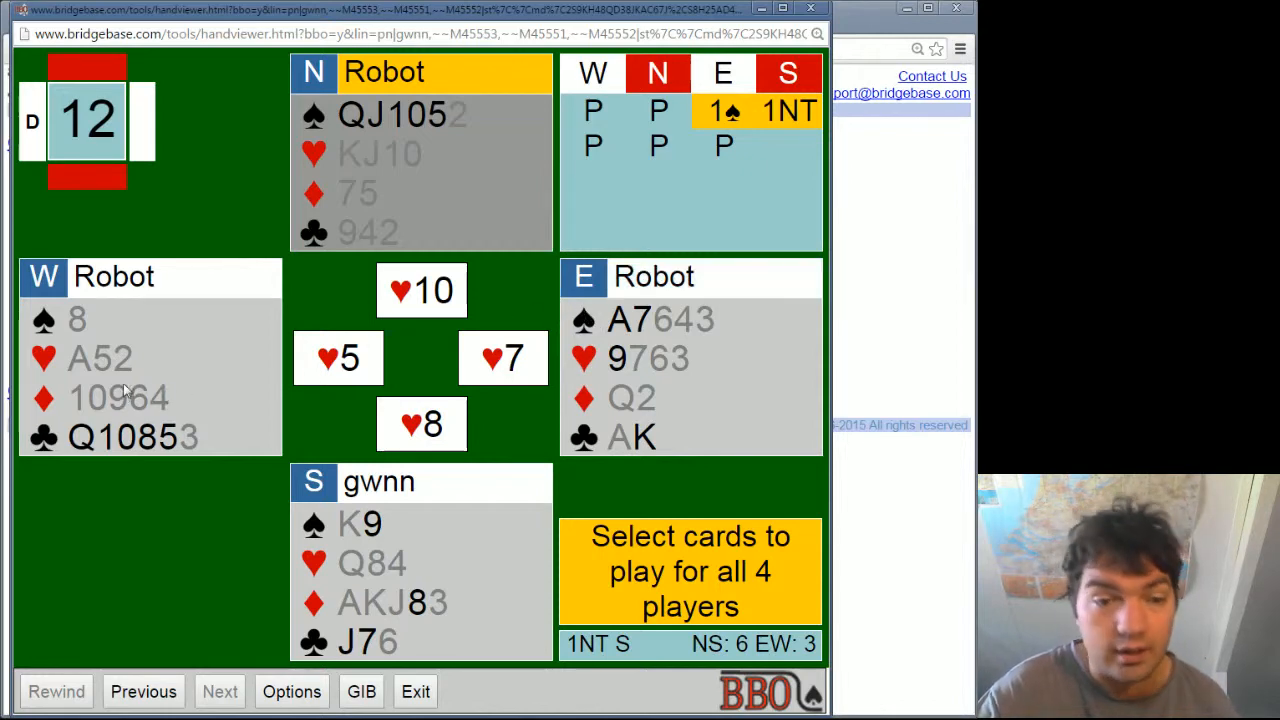
mouse_move(95, 378)
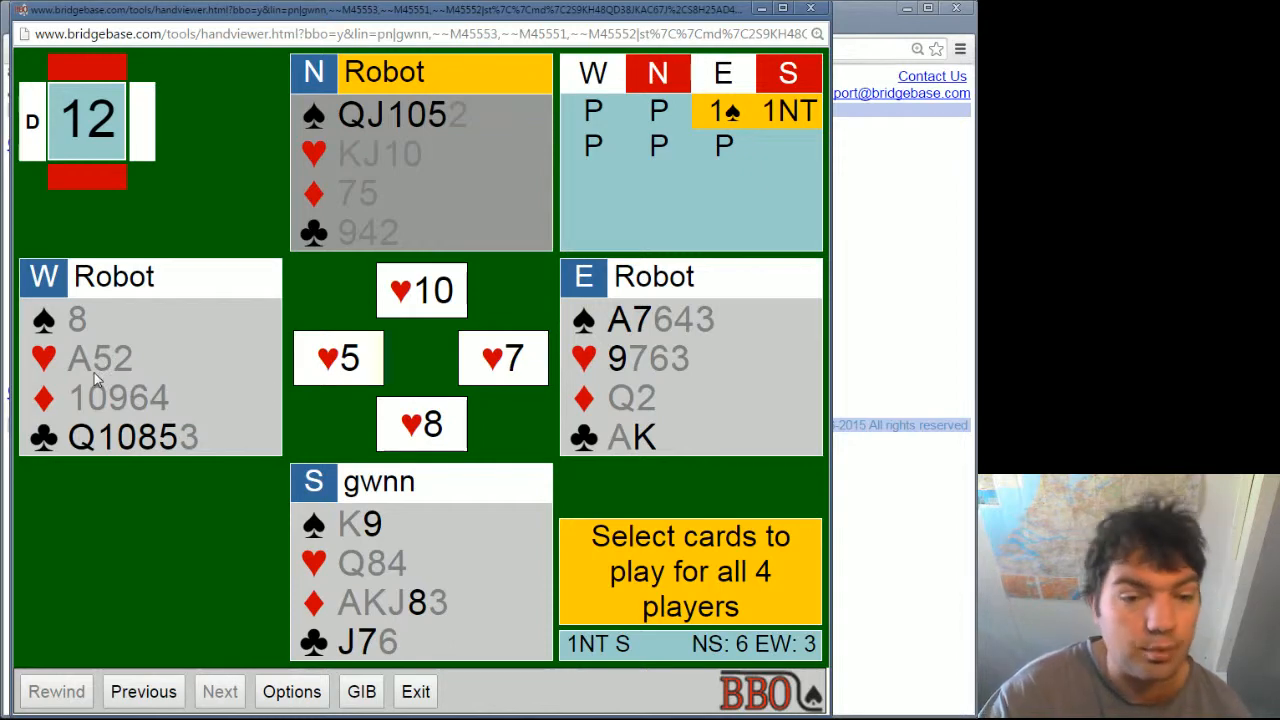